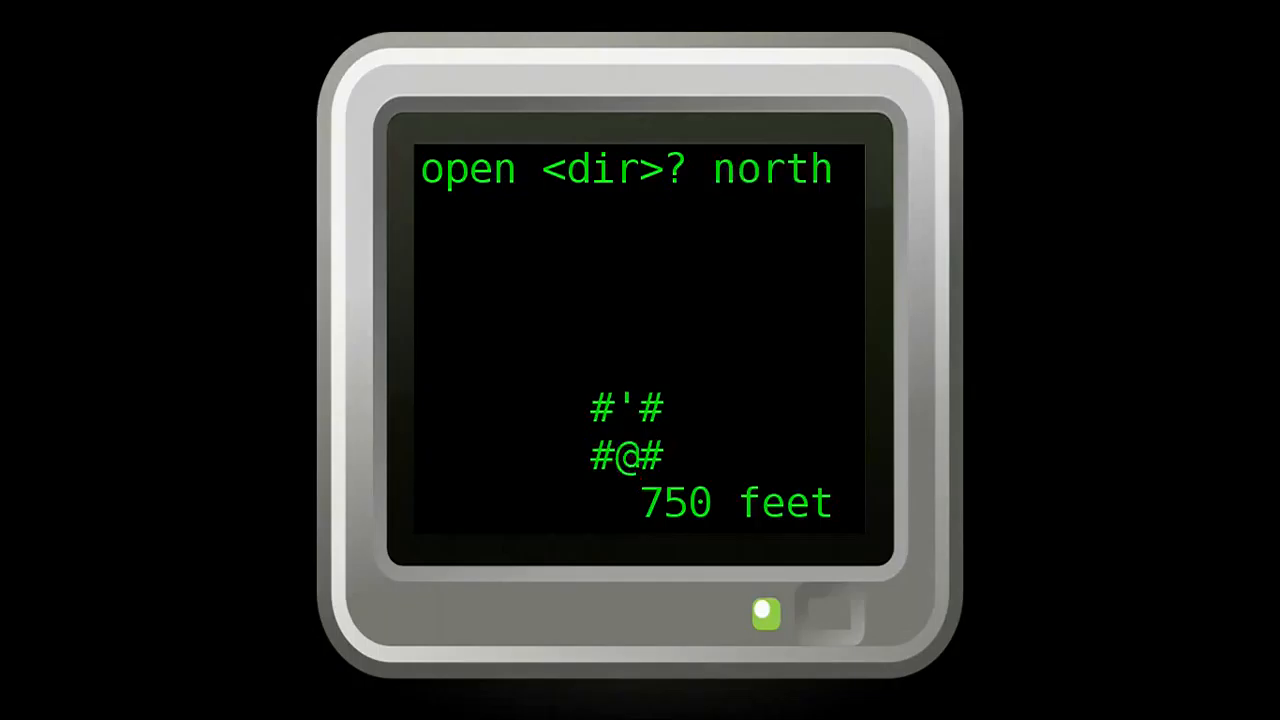
Step: Open the north door and enter the quiz answer 'jimmey wayne todd' in the pop-up
key("Return")
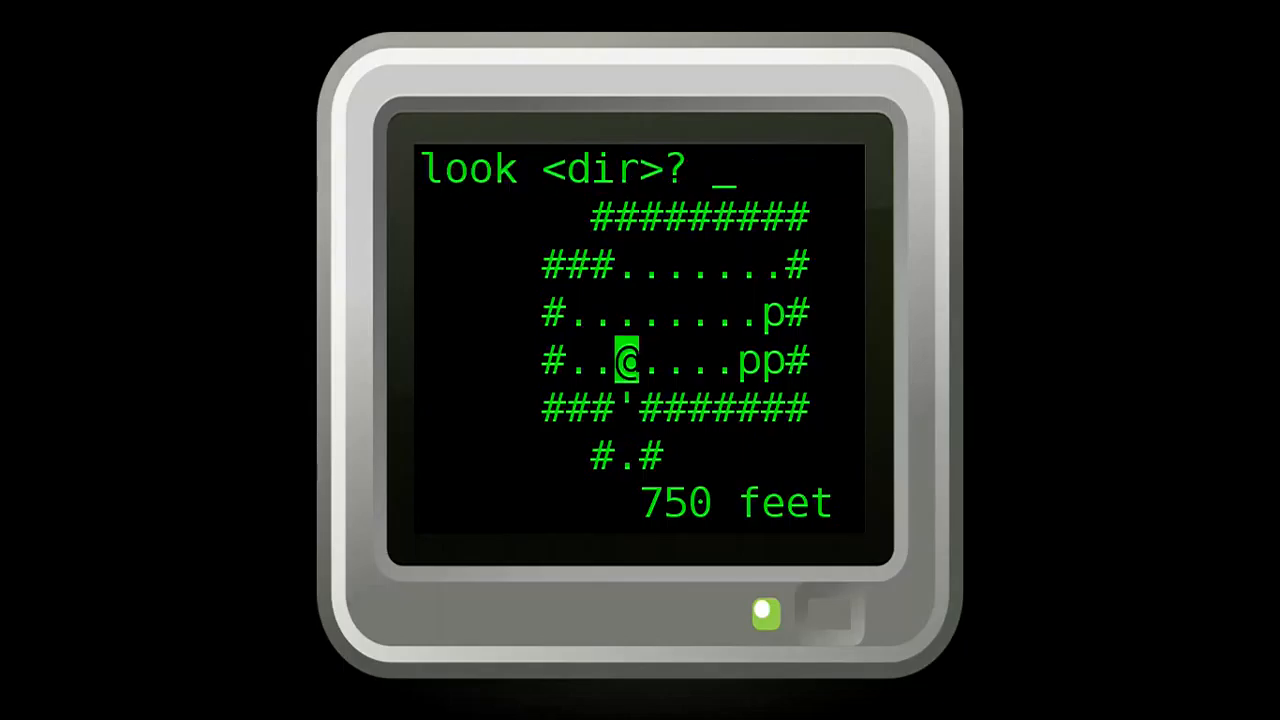
type("jimmey wayne todd")
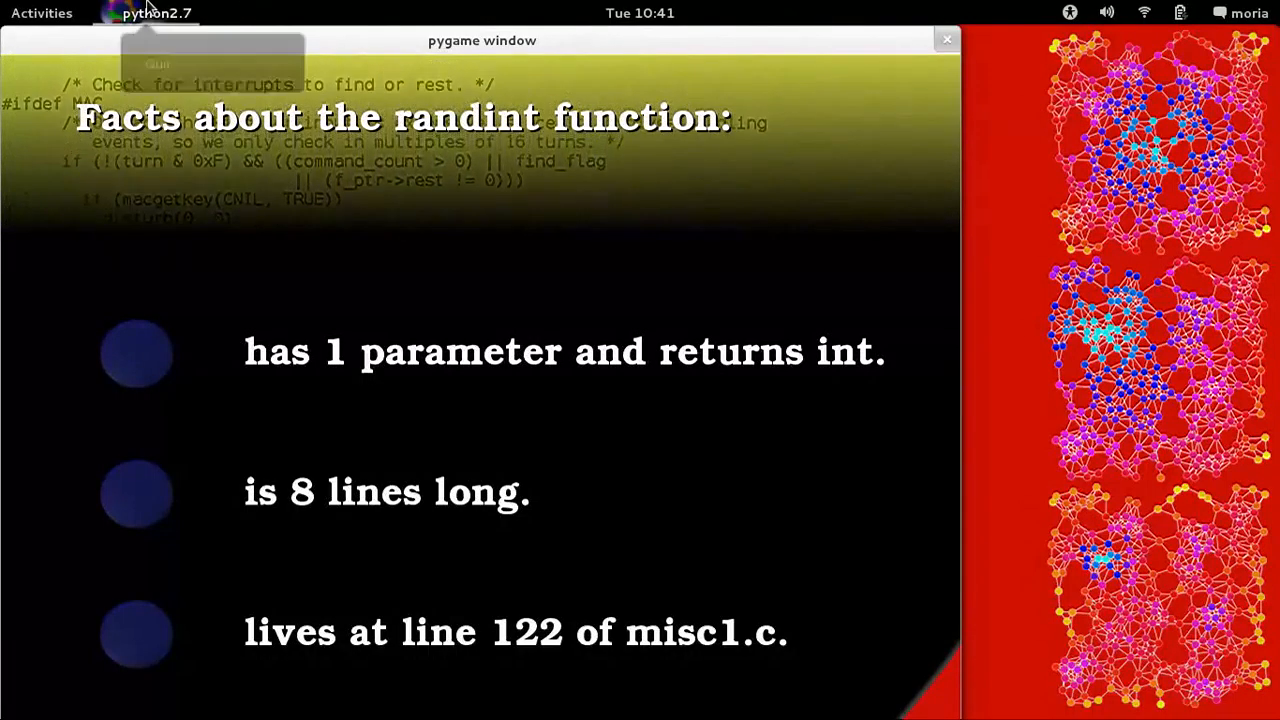
Step: Jump to the randint definition in misc1.c and move through its body lines
left_click(946, 40)
type("/randint(")
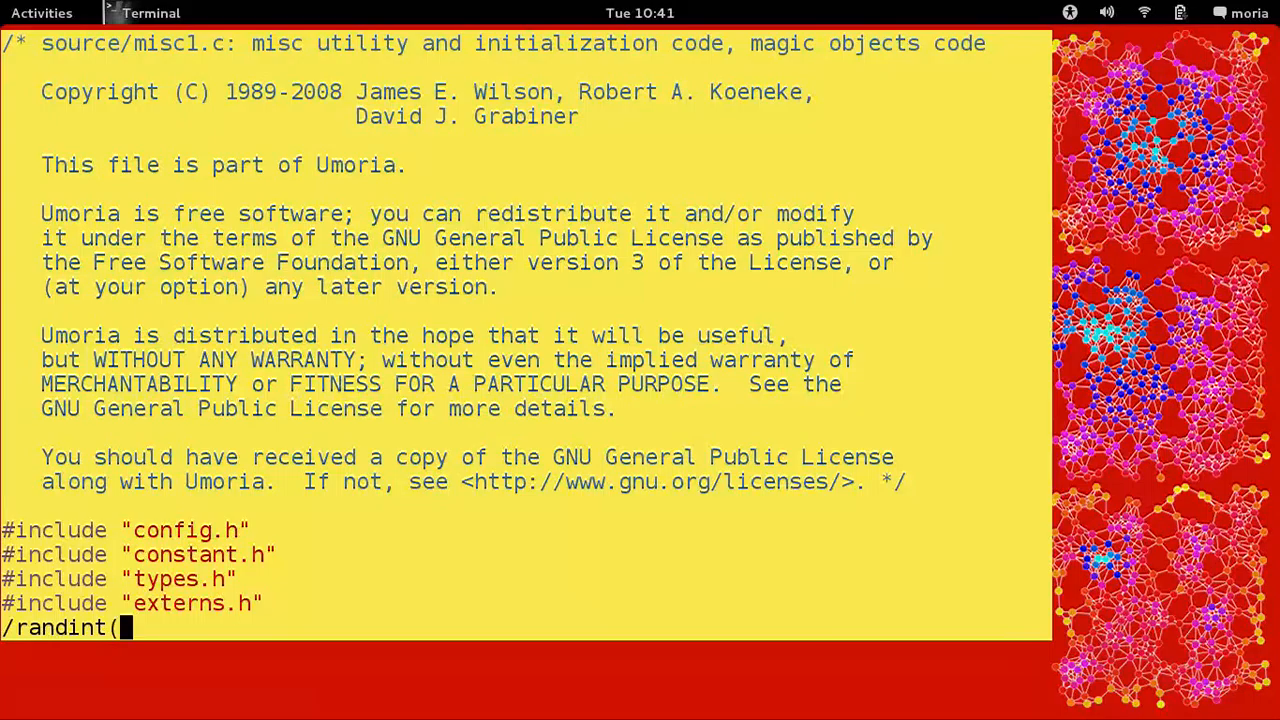
key("Return")
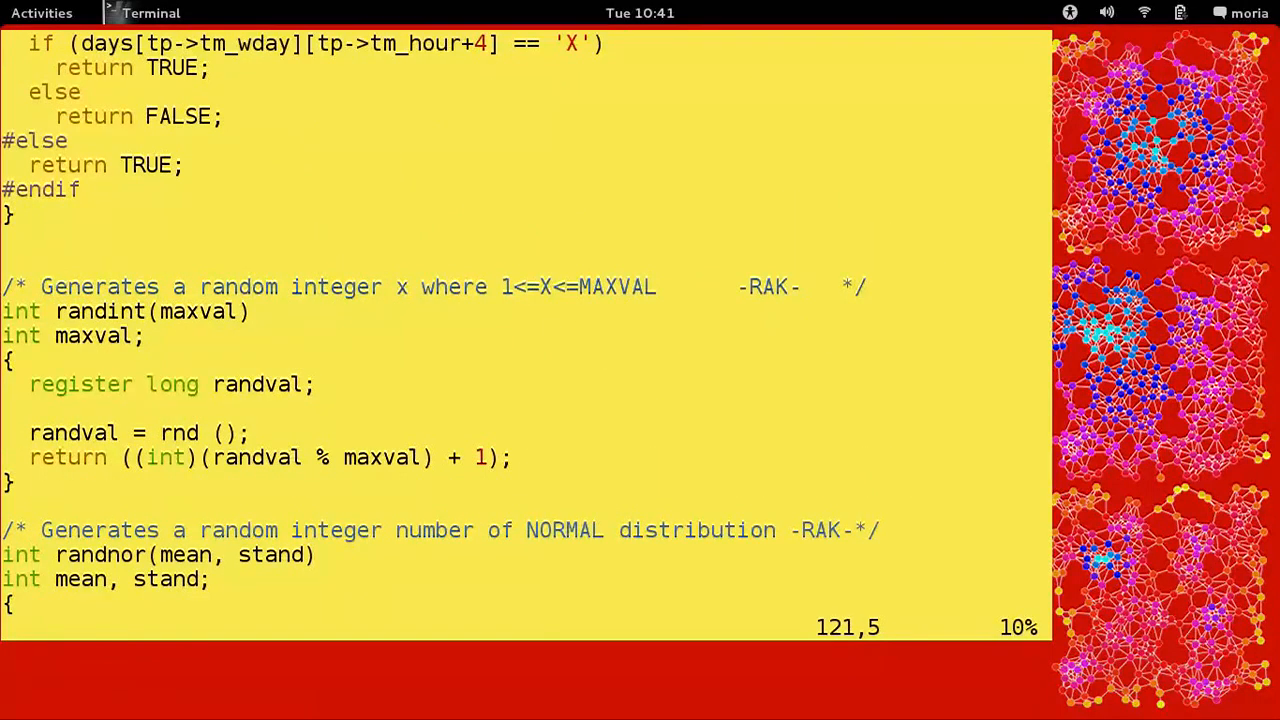
key("V")
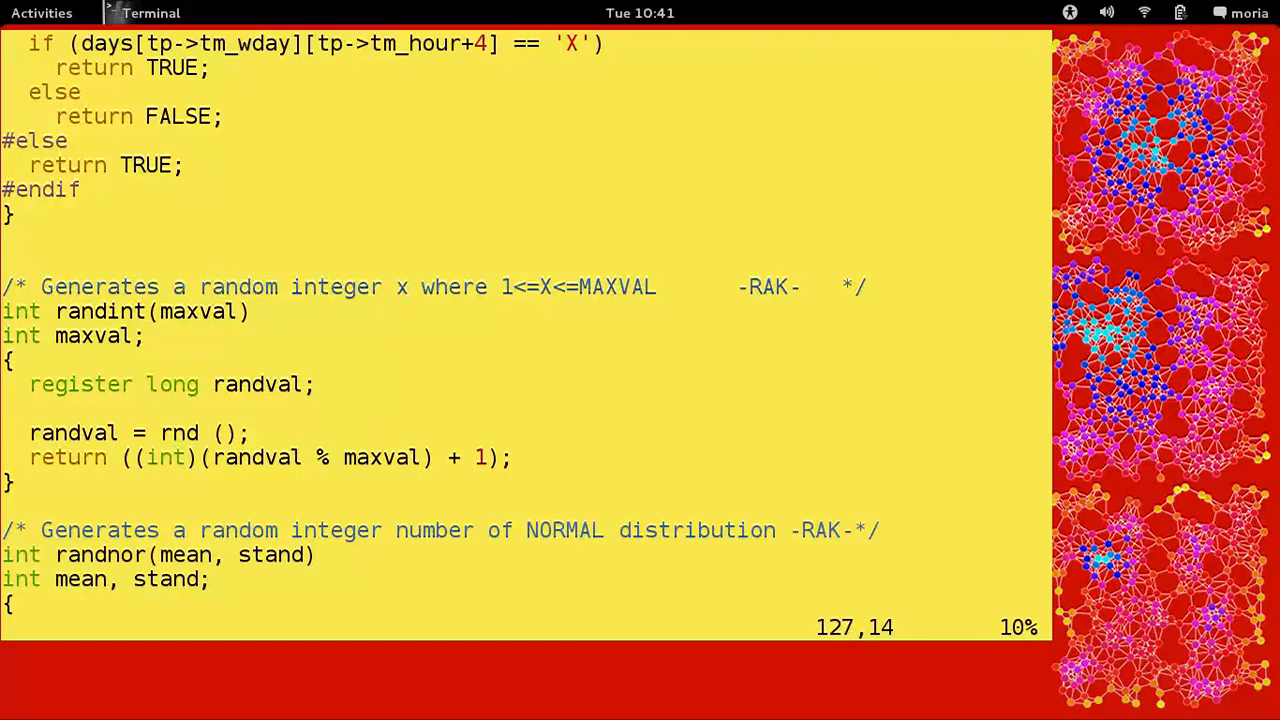
mouse_move(178, 384)
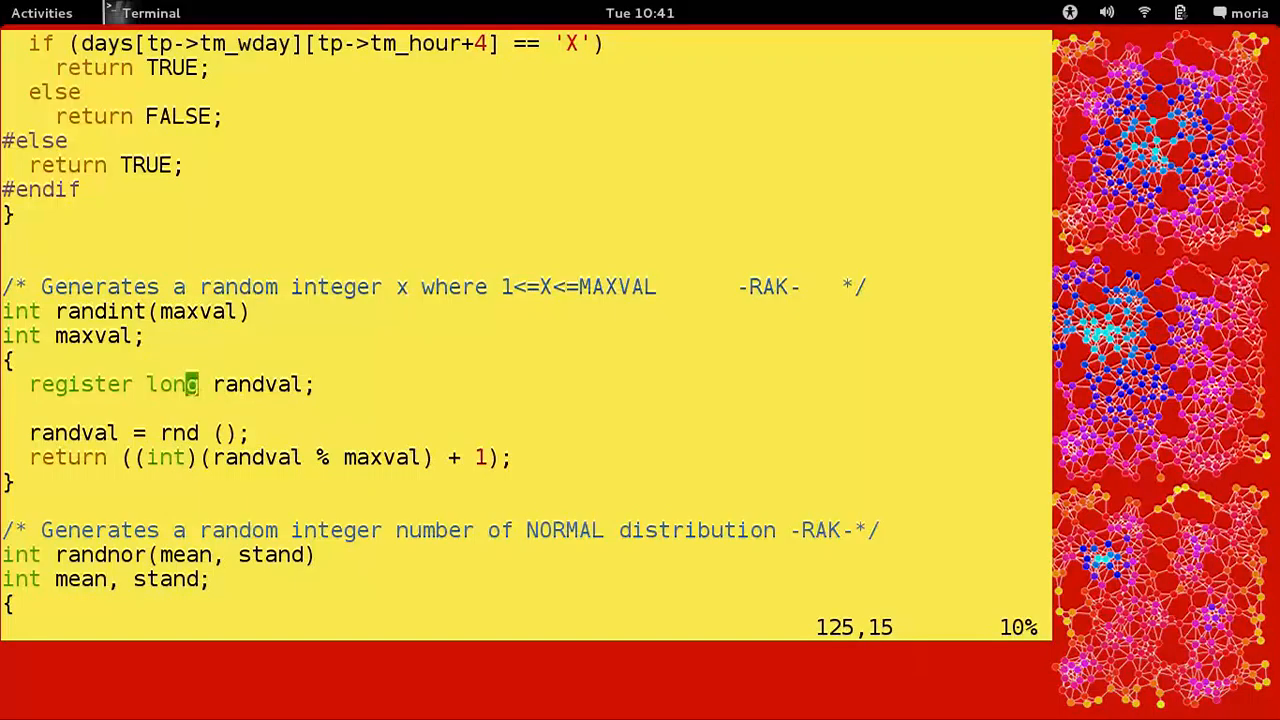
key("Left")
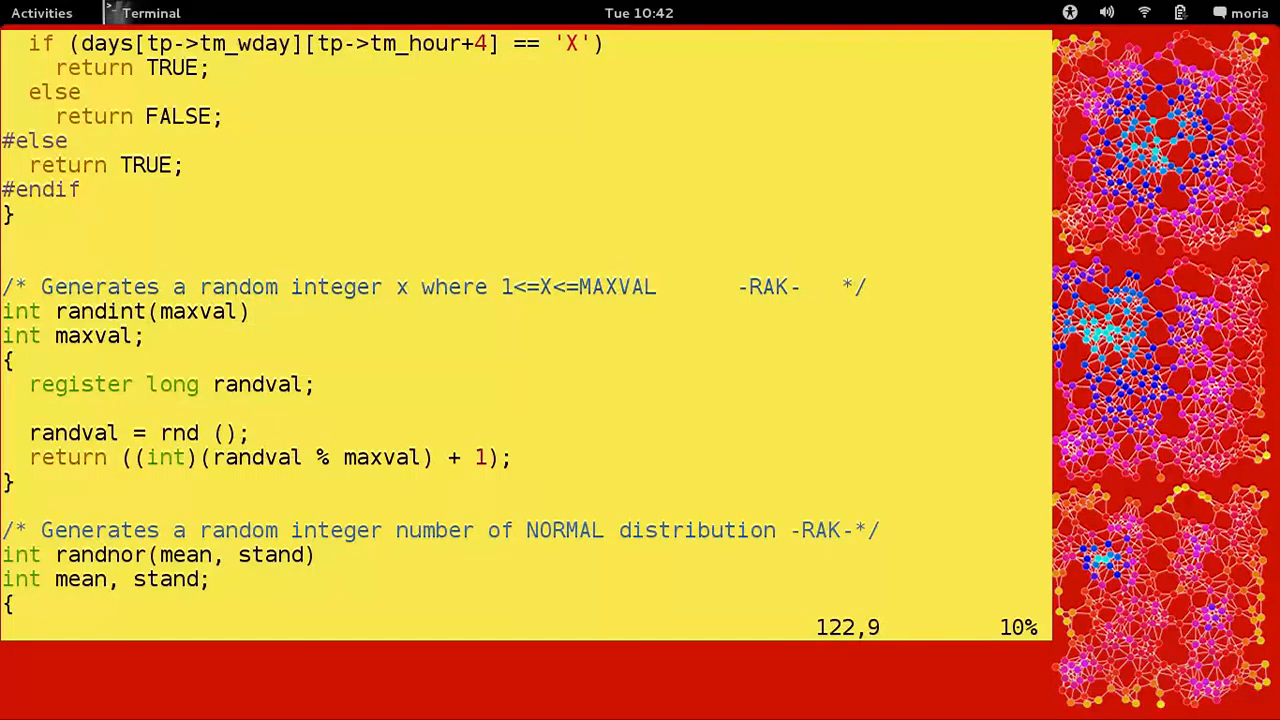
Step: Scroll further down past the start of randnor before quitting vim
left_click(112, 312)
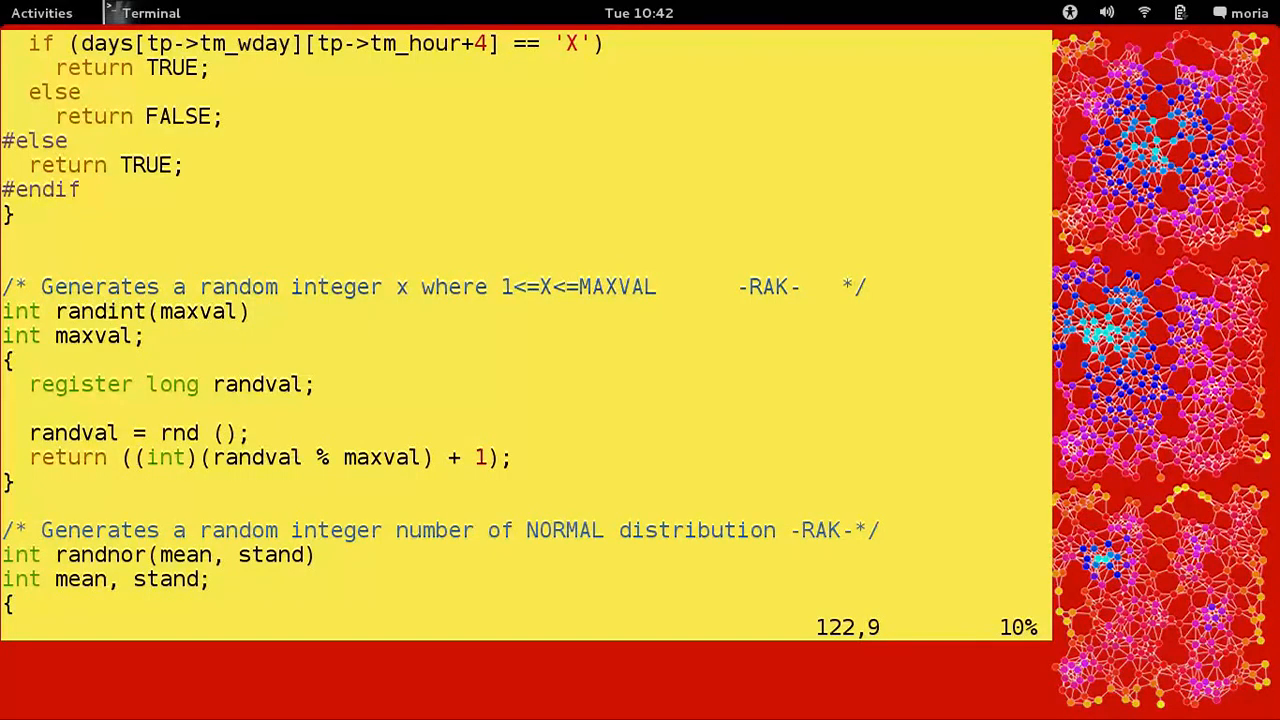
scroll("down", 3)
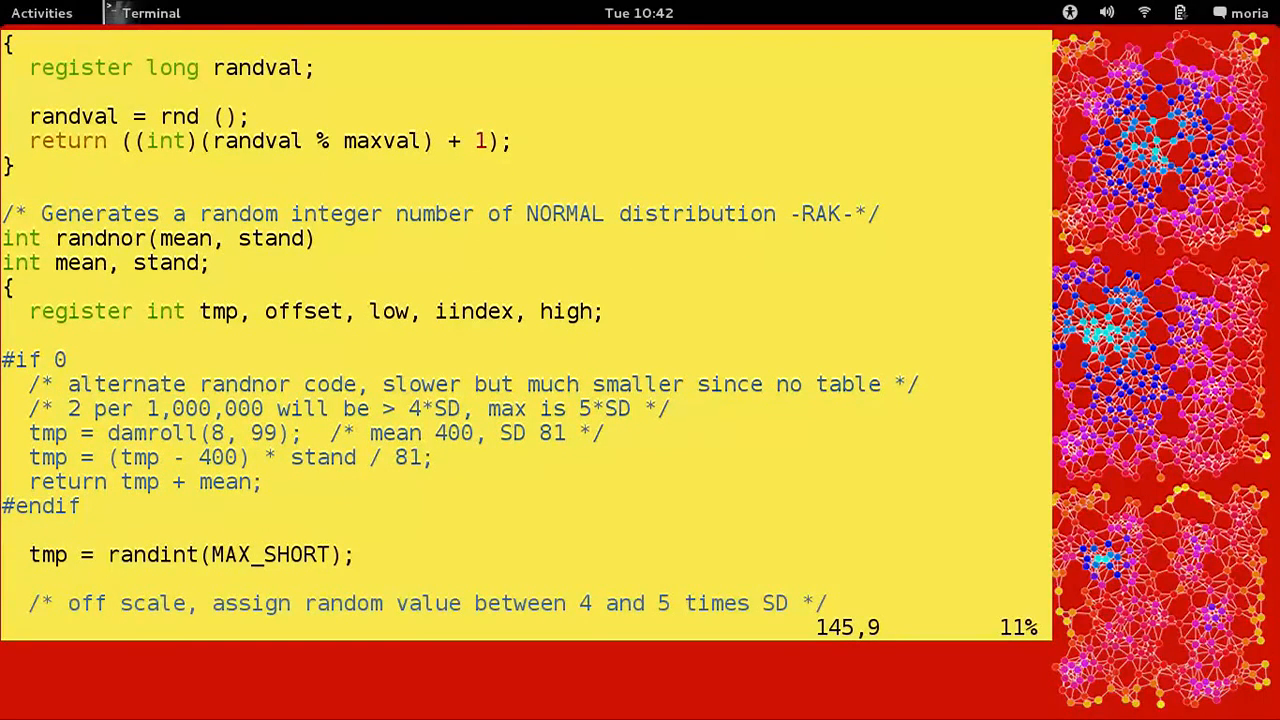
scroll("down", 3)
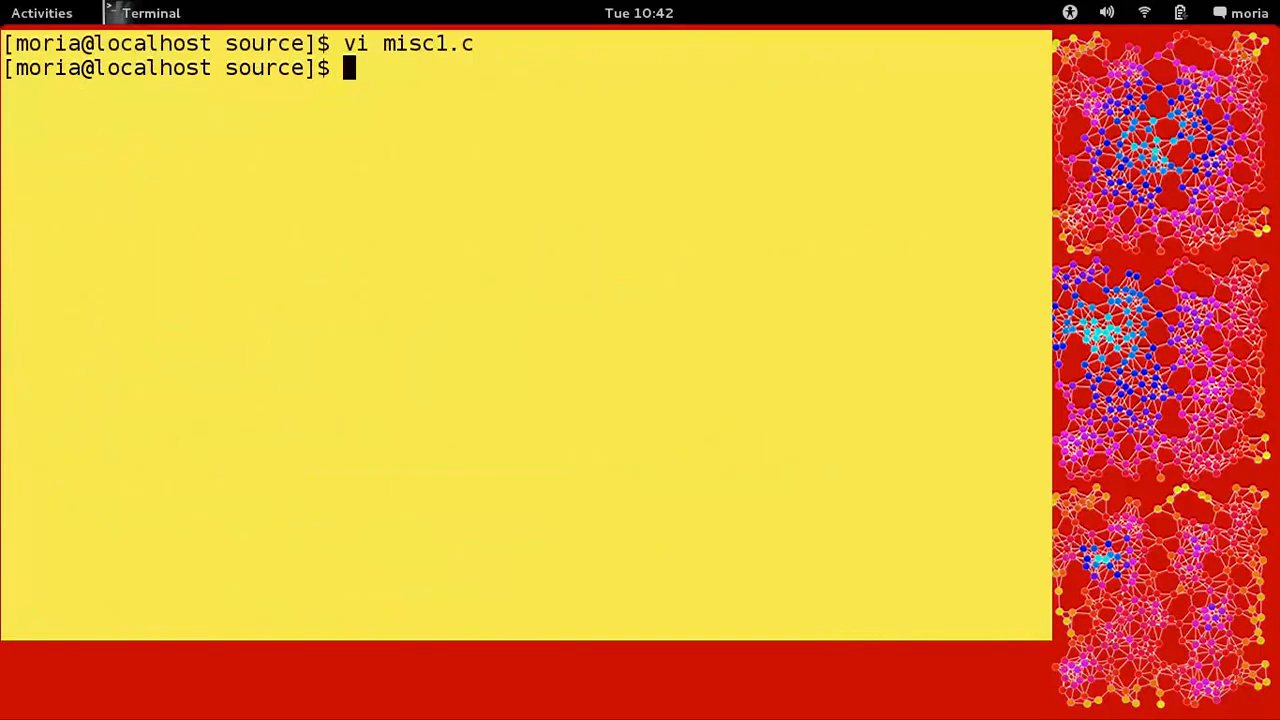
Step: Run grep "randint" * to list every call site across the source files
type("grep \"randi")
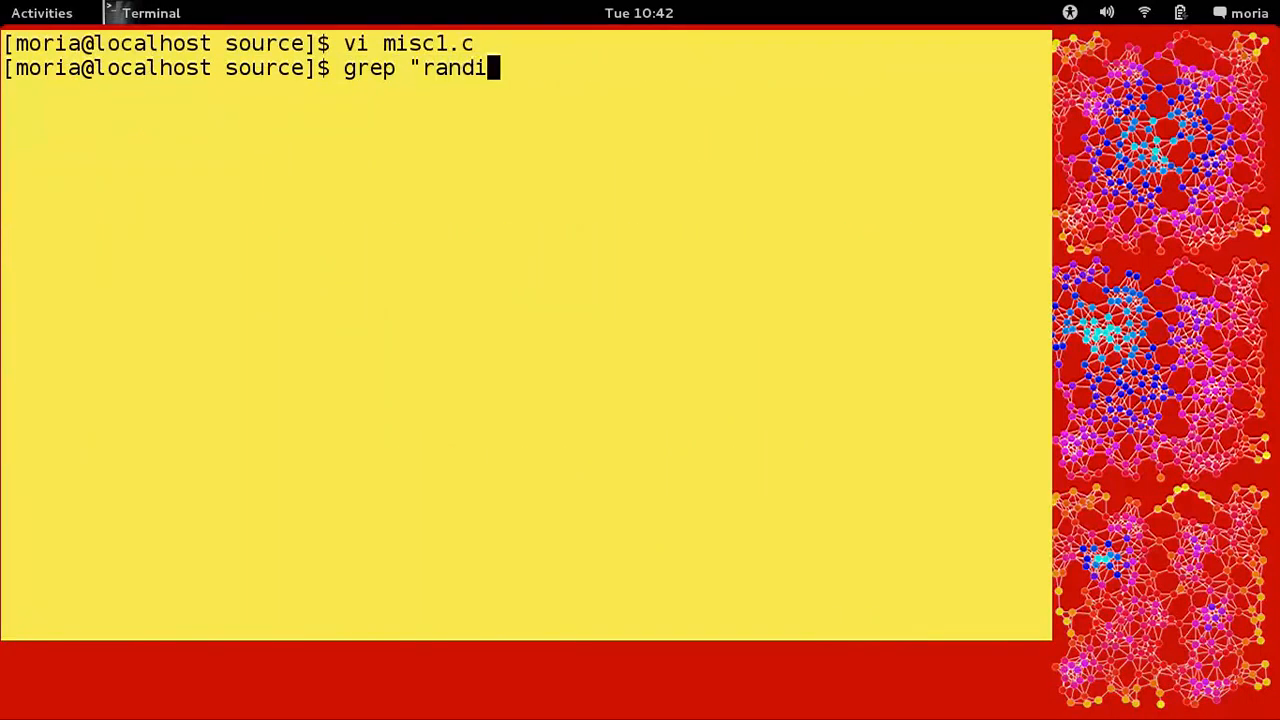
key("Return")
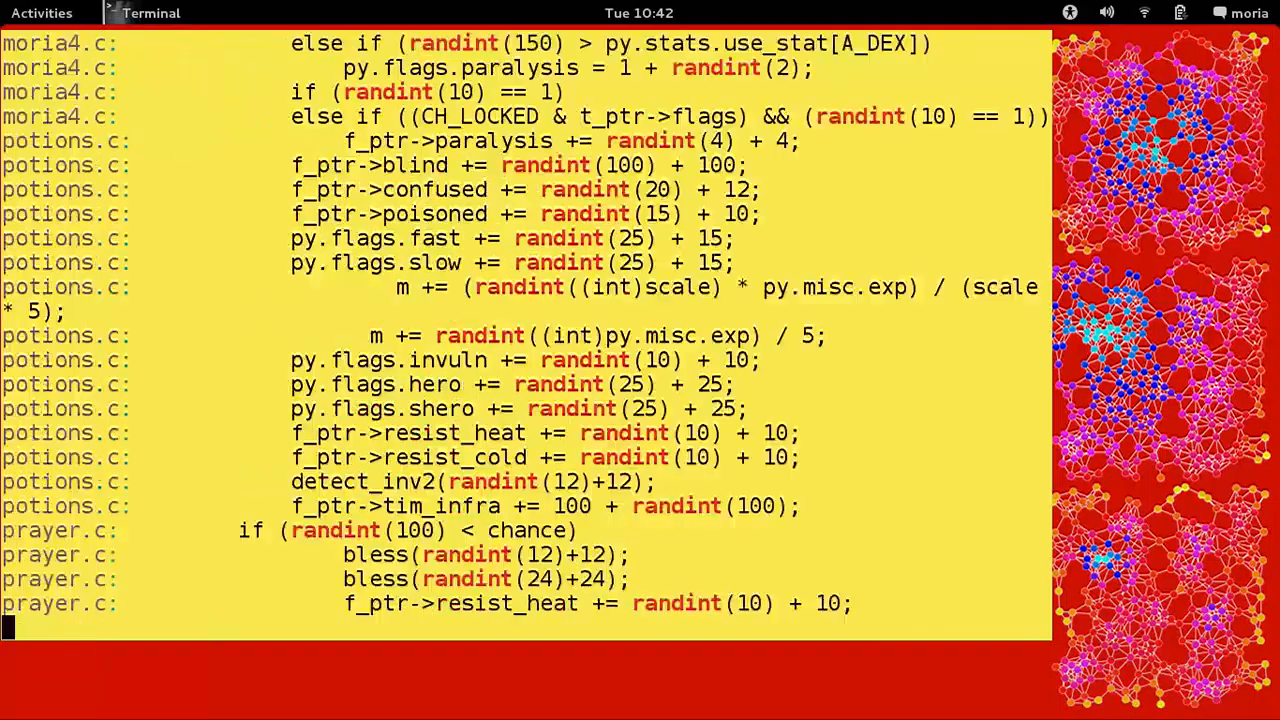
scroll("down", 3)
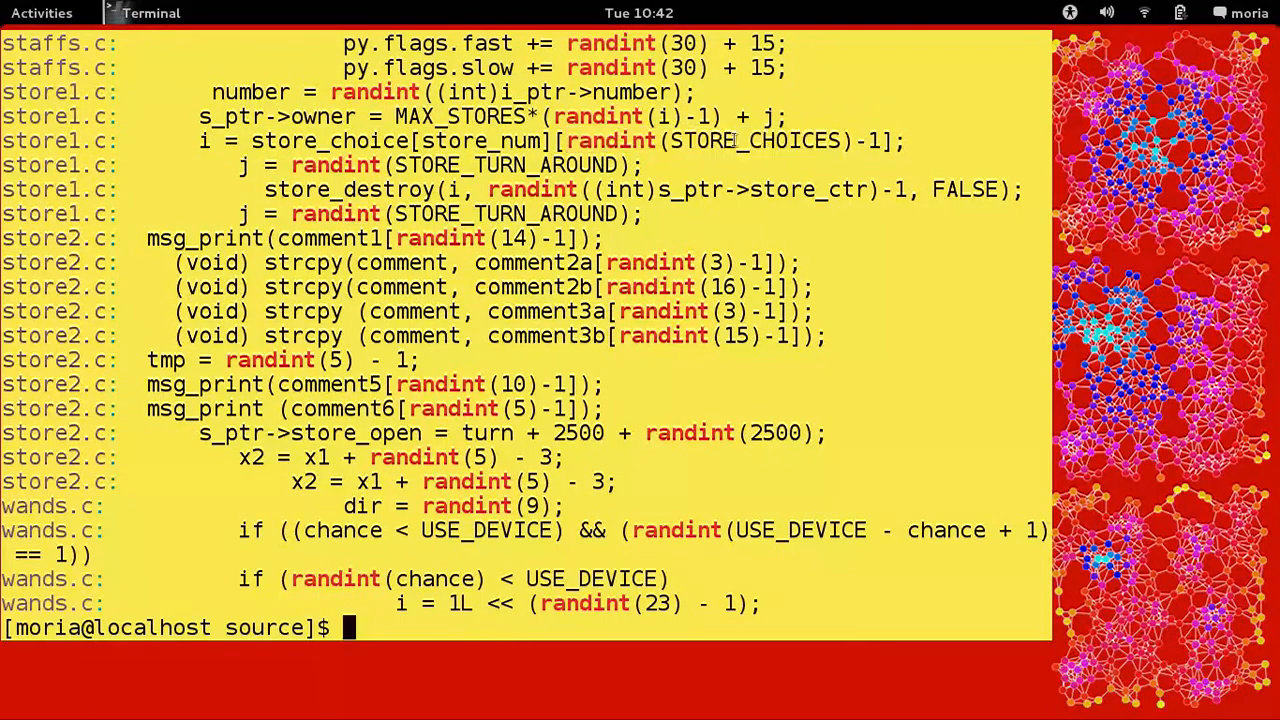
Step: Select STORE_CHOICES and USE_DEVICE in the grep output to inspect them
double_click(756, 140)
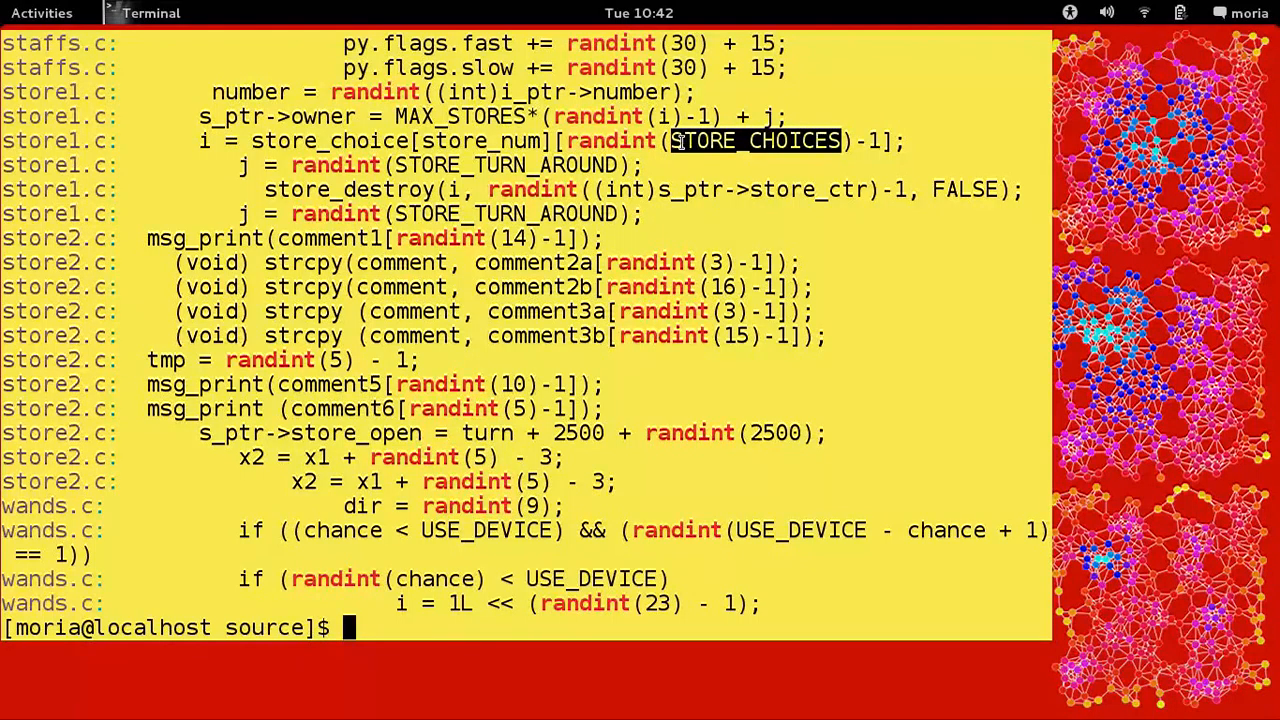
mouse_move(796, 140)
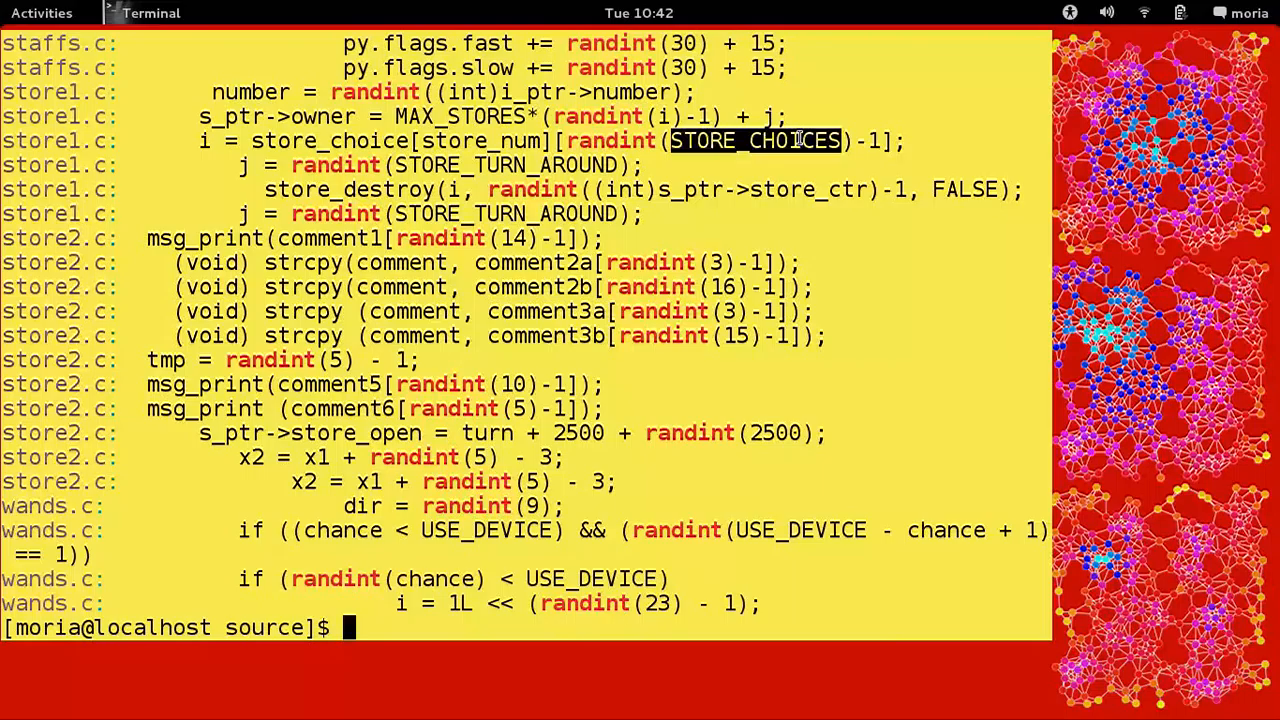
double_click(800, 530)
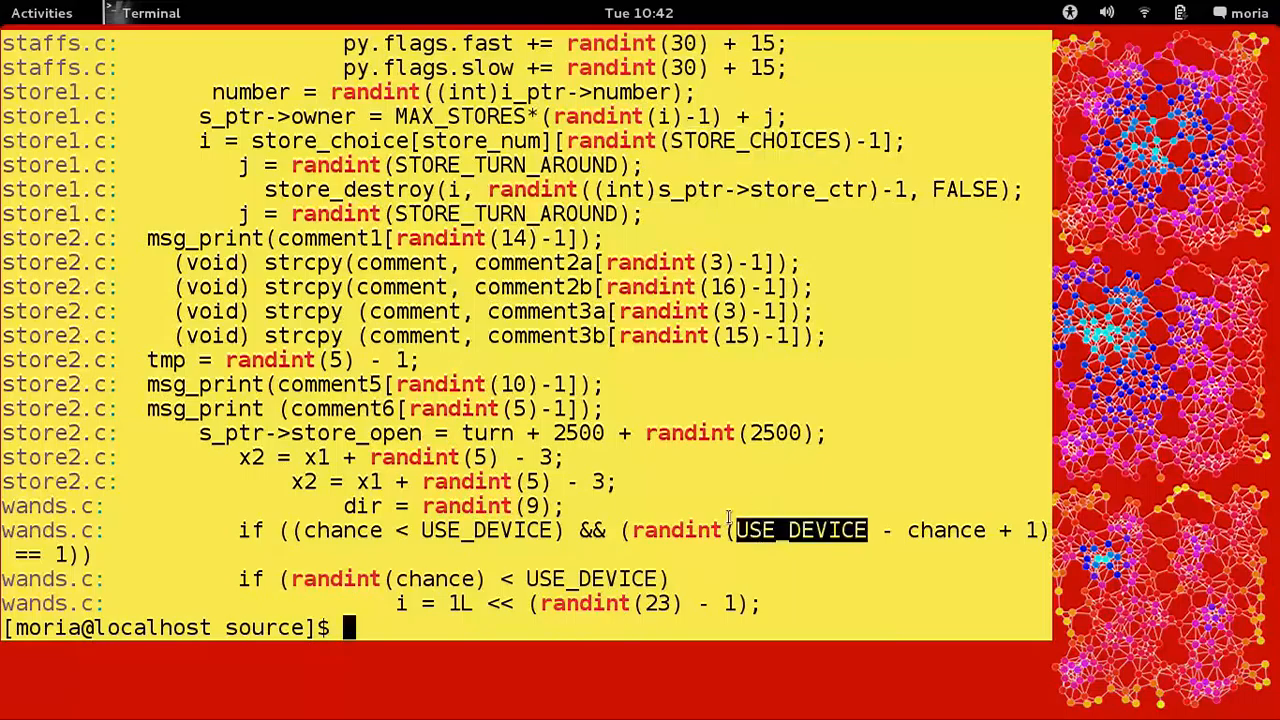
scroll("down", 3)
type("grep \"randint\" *")
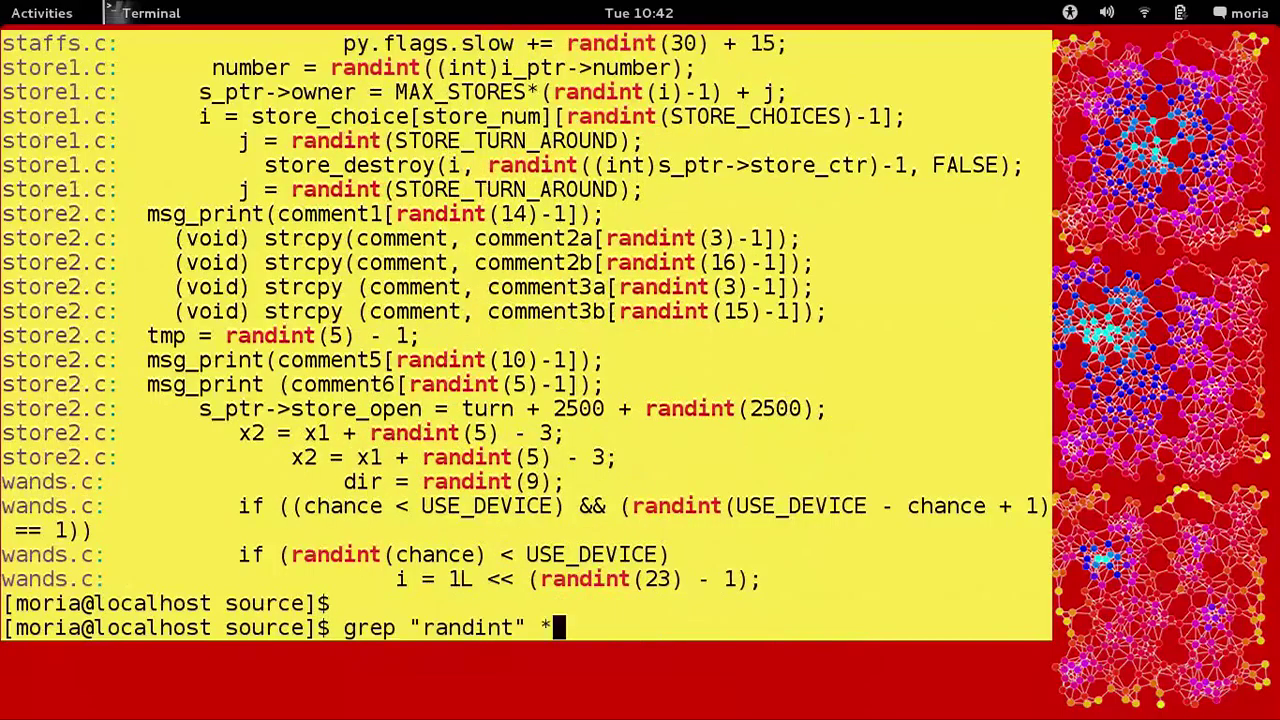
Step: Reopen misc1.c and search /randint to land on the function definition
key("Return")
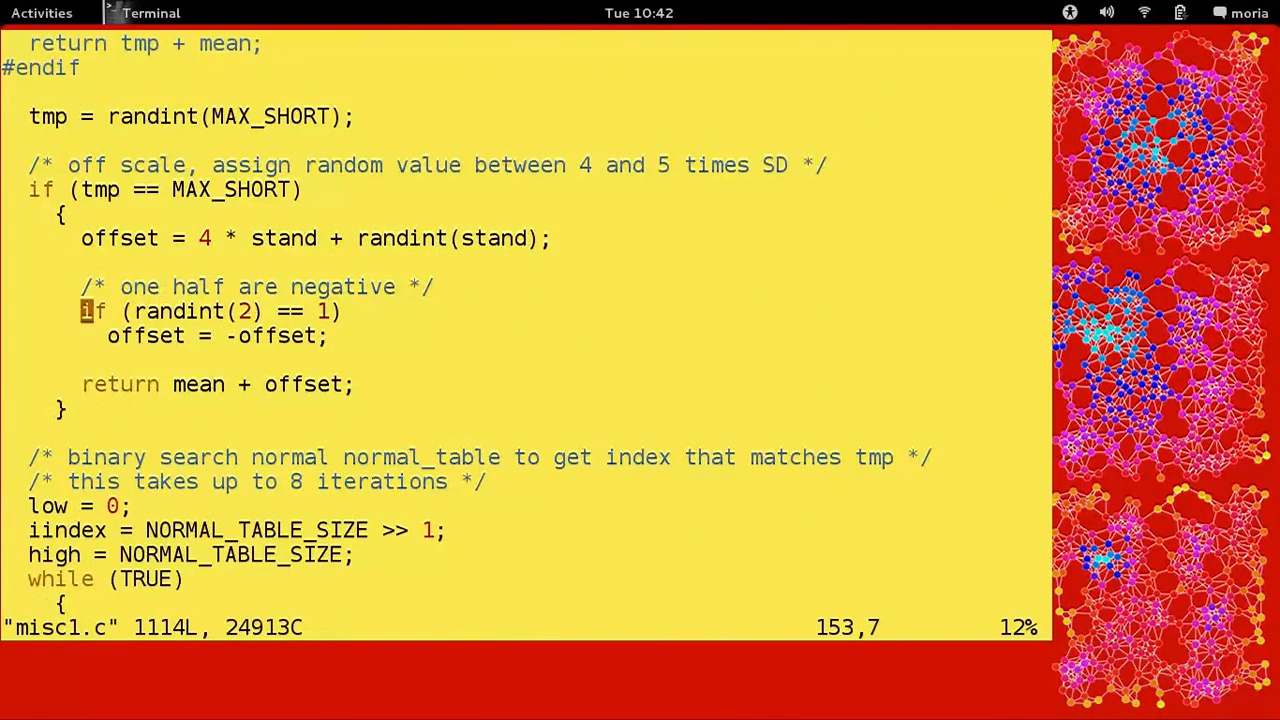
type("/randint")
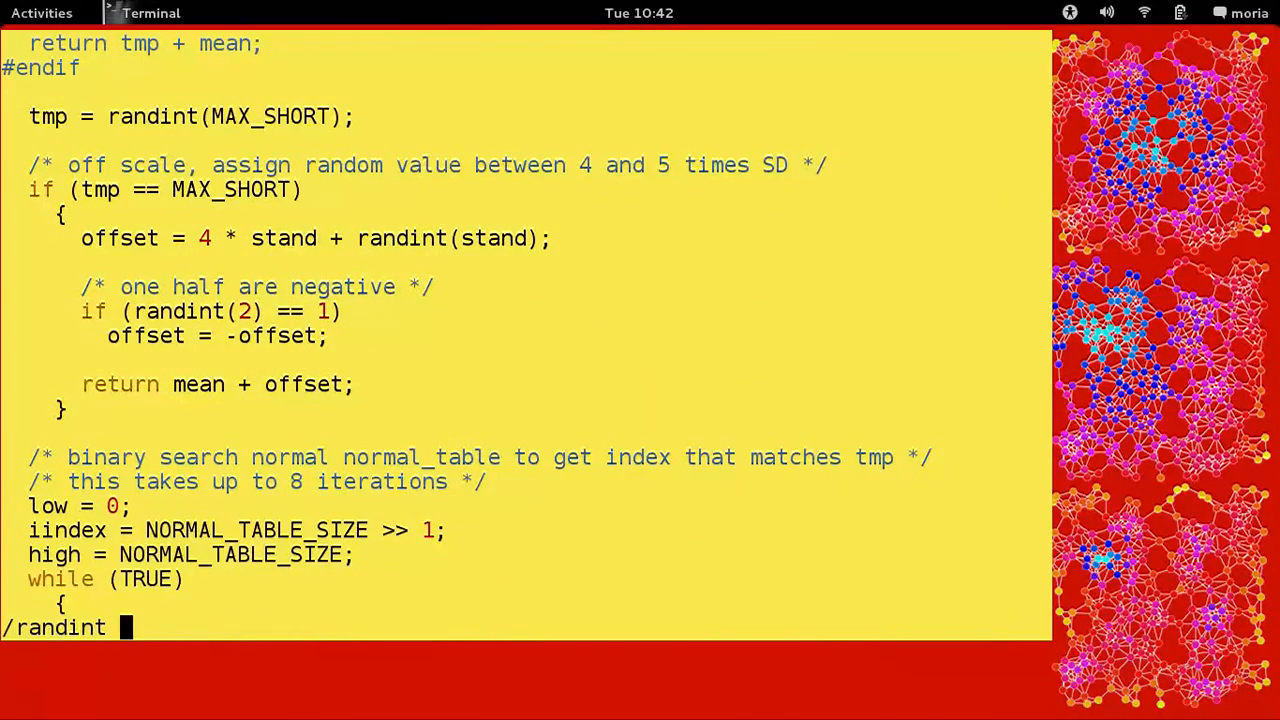
key("Return")
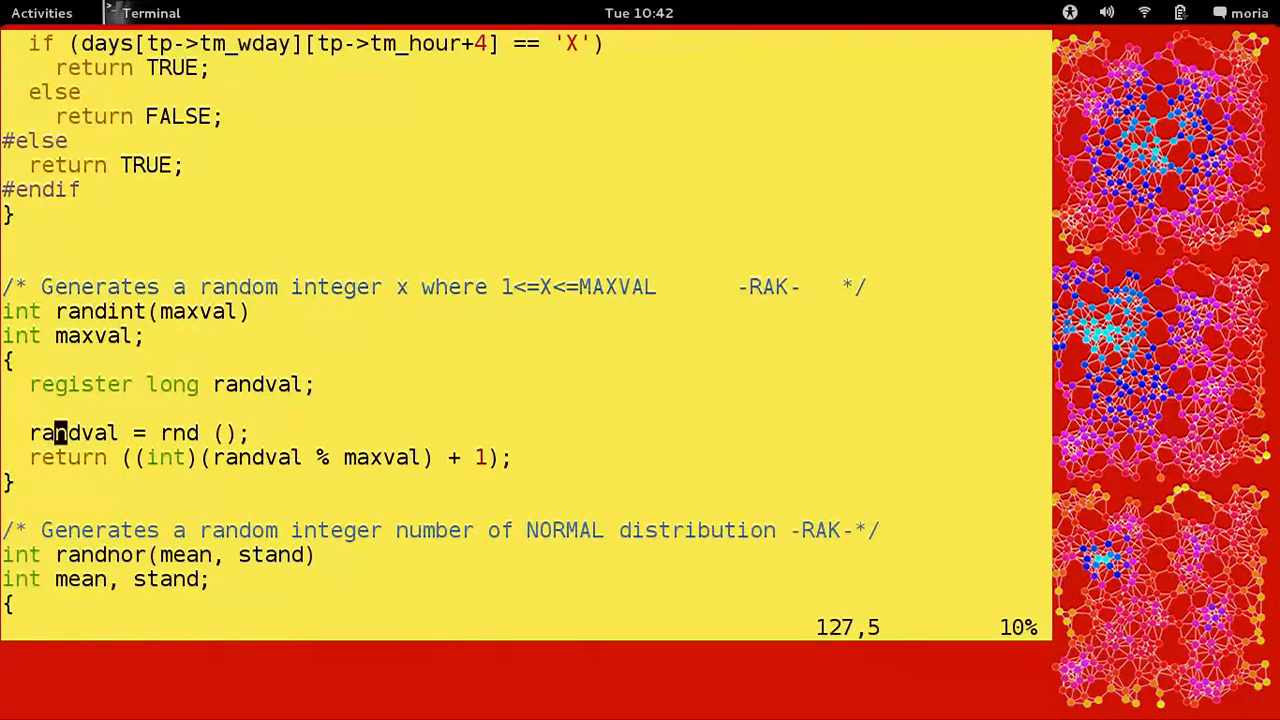
Step: Move into the randint body and visually mark its lines from the return statement
key("Left")
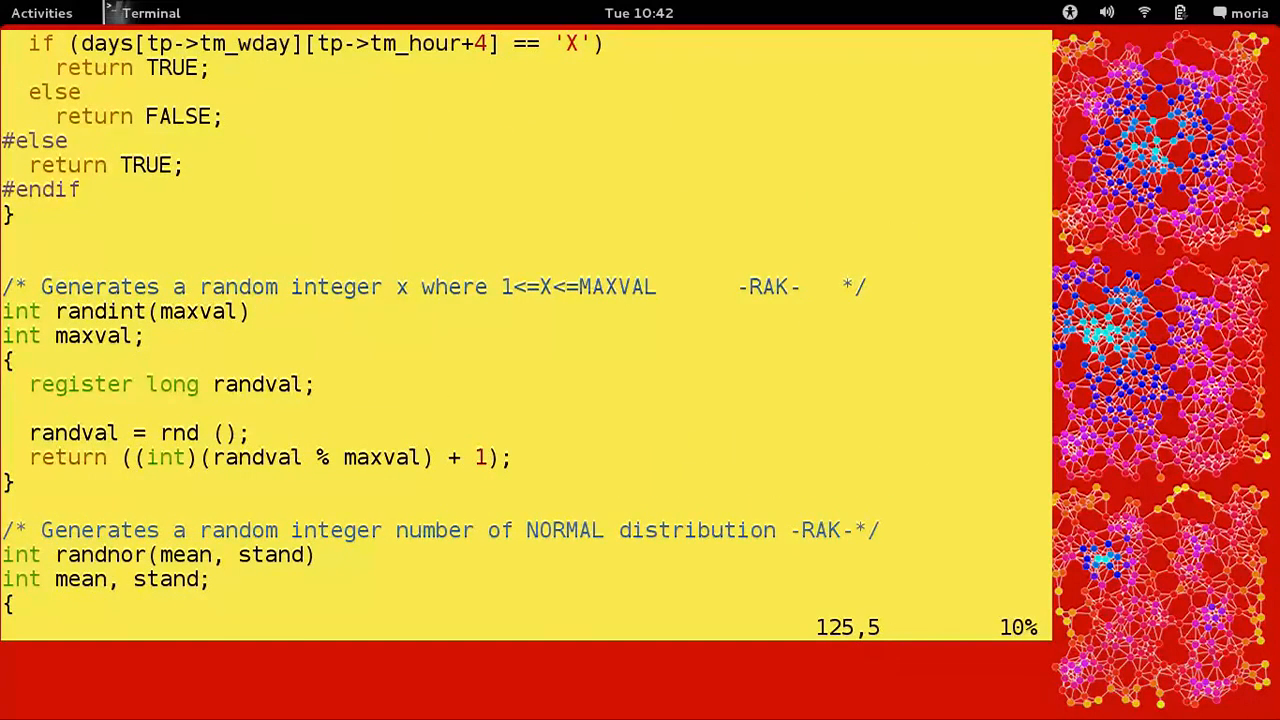
key("Down")
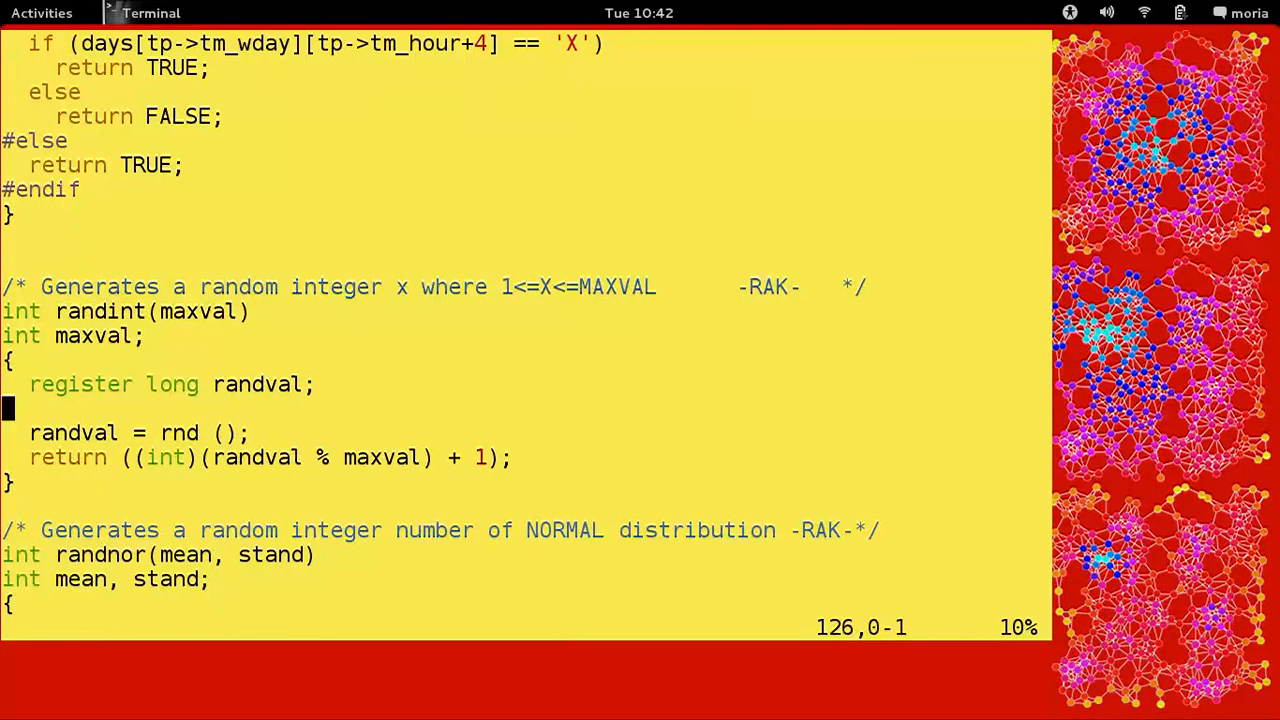
key("V")
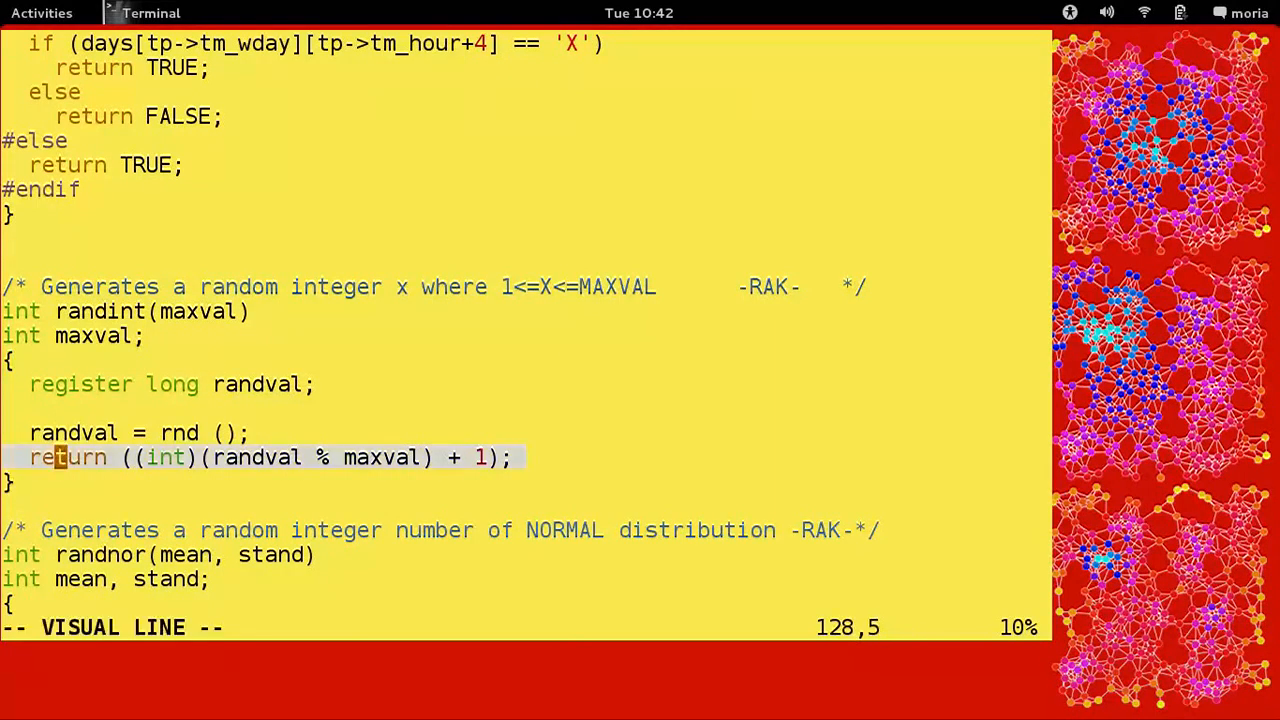
key("Escape")
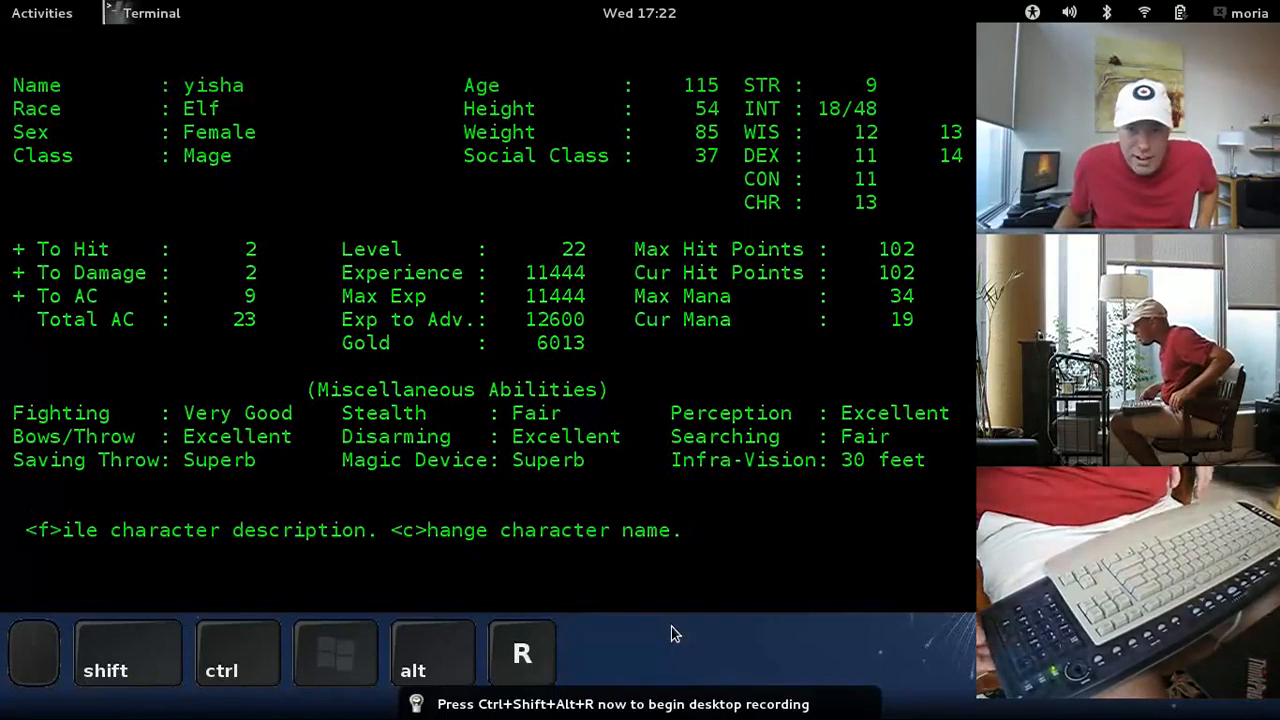
Step: Close the character sheet and look at the nearby Skeleton Hobgoblin's description
key("ctrl+shift+alt+r")
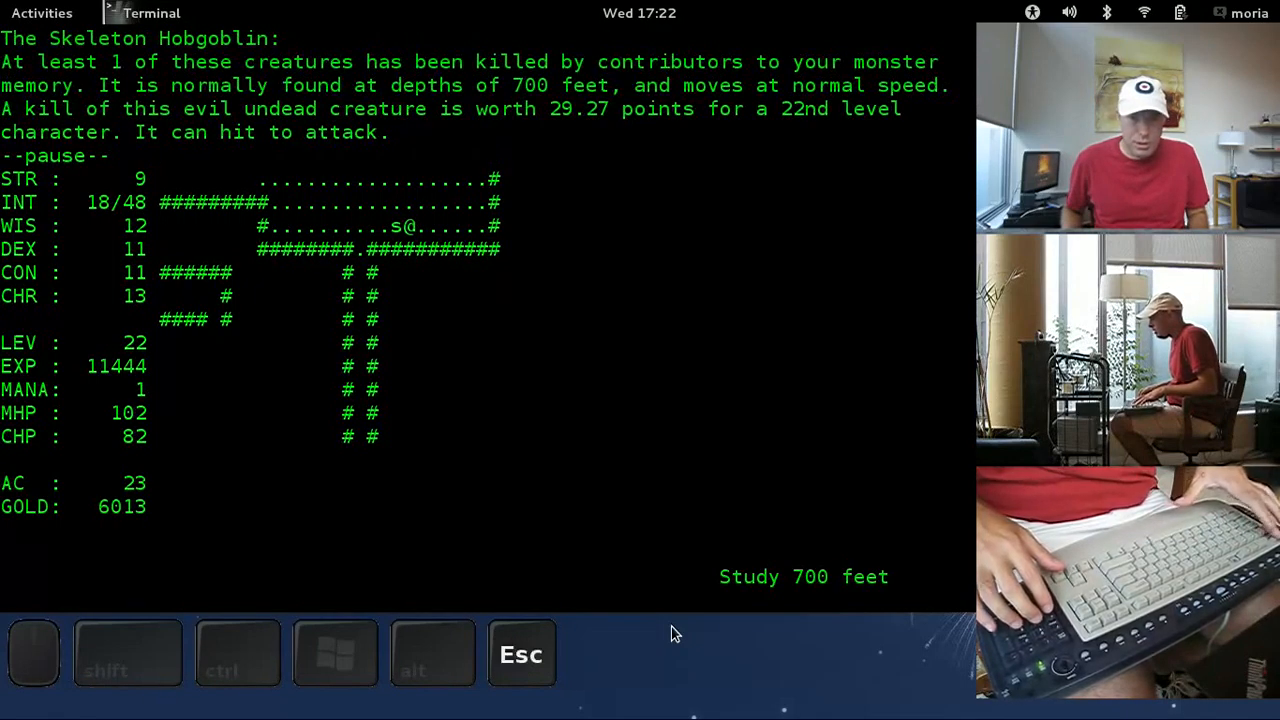
Step: Step east away from the skeleton, glance at the pack, then move north past it
key("Escape")
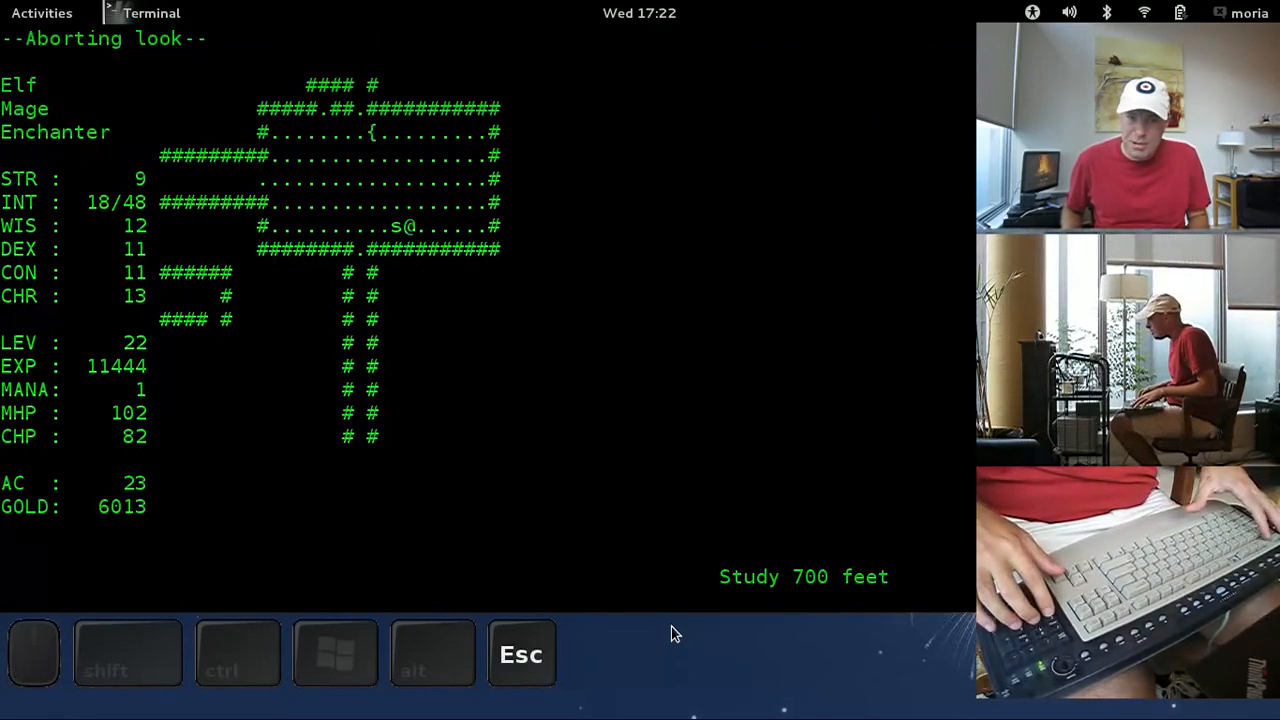
key("6")
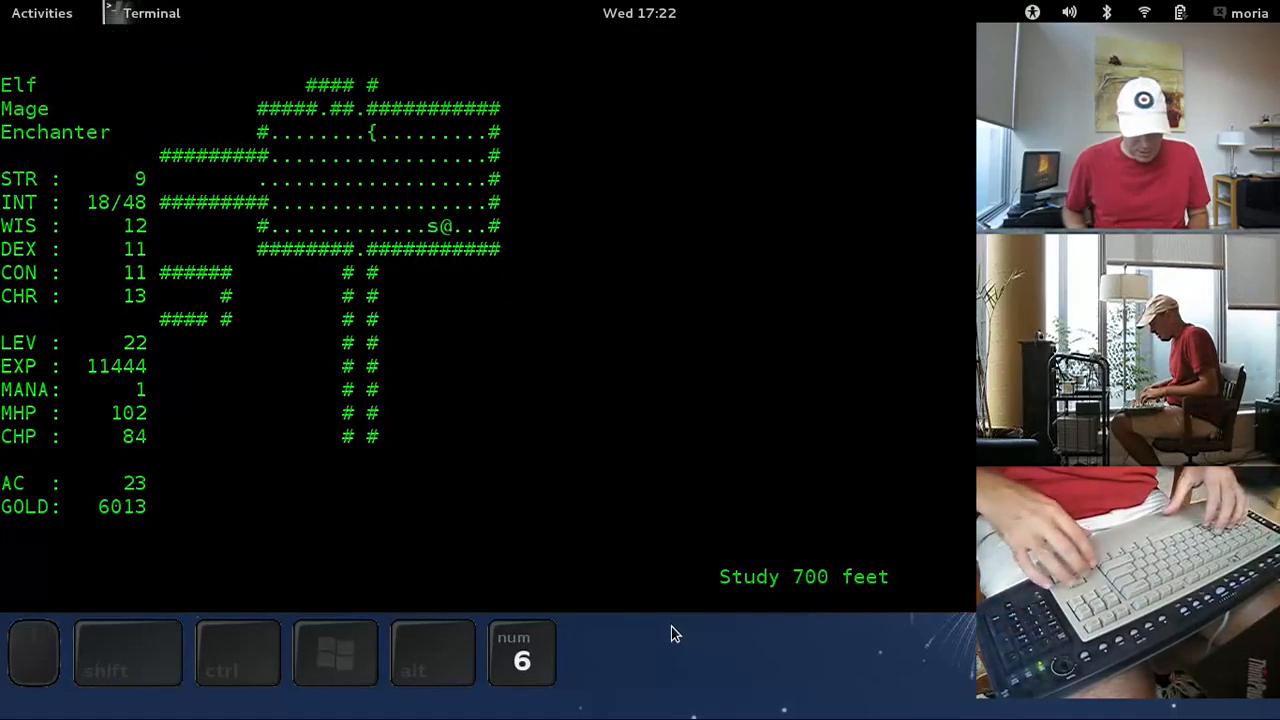
key("i")
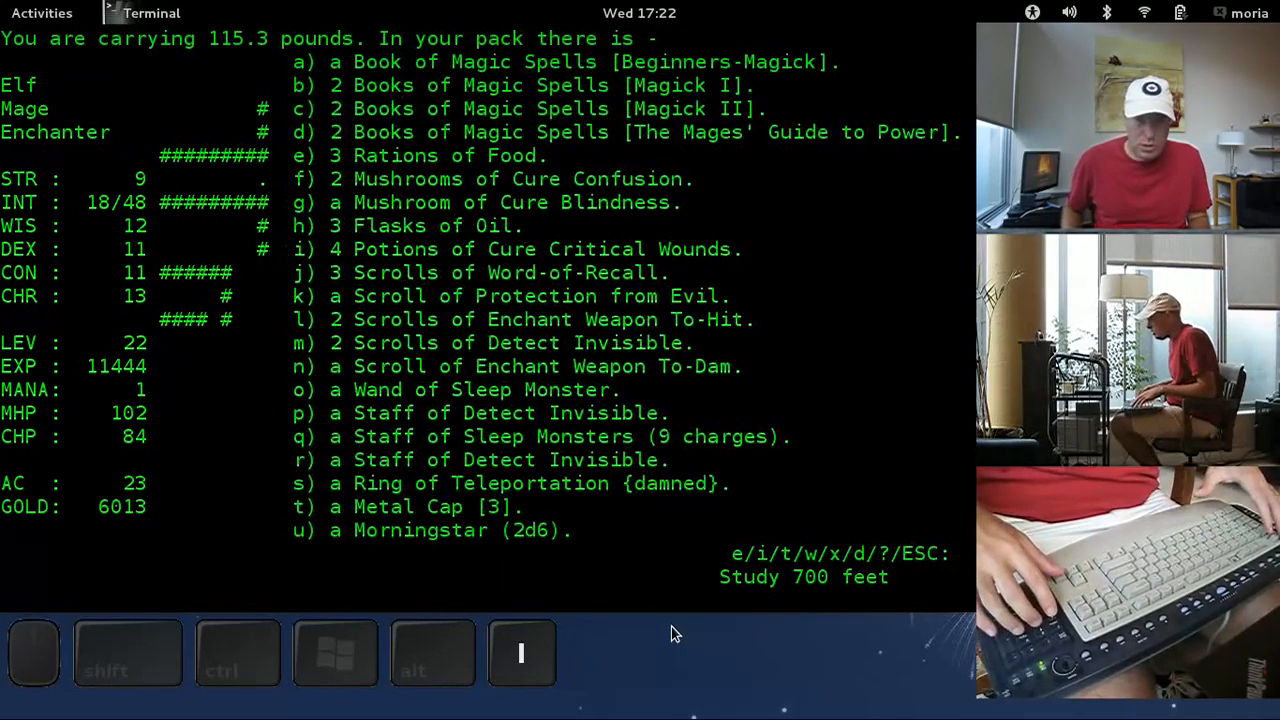
key("Escape")
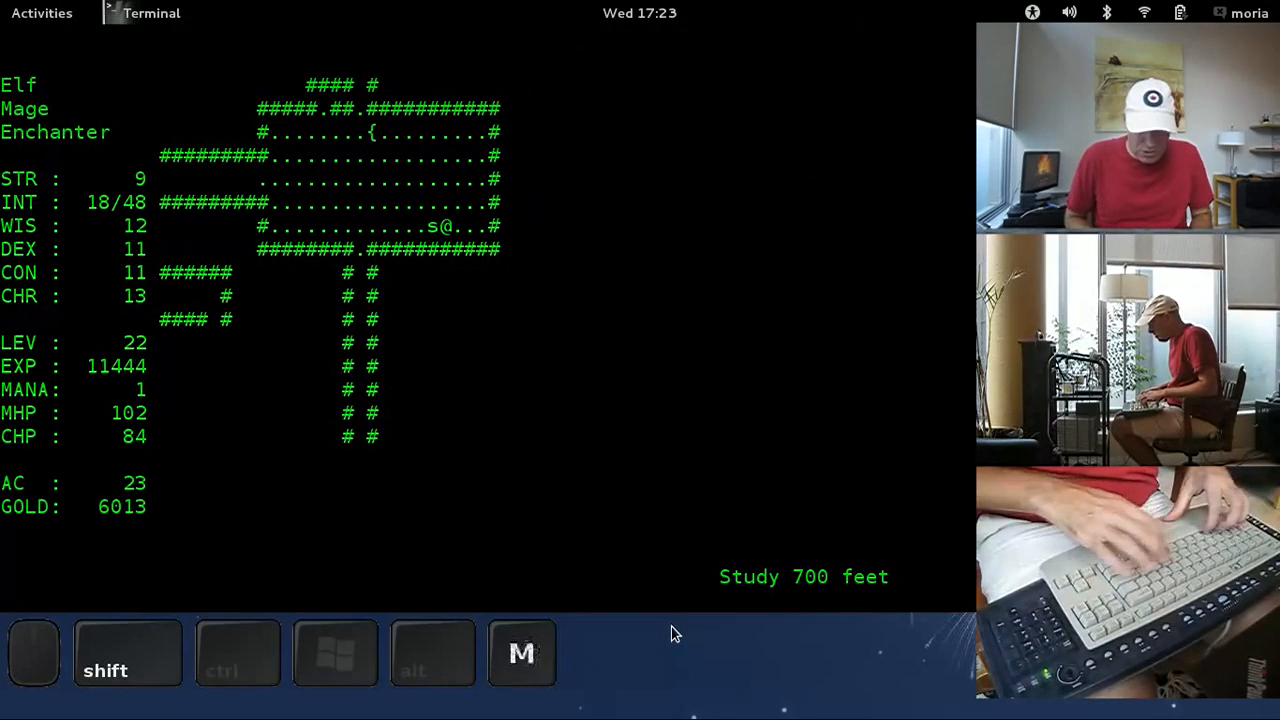
key("Escape")
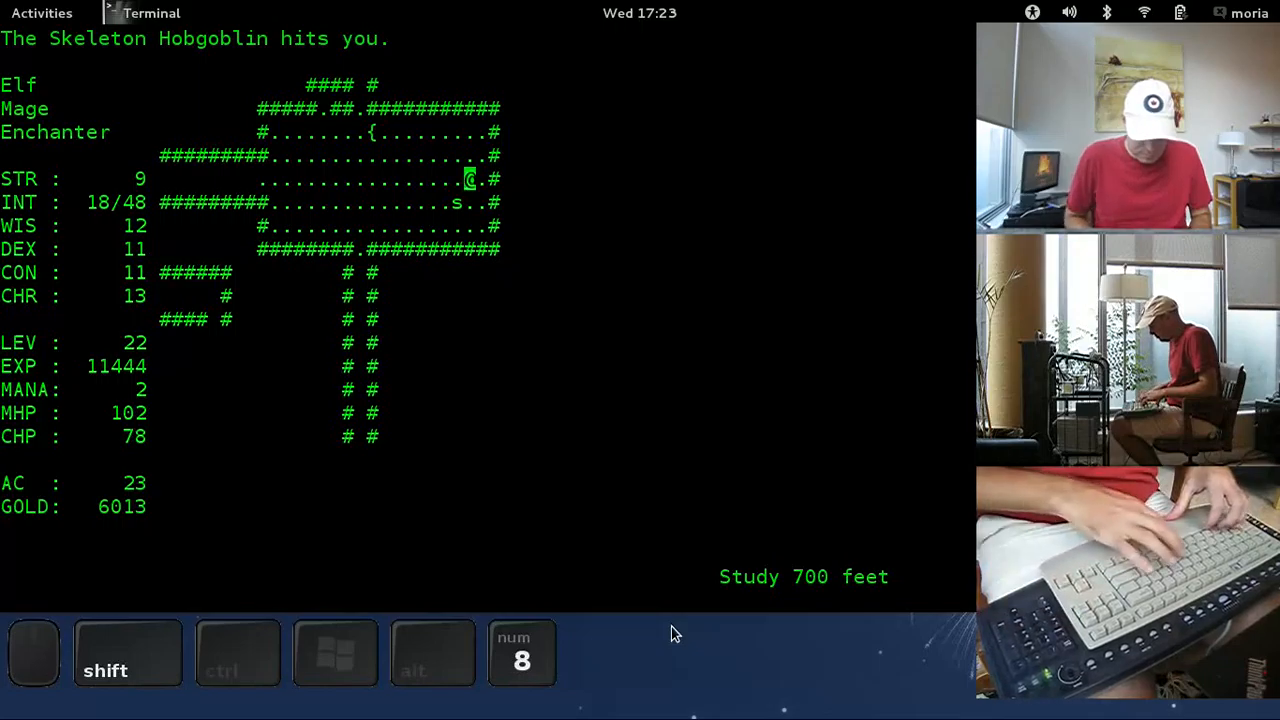
Step: Walk west and then north up the winding corridor to a new room area
key("4")
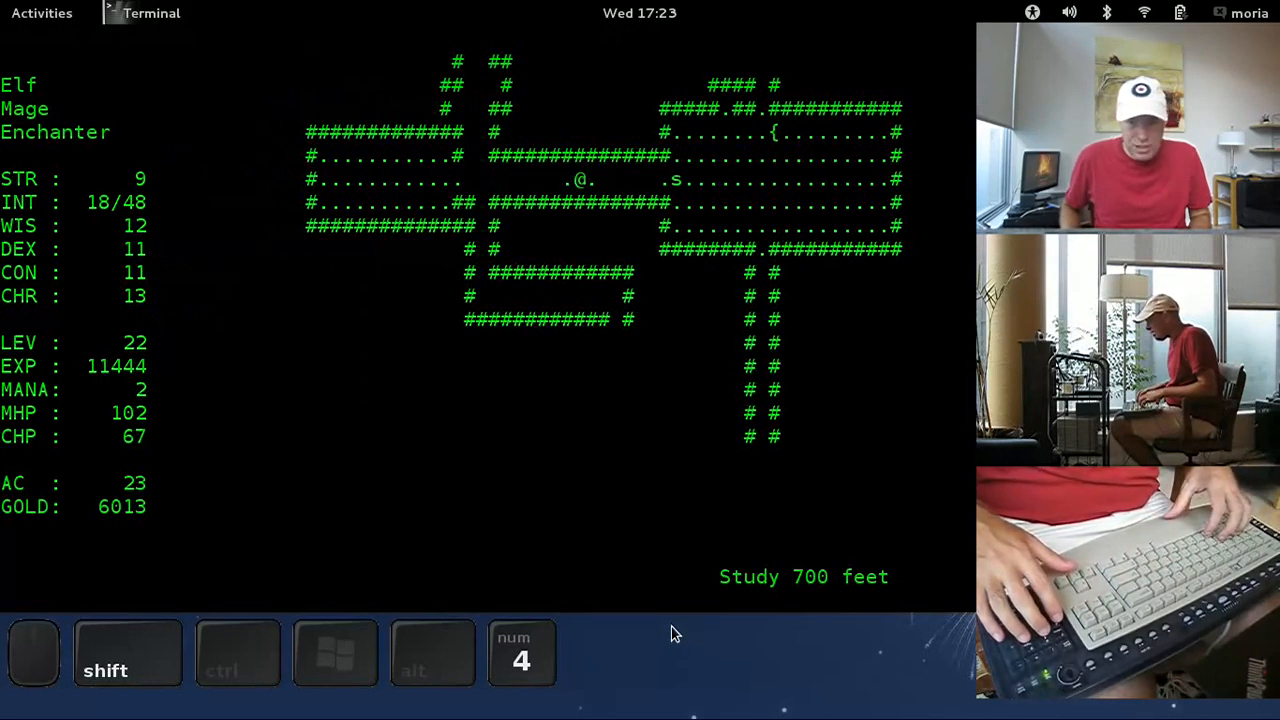
key("m")
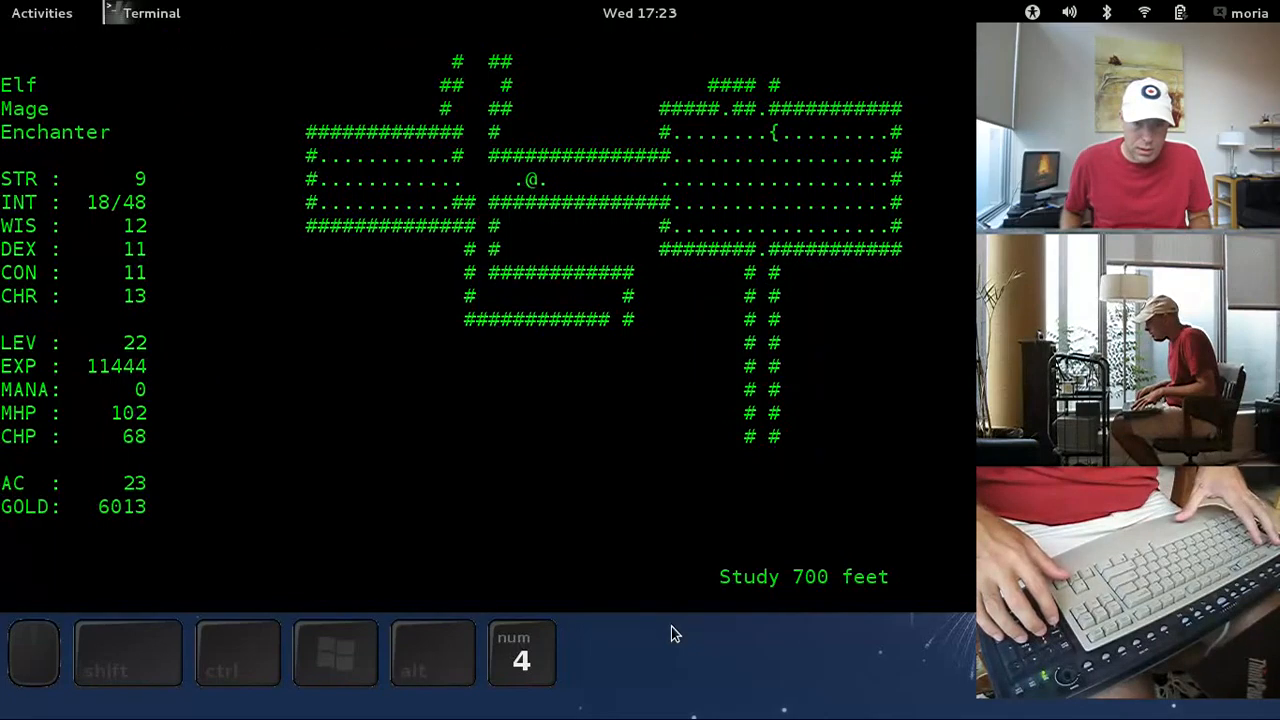
key("7")
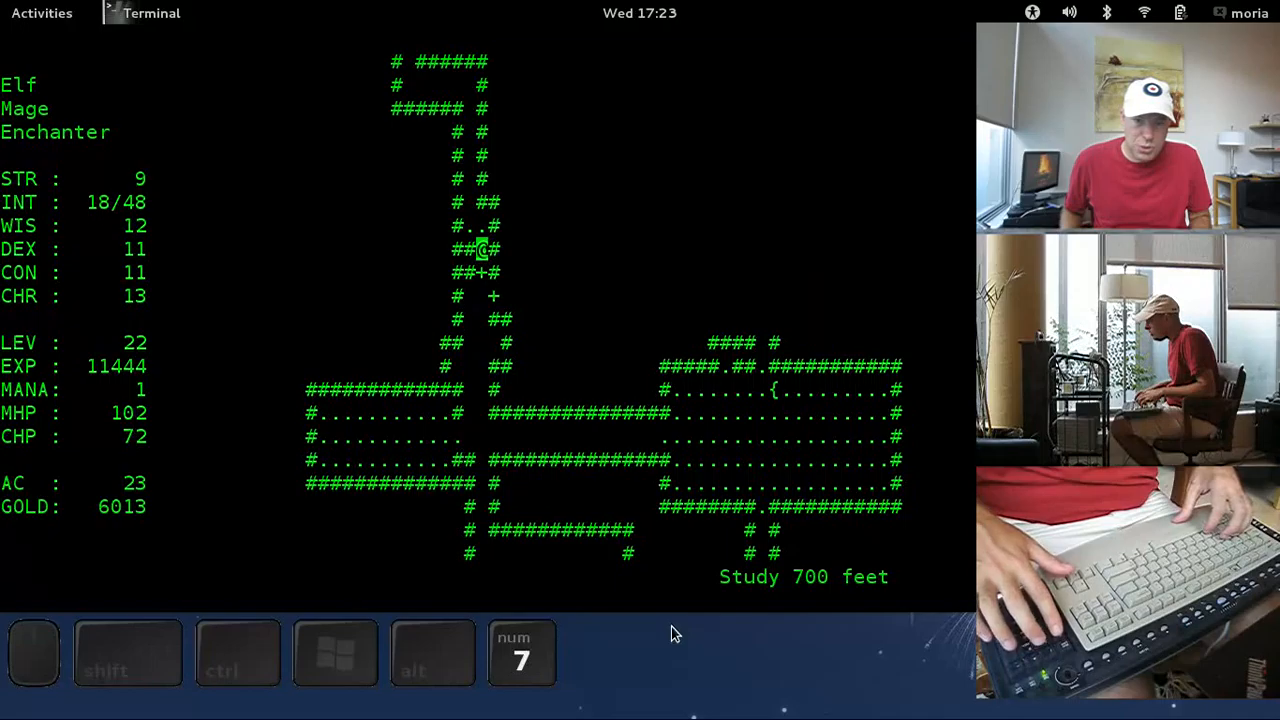
key("8")
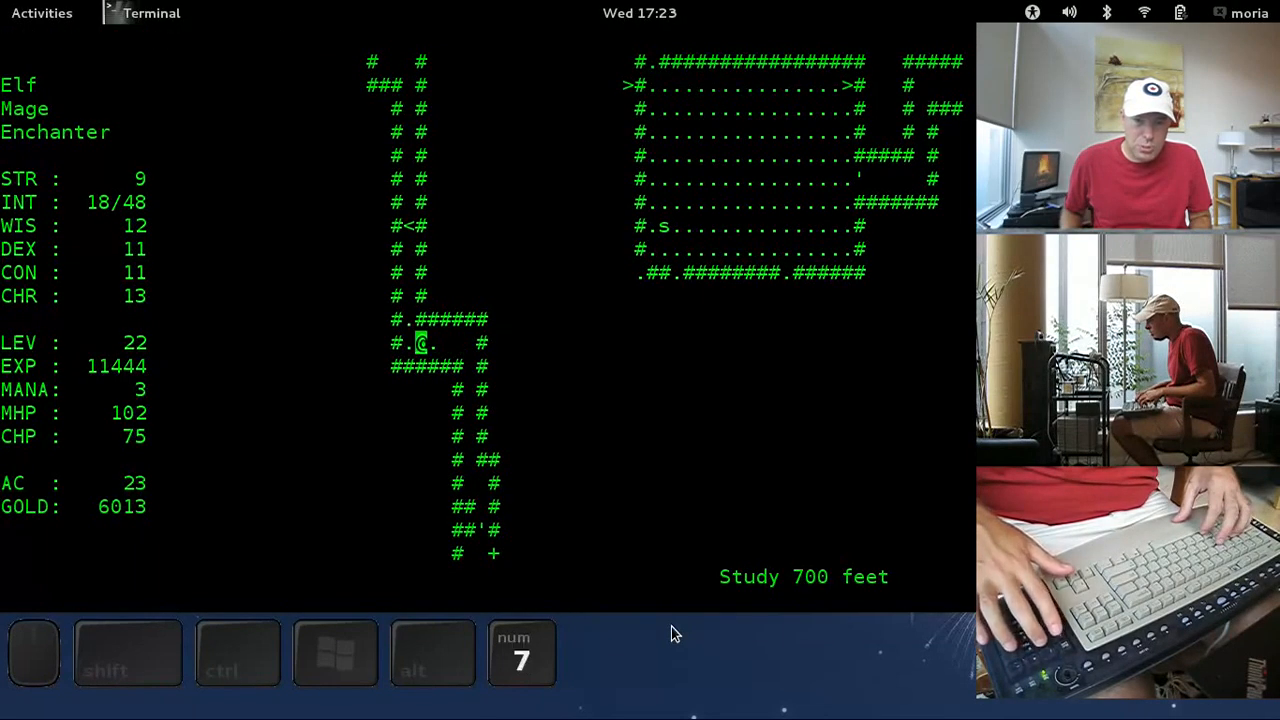
key("8")
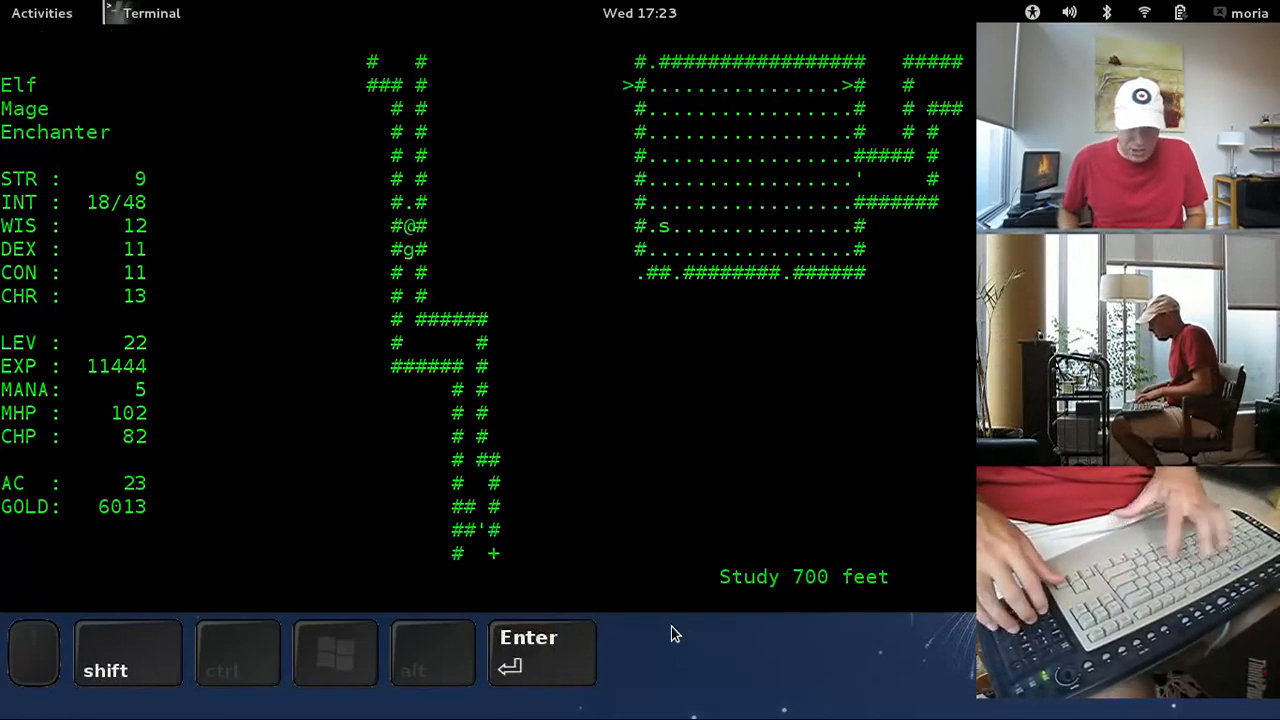
Step: Display the pack inventory with i and dismiss the listing
key("Escape")
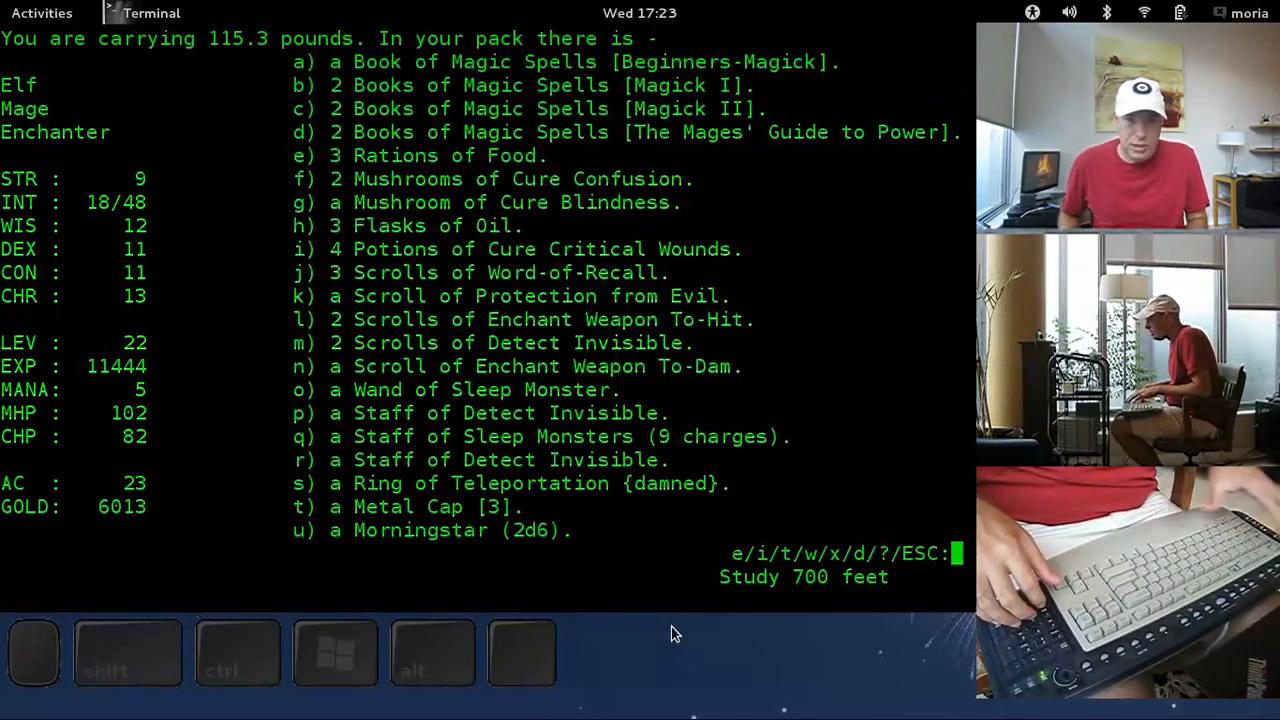
key("i")
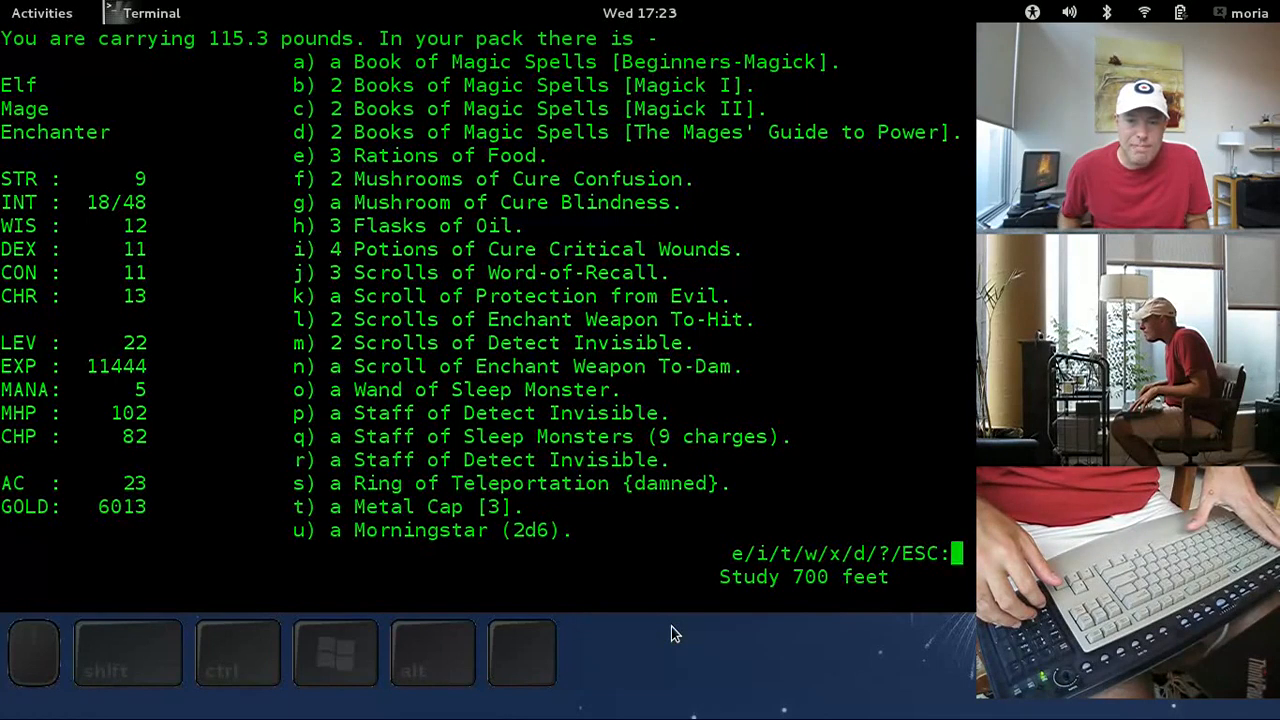
key("Escape")
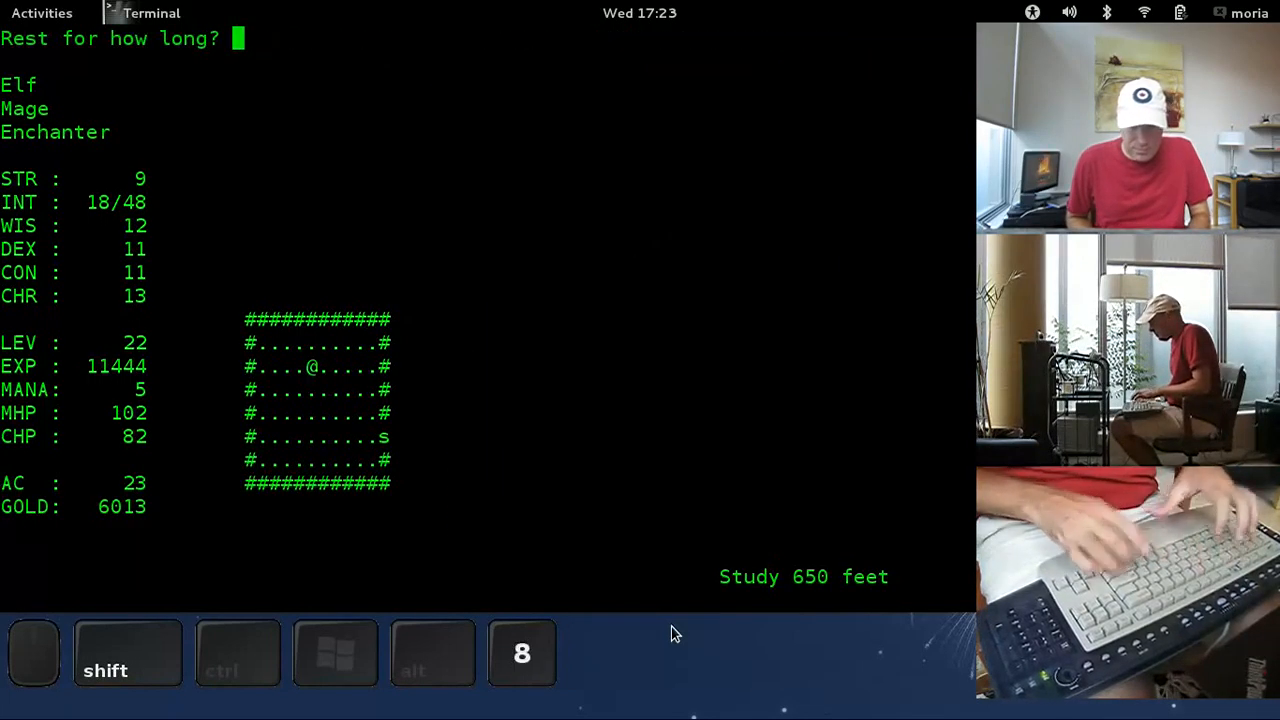
Step: Rest back to full 102 hit points and cross the room at 650 feet
key("Return")
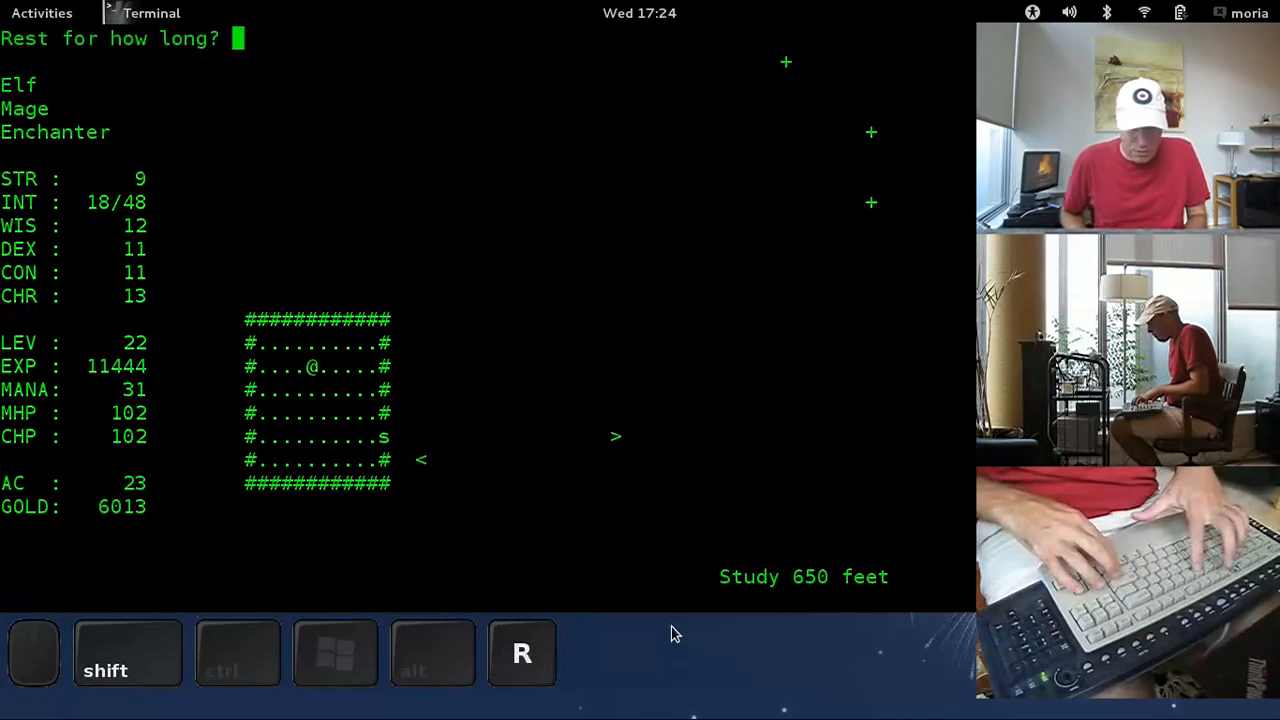
key("2")
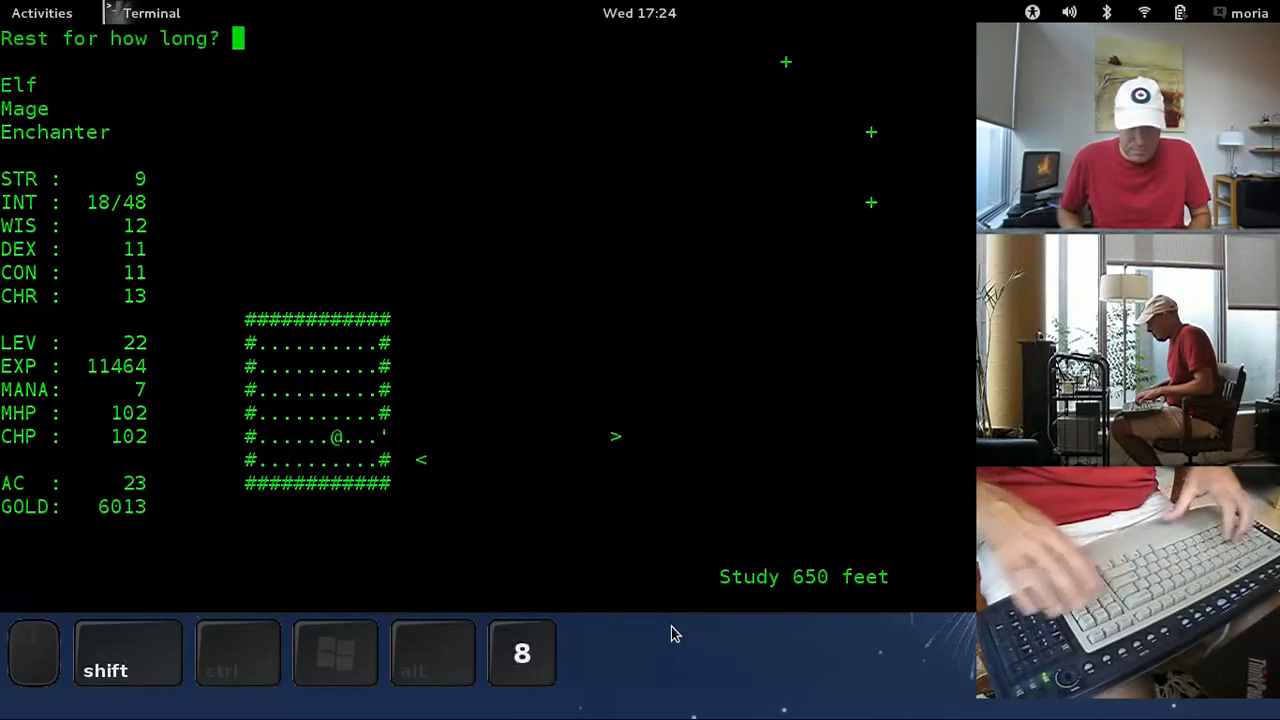
key("Return")
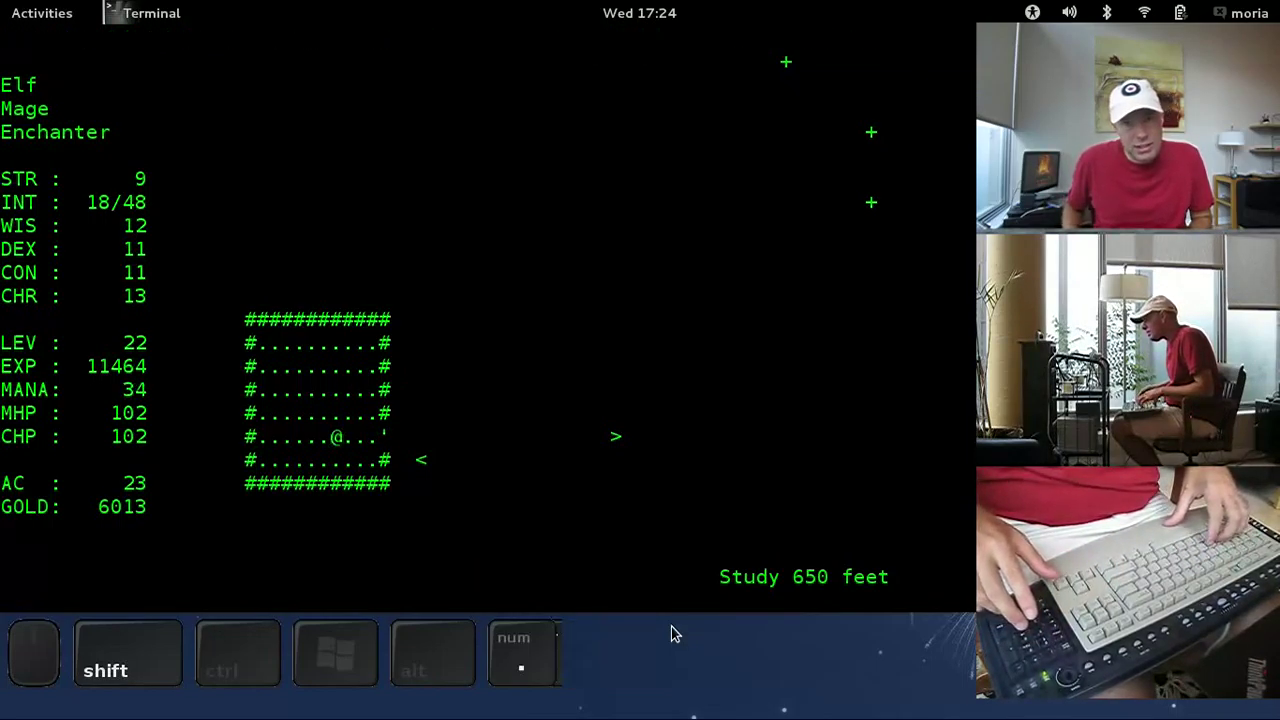
Step: Follow the corridor north and strike the Black Orc with a Fire Bolt
key("6")
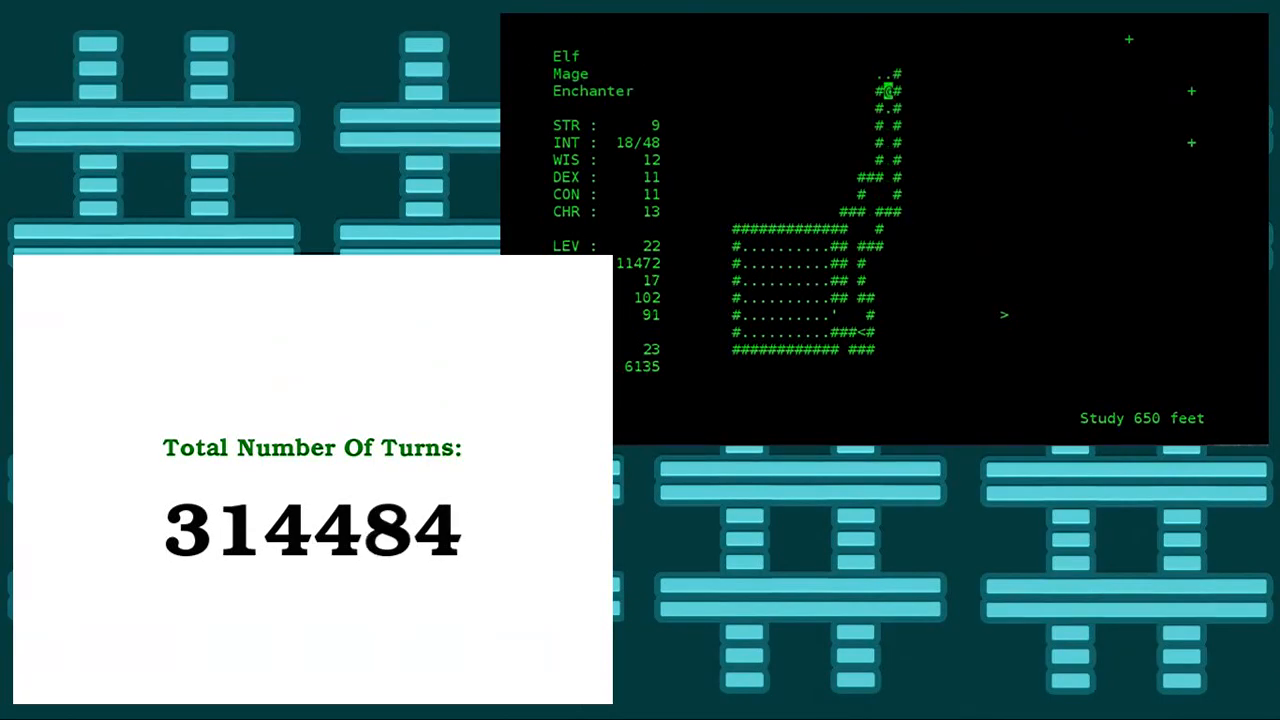
key("R")
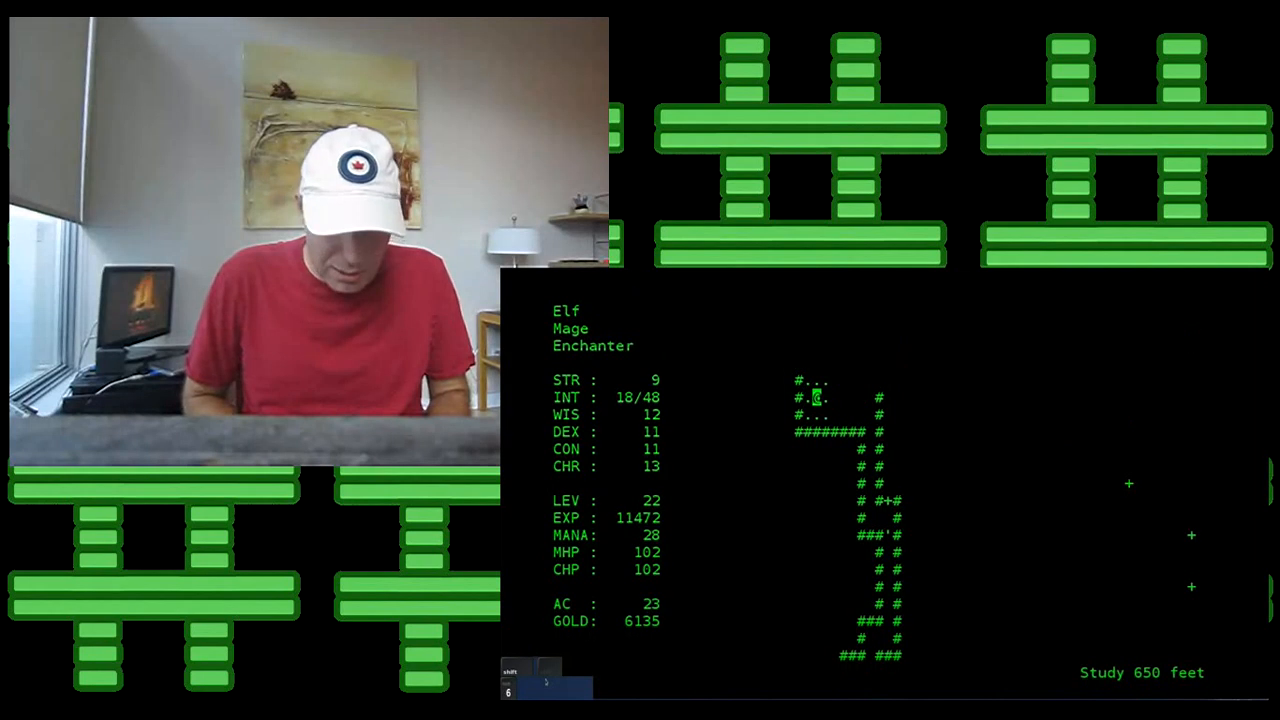
key("R")
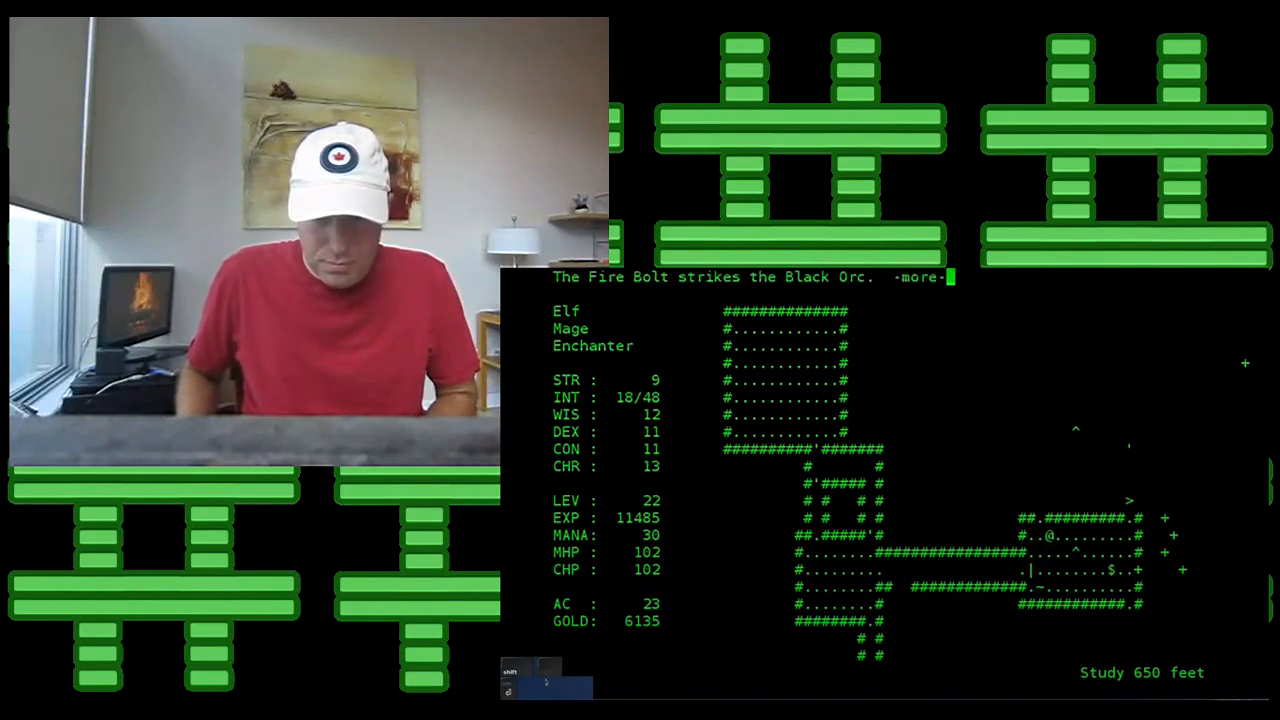
Step: Fire Bolt the Black Orc and Swordsman and pick up the dropped Lance
key("space")
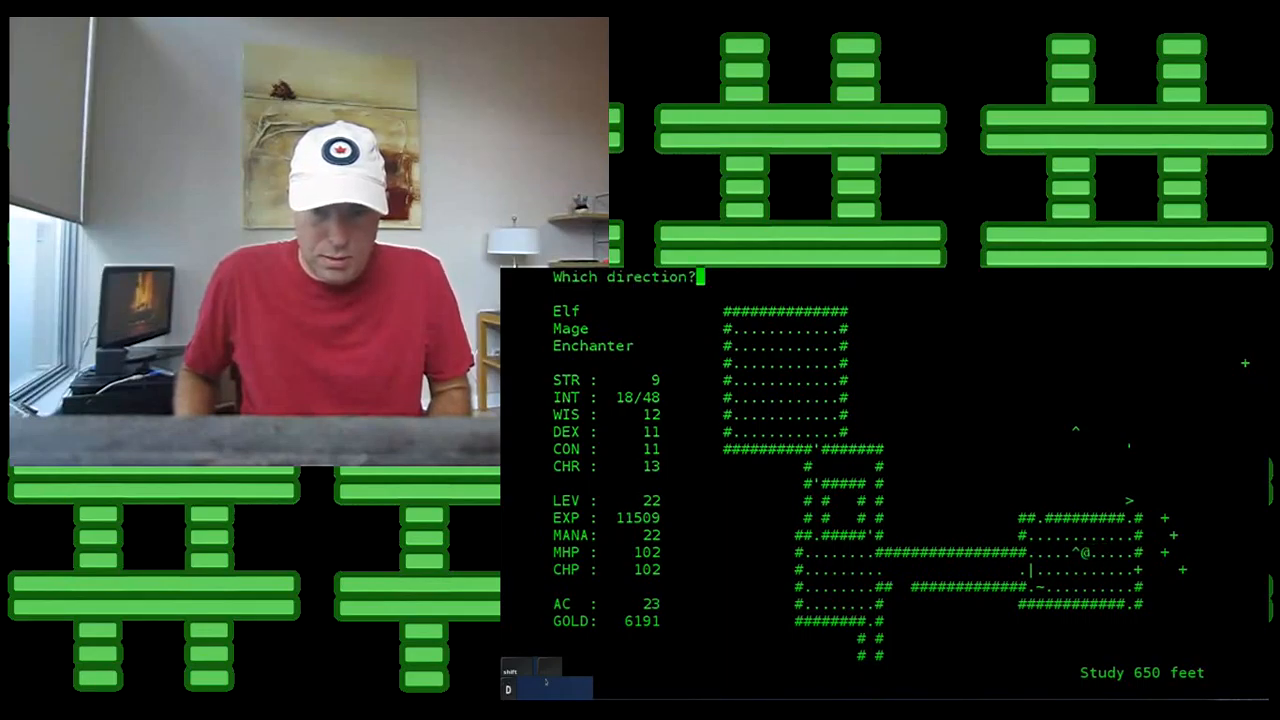
key("4")
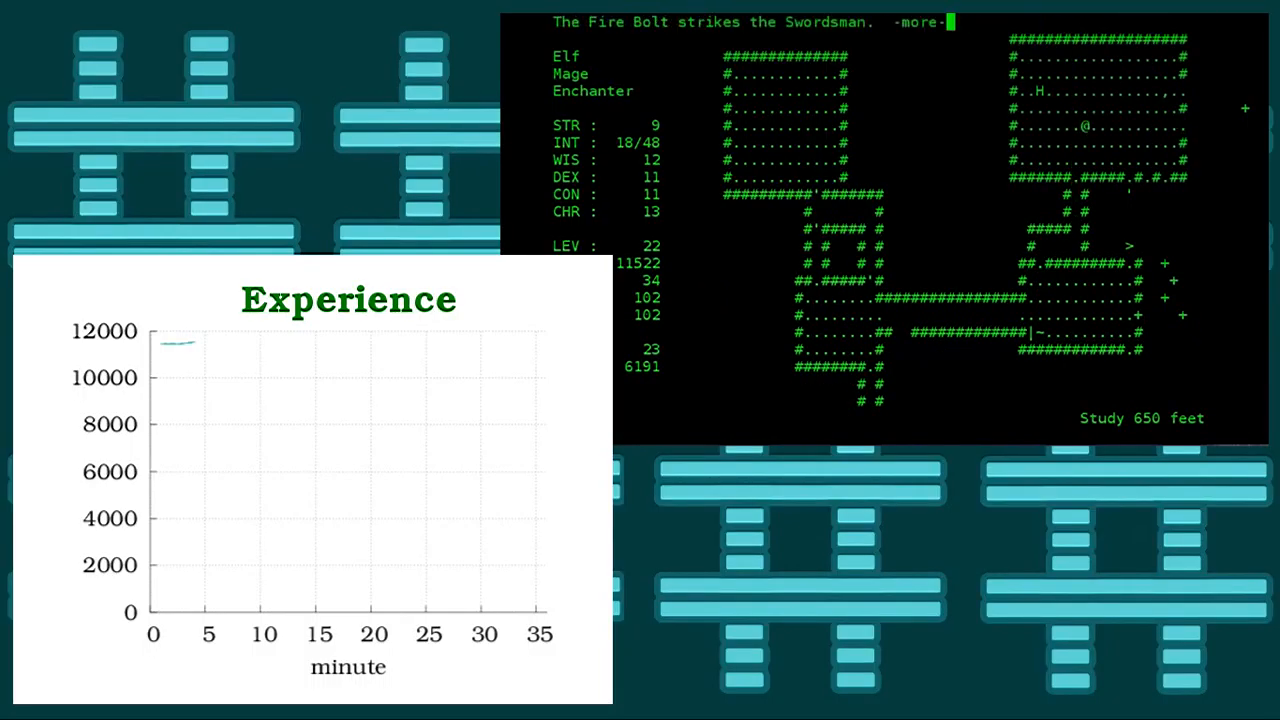
key("space")
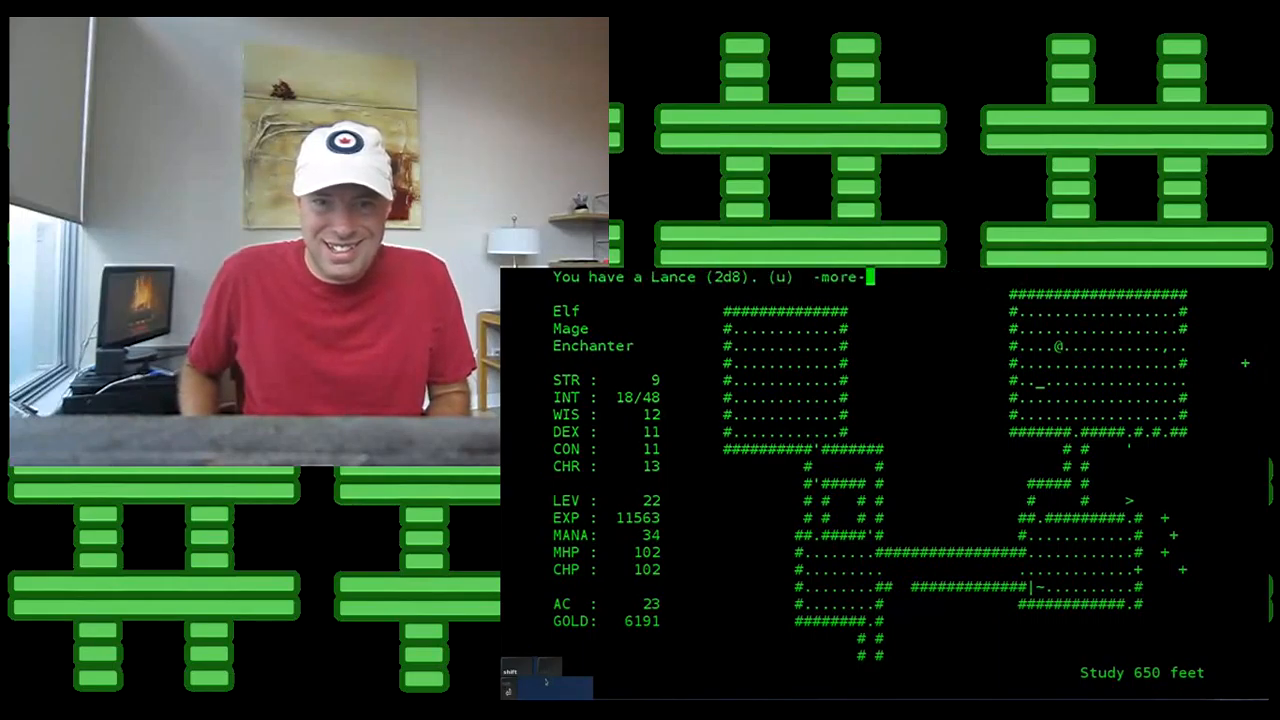
Step: Check the whole level map, then aim another spell at the Swordsman
key("space")
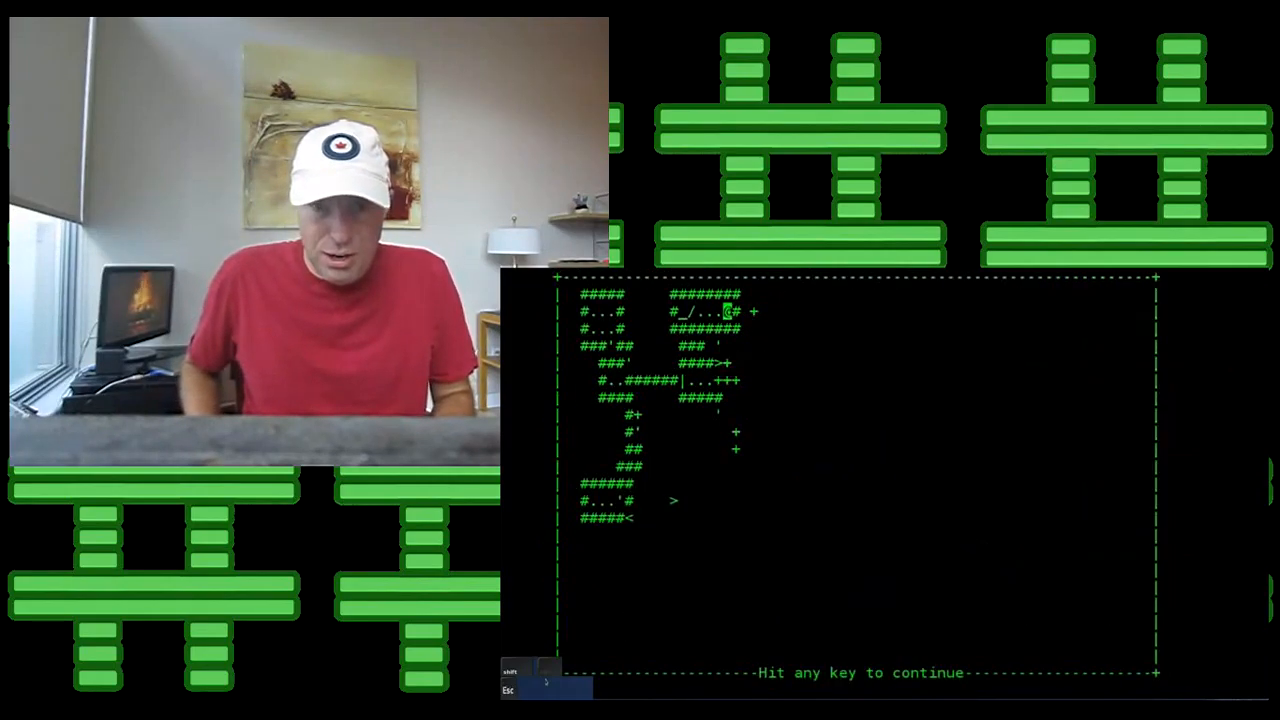
key("space")
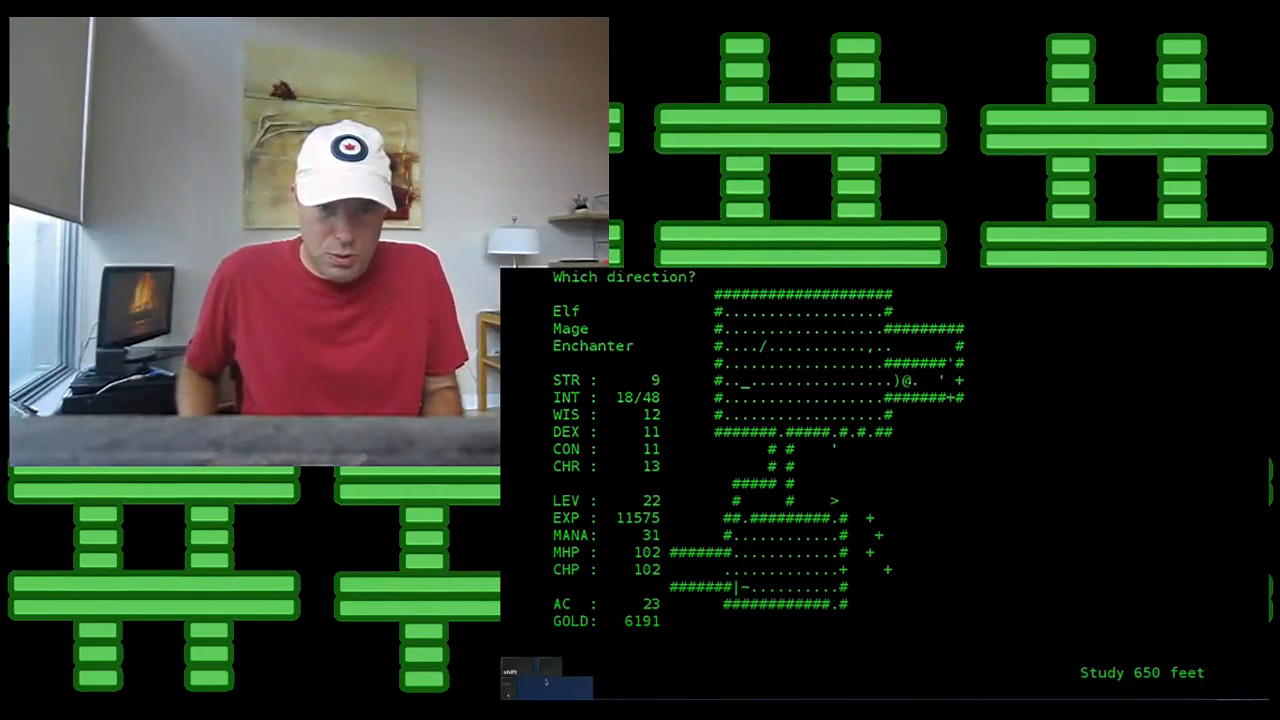
Step: Rest for mana, fight off the Giant Gnats for their gold, then rest again
key("7")
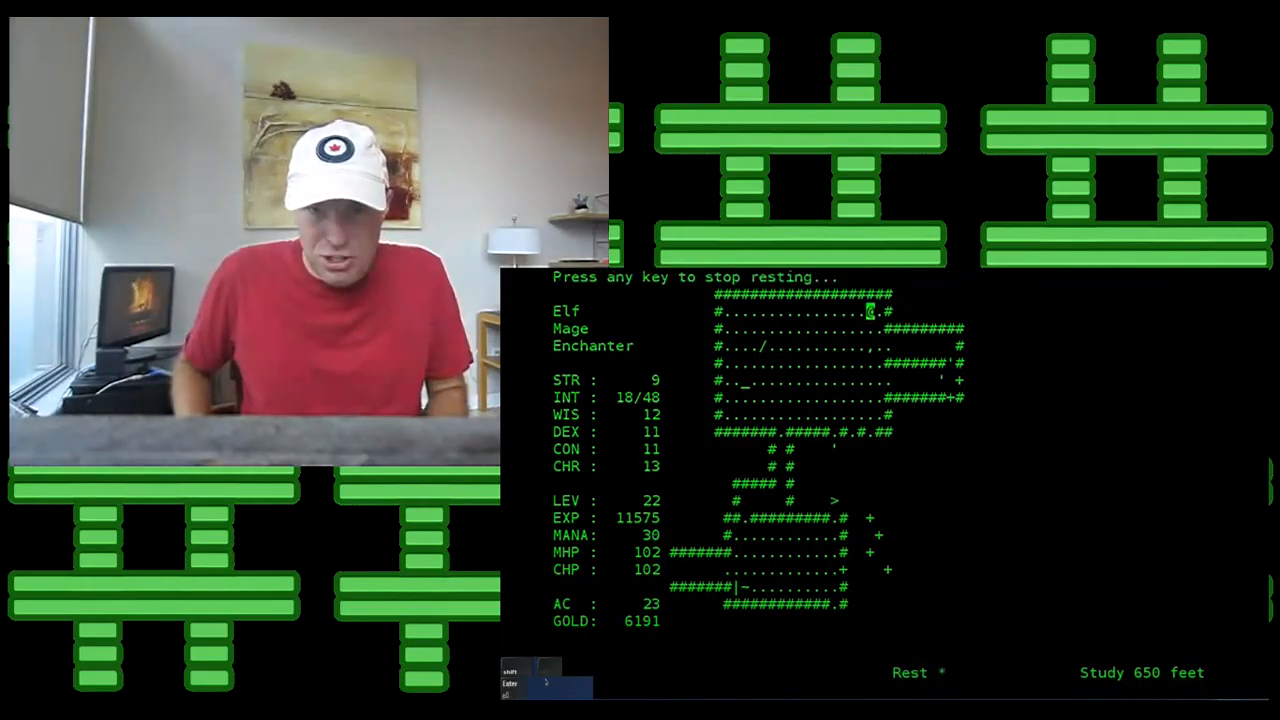
key("space")
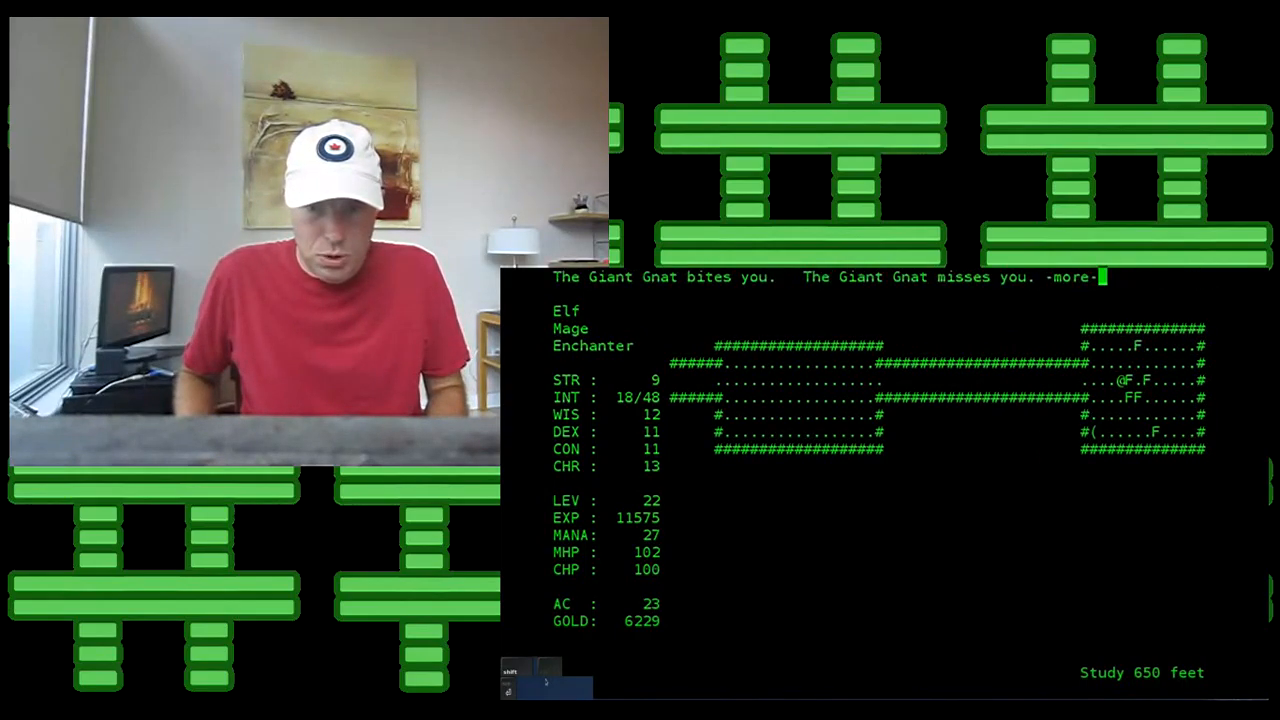
key("space")
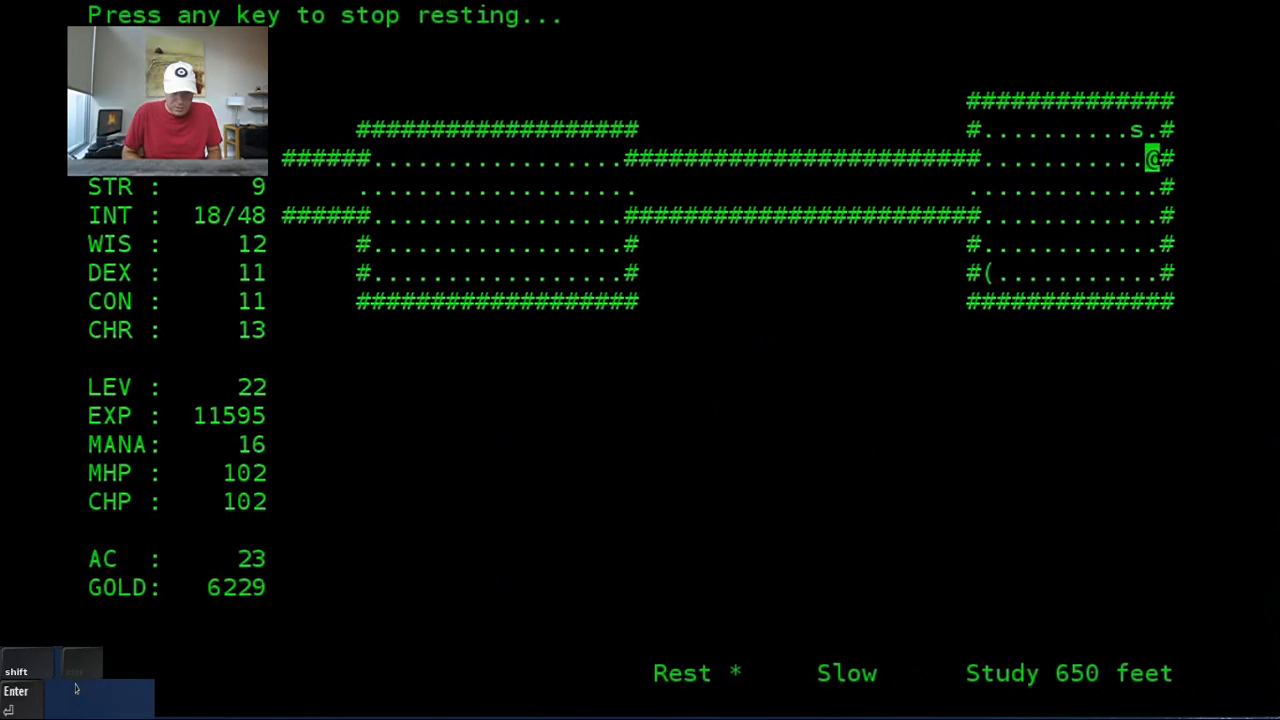
Step: Stop resting, walk into the corridor south and pick up the garnets worth 47 gold
key("u")
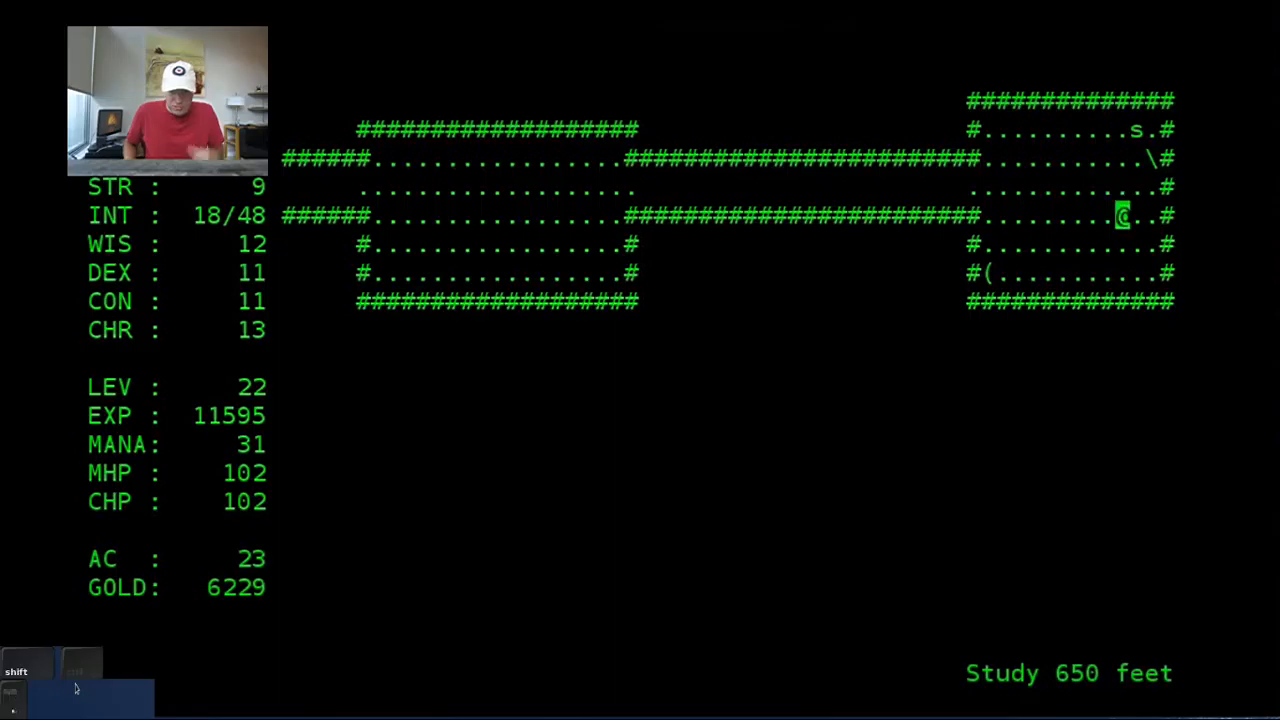
key("4")
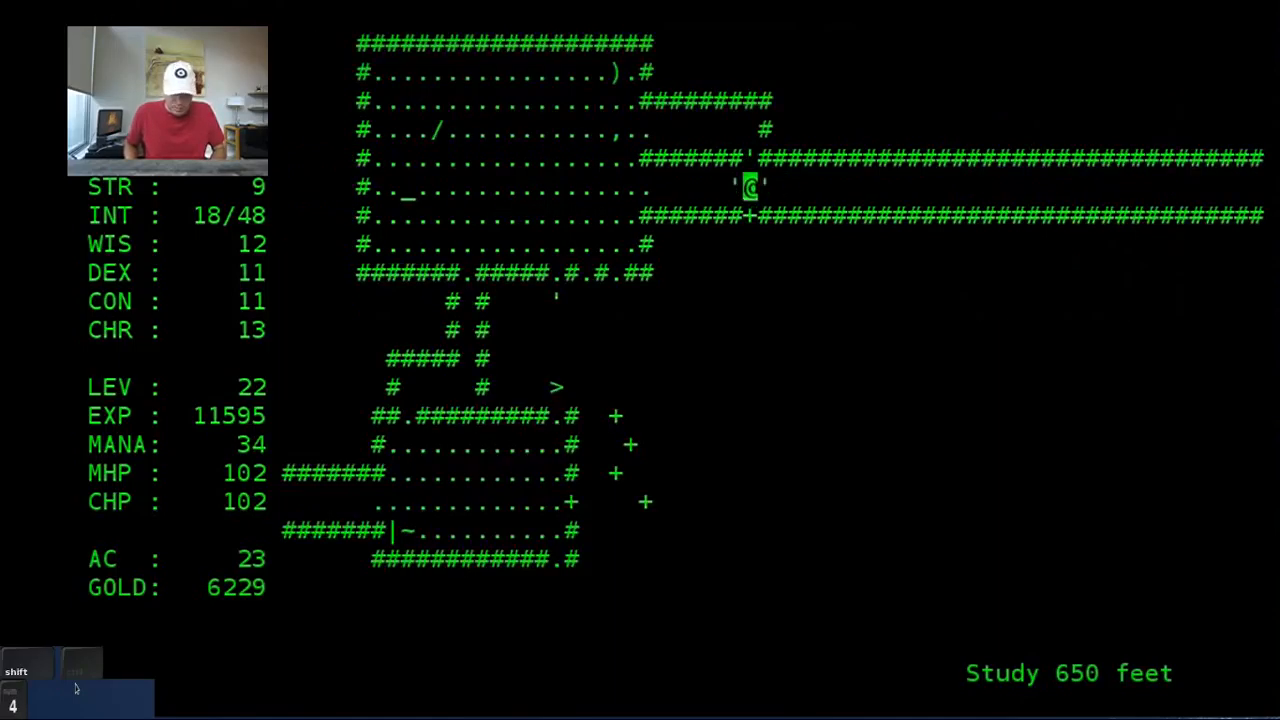
key("Down")
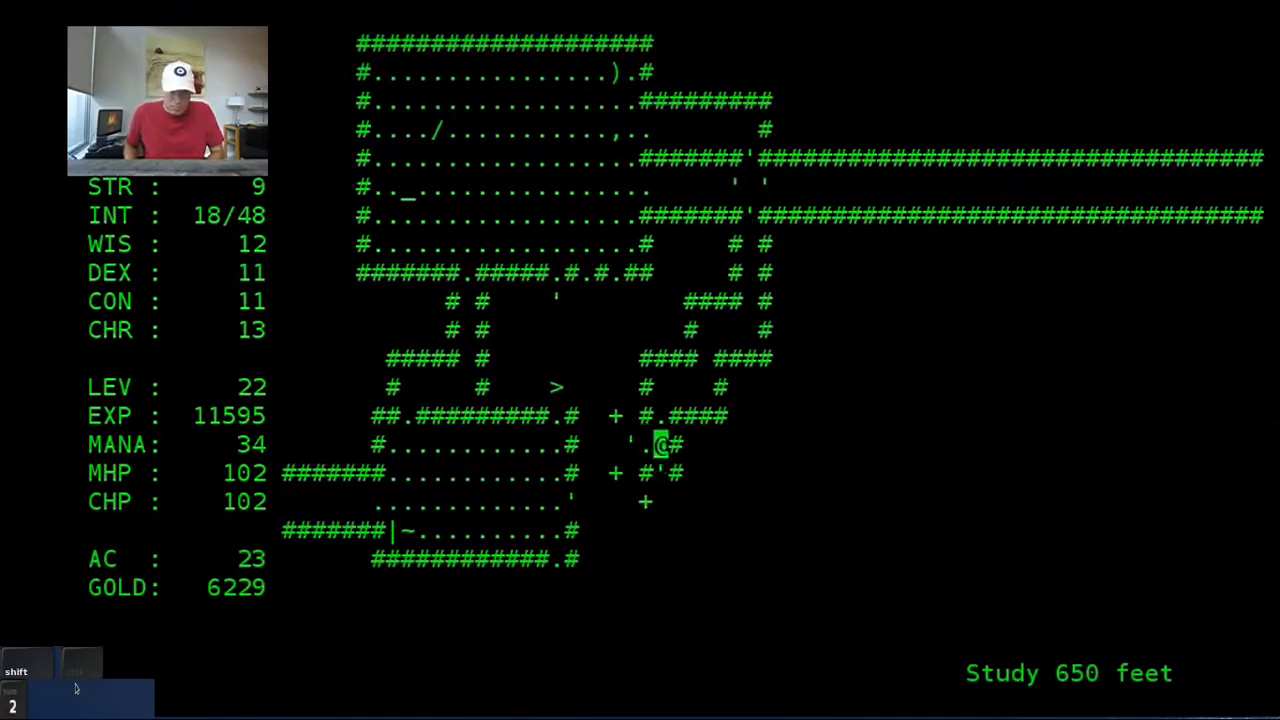
key("c")
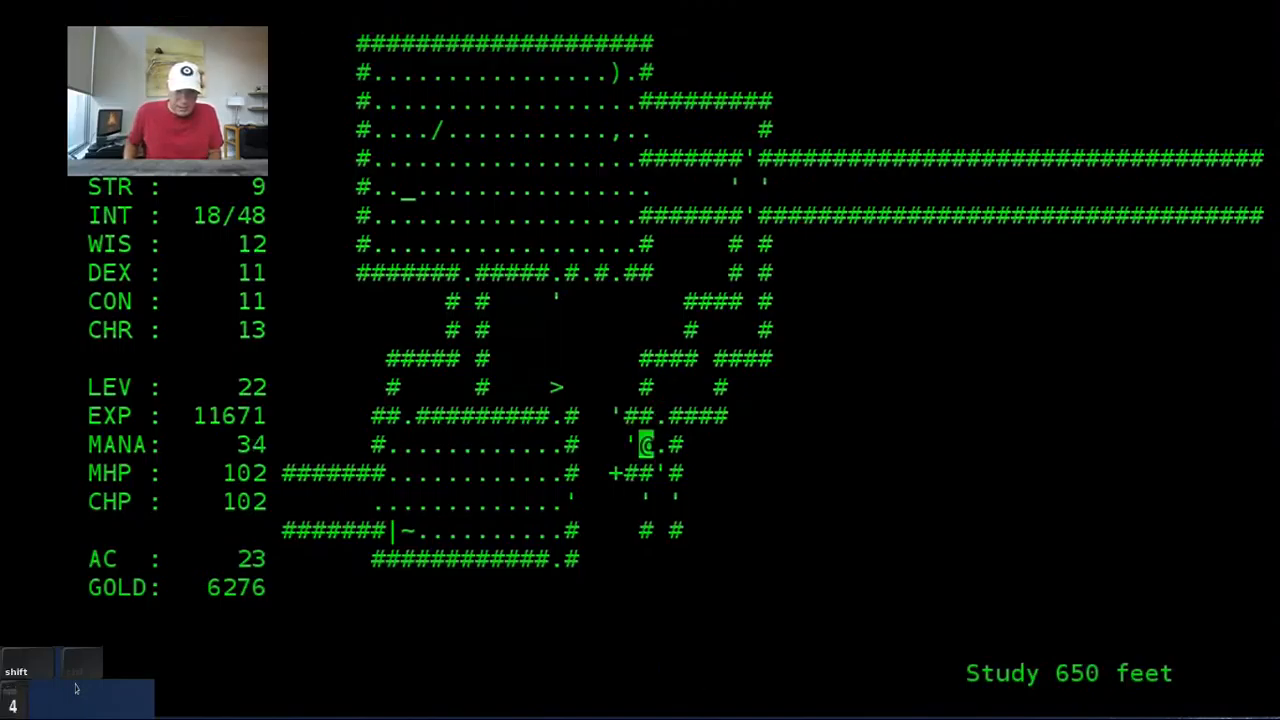
Step: Run through the eastern passages, attack the unseen biting creature and show the message history
key("Up")
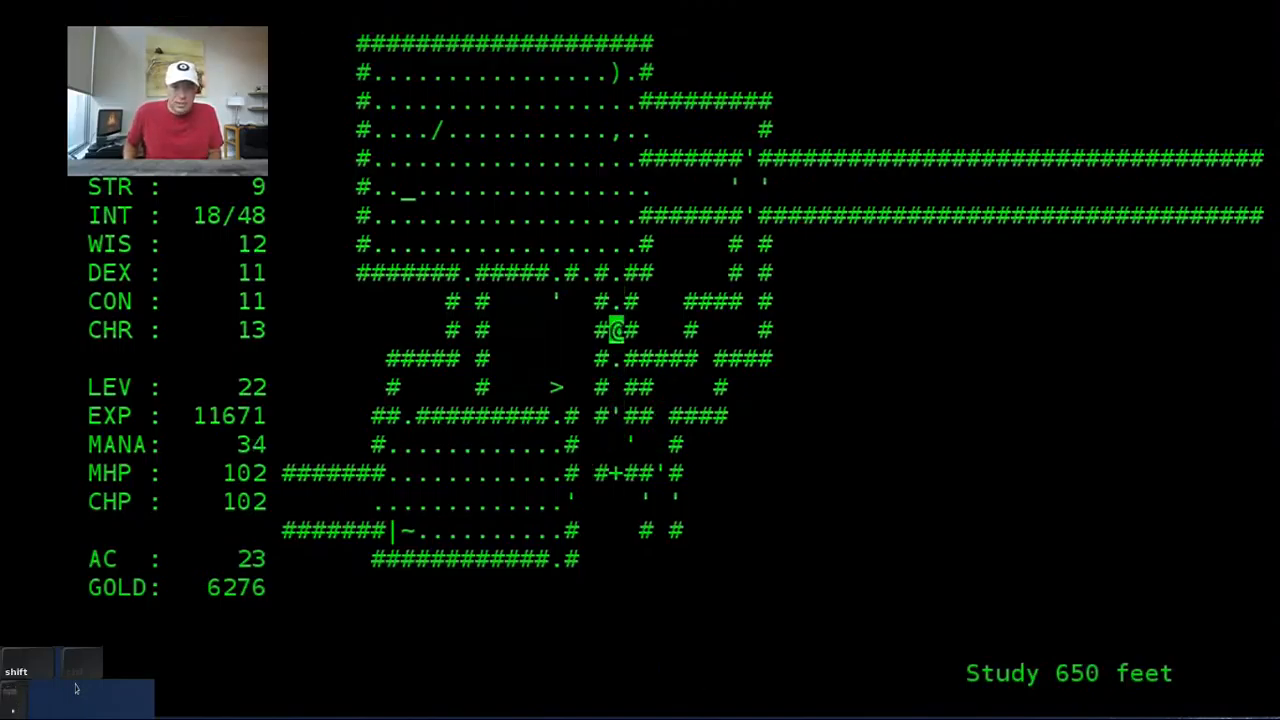
key("6")
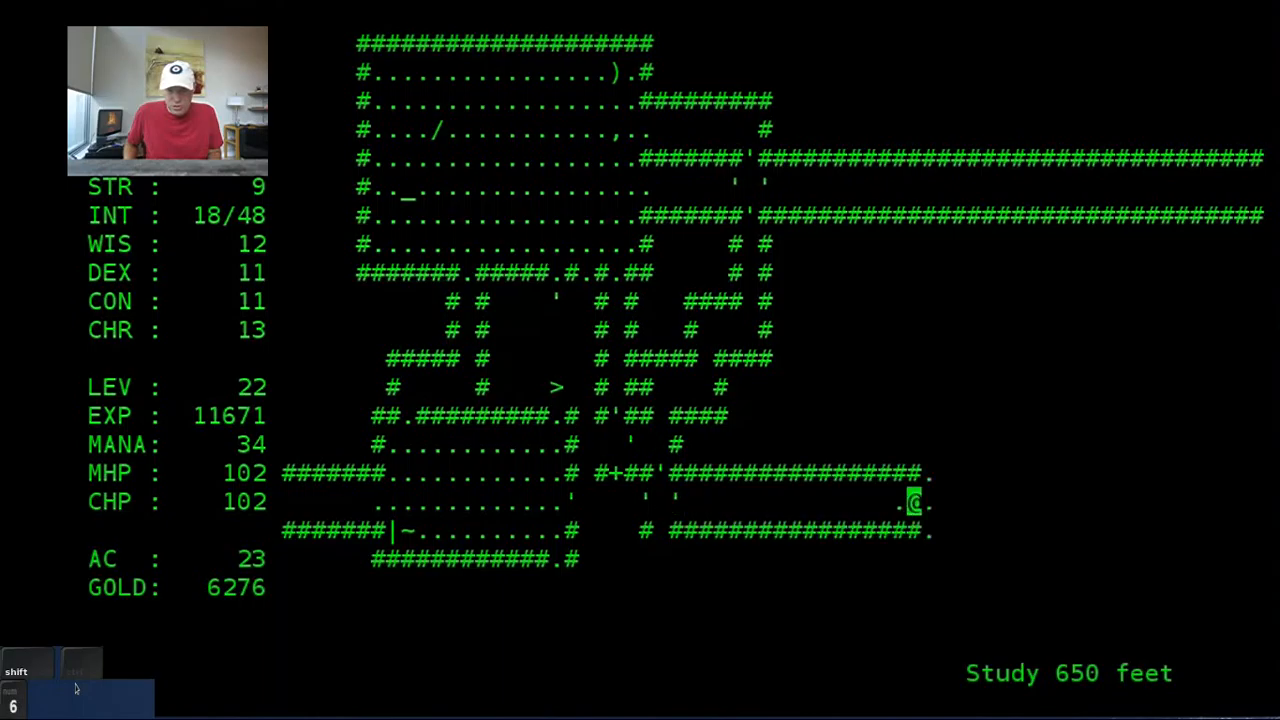
key("F")
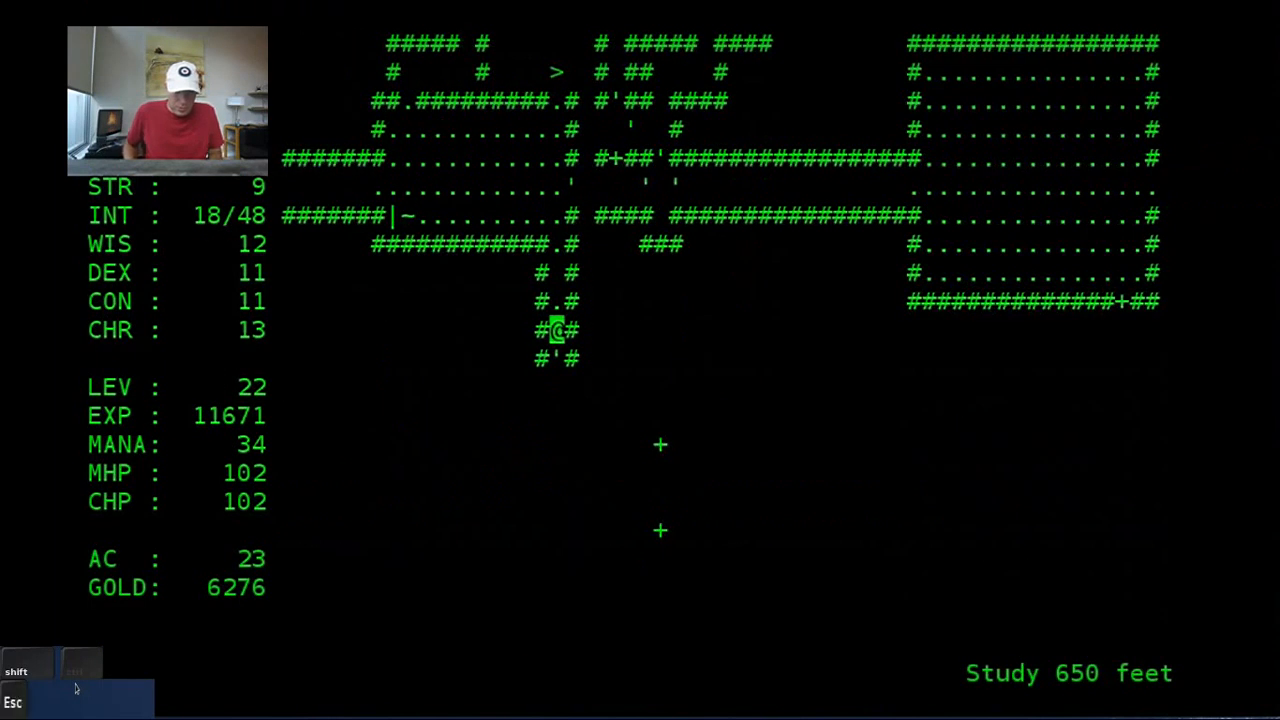
key("8")
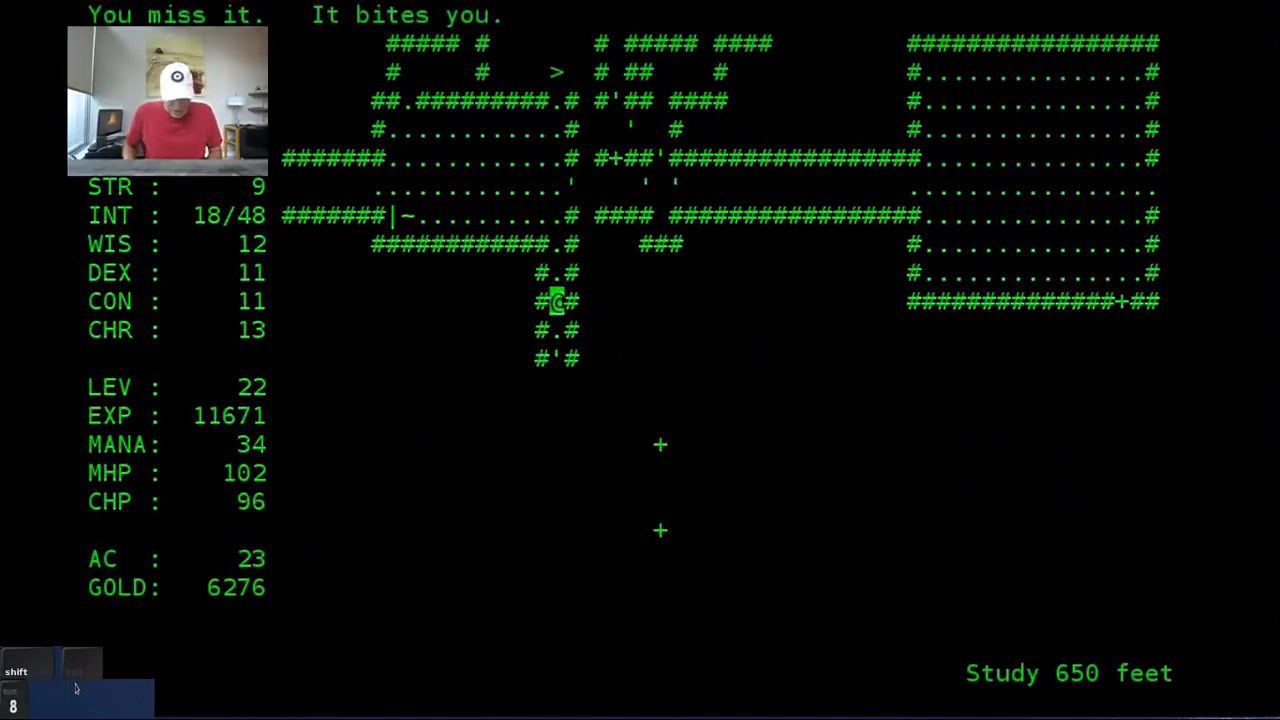
key("Up")
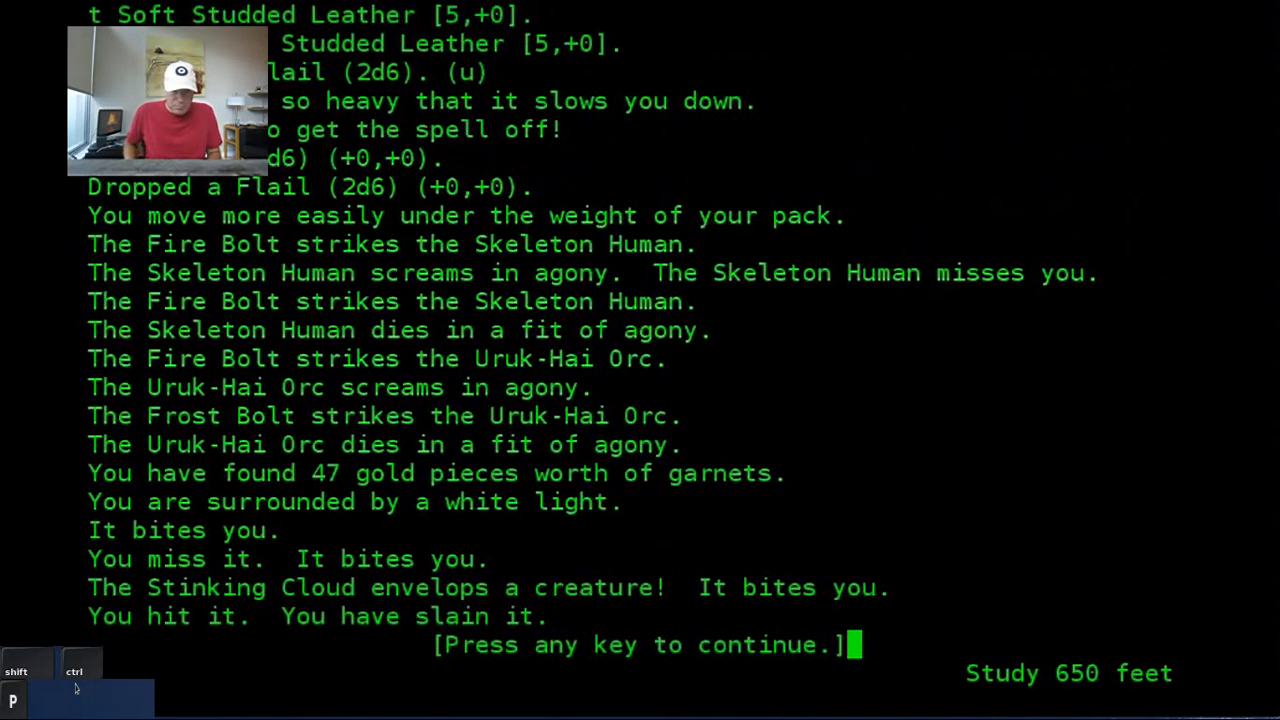
Step: View the full level map, then keep walking through the eastern corridors
key("space")
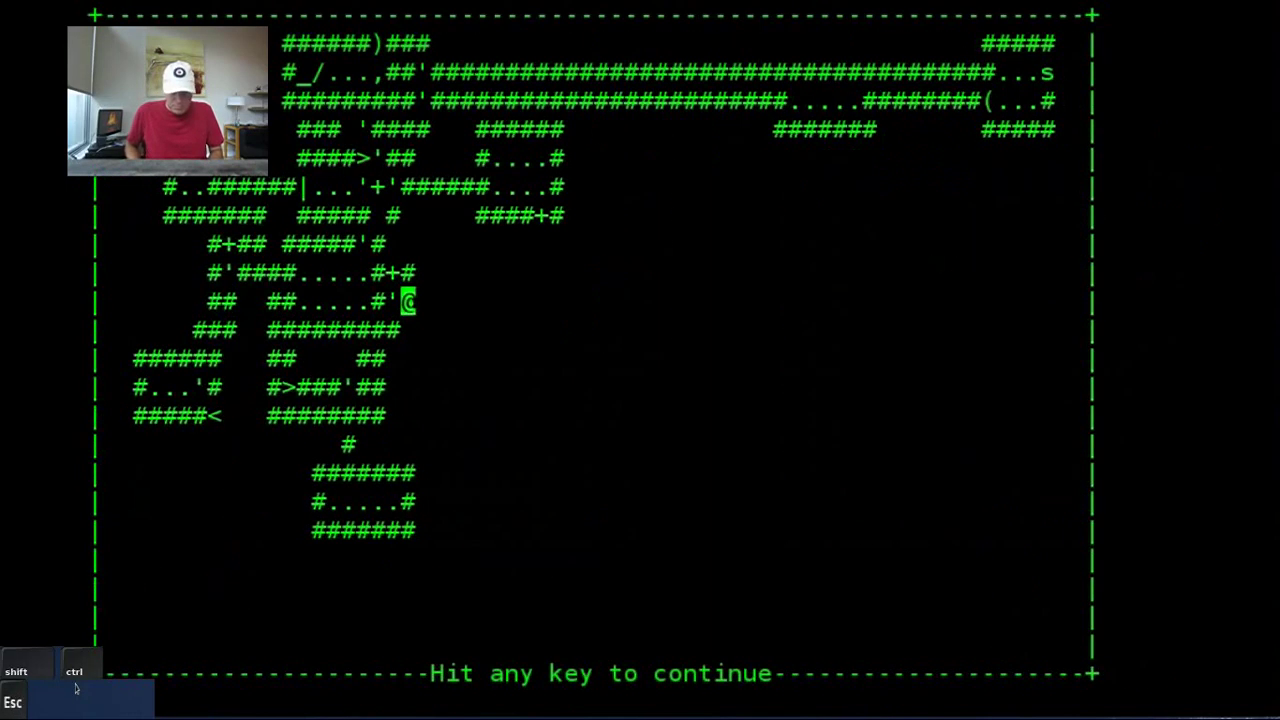
key("space")
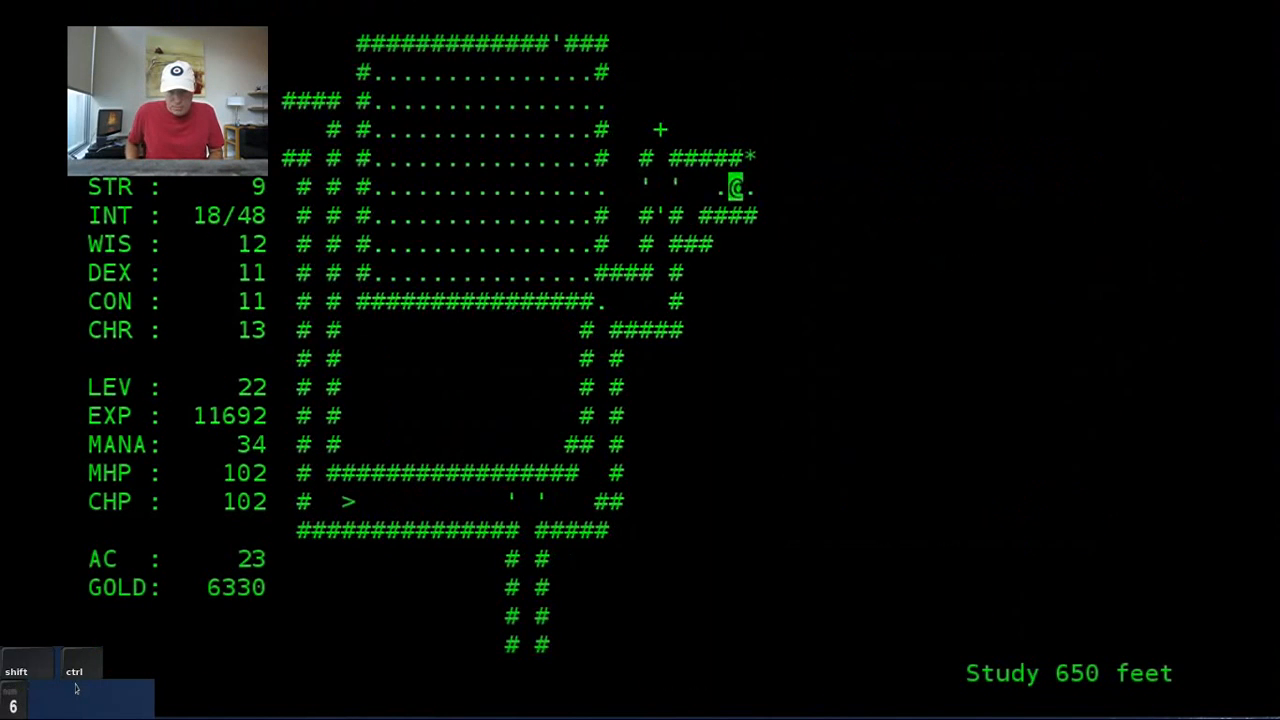
key("m")
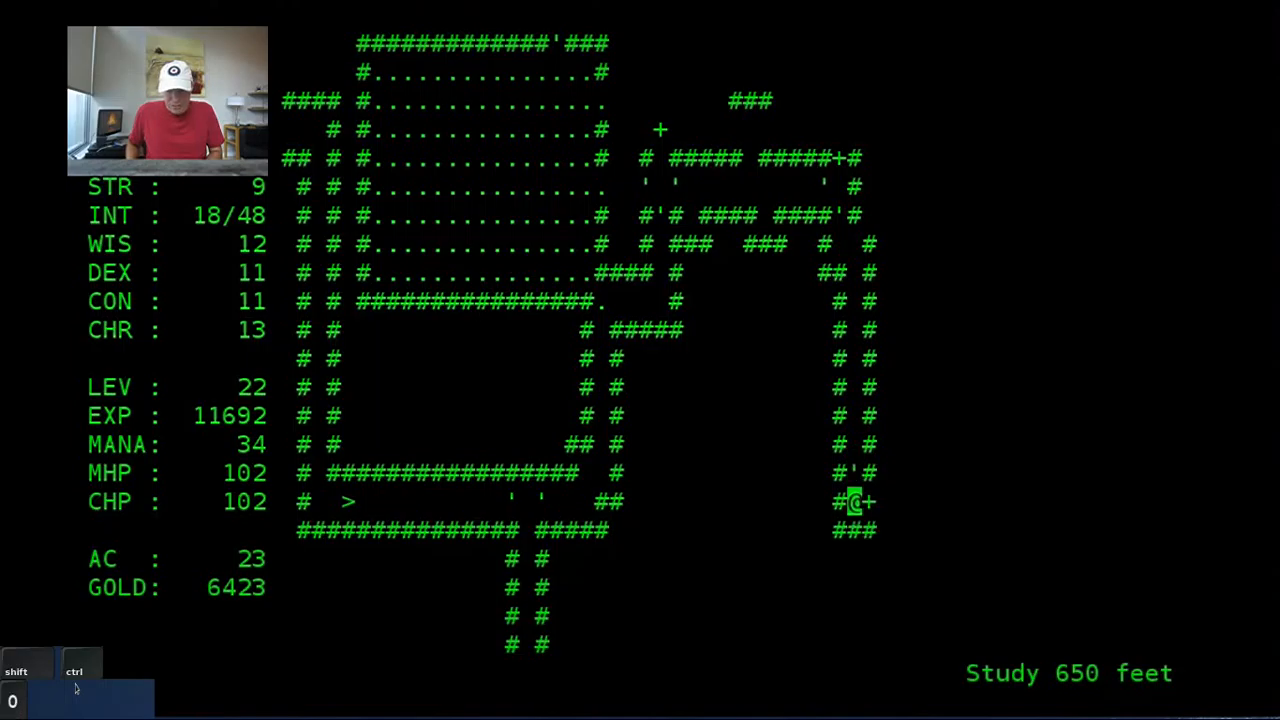
key("4")
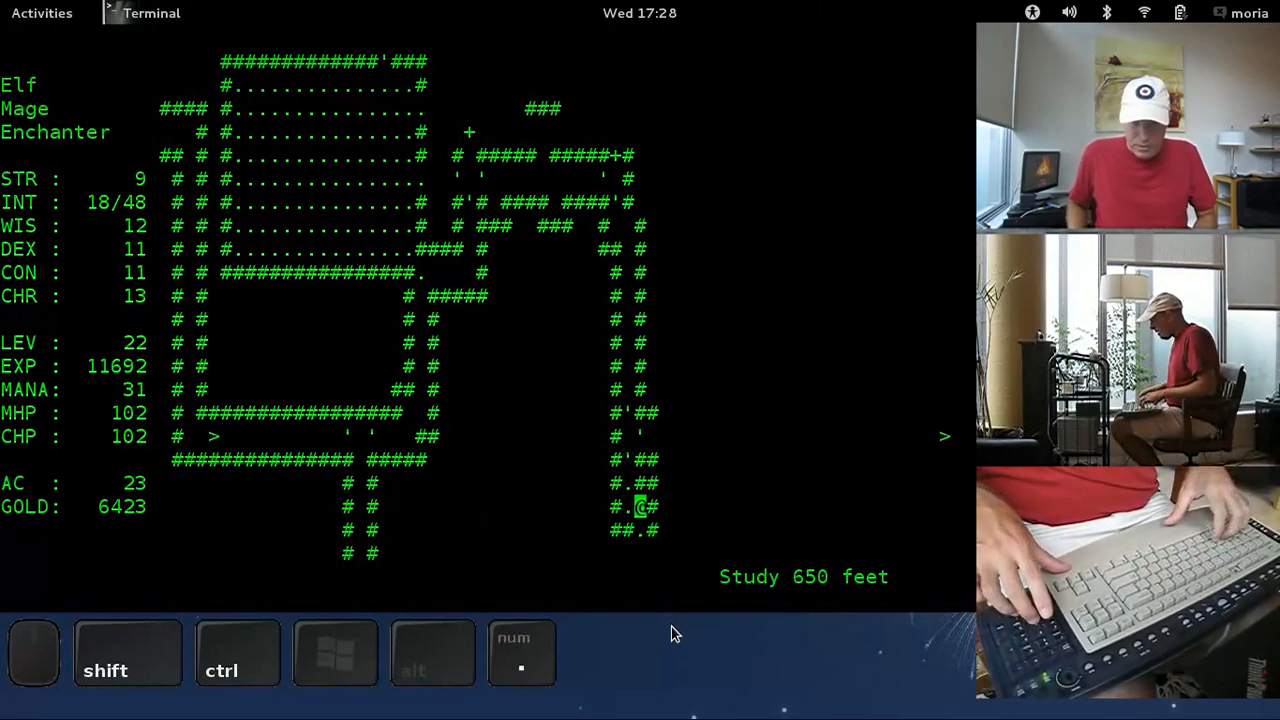
Step: Walk south down the corridor and cross into the large southern room
key("4")
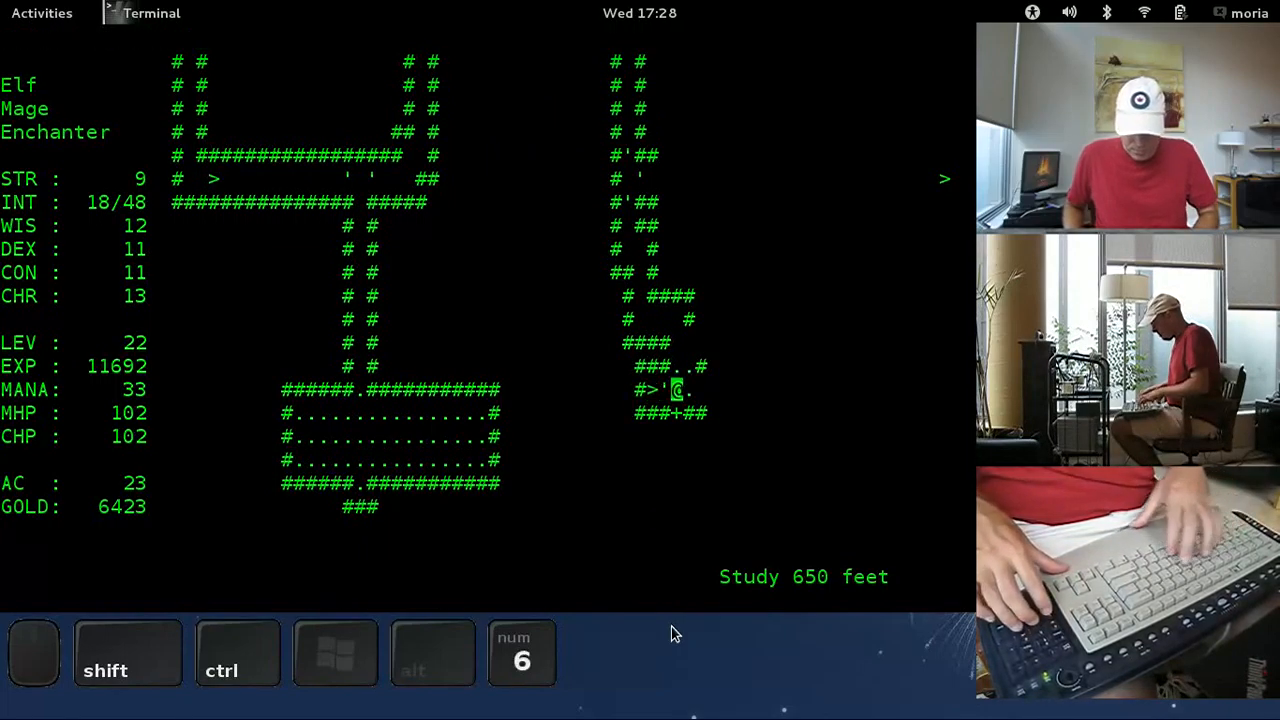
key("2")
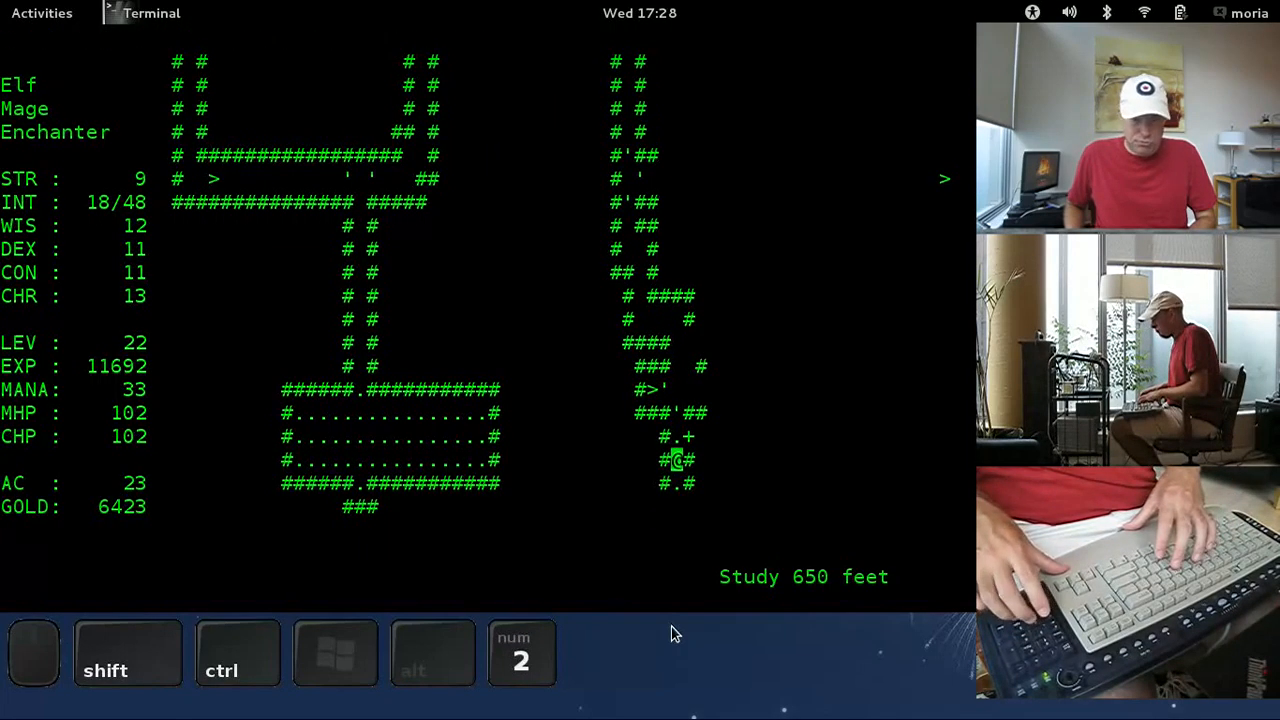
key("3")
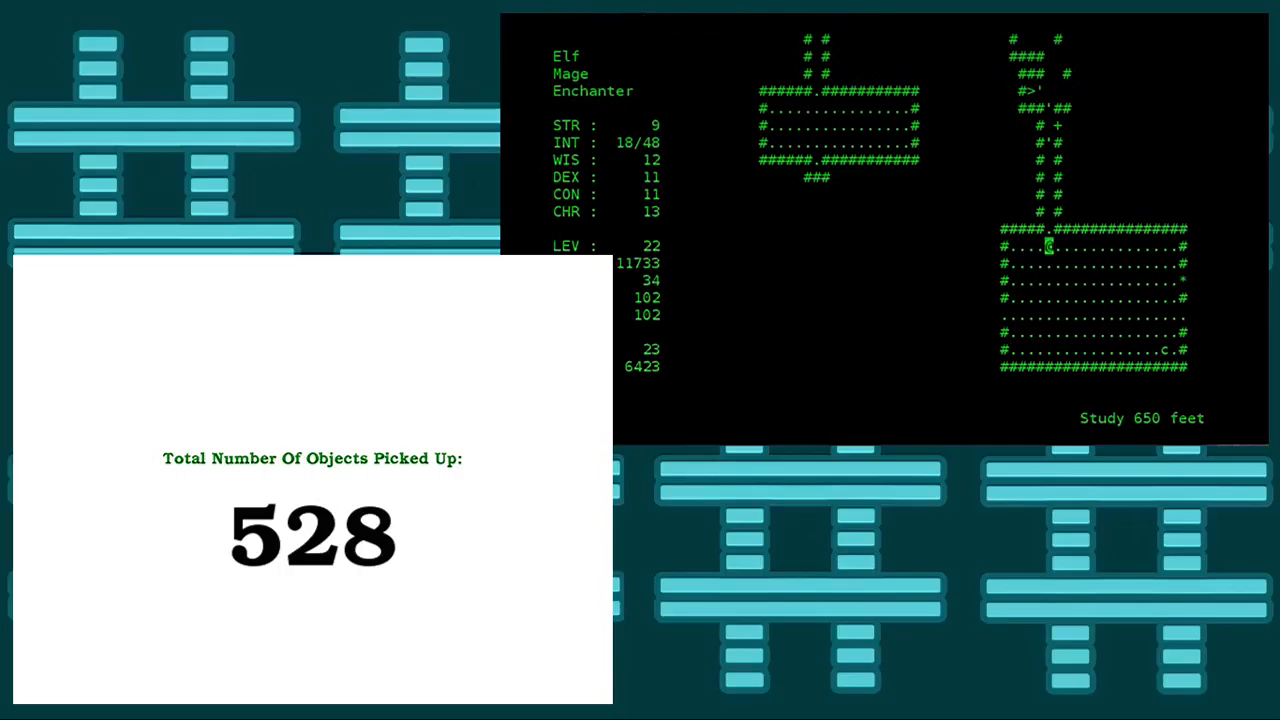
key("Down")
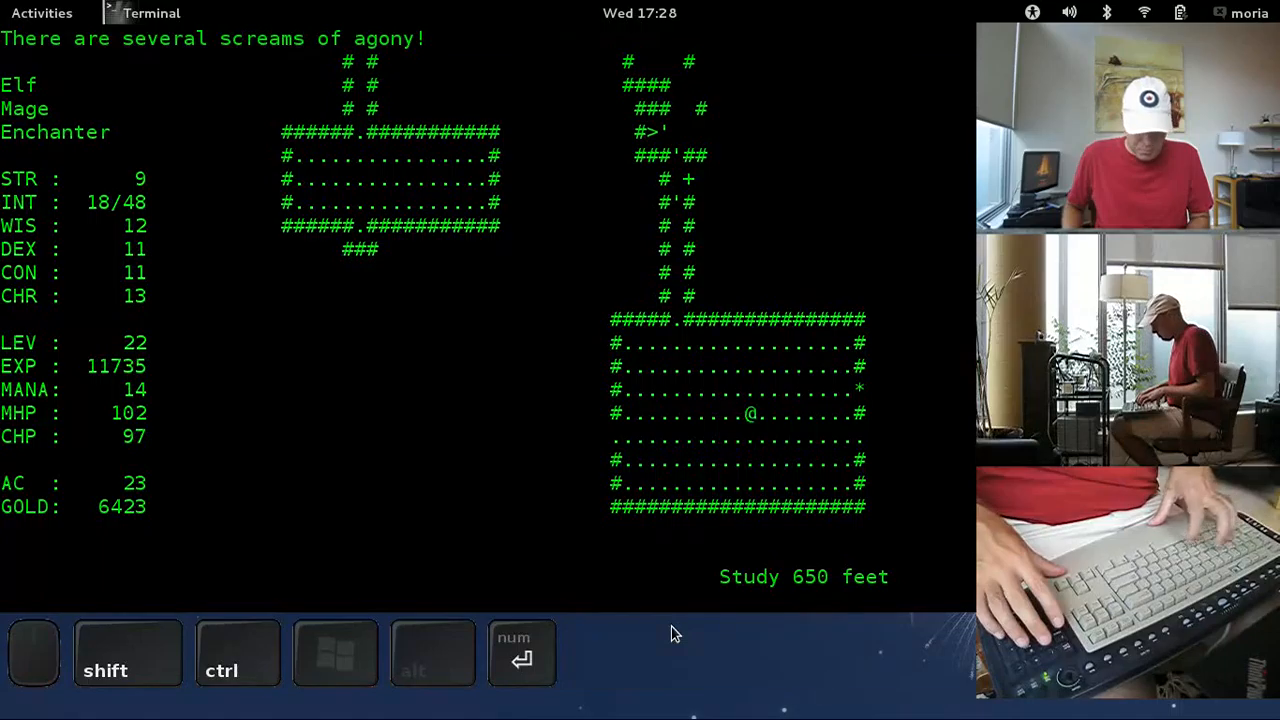
key("9")
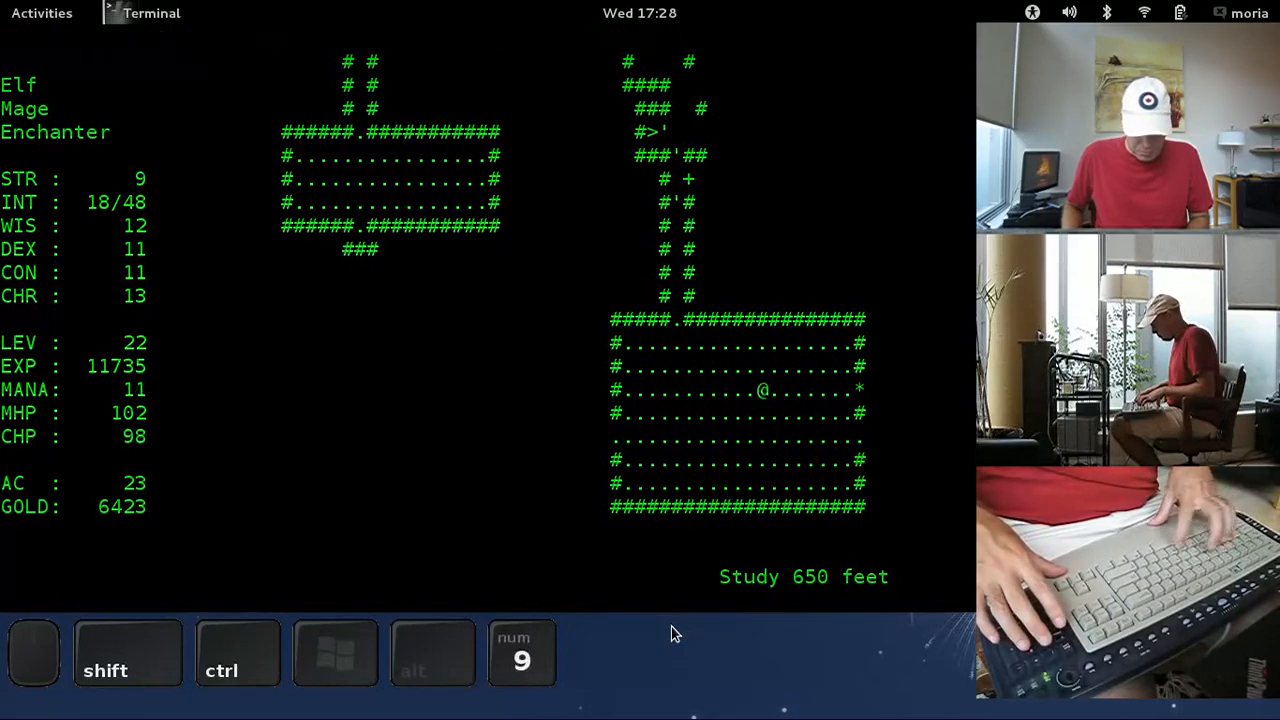
Step: Rest to recover mana, cast at the monster below, then approach the J and begin a frost bolt
key("r")
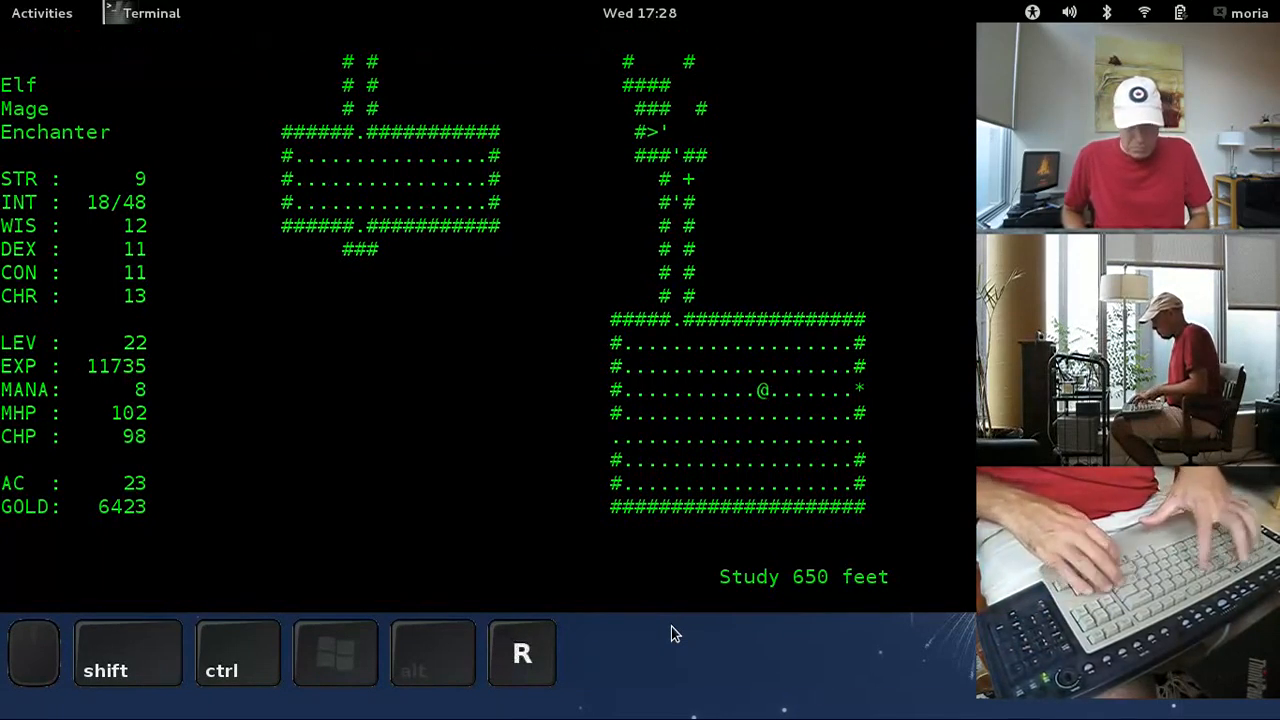
key("8")
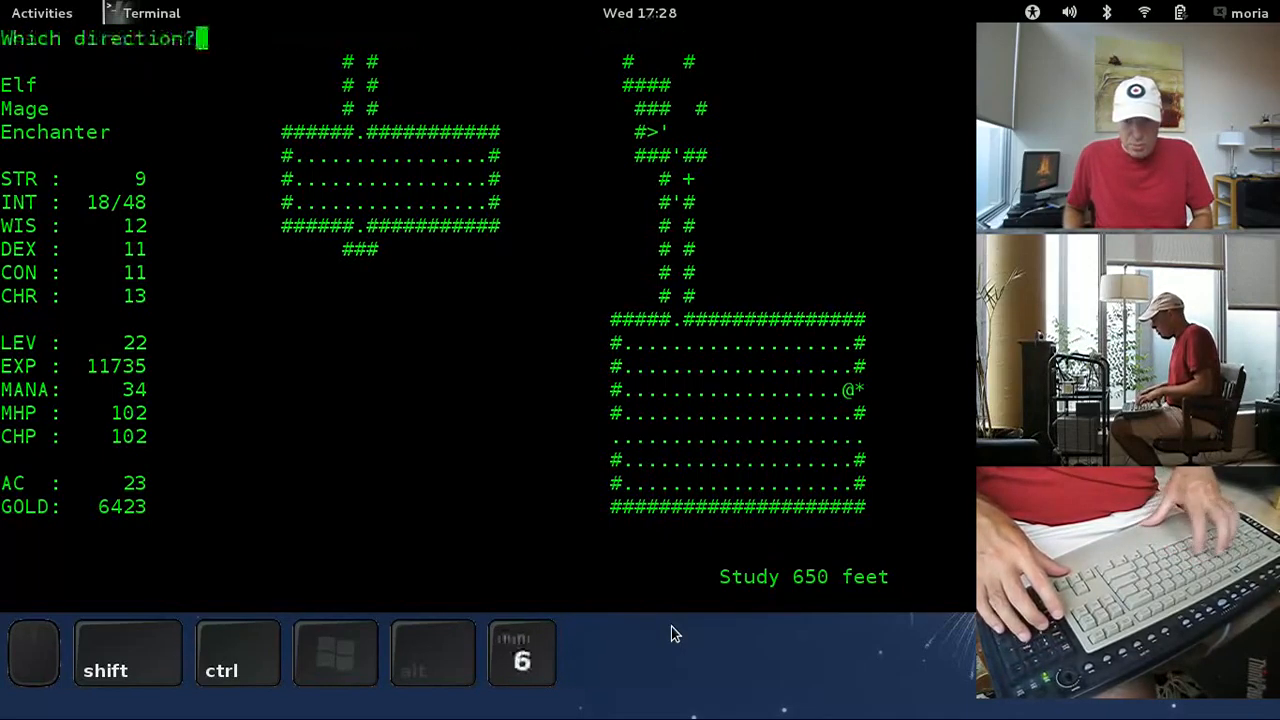
key("Return")
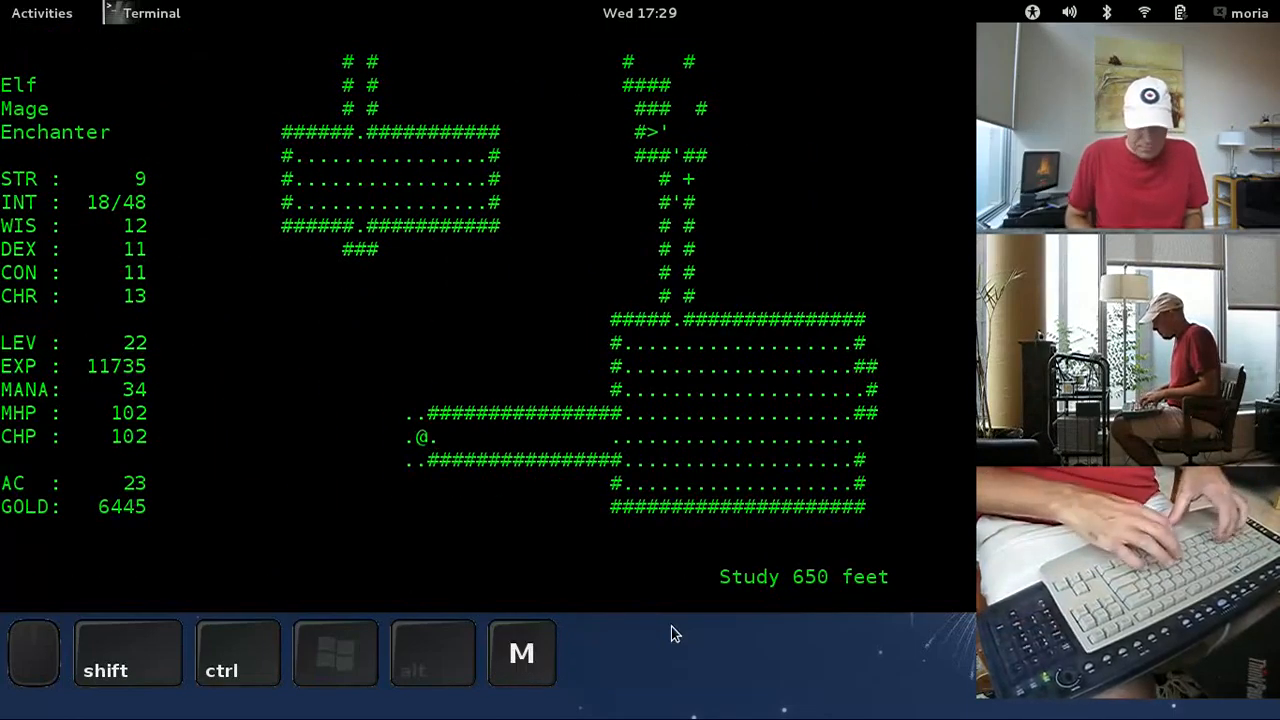
key("2")
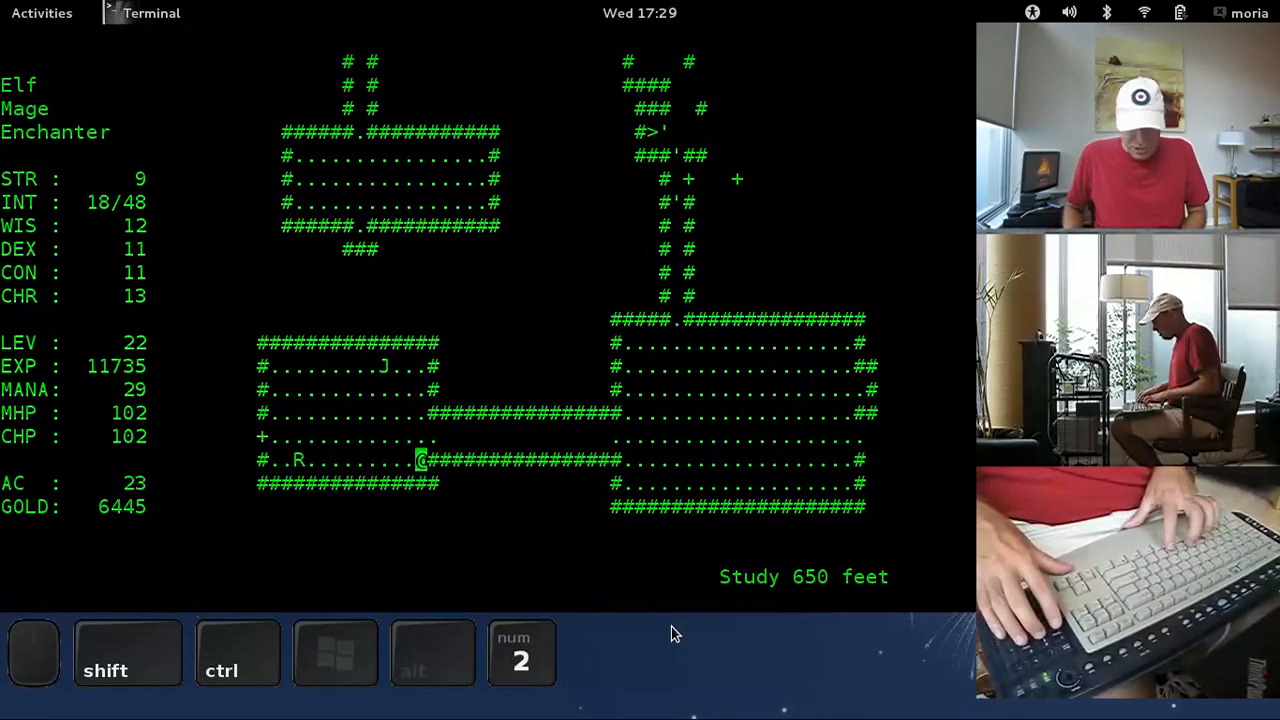
key("8")
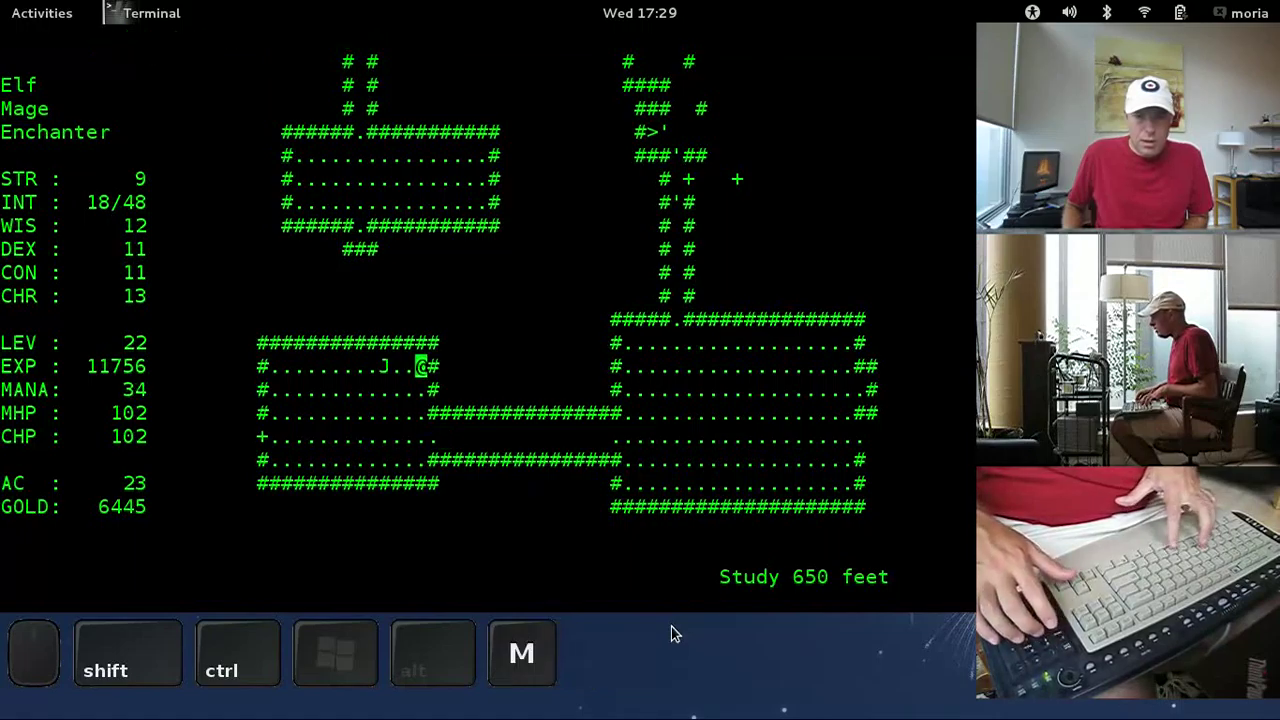
key("m")
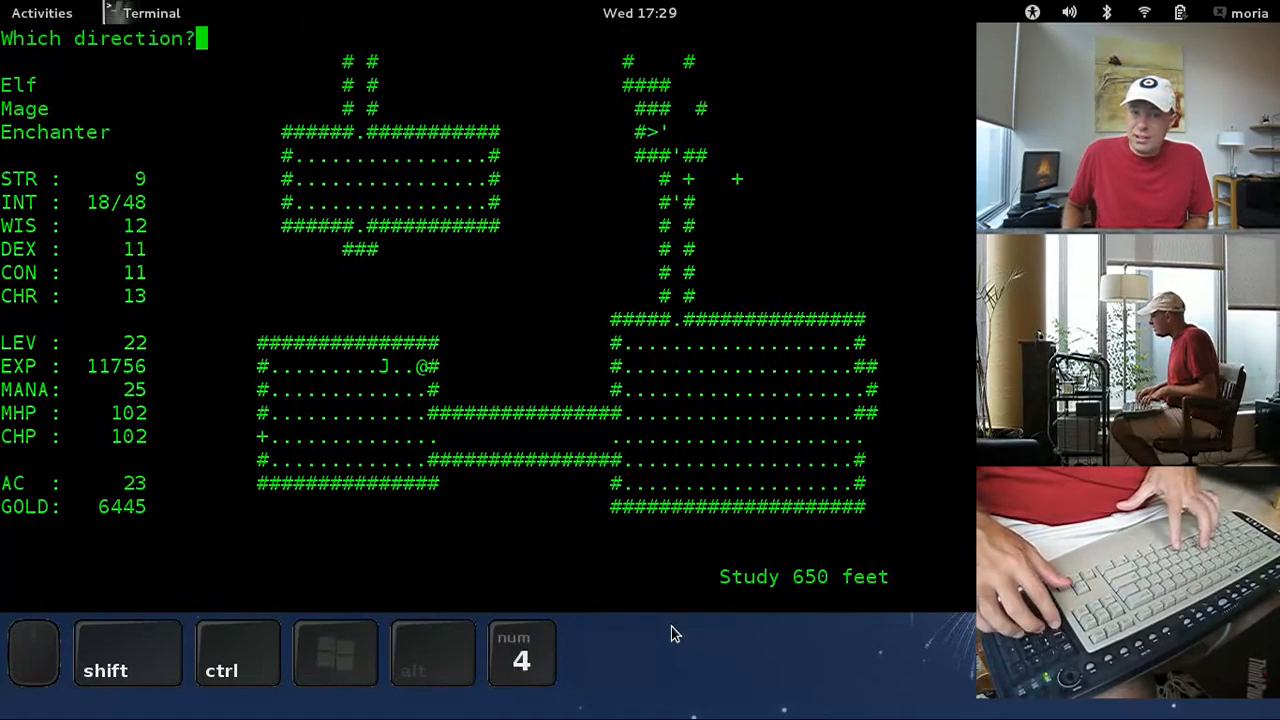
Step: Frost-bolt the Brown Mold to the west, rest to regain mana, then aim at the next target
key("4")
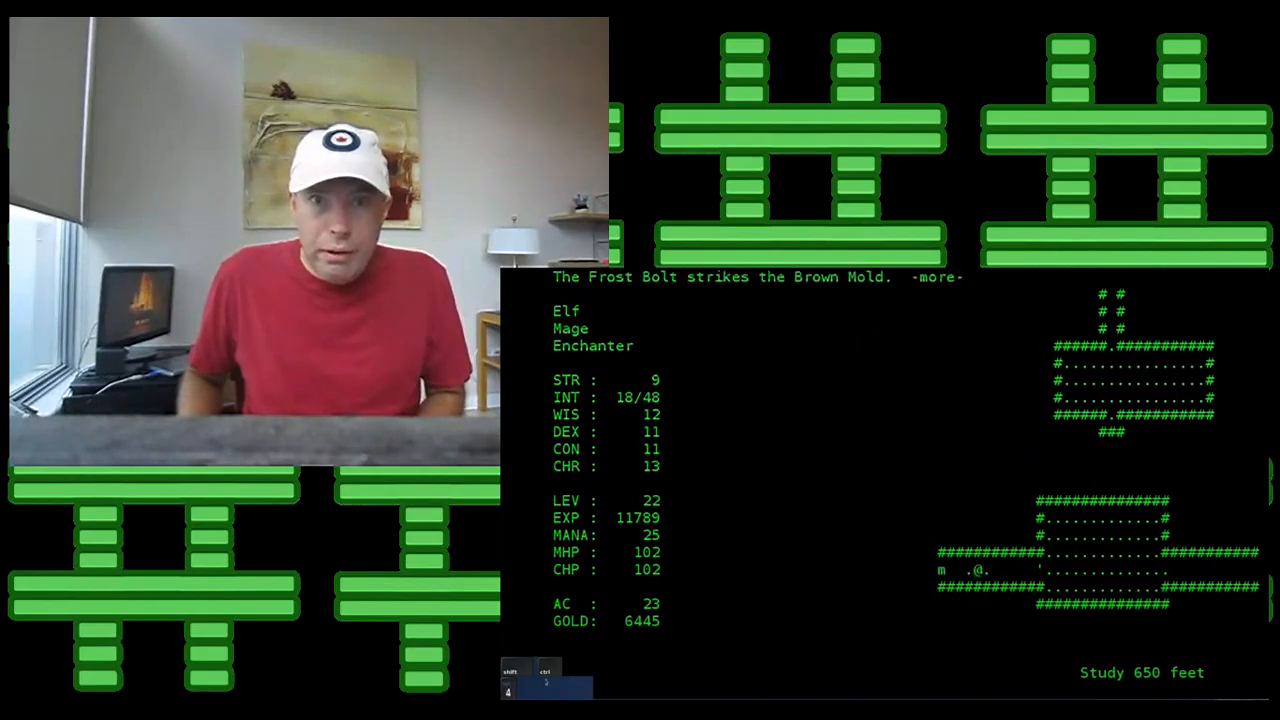
key("space")
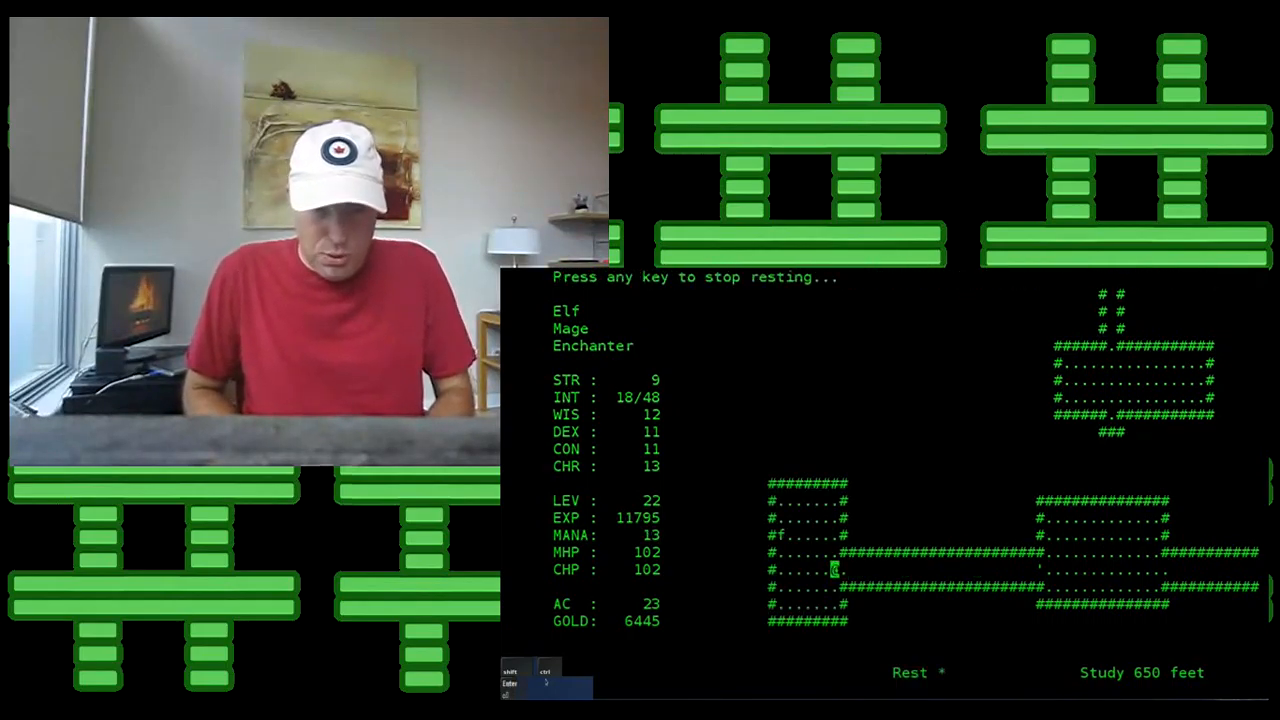
key("i")
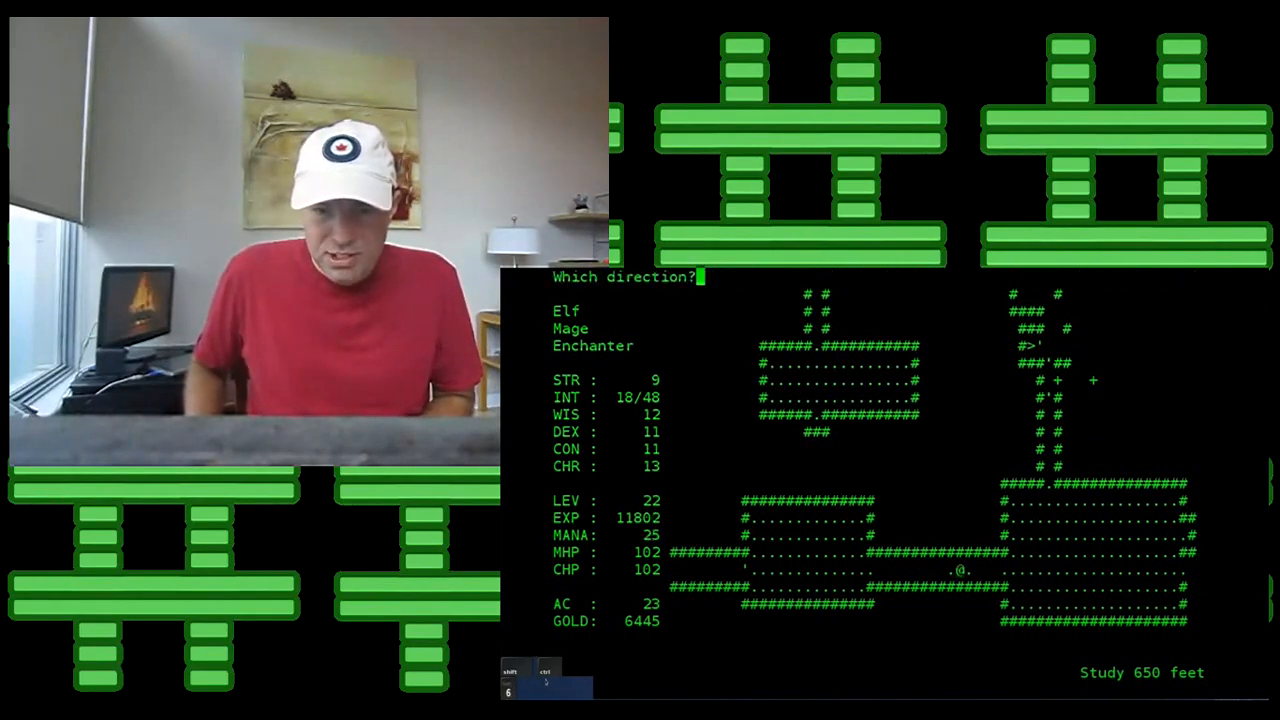
key("R")
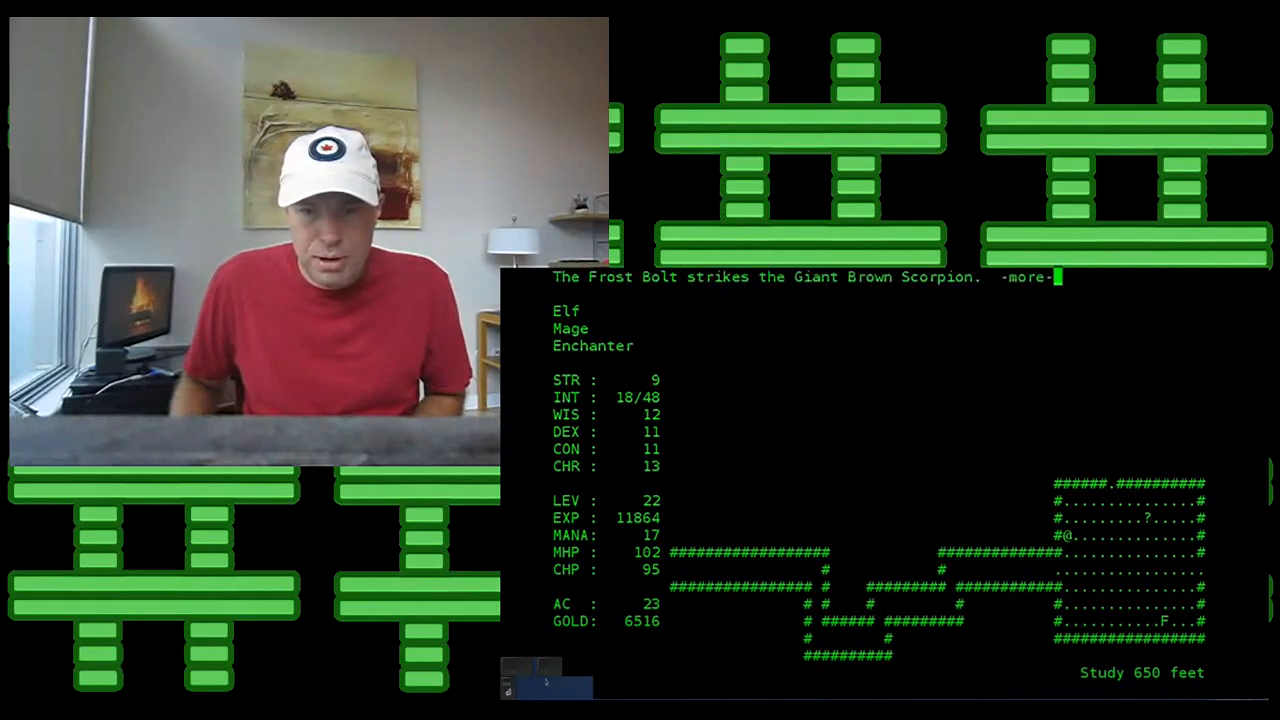
Step: Dismiss the message after the frost bolt hits the Giant Brown Scorpion
key("space")
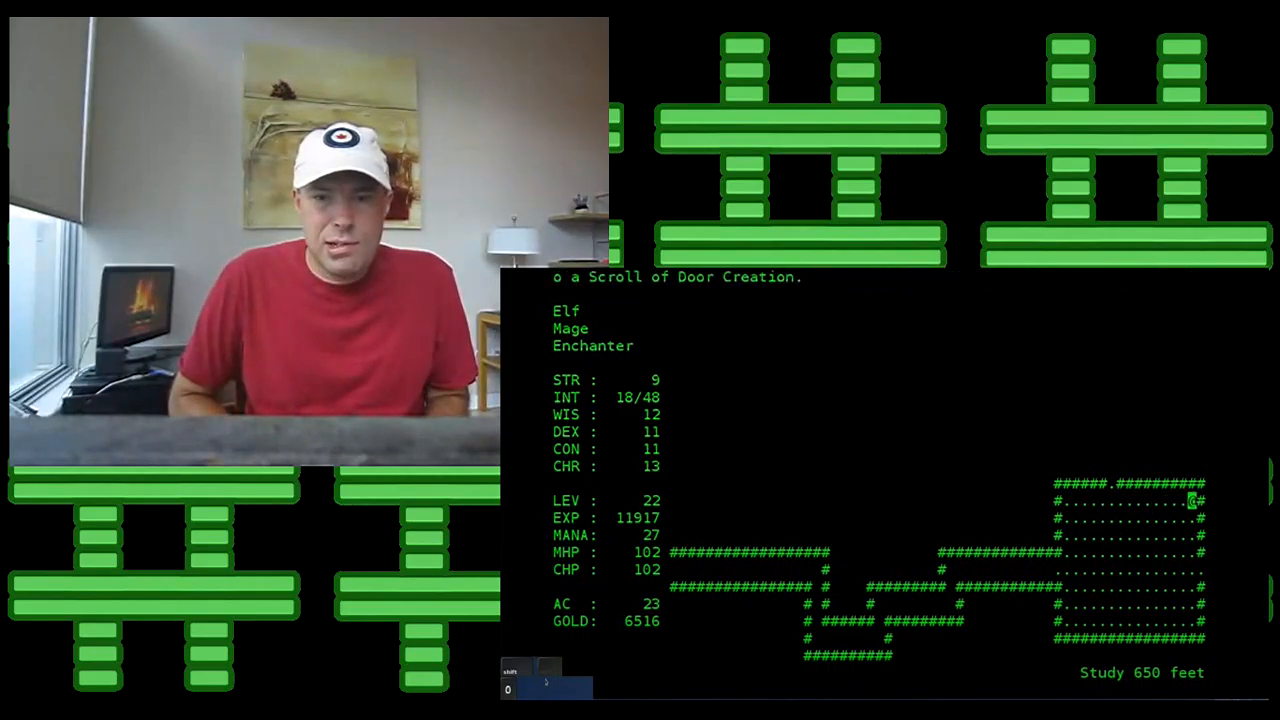
Step: Continue past the Scroll of Door Creation pickup, head down the corridor and frost-bolt the Swordsman
key("R")
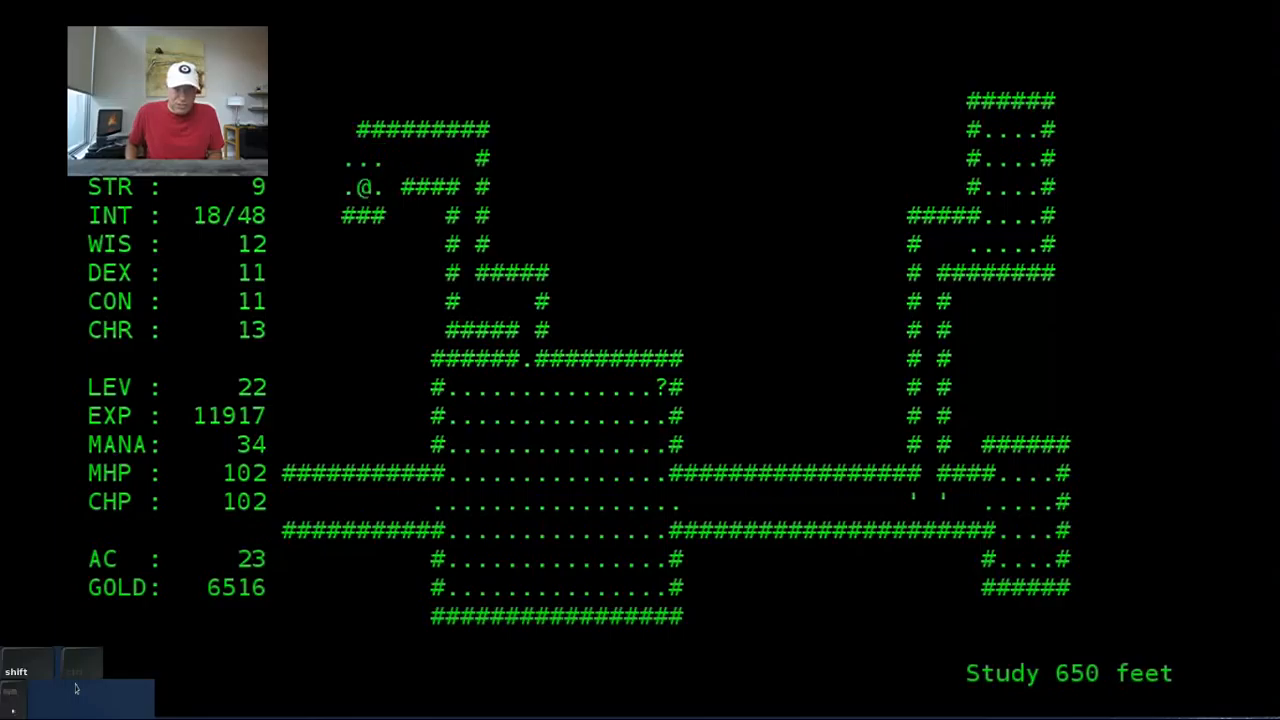
key("4")
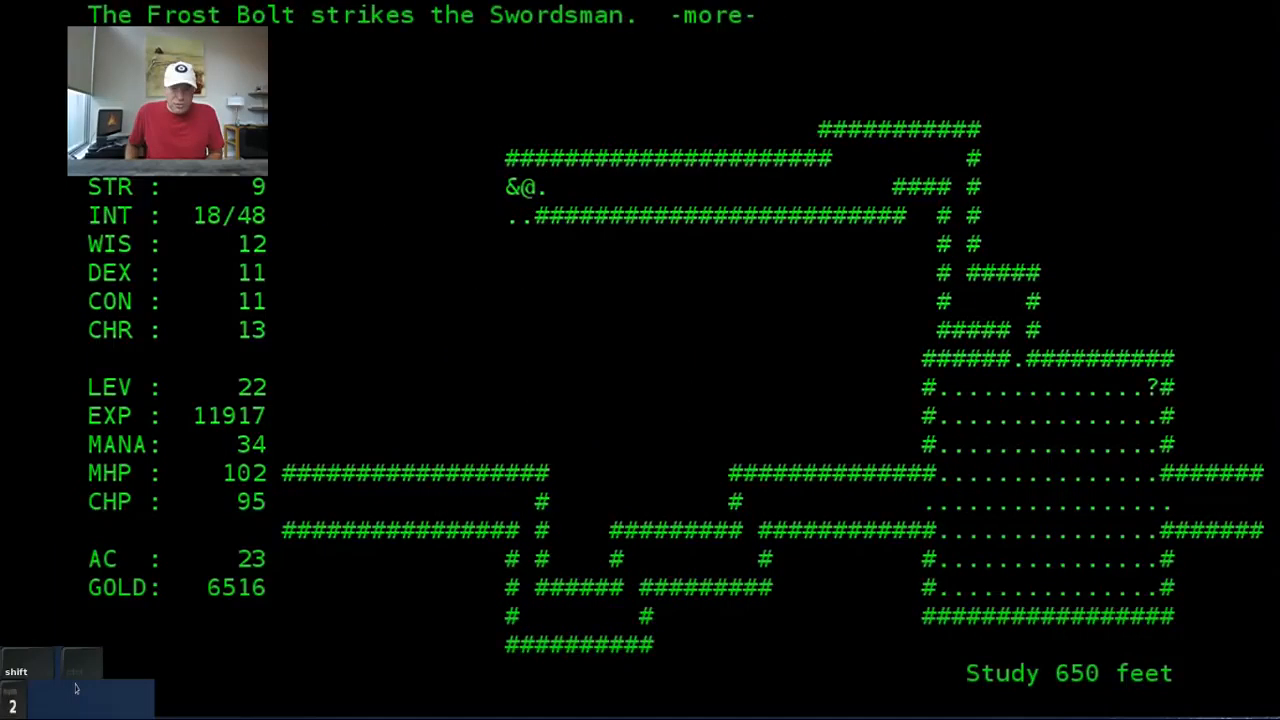
key("space")
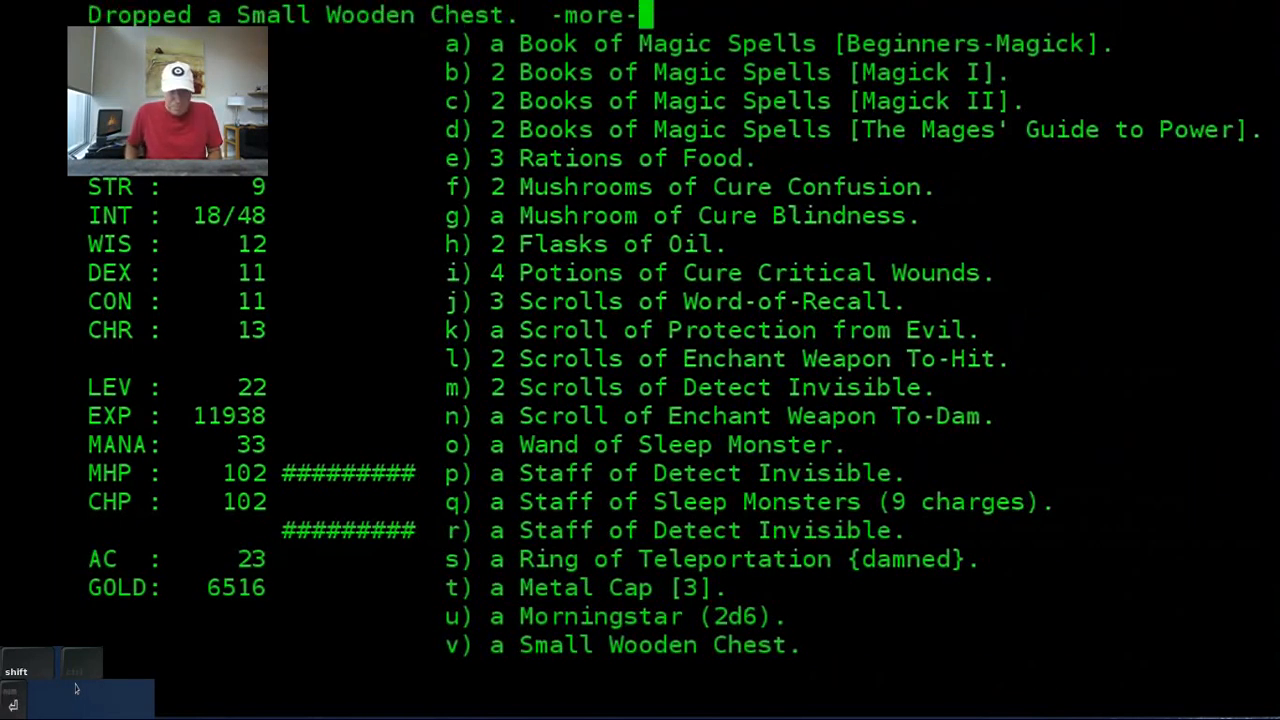
Step: Disarm and open the dropped wooden chest to collect the Set of Gauntlets
key("space")
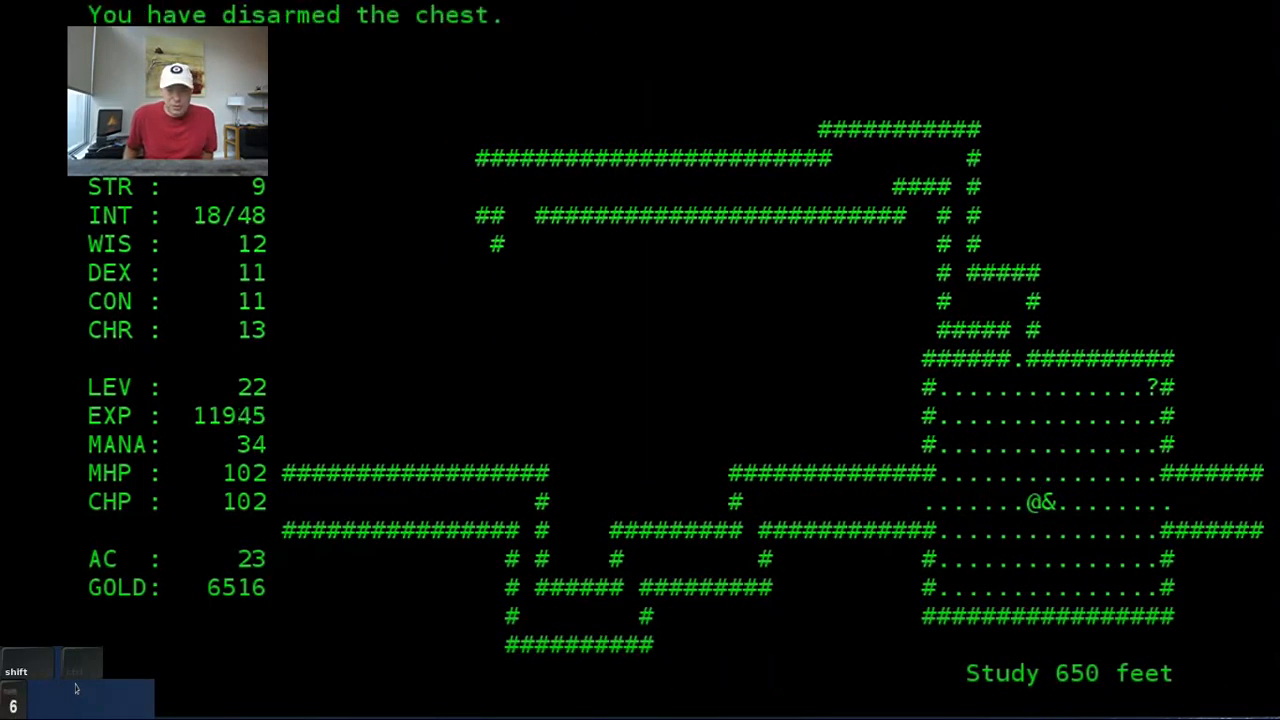
key("s")
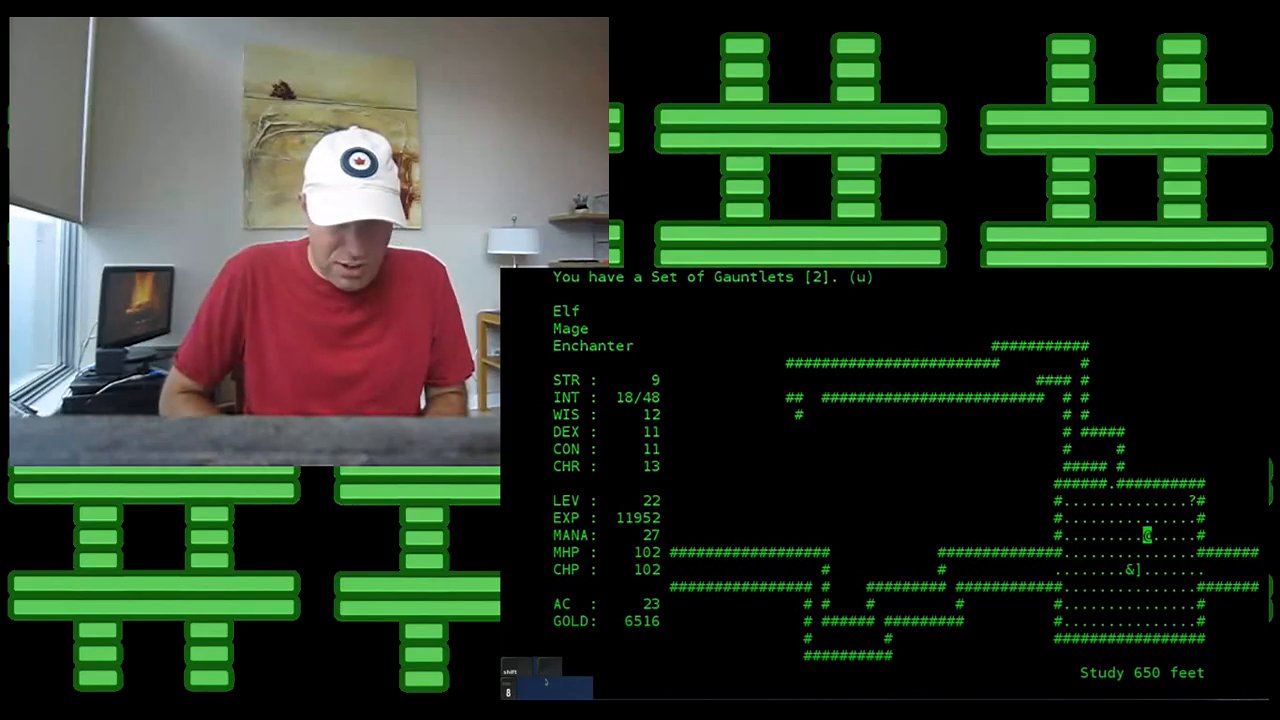
Step: Wear the Gauntlets of Free Action [2,+2] raising AC to 25, drop the old gauntlets and list the equipment
key("u")
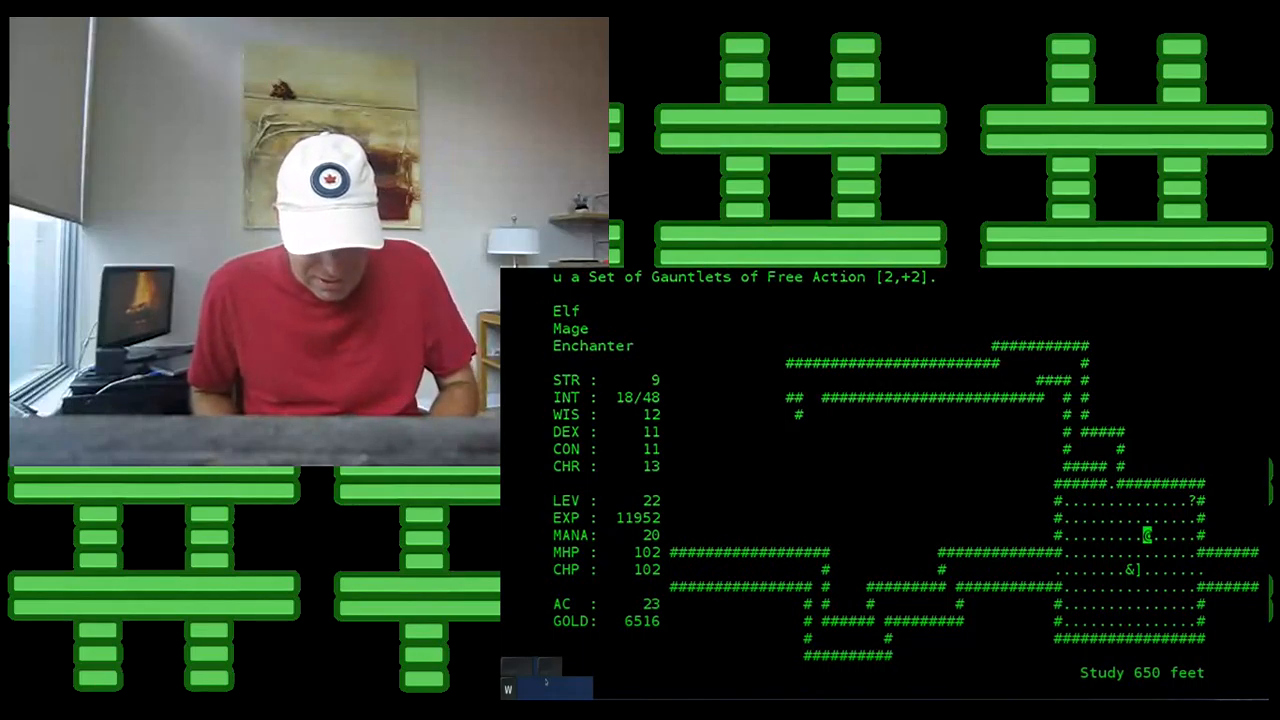
key("w")
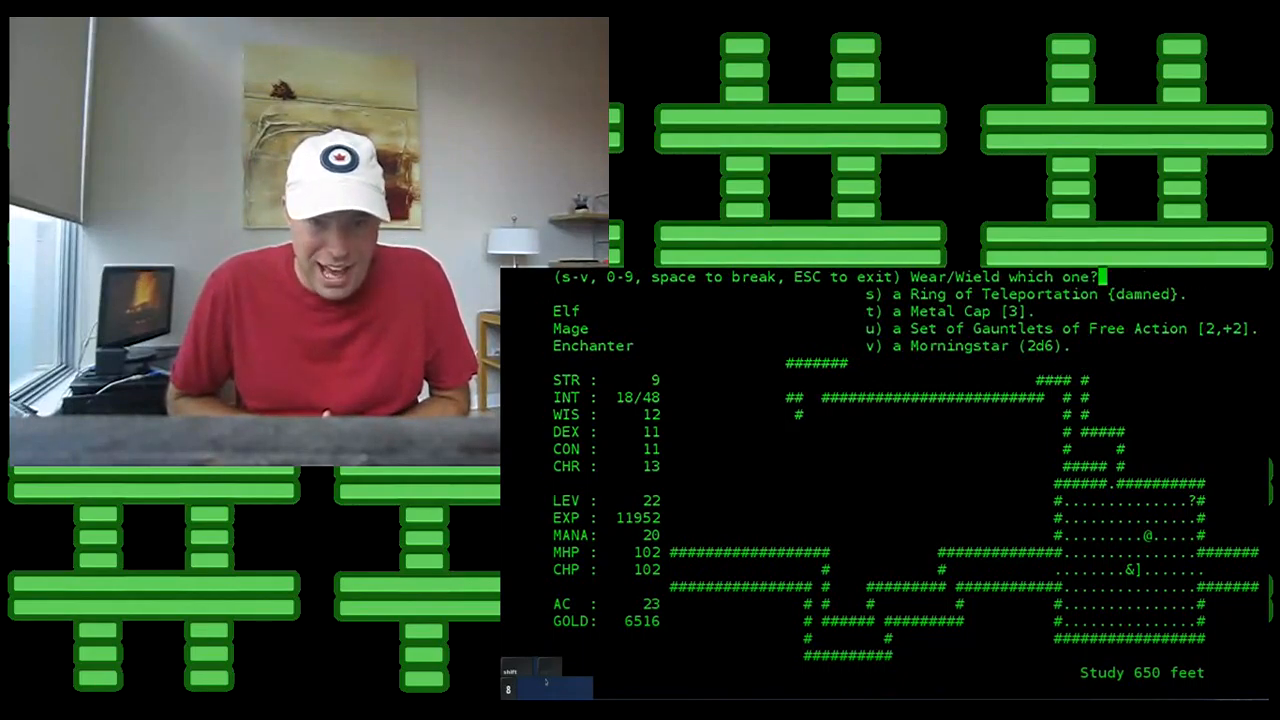
key("u")
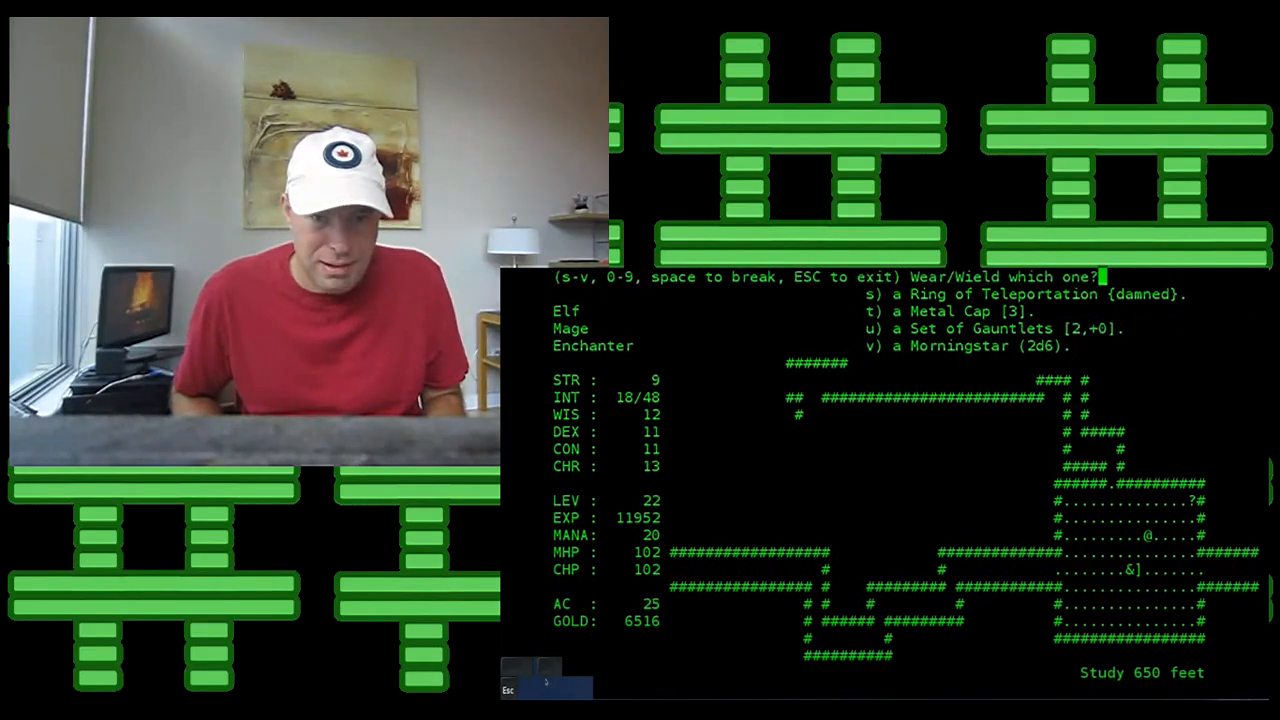
key("u")
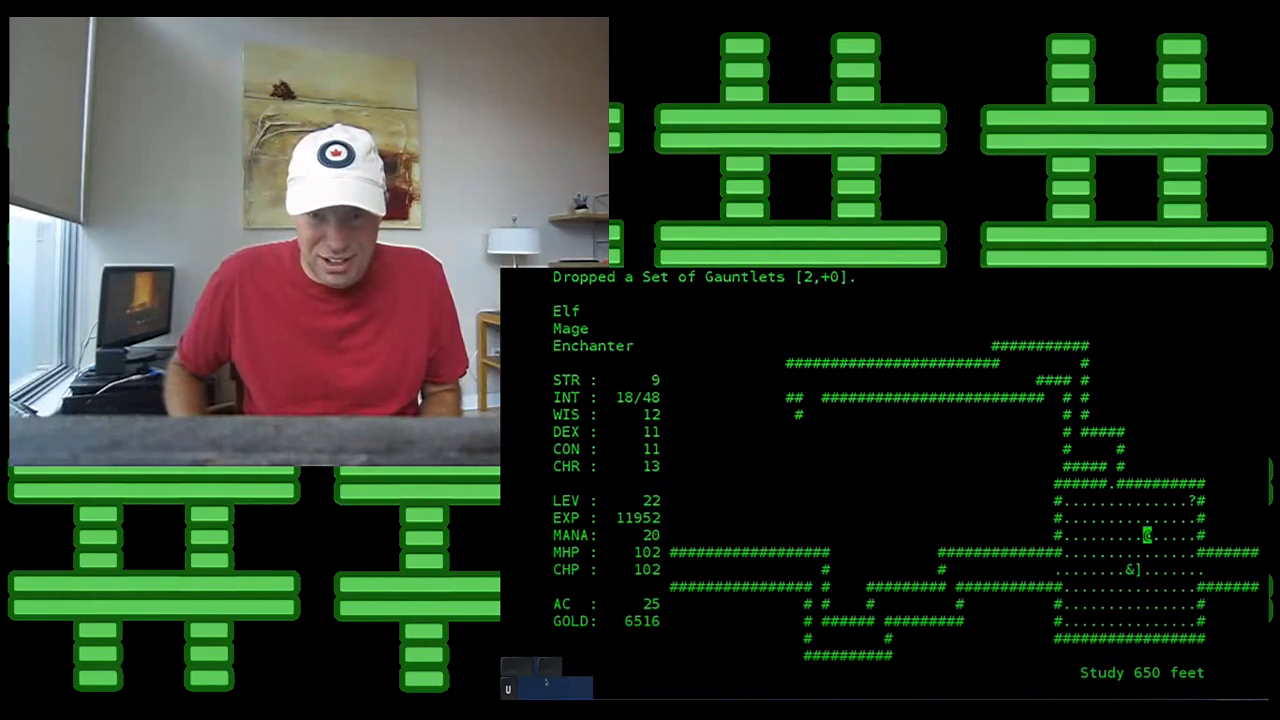
key("C")
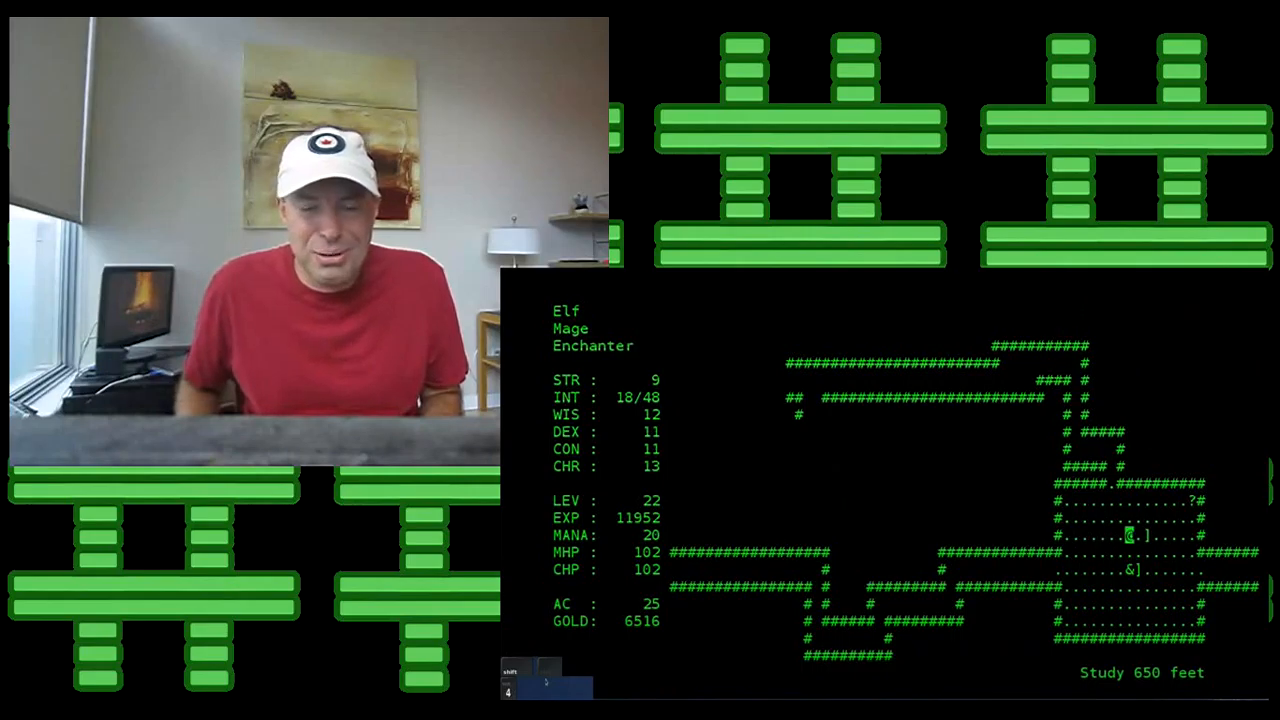
key("e")
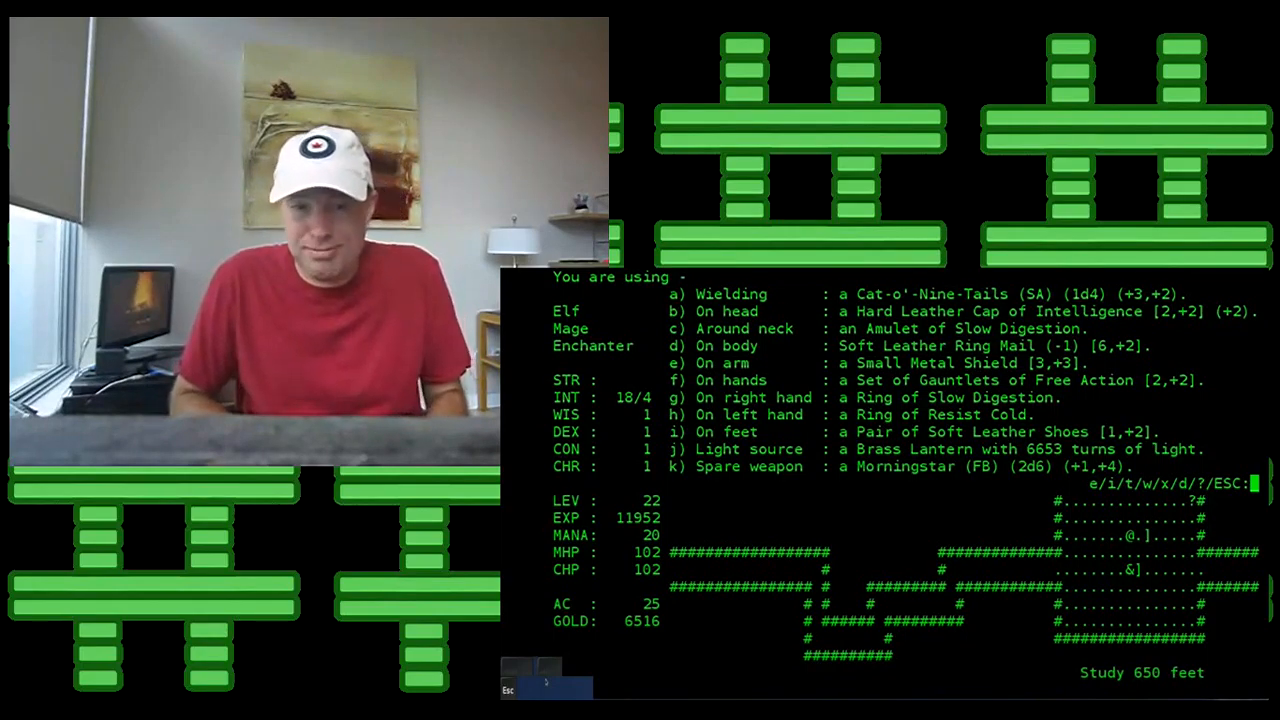
Step: Close the equipment list, review the worn equipment once more and close it
key("Escape")
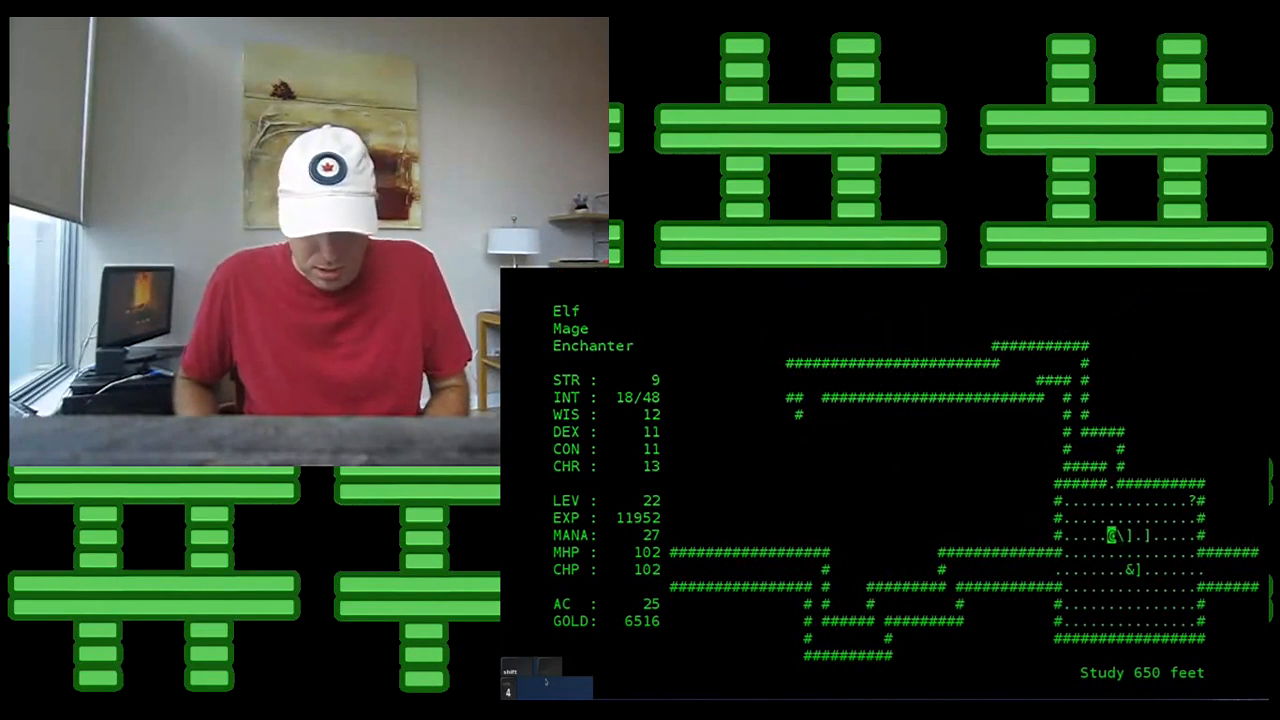
key("i")
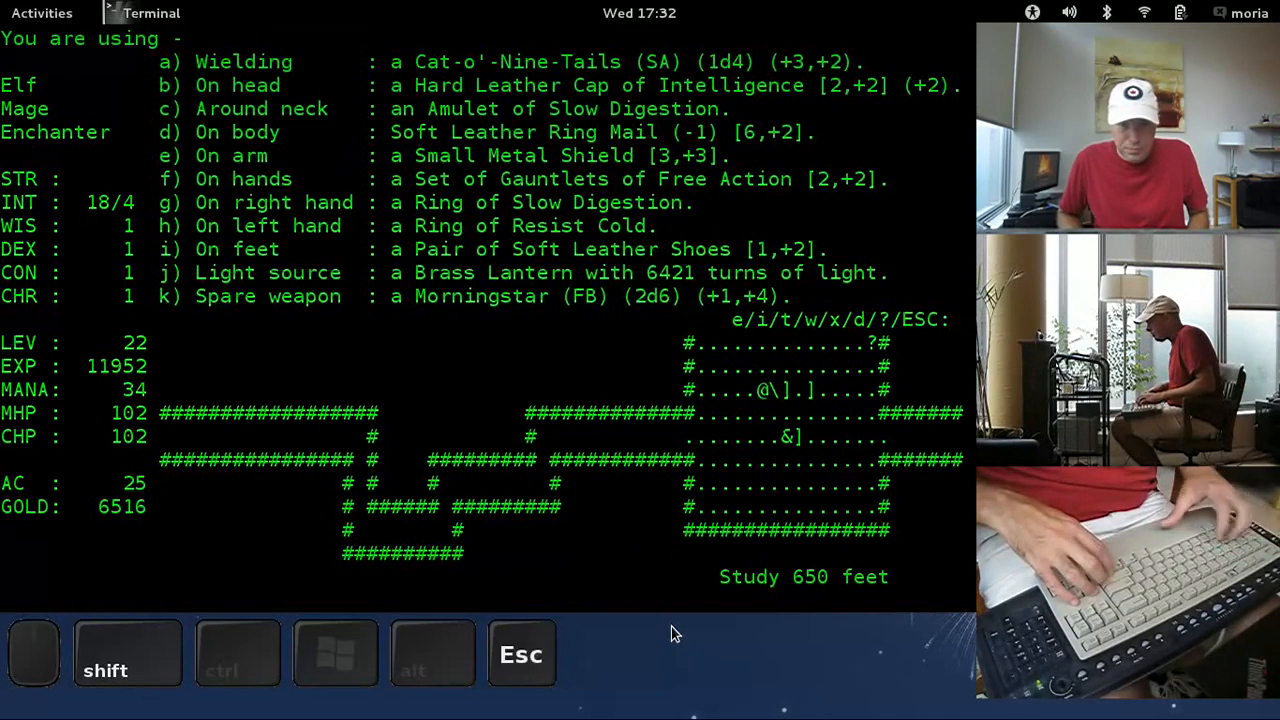
key("Escape")
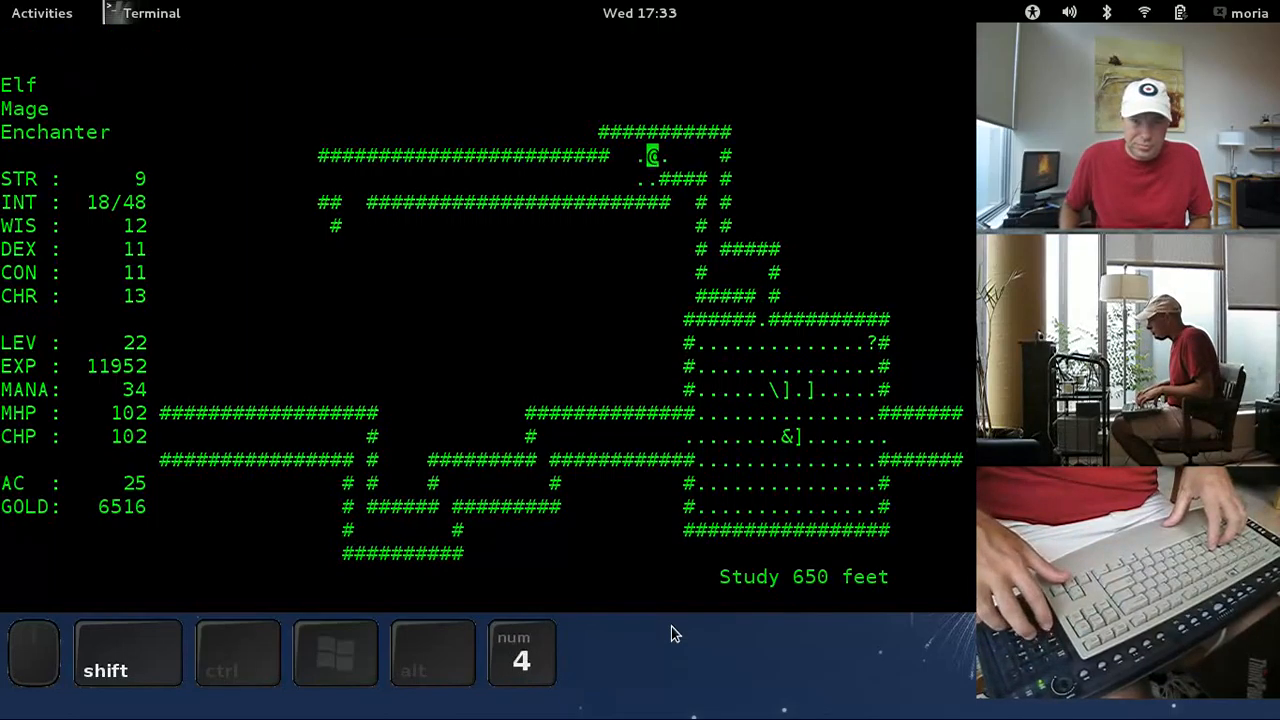
Step: Walk west along the top corridor, look at the mushroom patch and attack it
key("3")
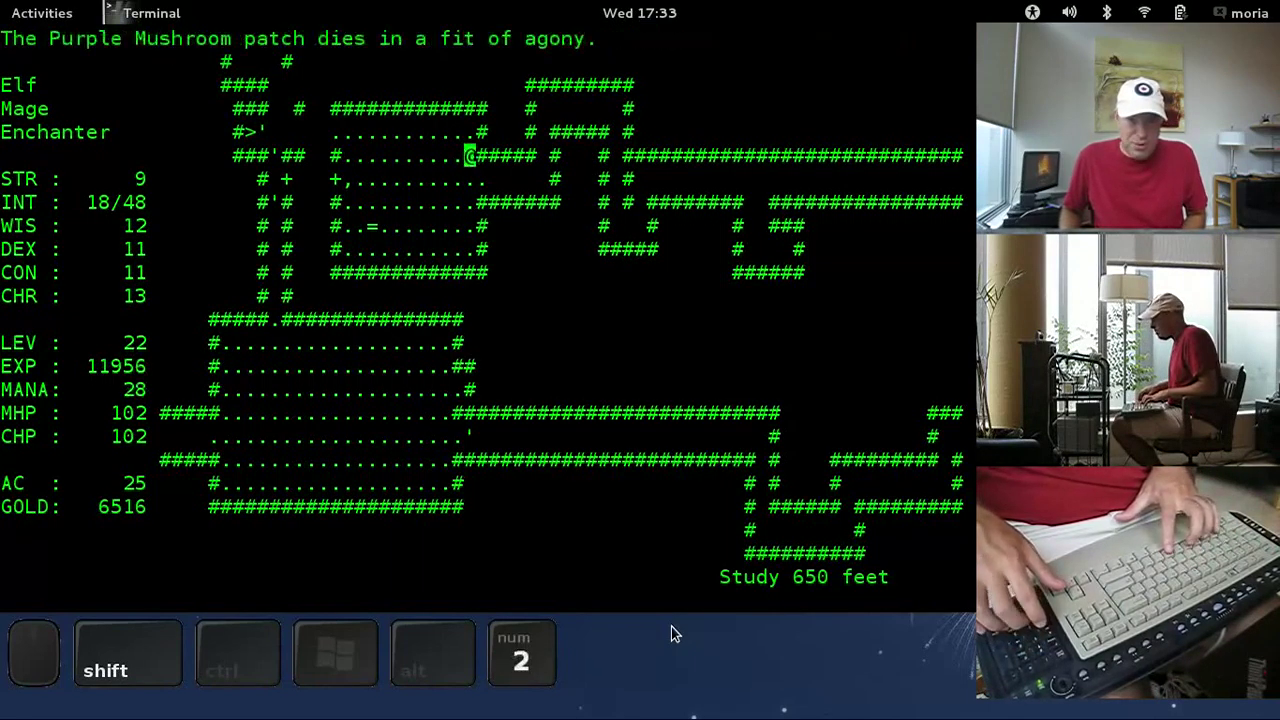
key("4")
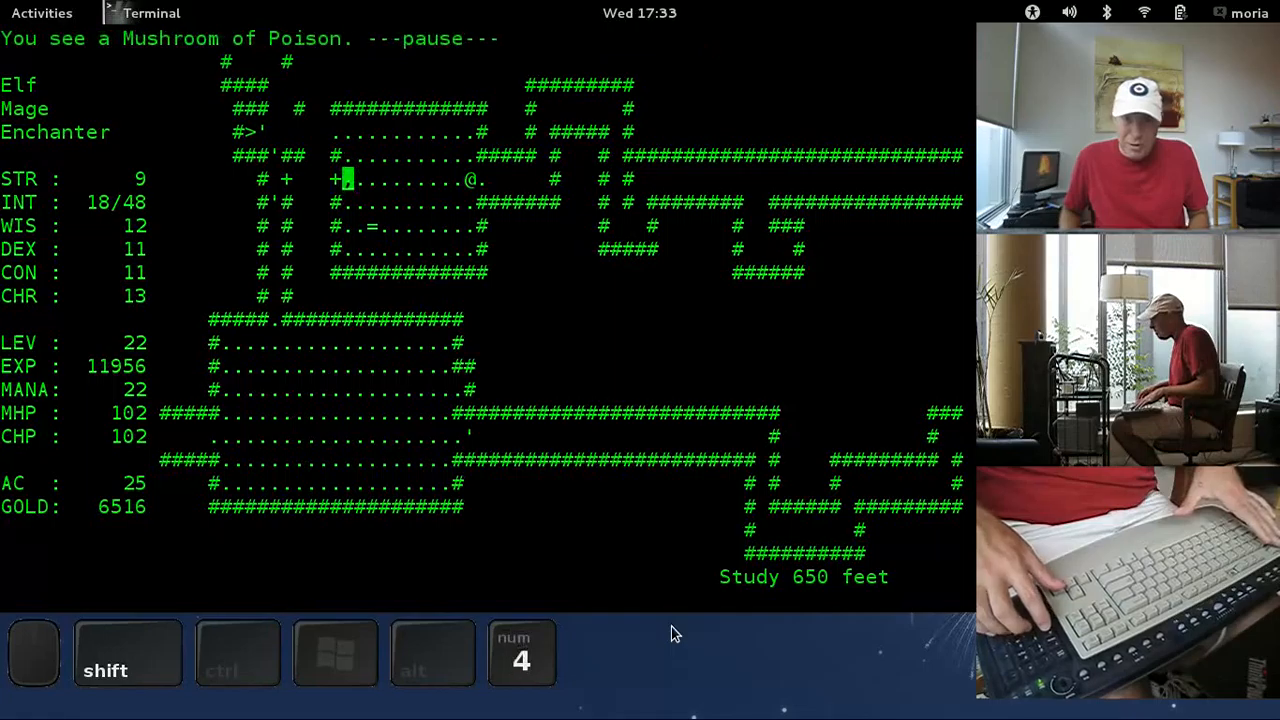
key("Return")
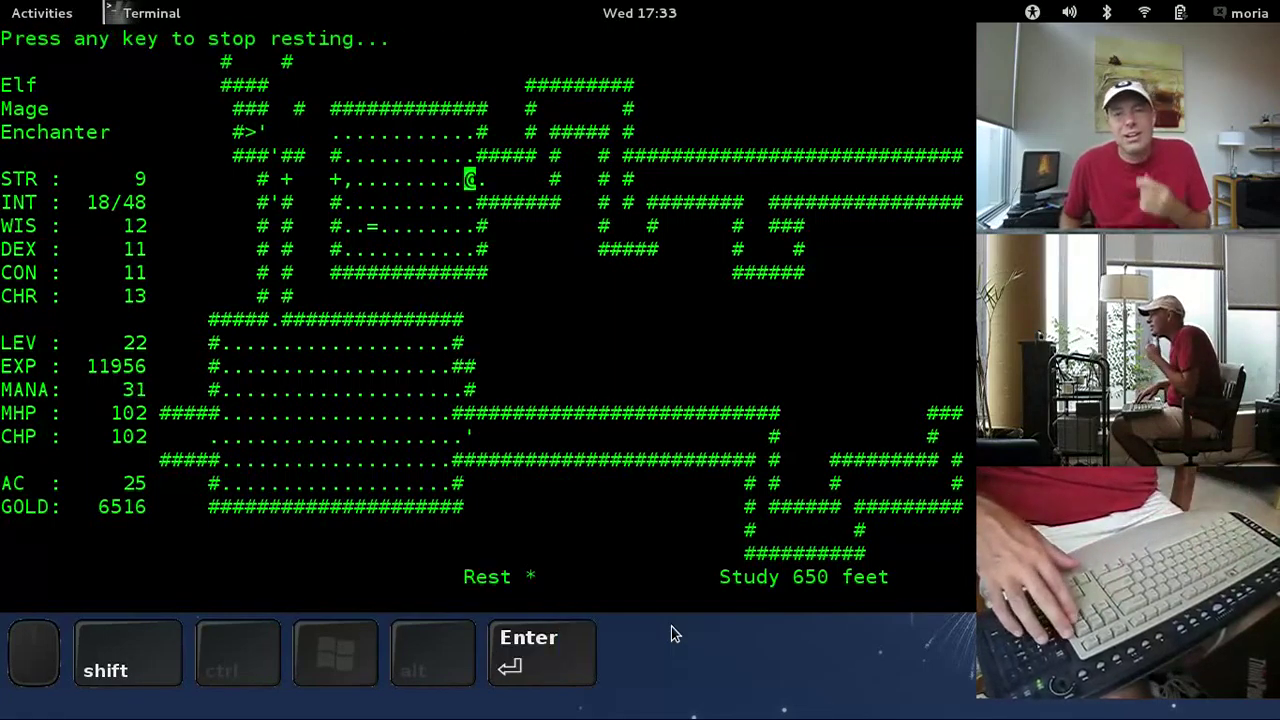
key("space")
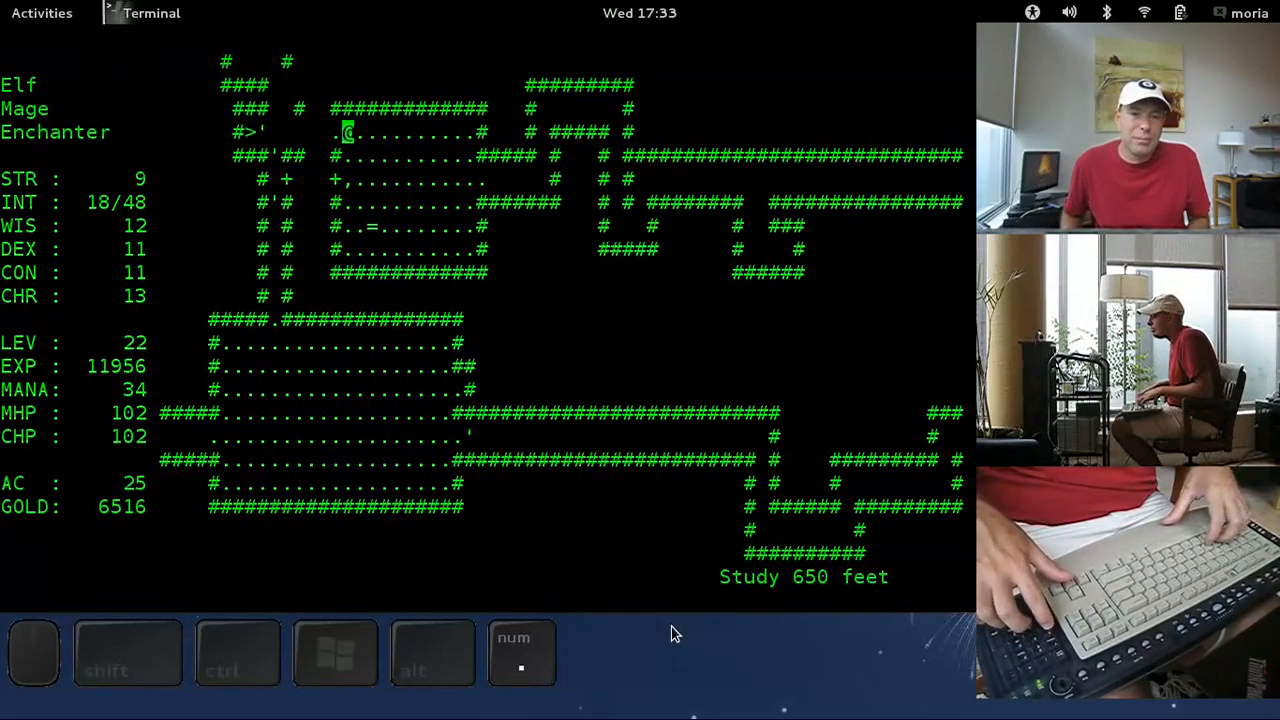
key("4")
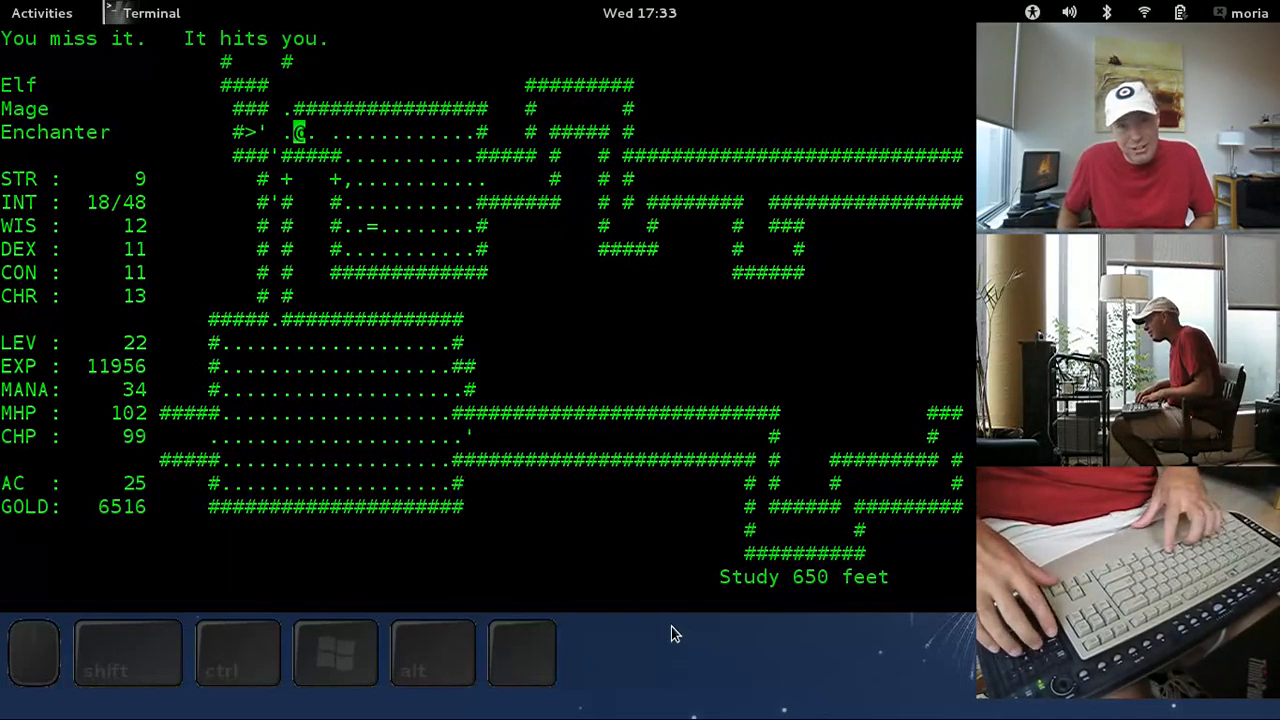
Step: Cast spells west at the mushroom patches, then settle down to rest
key("4")
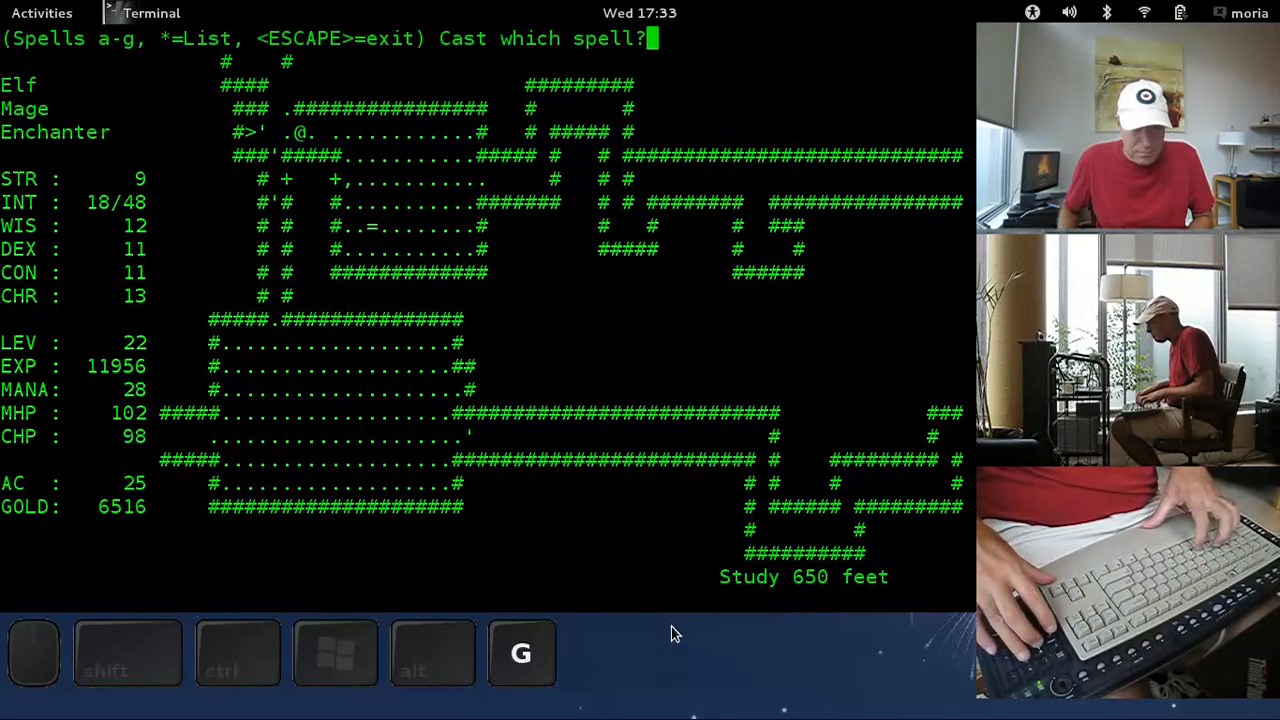
key("6")
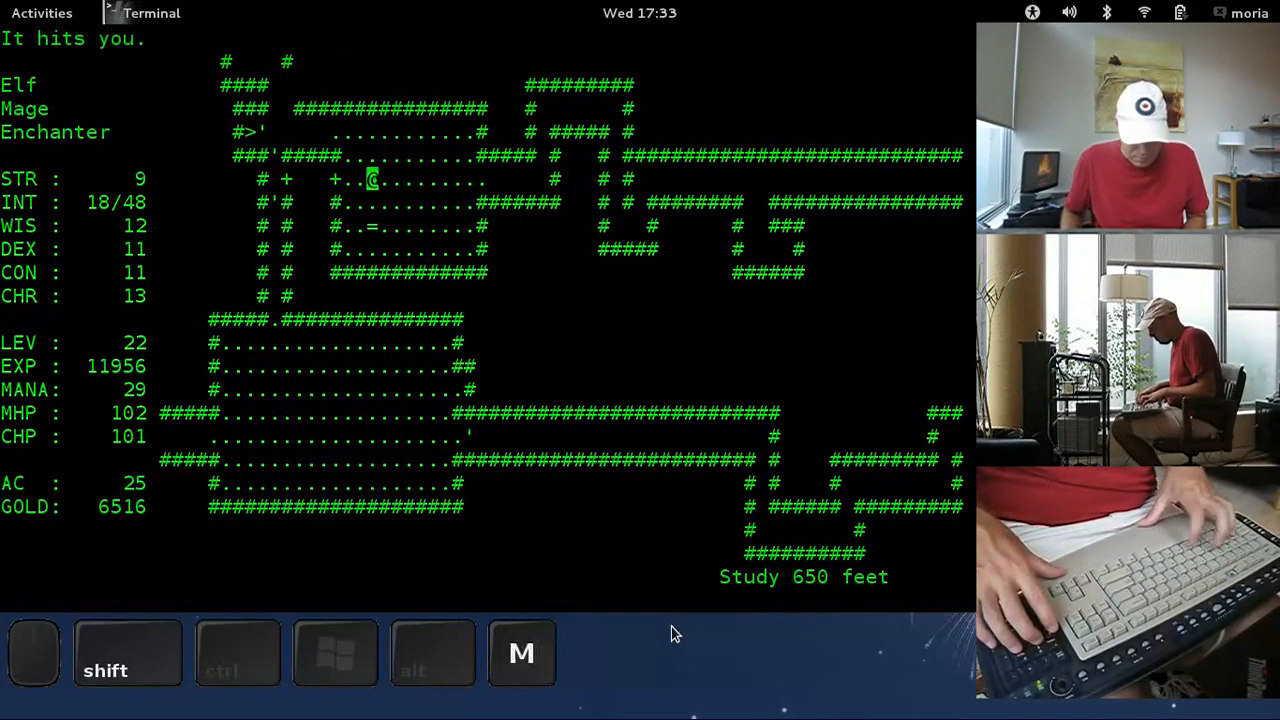
key("m")
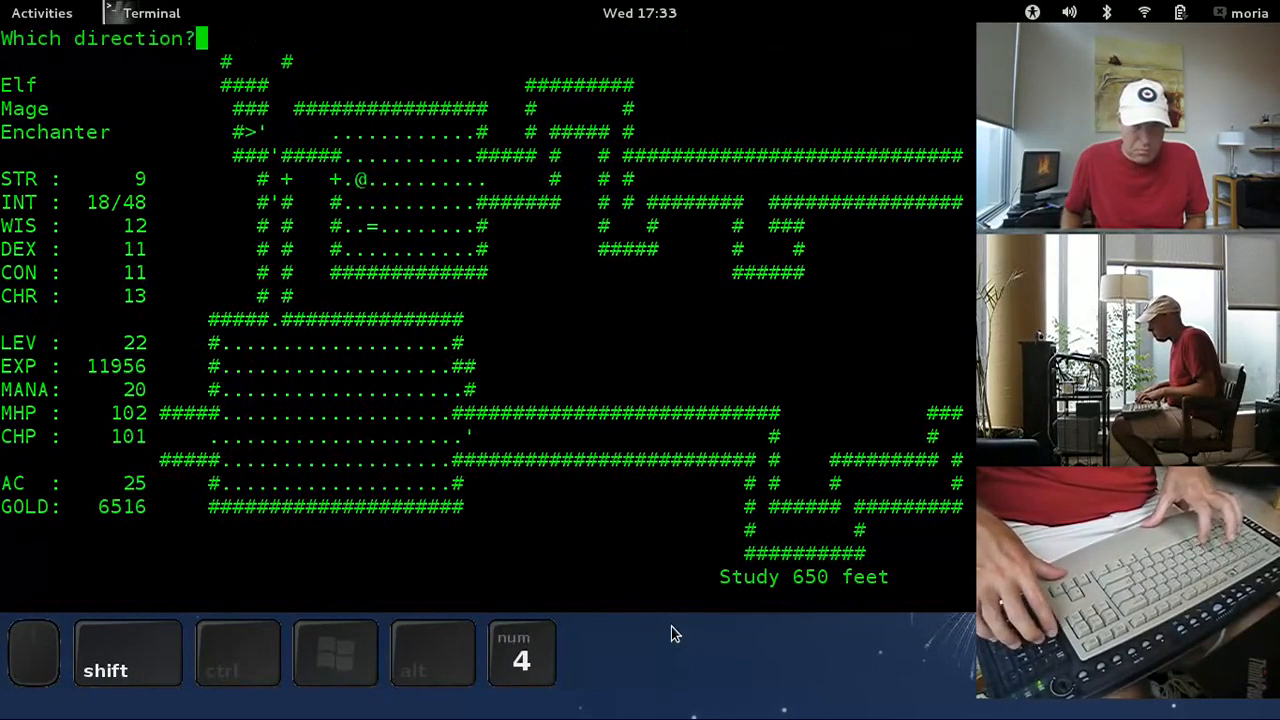
key("4")
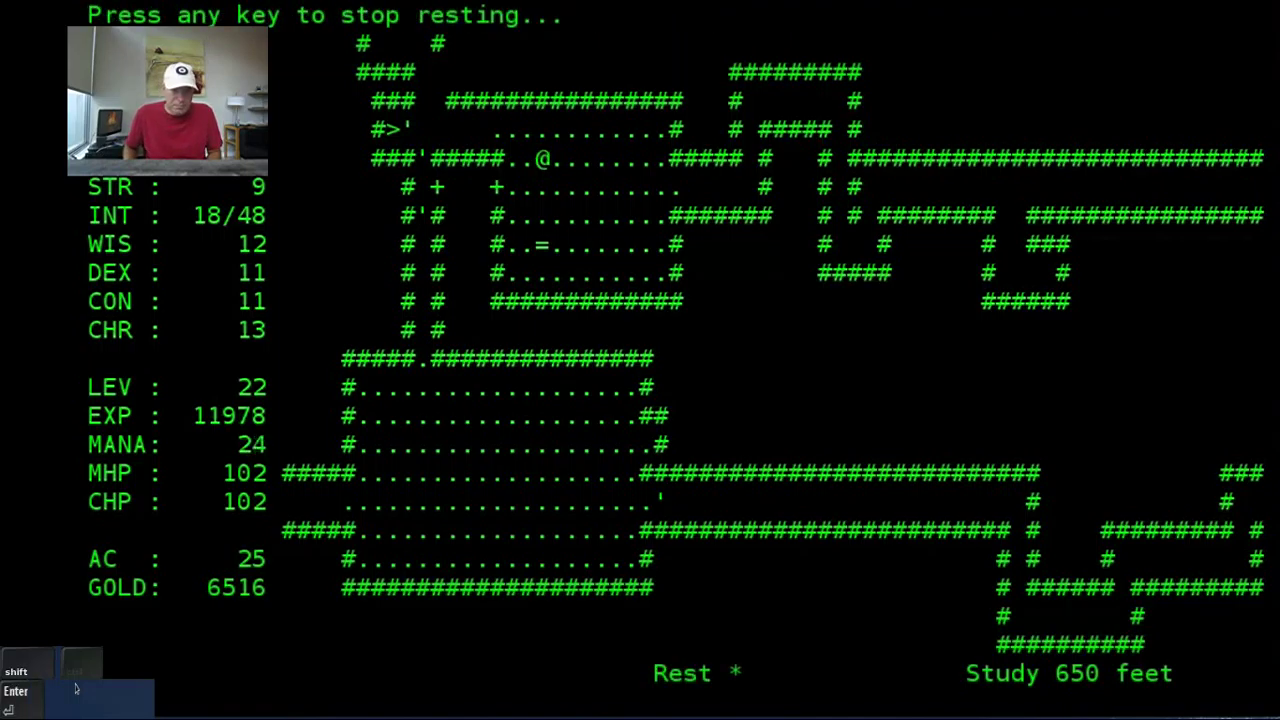
Step: Rest until mana is full, then follow the corridor north into a new room
key("a")
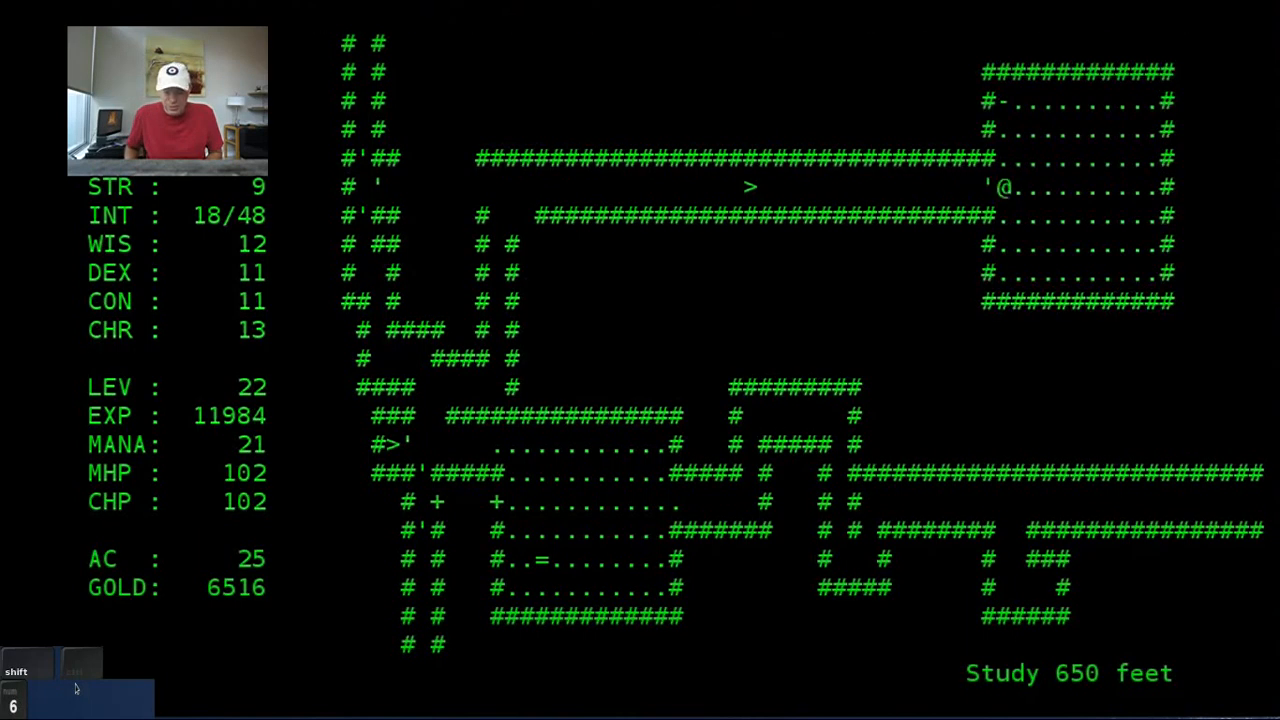
key("enter")
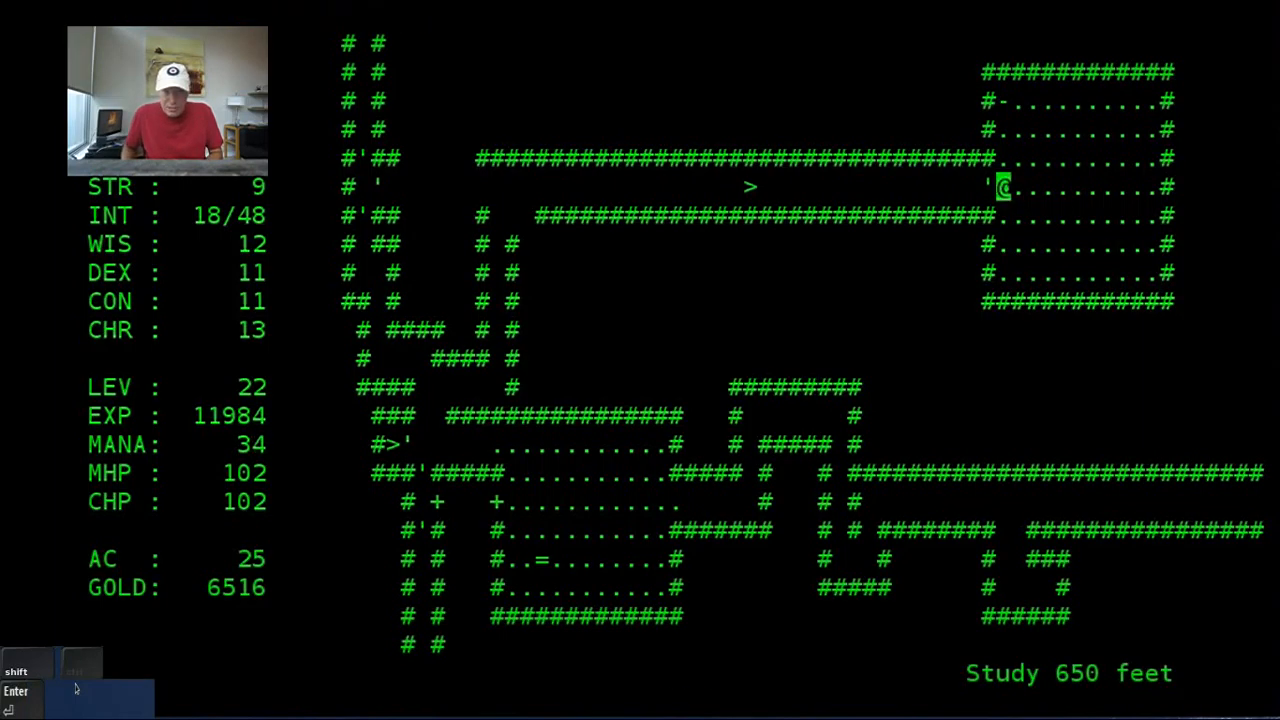
key("Escape")
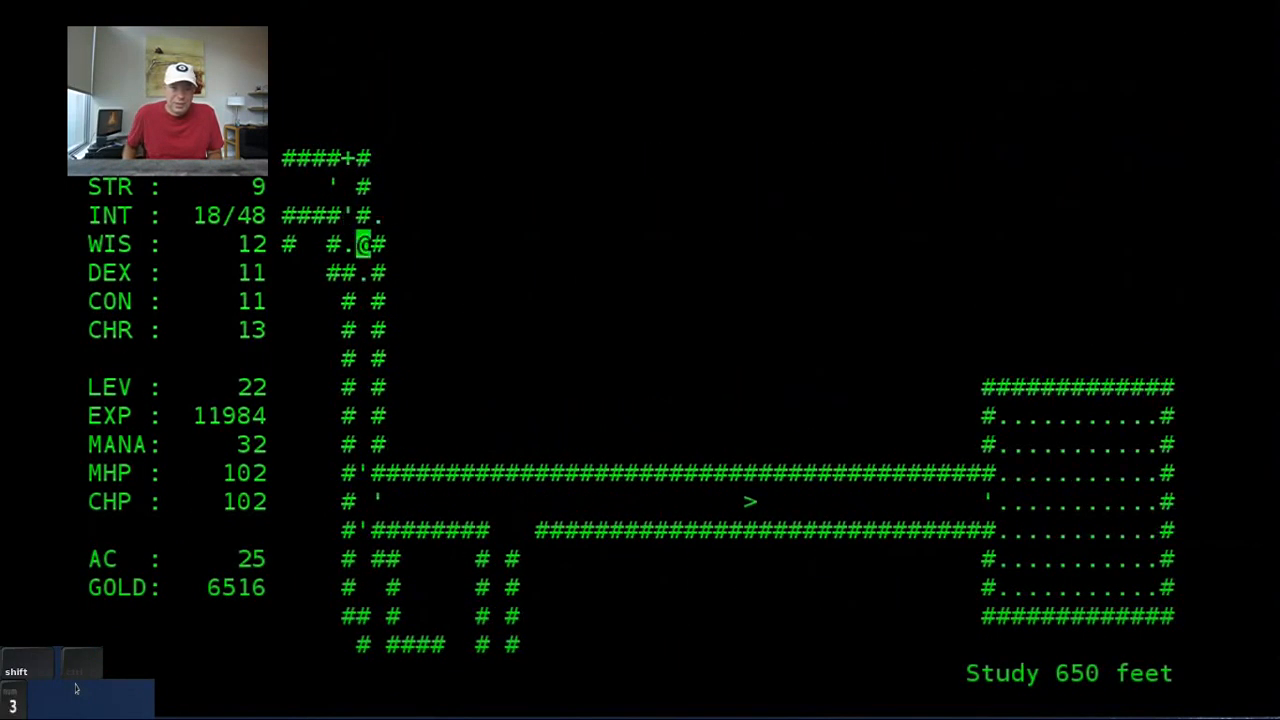
Step: Light the room, fight off the attacker and collect its gold, reaching 6570
key("d")
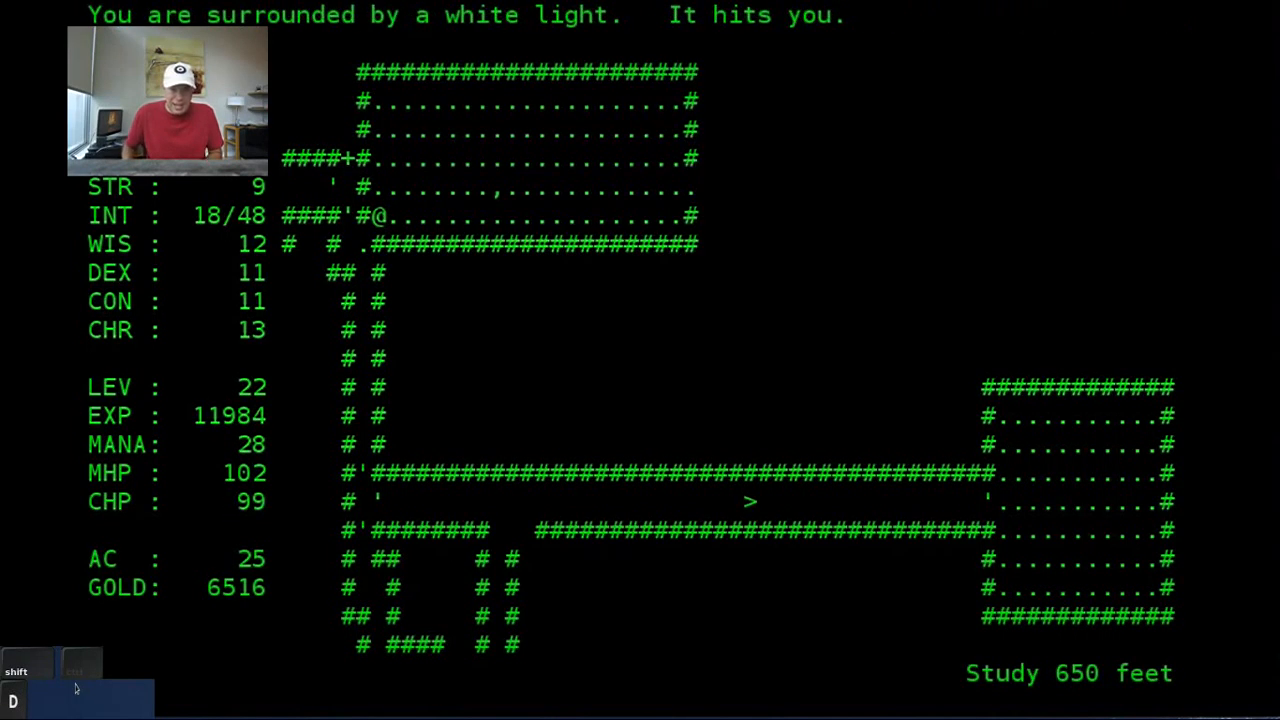
key("Escape")
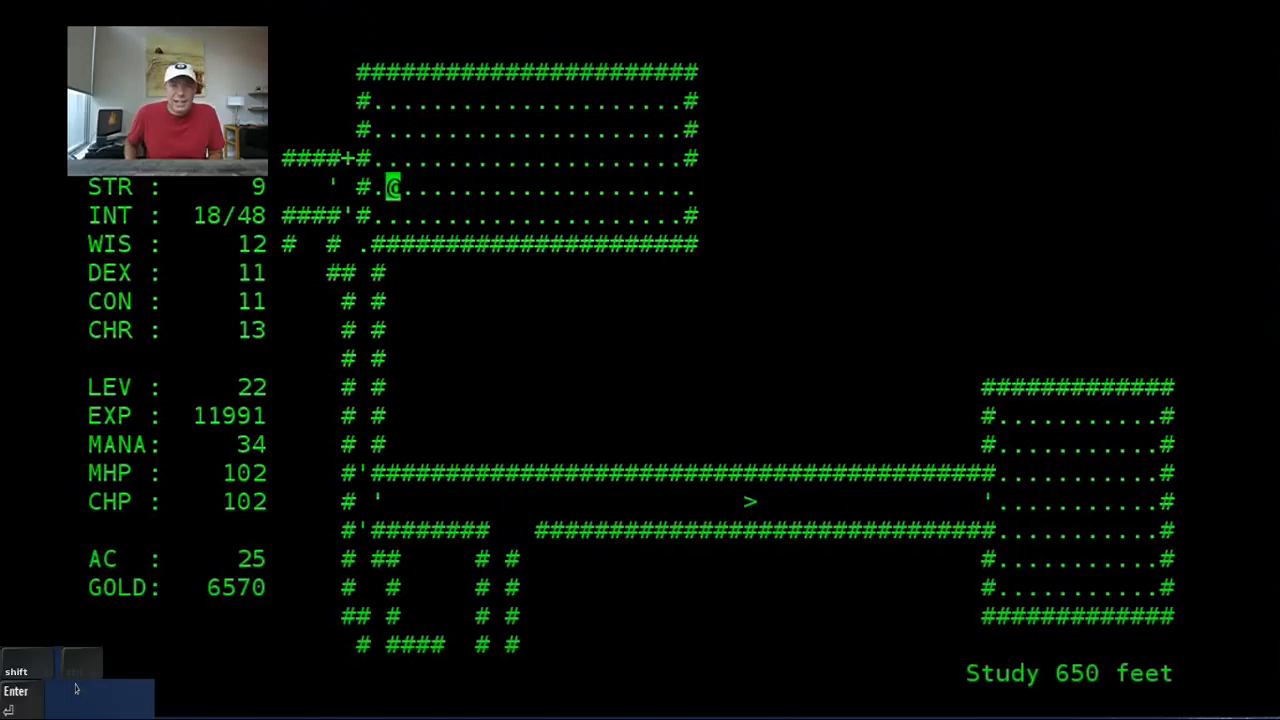
Step: Head east out of the room, pick up the passage gold and cancel a stray spell-book prompt
key("8")
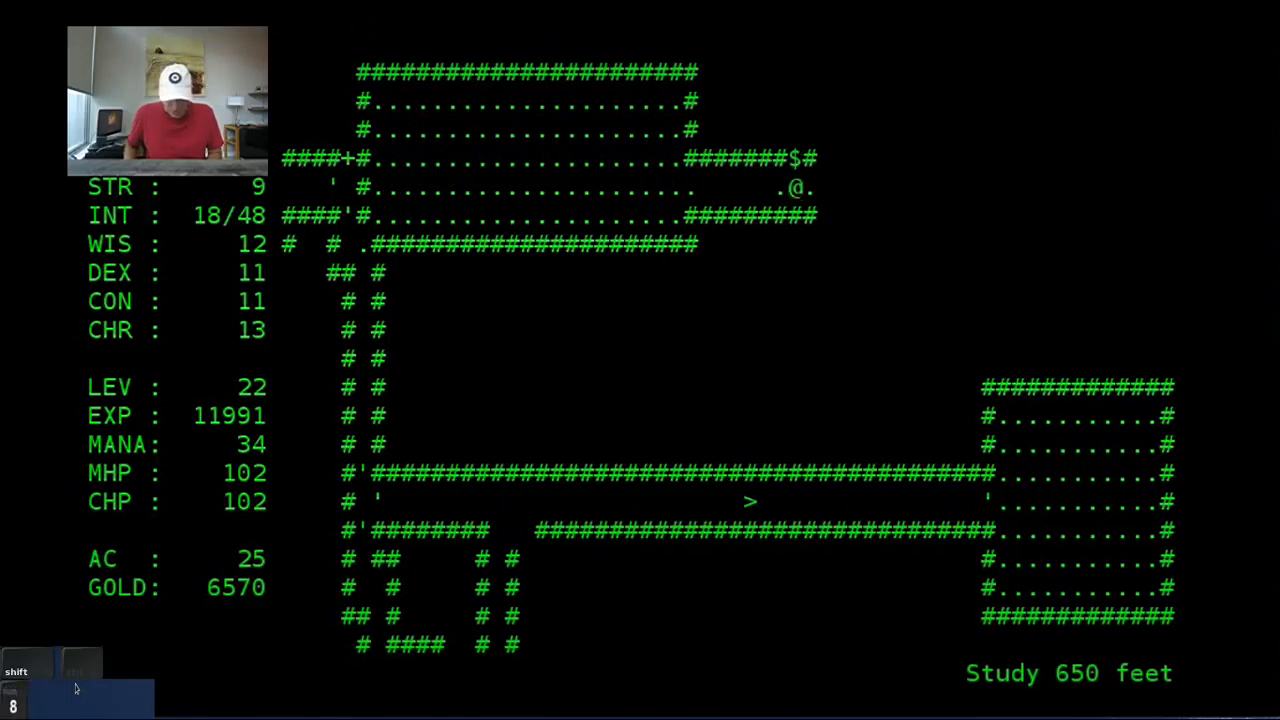
key("R")
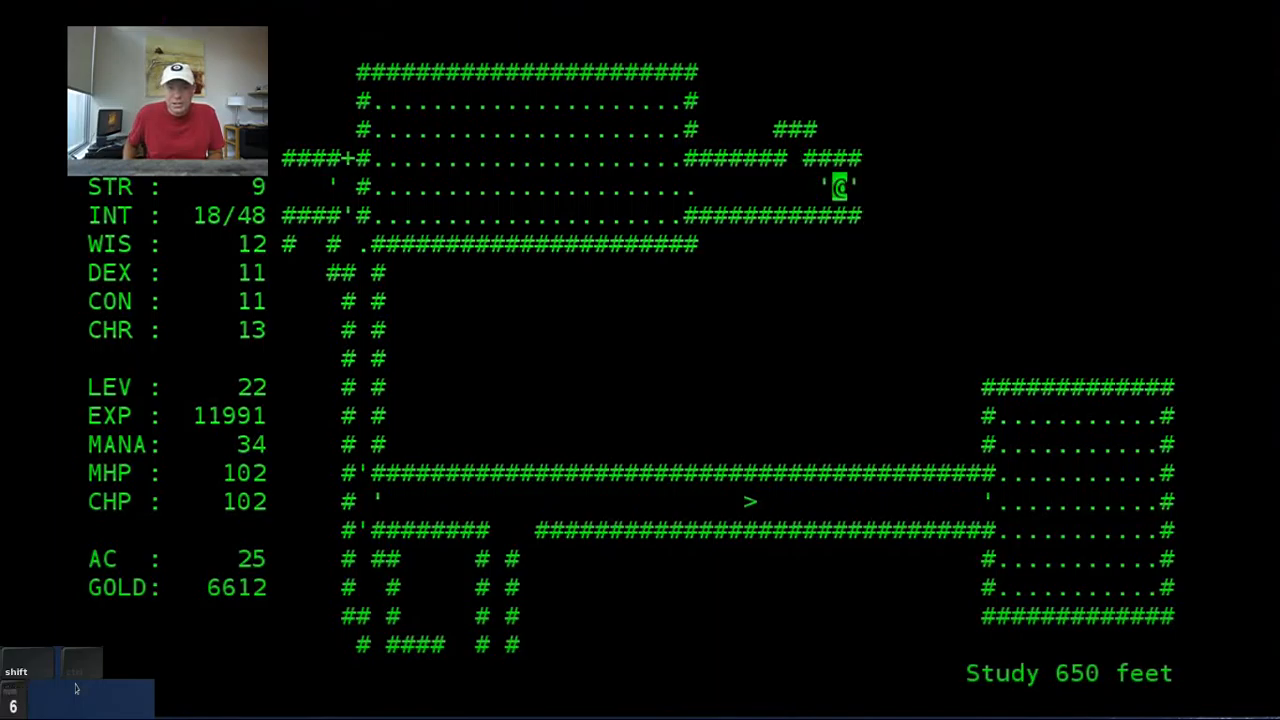
key("Right")
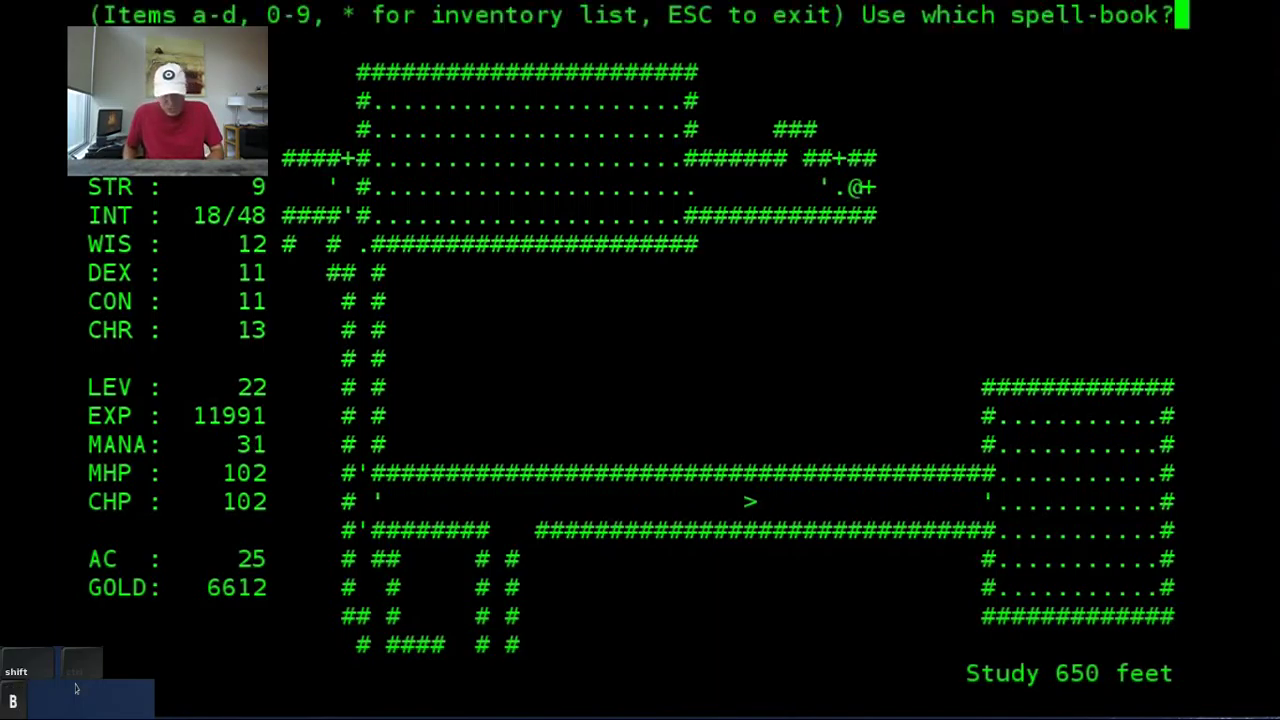
key("Escape")
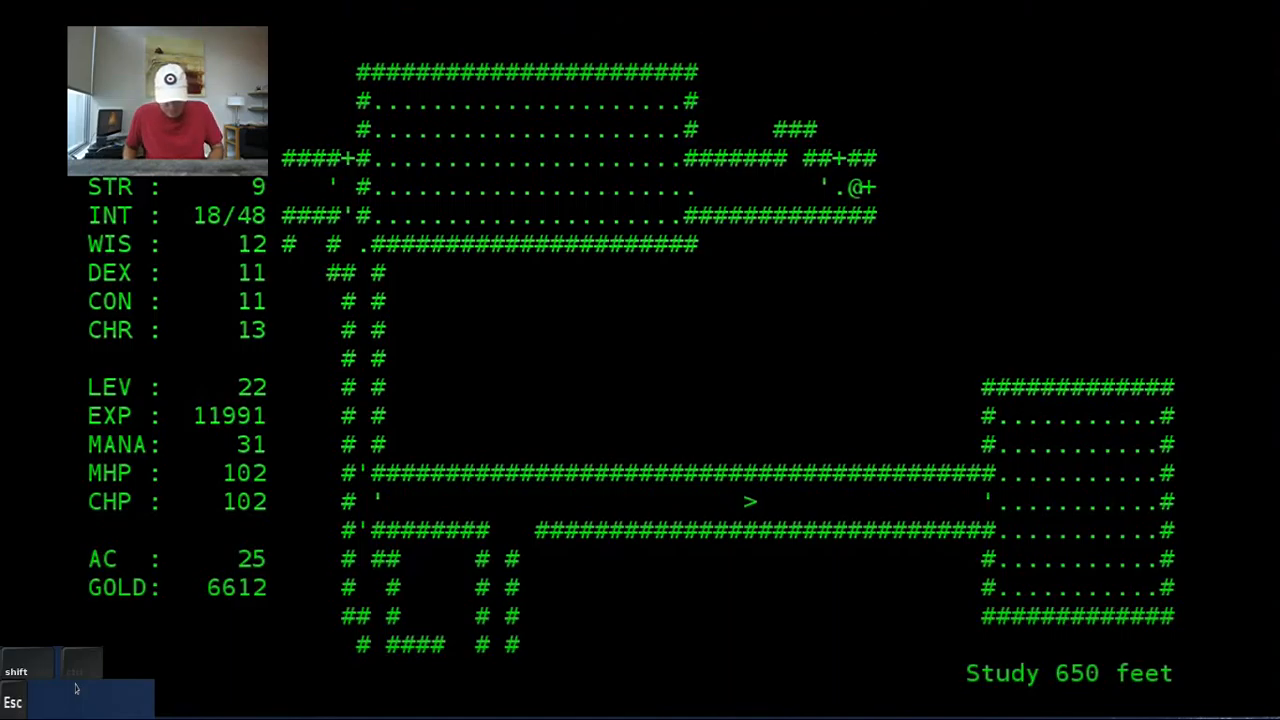
Step: Clear the eastern room, collect its gold to reach 6637, then view worn equipment
key("l")
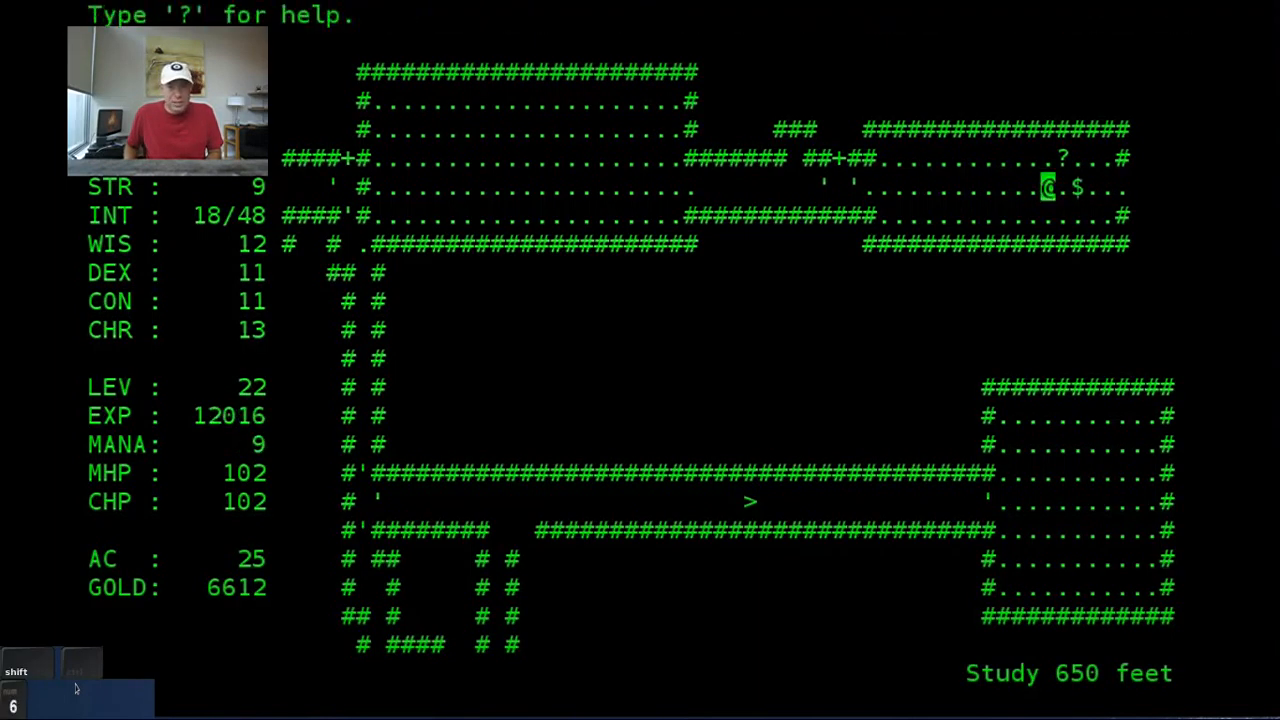
key("R")
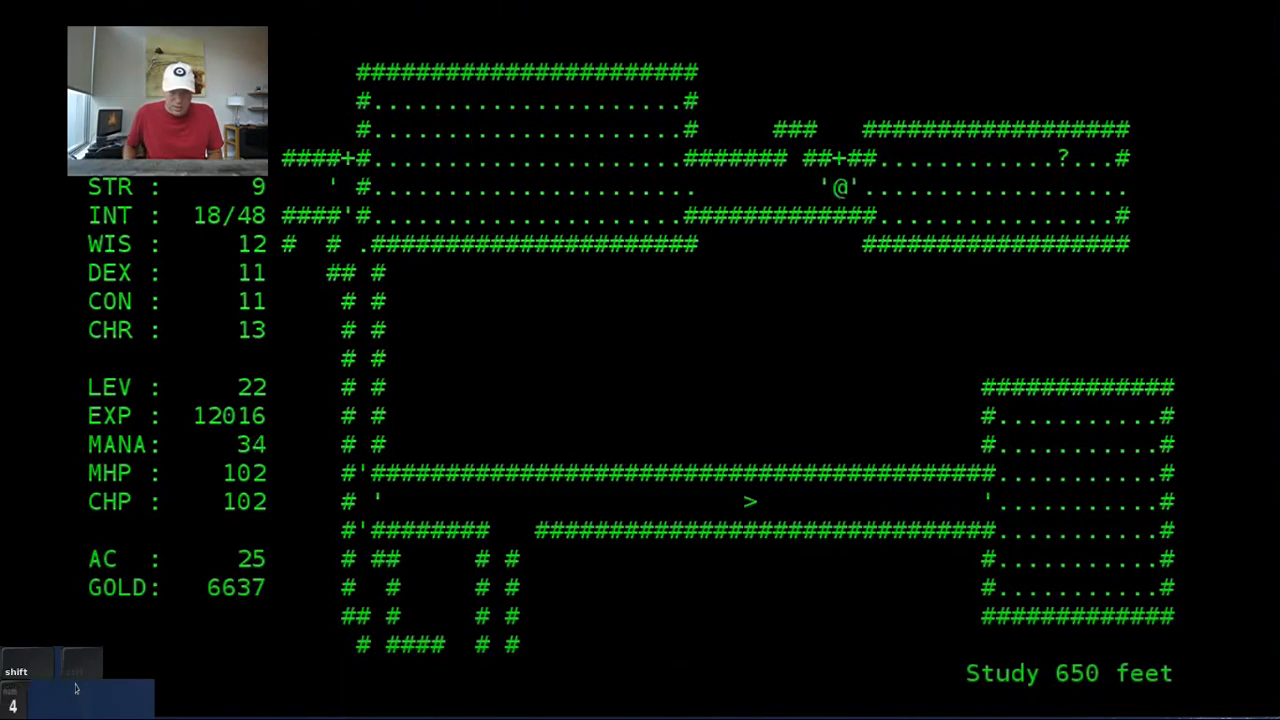
key("e")
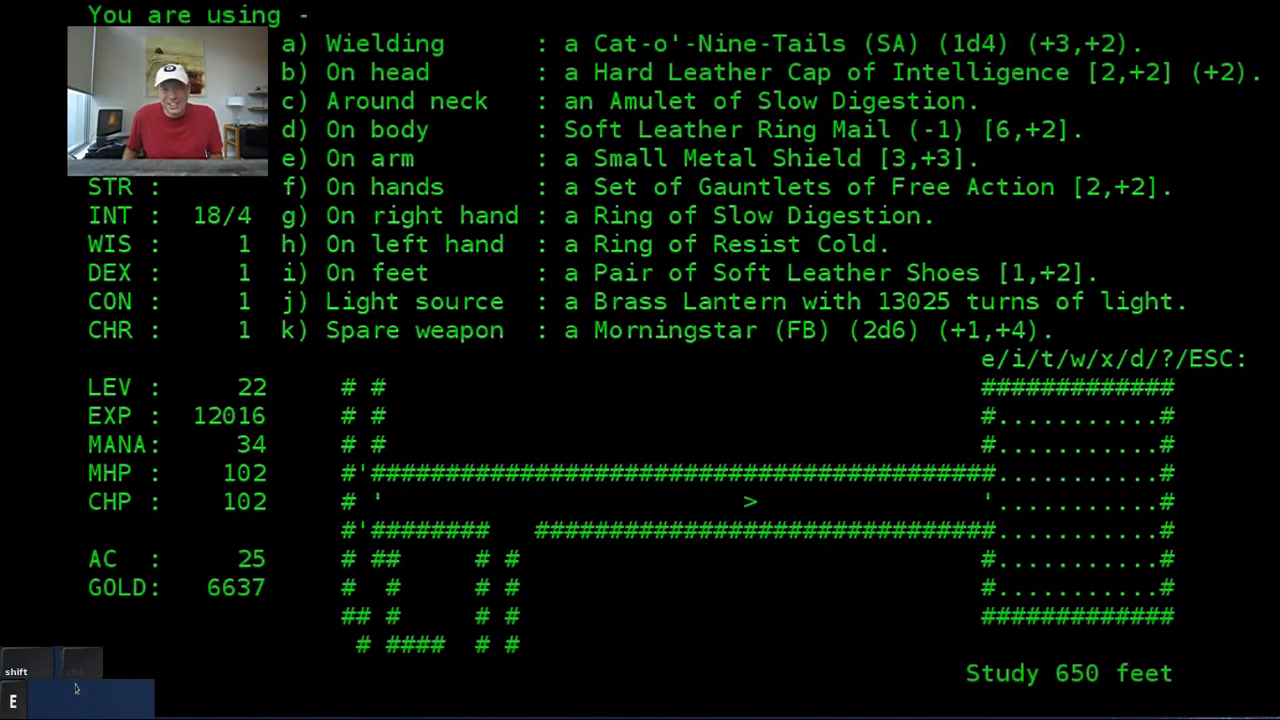
Step: Dismiss the equipment list and run to the small southeastern room
key("Escape")
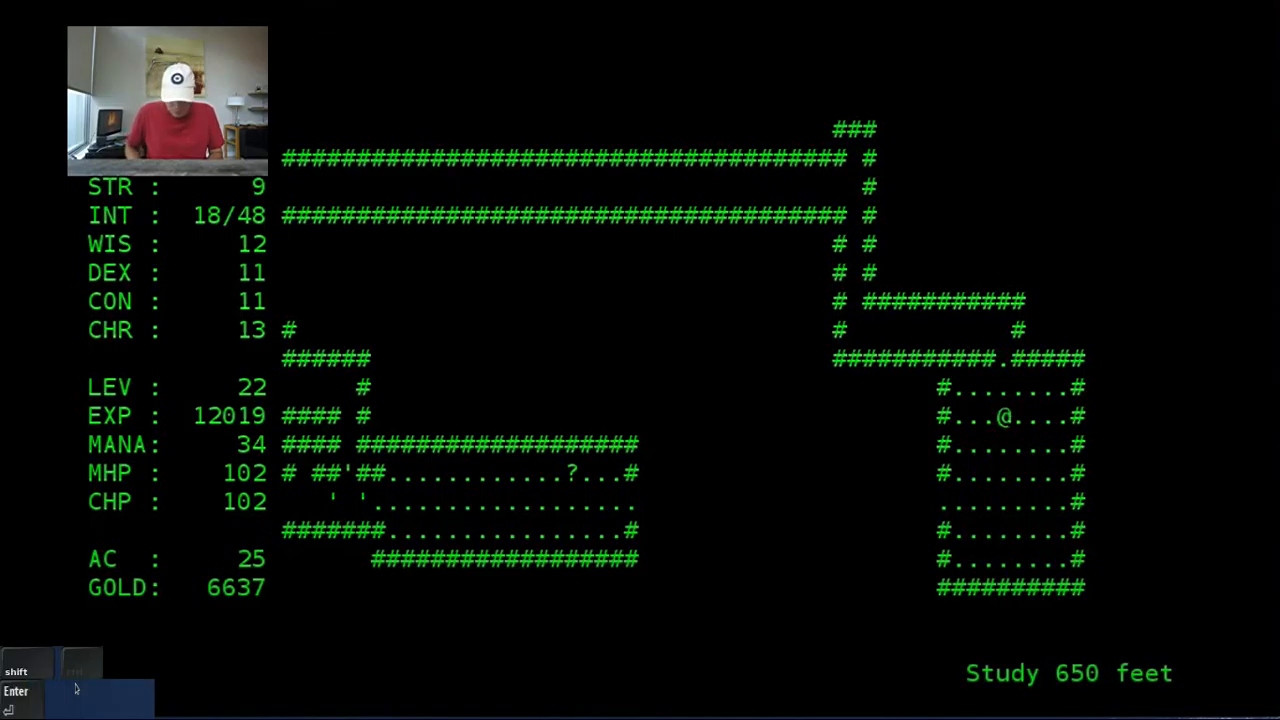
Step: Follow the passage west and check the full level map along the way
key("1")
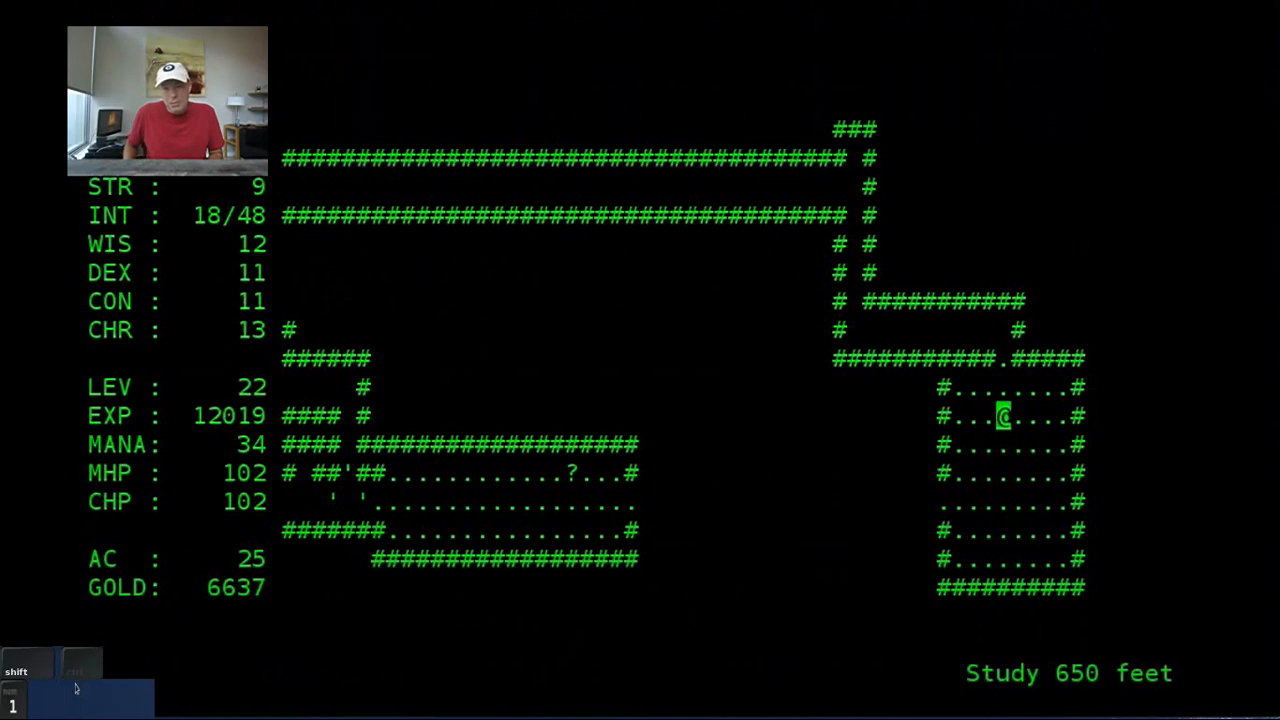
key("Left")
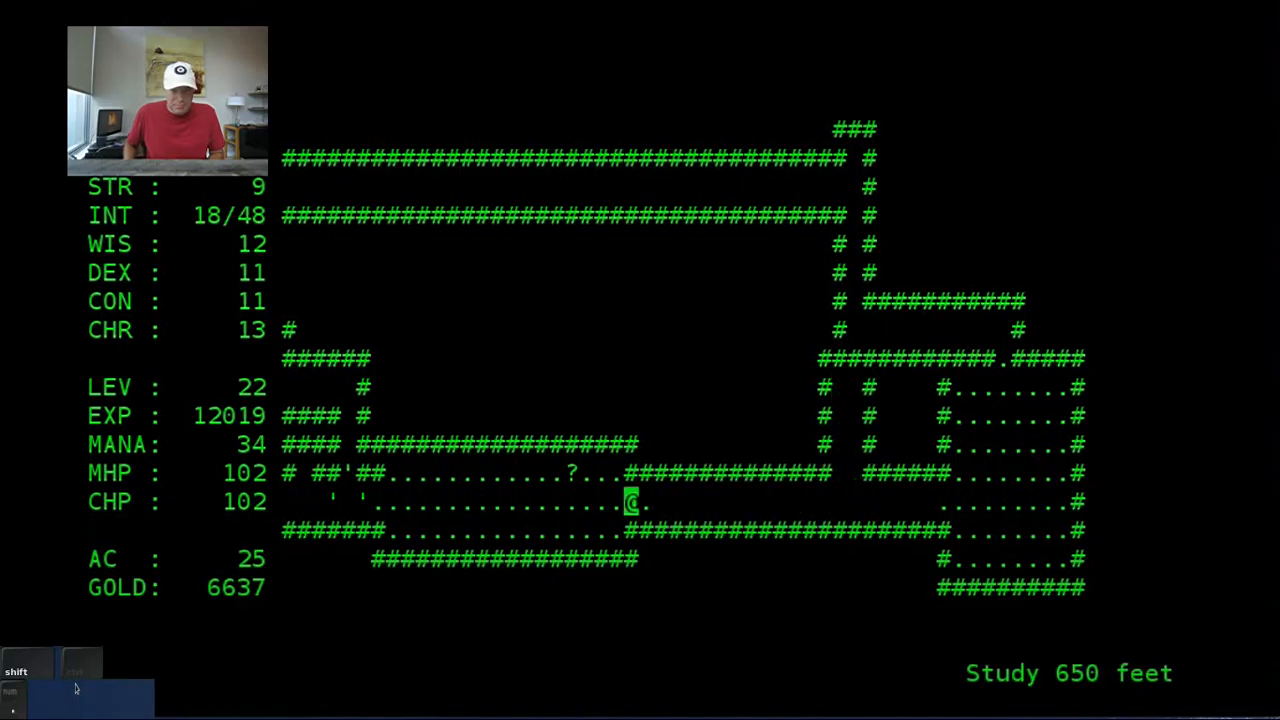
key("m")
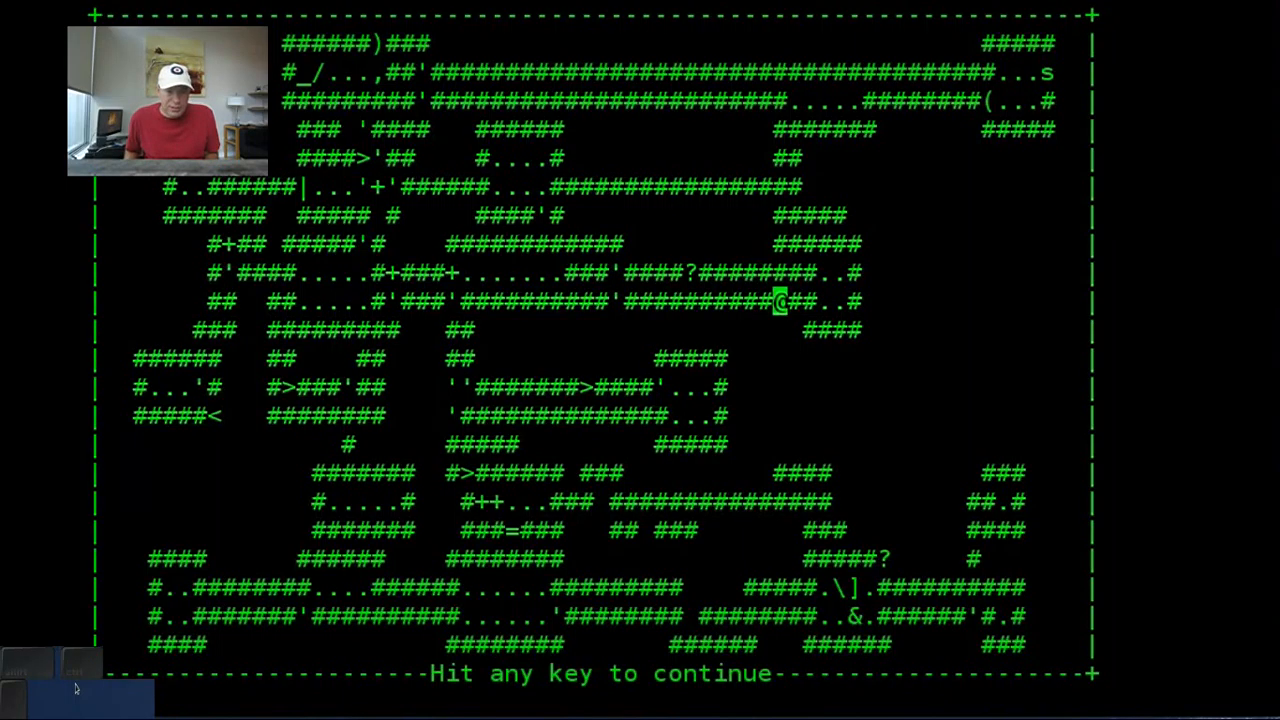
key("space")
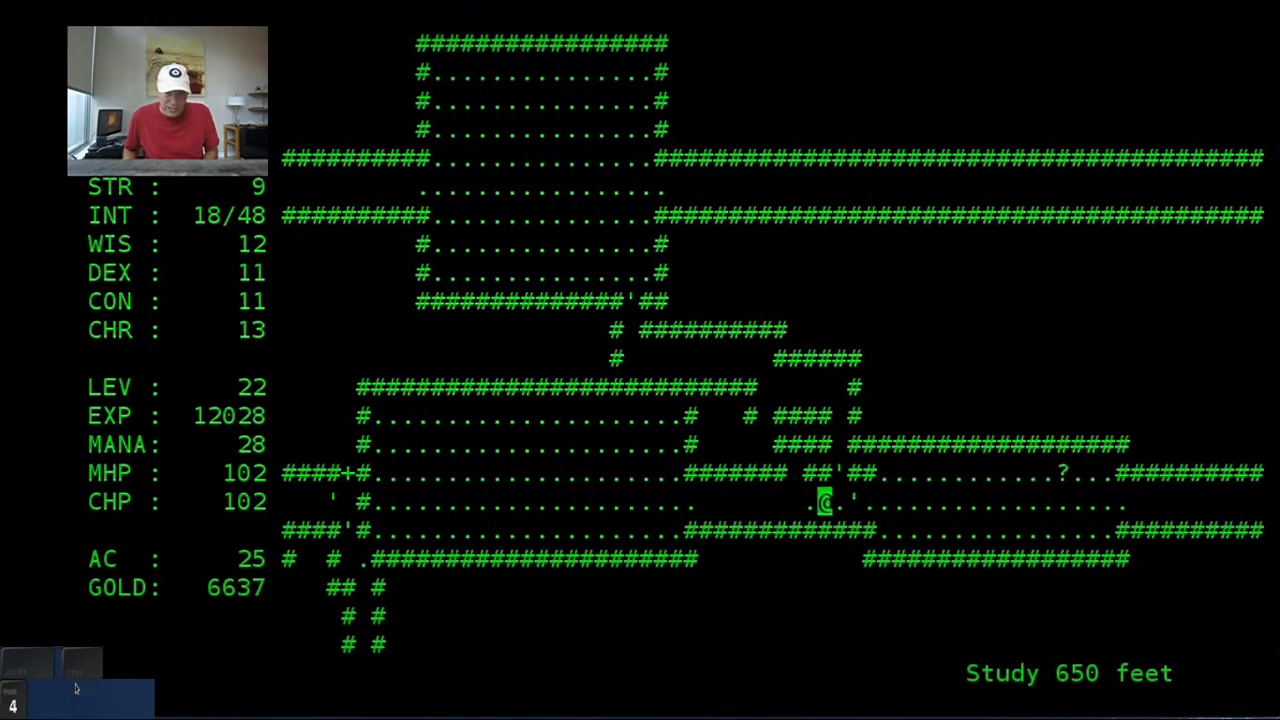
Step: Walk west through the room into the larger network of connected rooms
key("Escape")
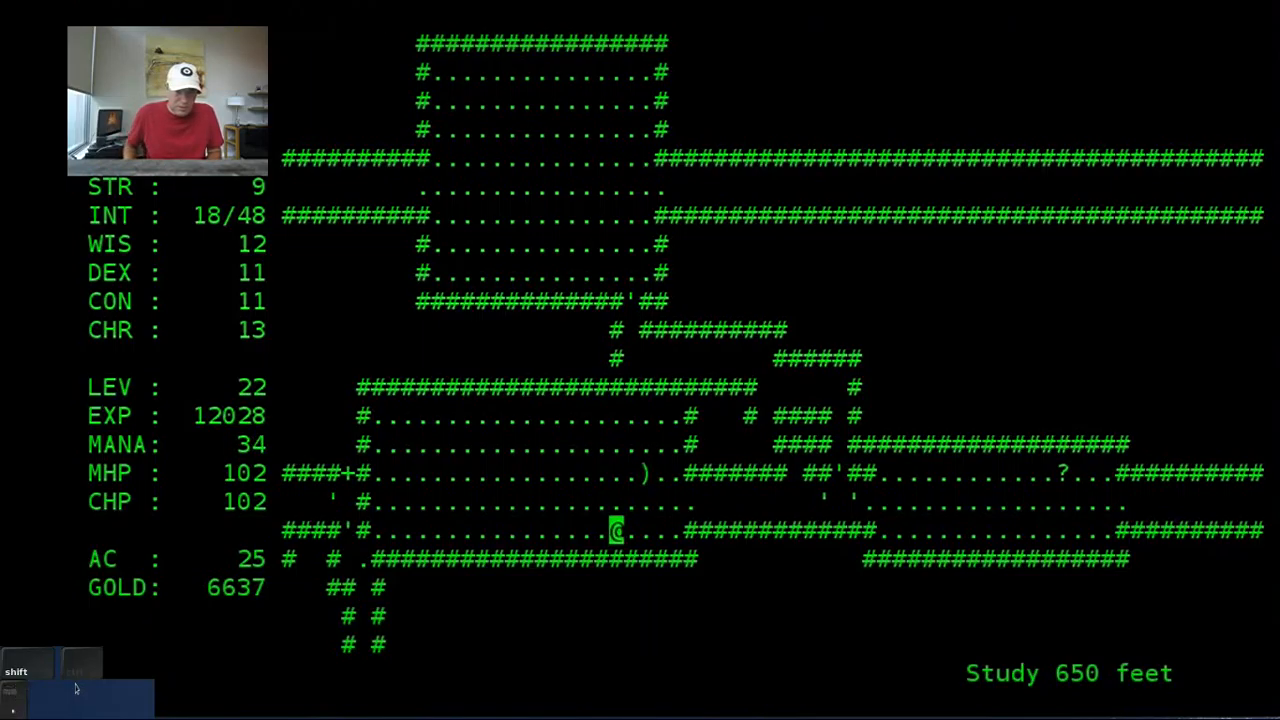
key("4")
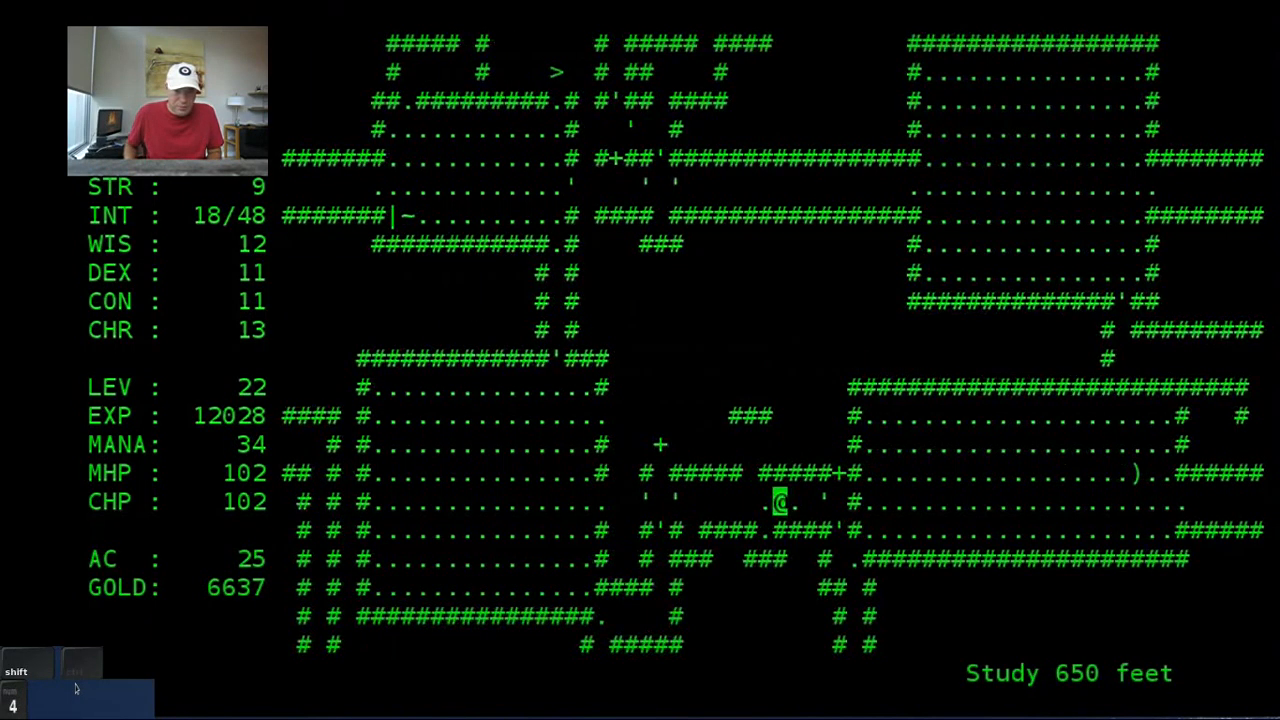
Step: Walk west past the mana-draining Grape Jelly and attack the Giant Red Speckled Frog
key("Left")
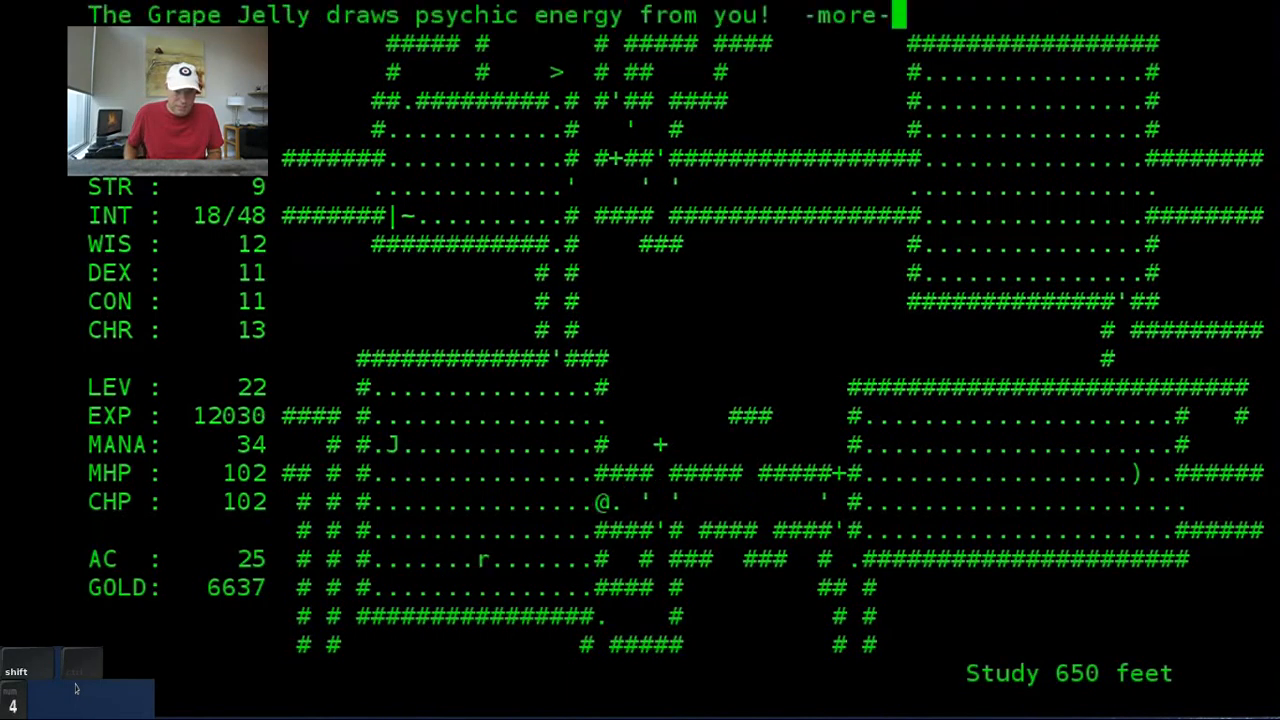
key("space")
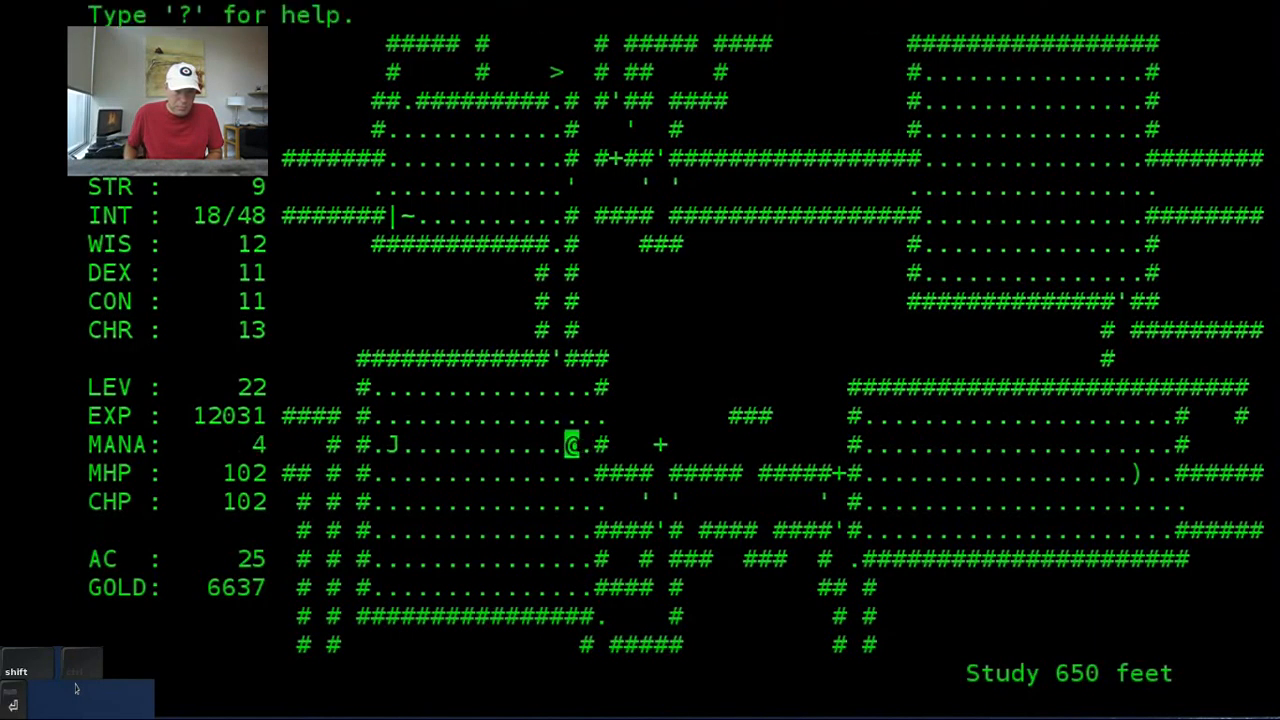
key("R")
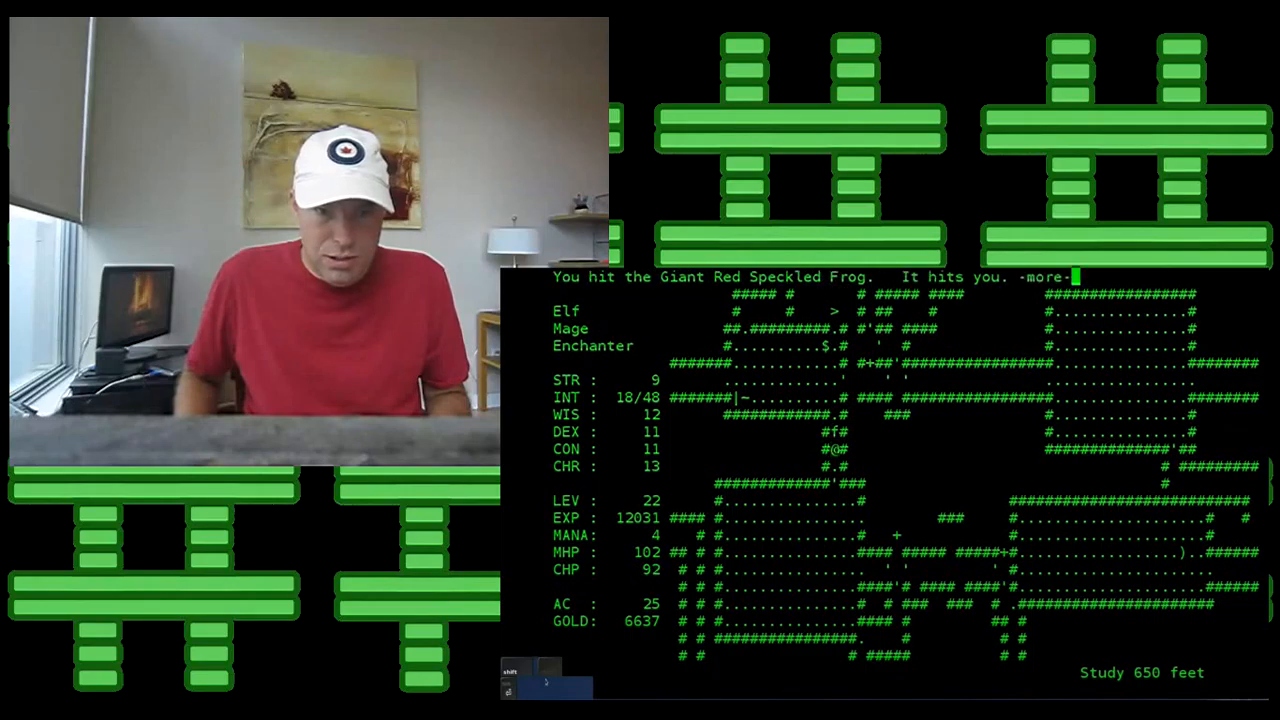
Step: Finish the frog fight, review the pack contents, then battle the Orc Zombie
key("space")
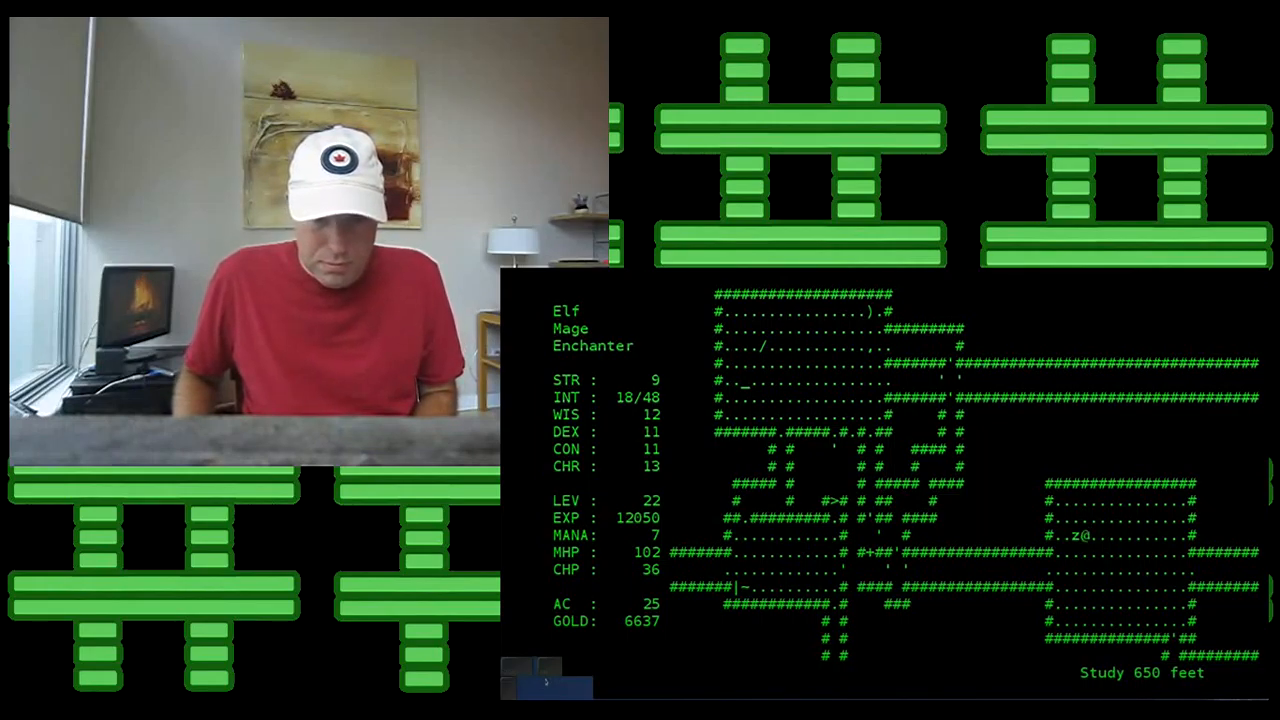
key("i")
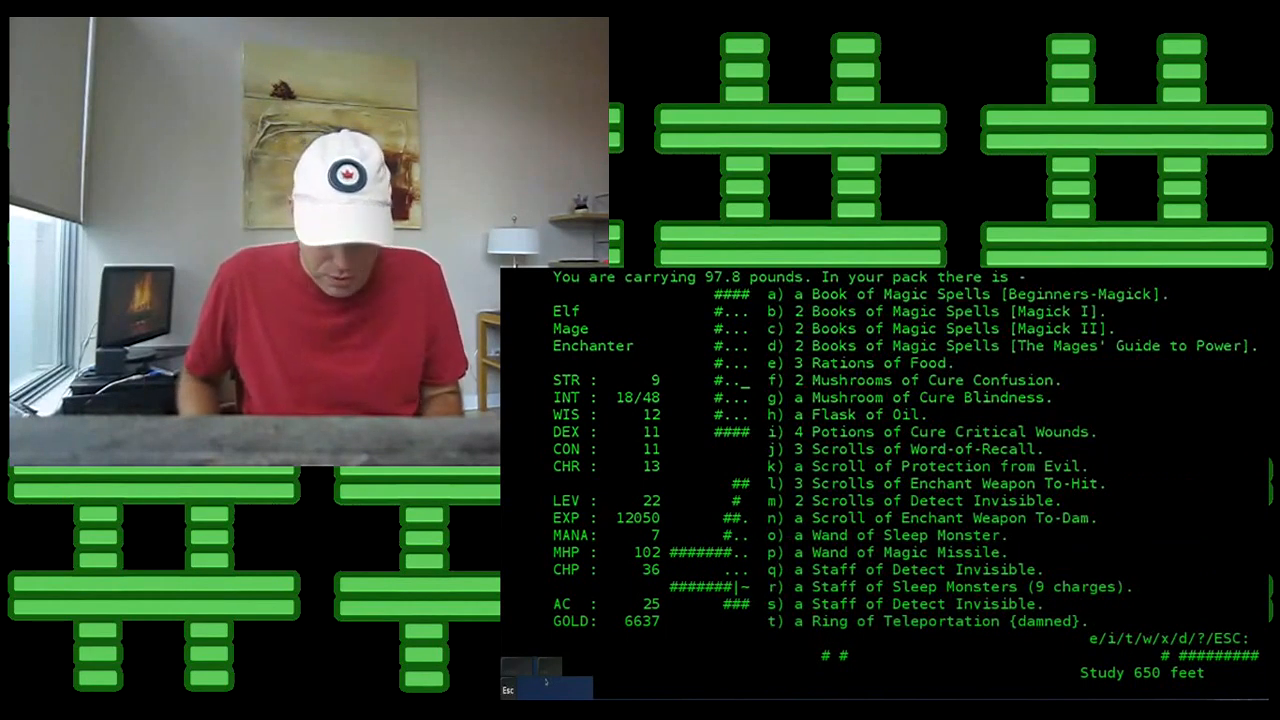
key("Escape")
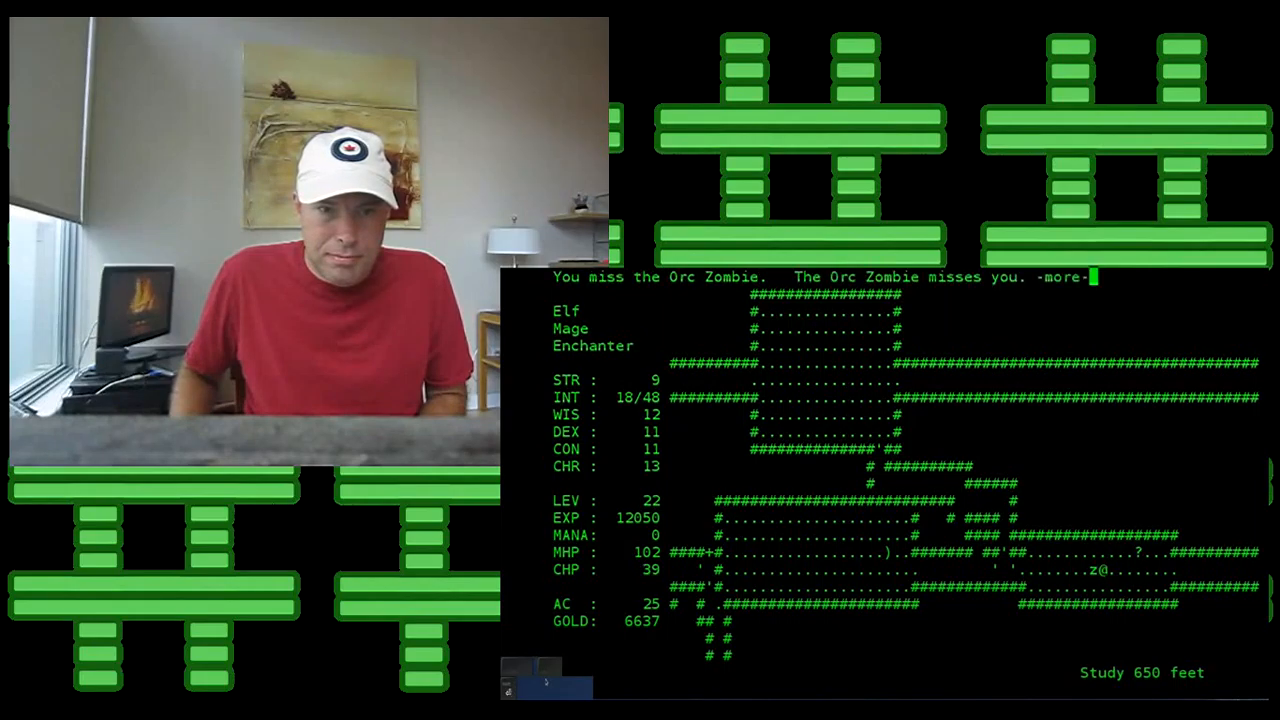
key("space")
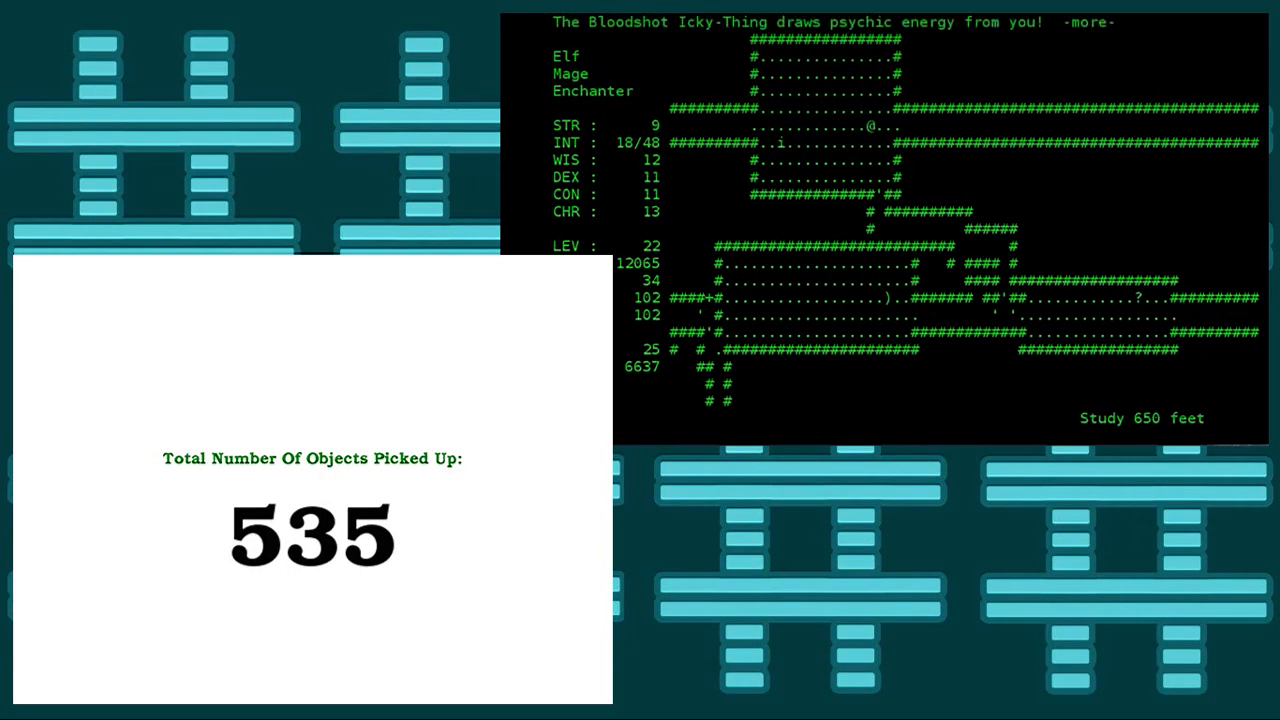
Step: Strike the Bloodshot Icky-Thing with fire bolts and turn them on the Creeping Gold Coins
key("space")
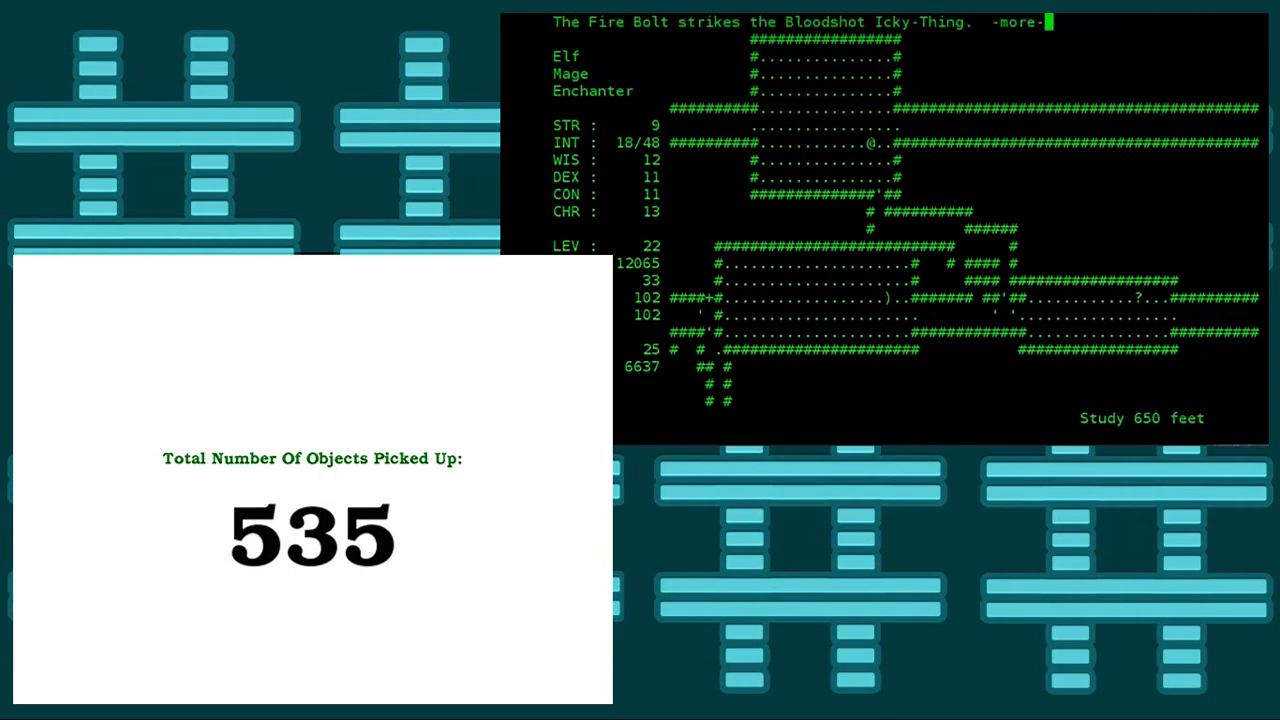
key("space")
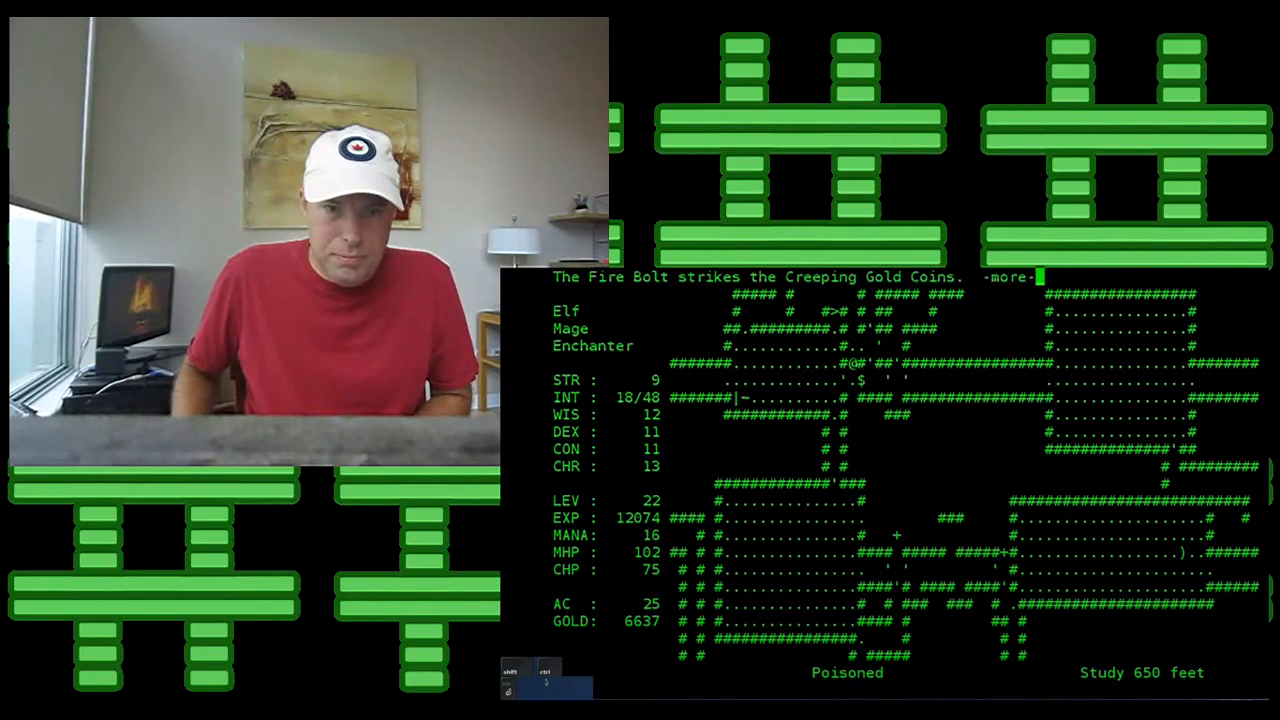
Step: Blast the Creeping Gold Coins with the Wand of Magic Missile, collect gold to 7128 and reach the stairs
key("space")
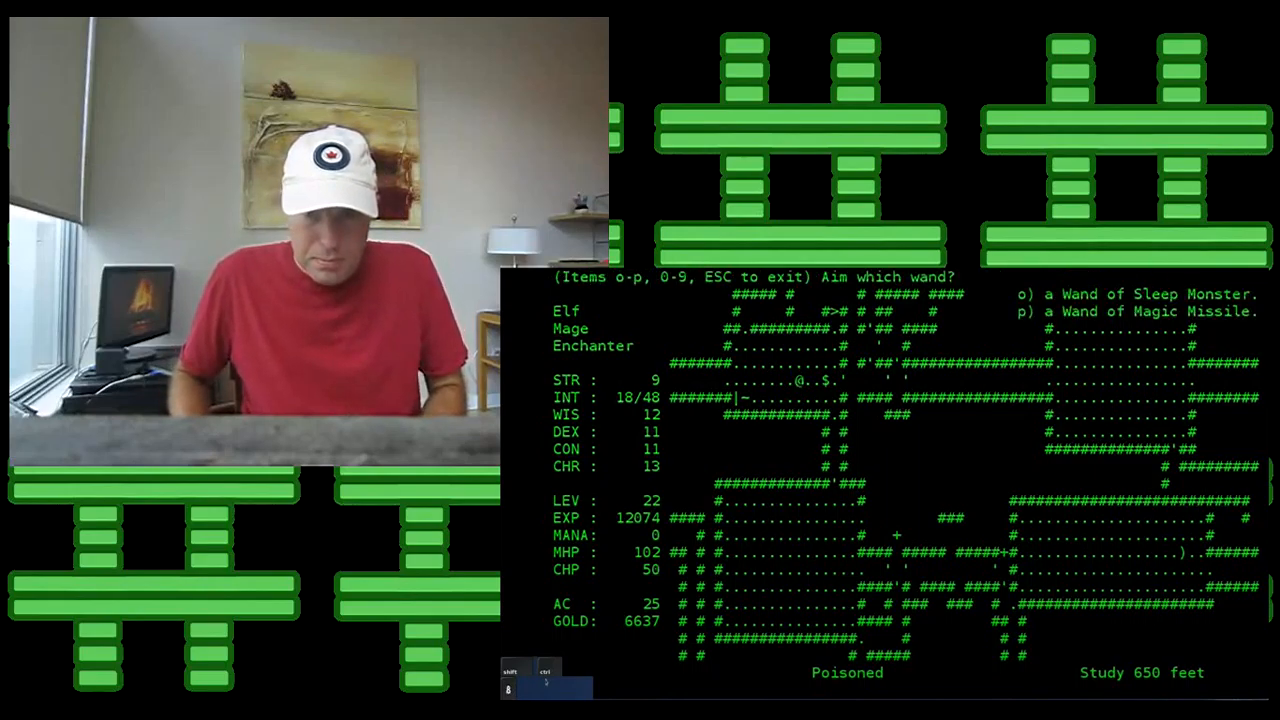
key("p")
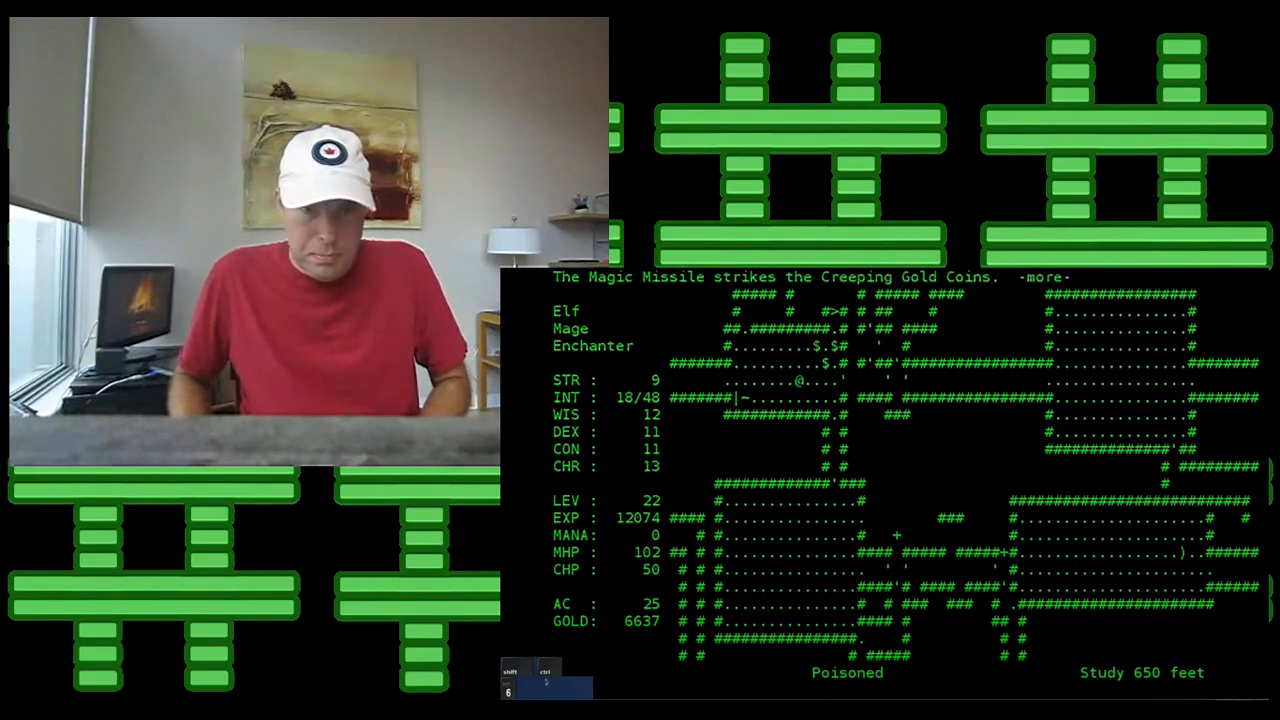
key("space")
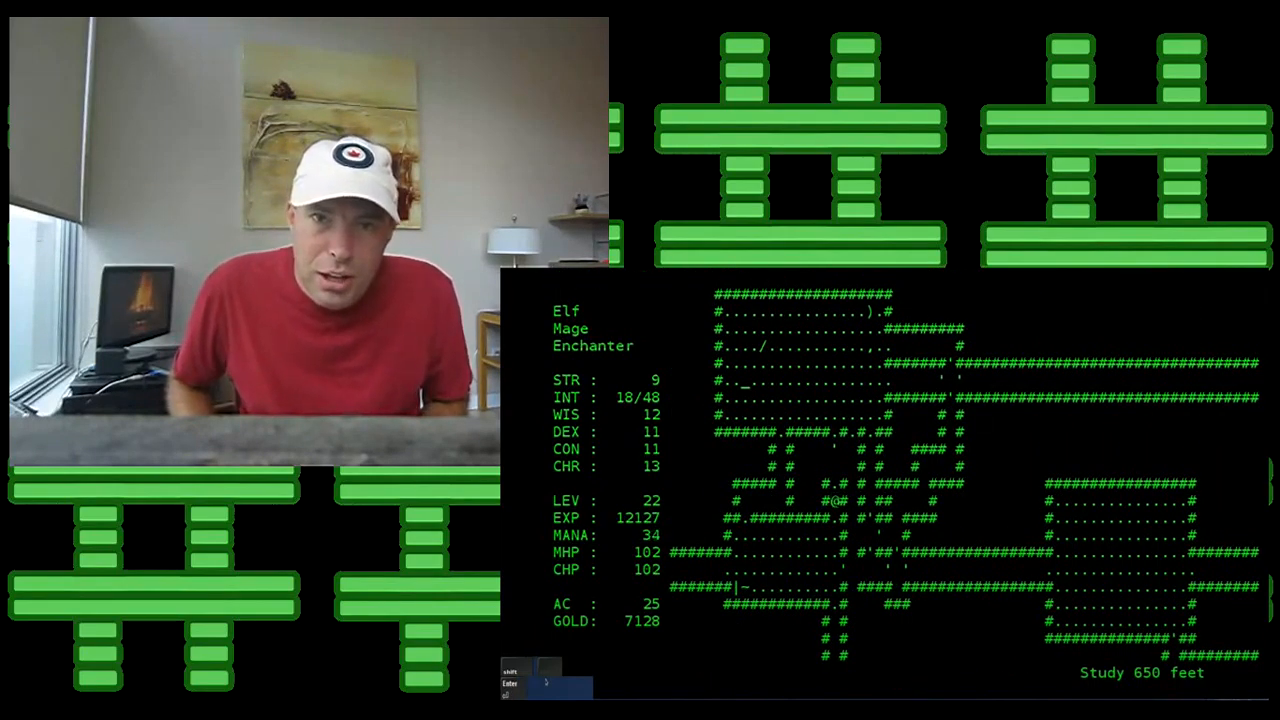
key("C")
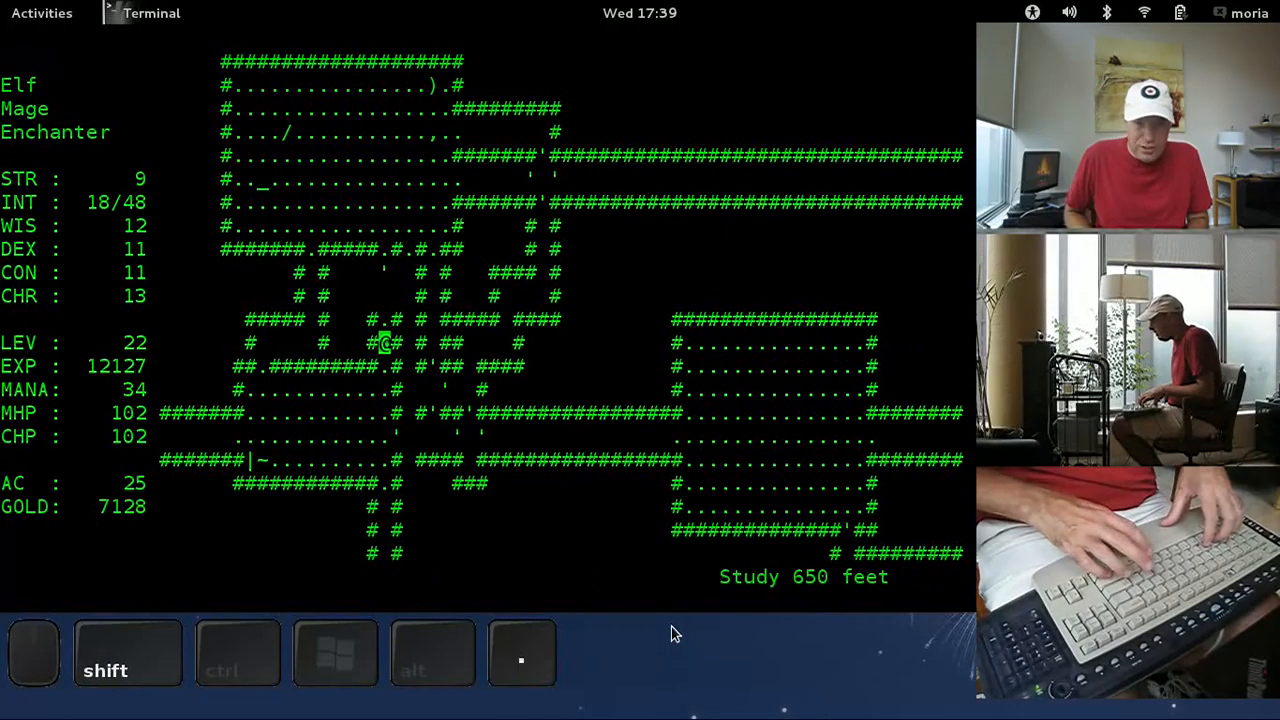
Step: Arrive at 700 feet, cast a detection spell and walk north out of the starting room
key("Return")
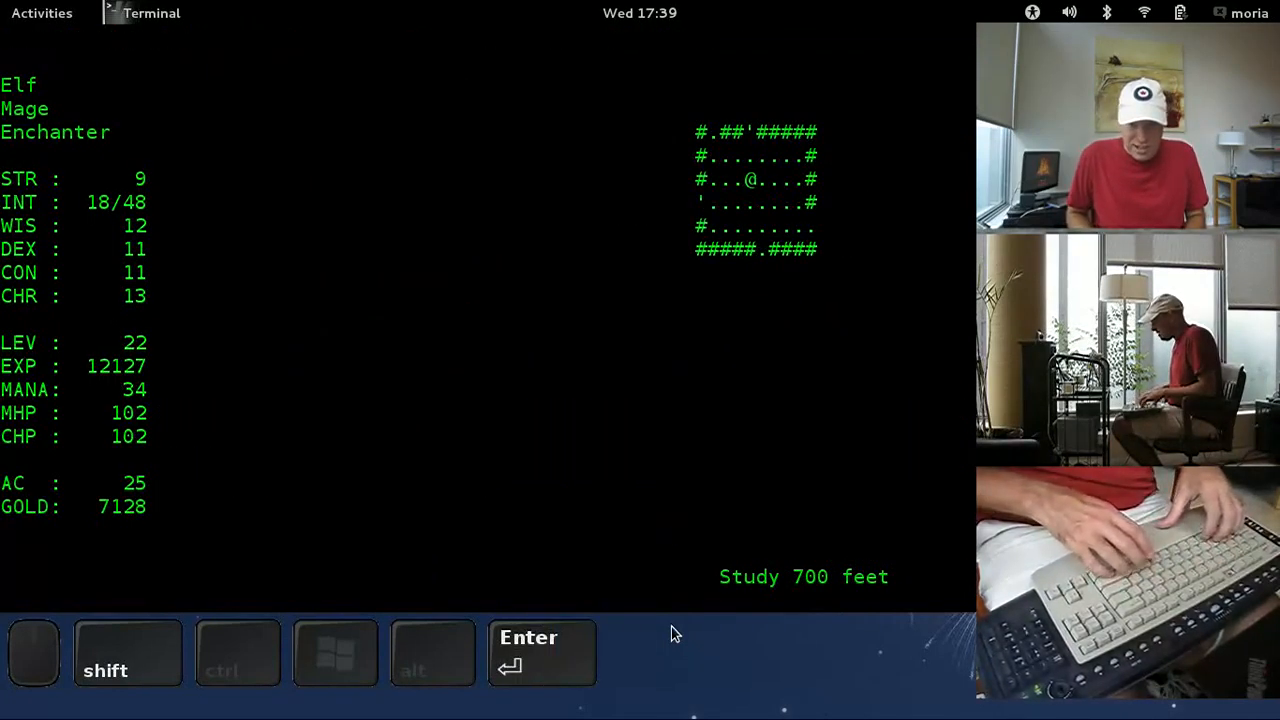
key("f")
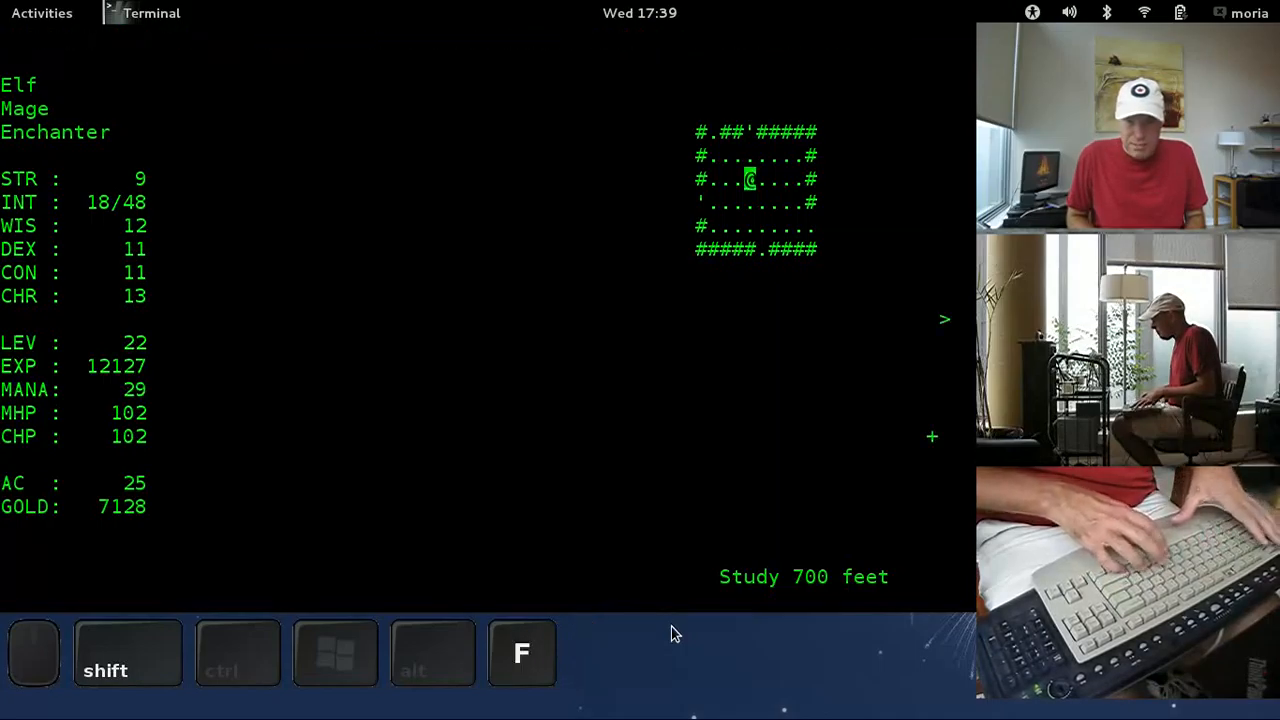
key("3")
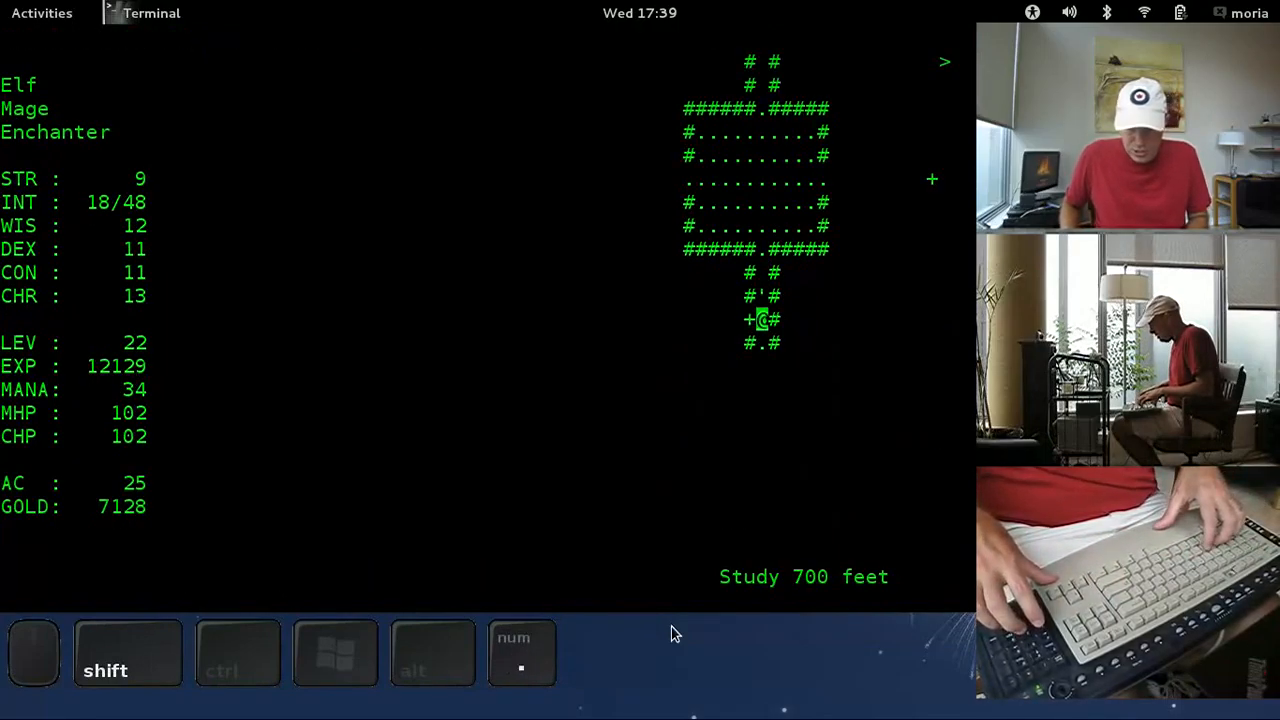
Step: Explore the southern and upper rooms, reveal the surroundings and begin resting
key("c")
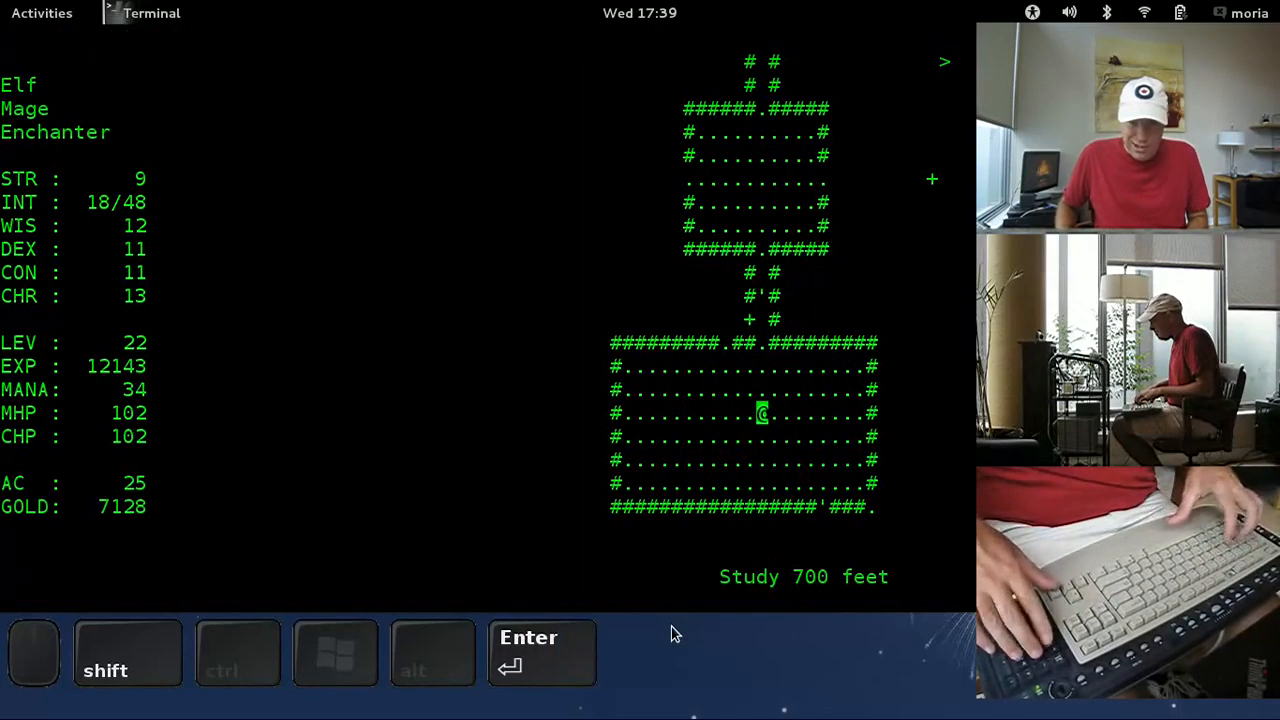
key("7")
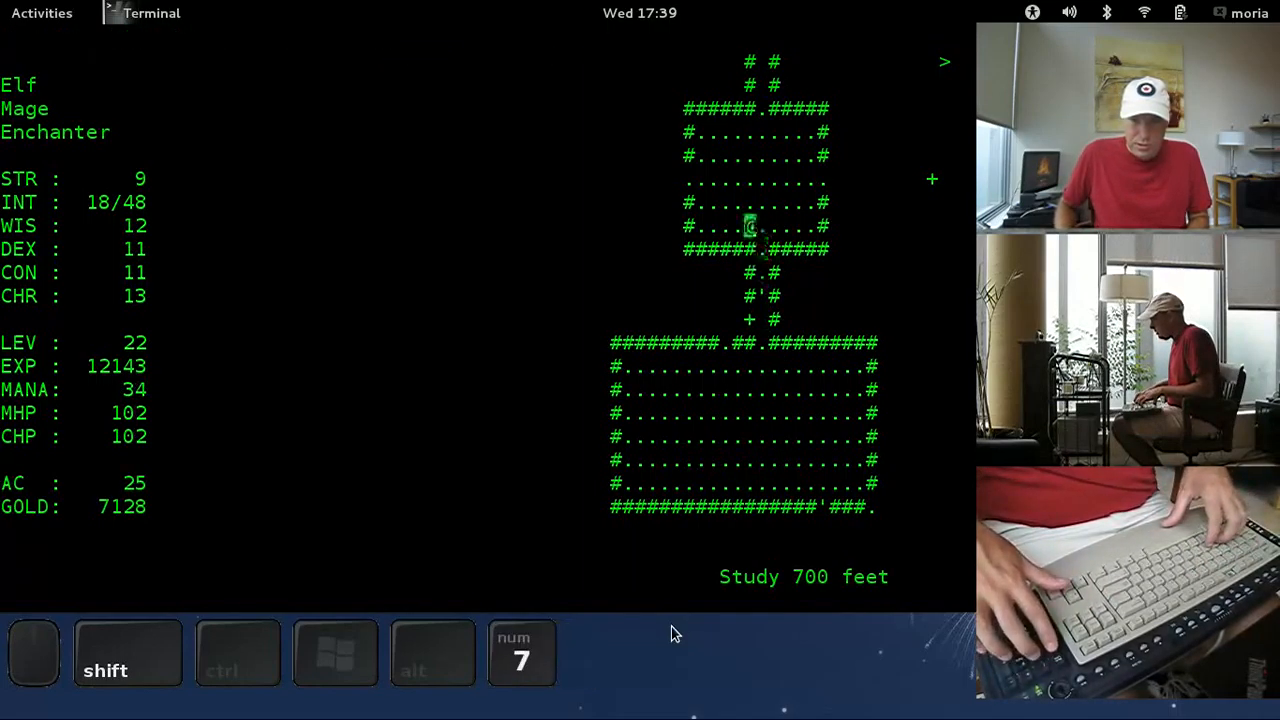
key("4")
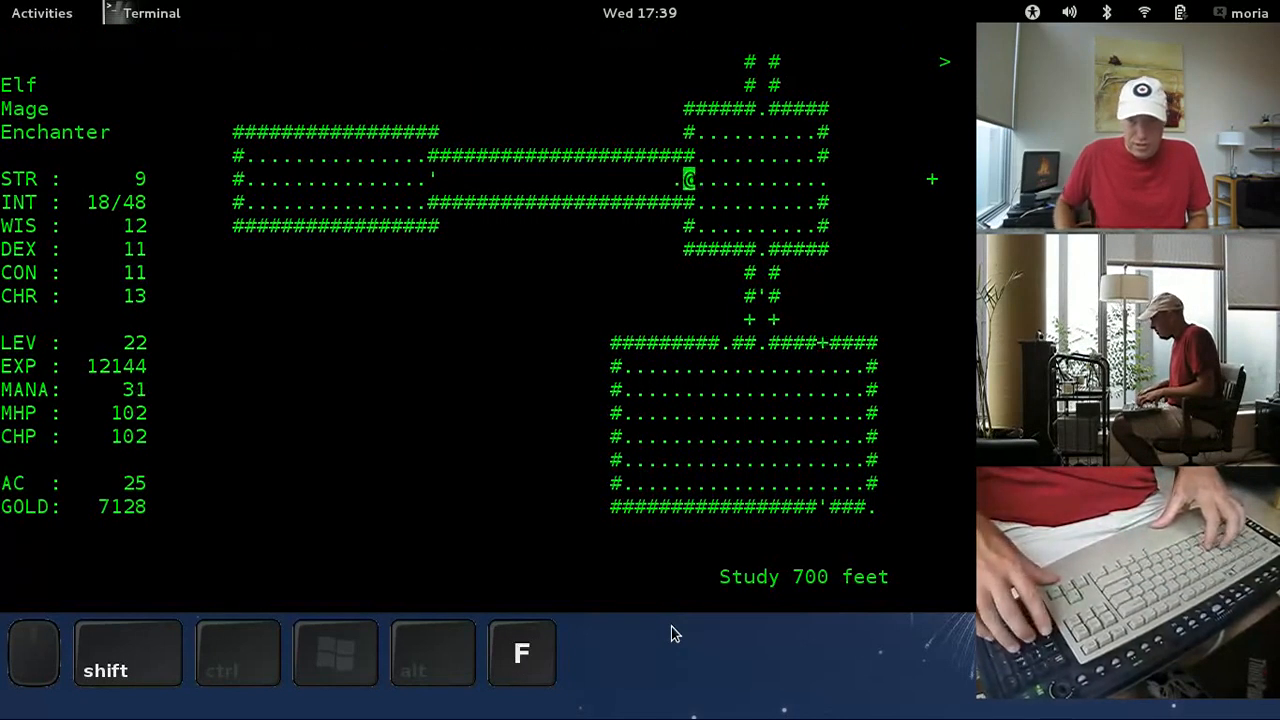
key("2")
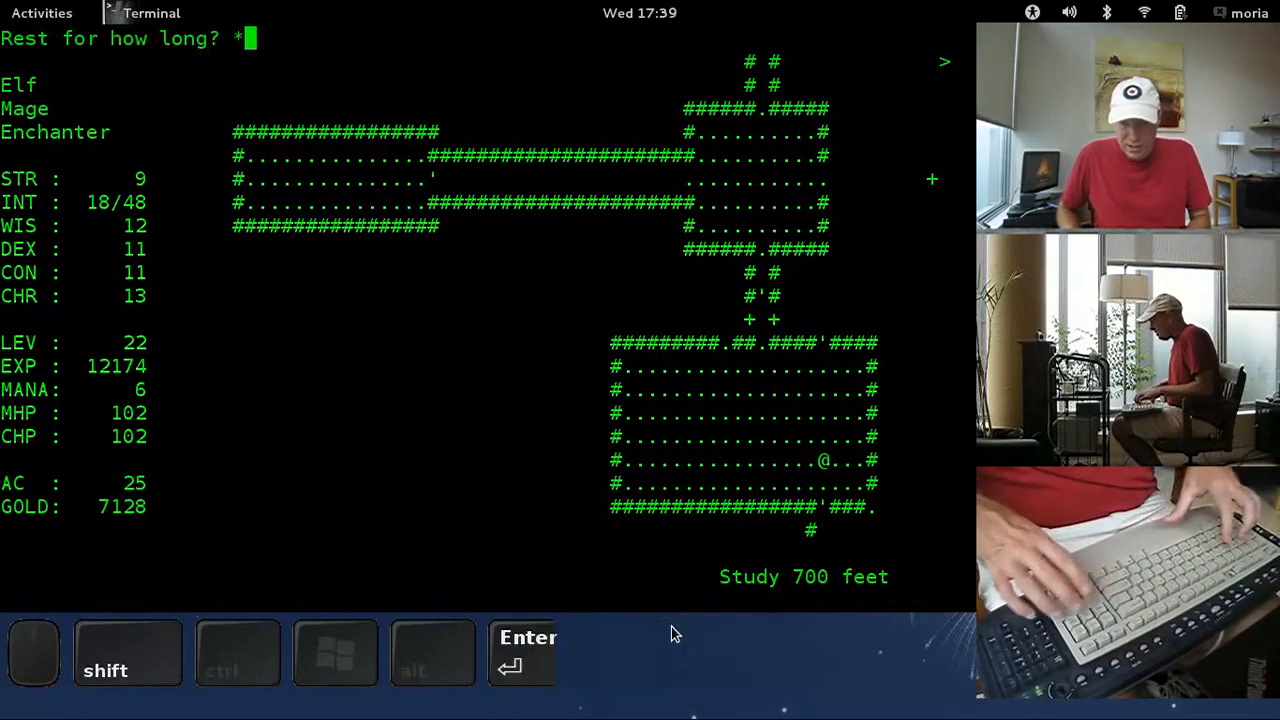
Step: Rest to full mana, head south and kill the Green Mold with two spell casts
key("Return")
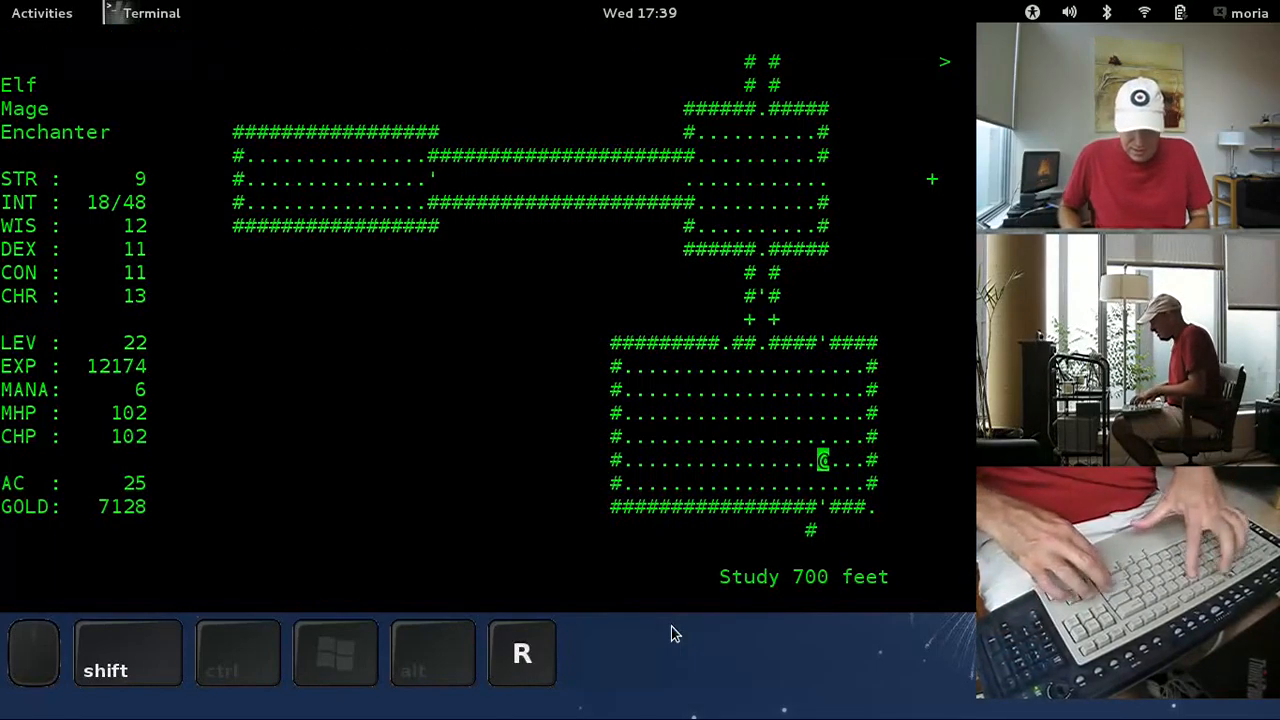
key("Return")
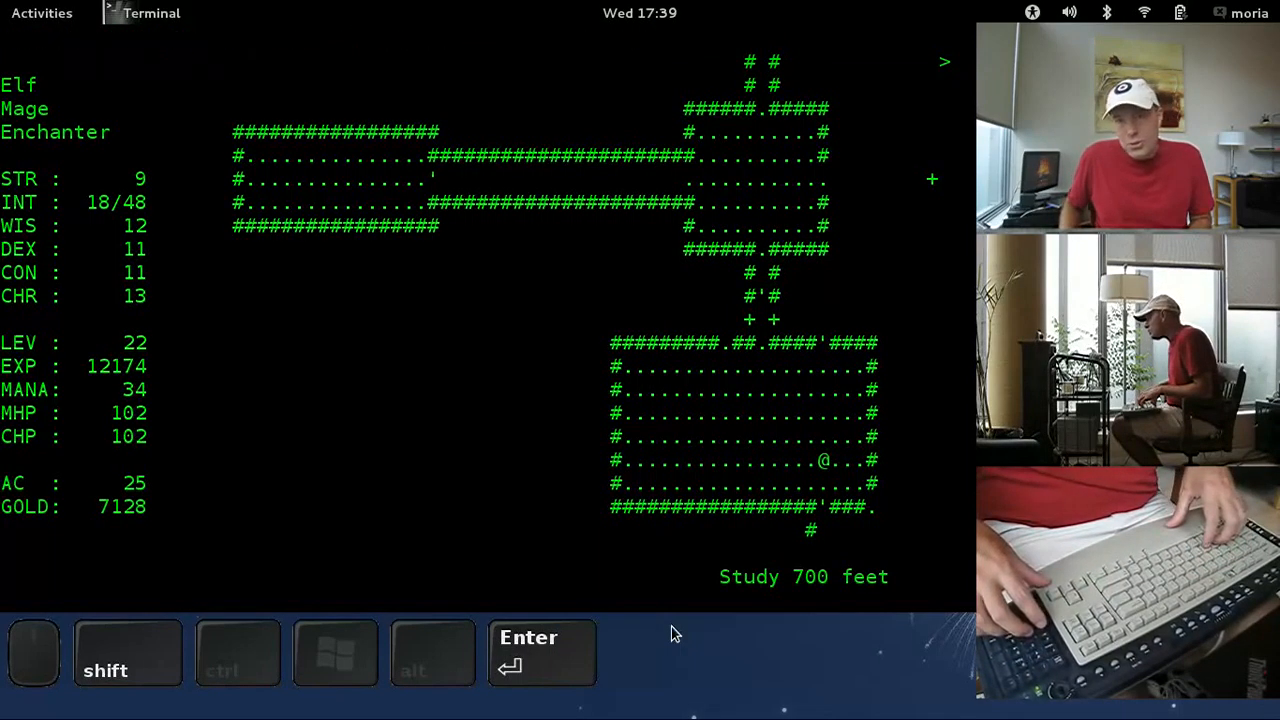
key("2")
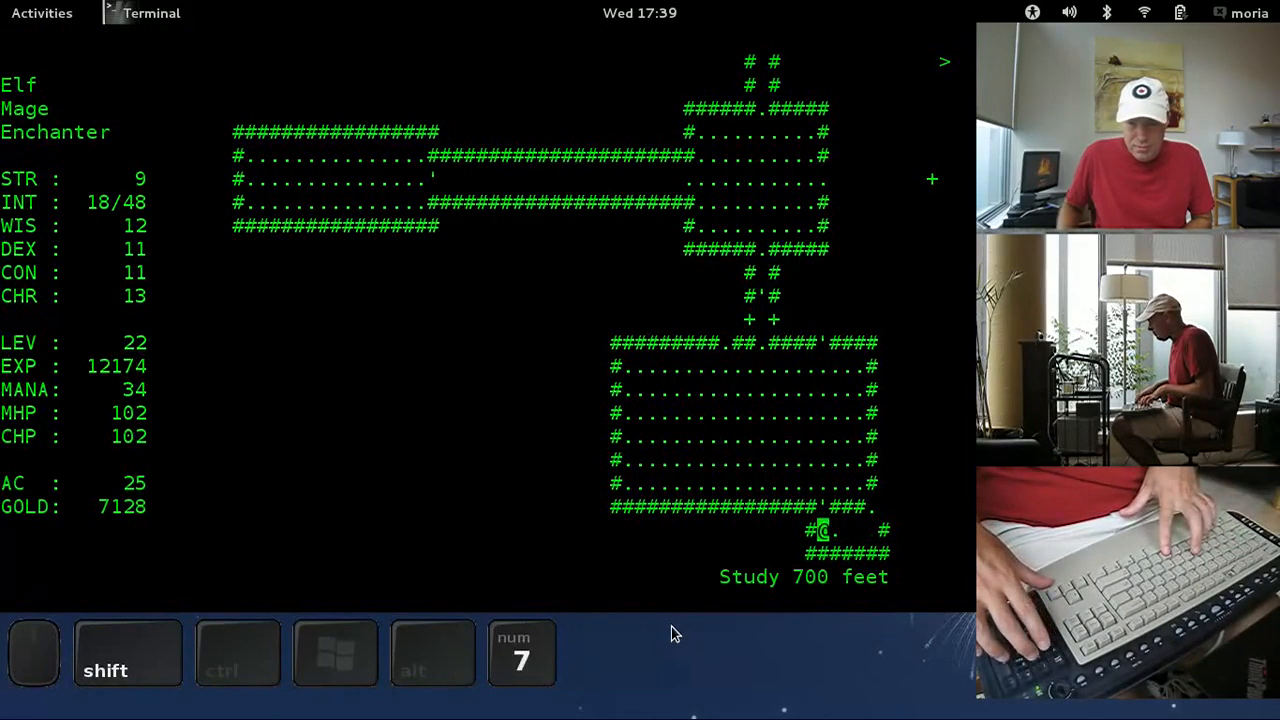
key("g")
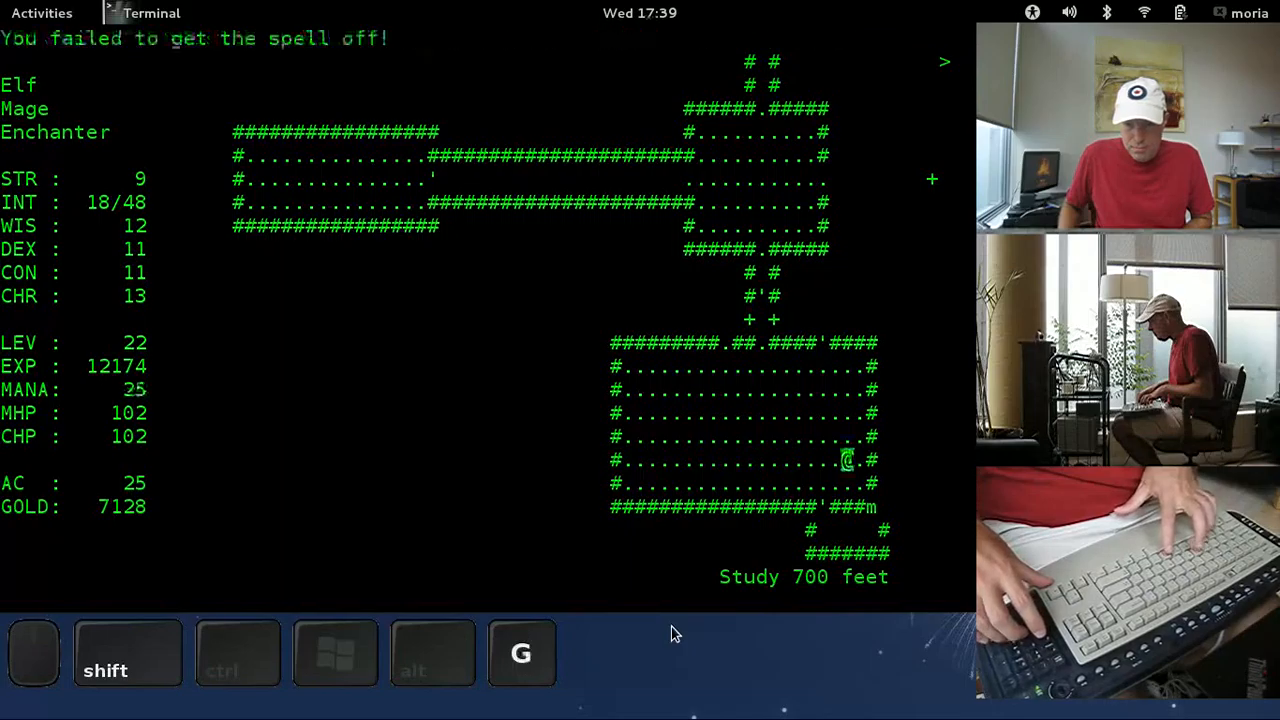
key("m")
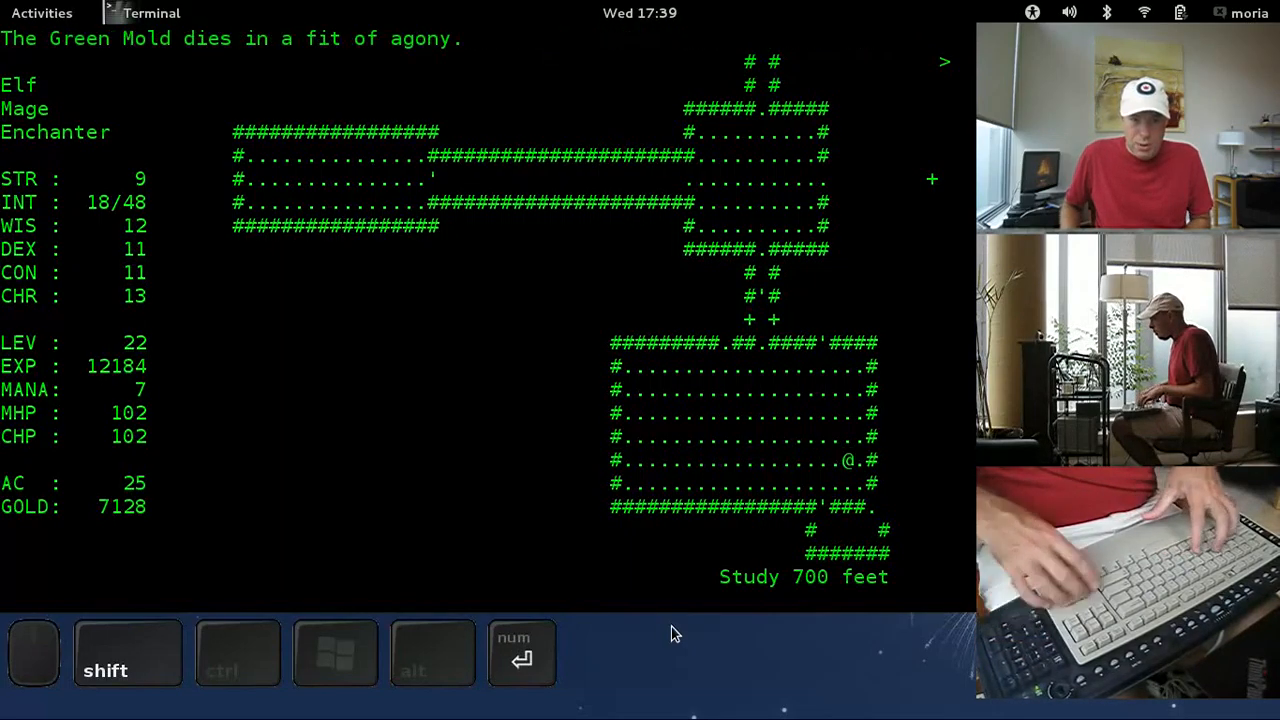
Step: Tunnel through the rubble and walk east along the new corridor, picking up gold to 7142
key("Return")
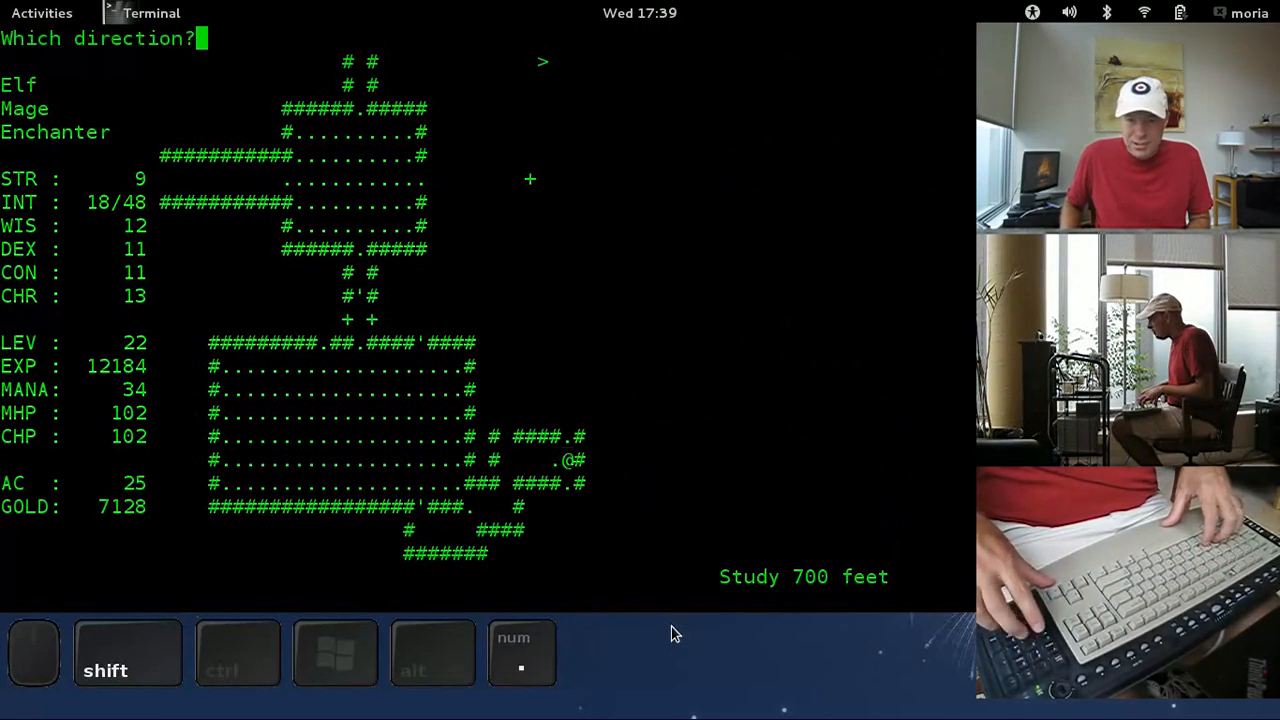
key("8")
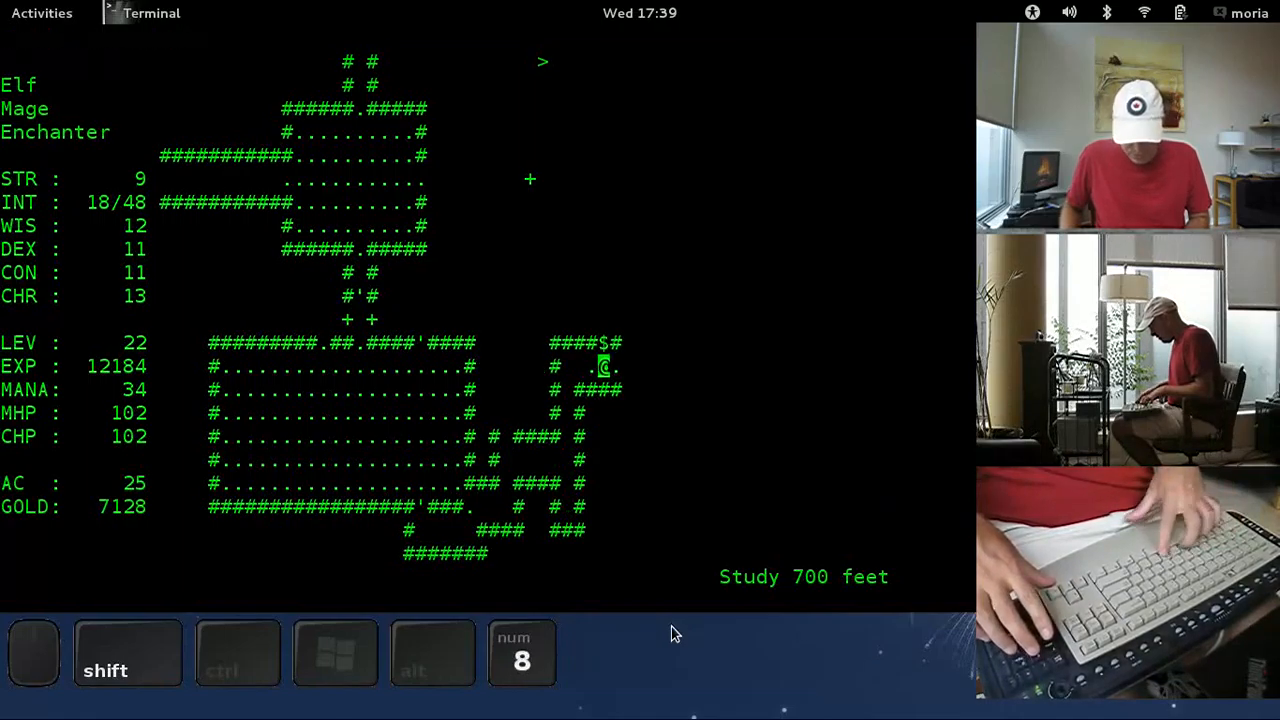
key("Return")
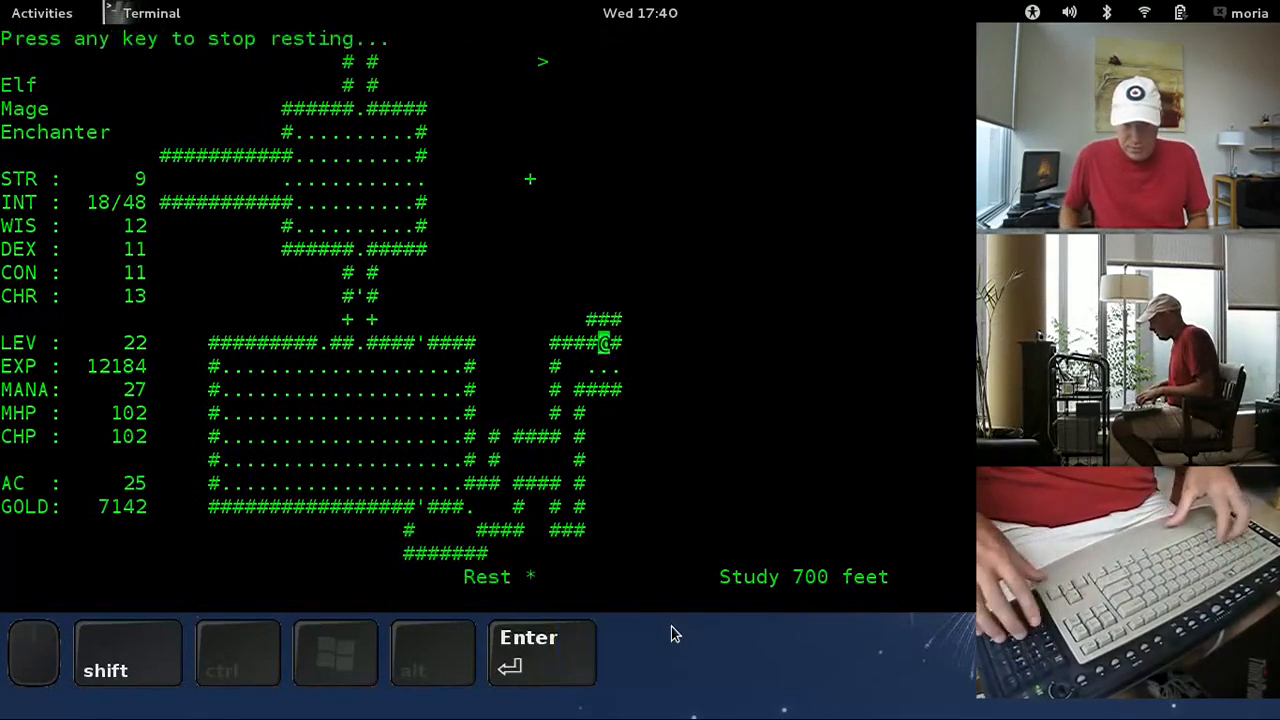
key("6")
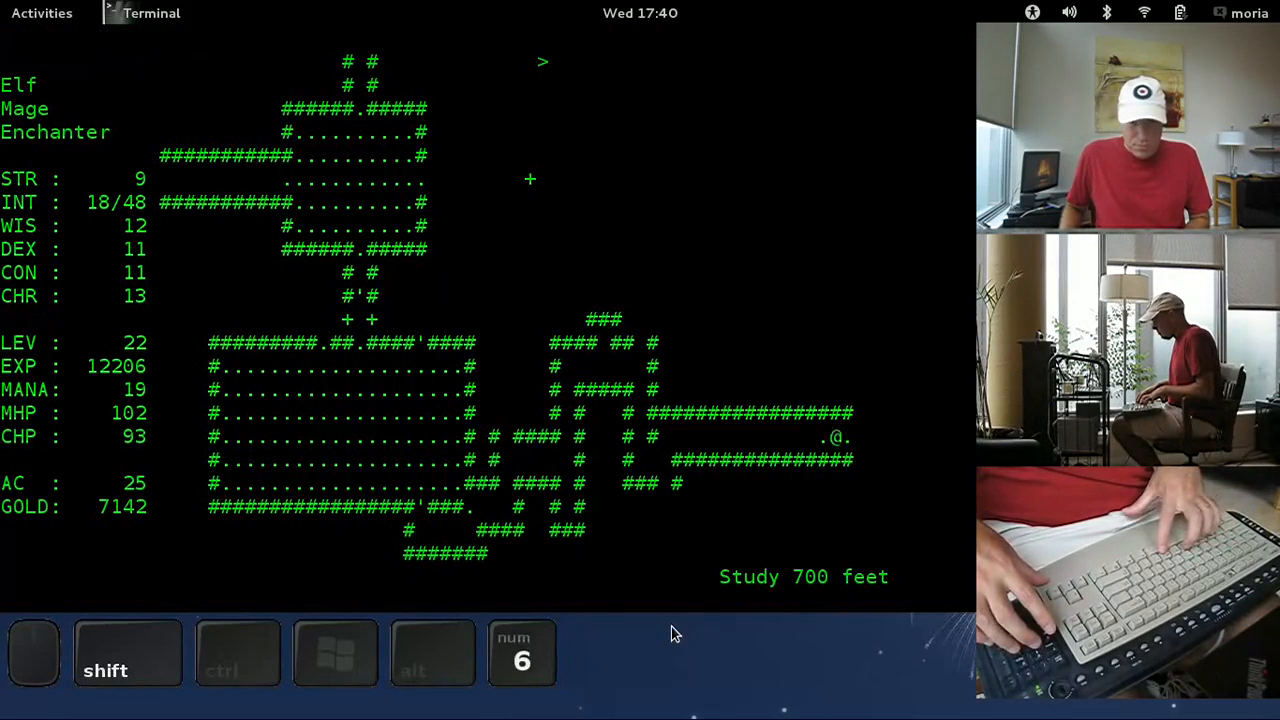
key("9")
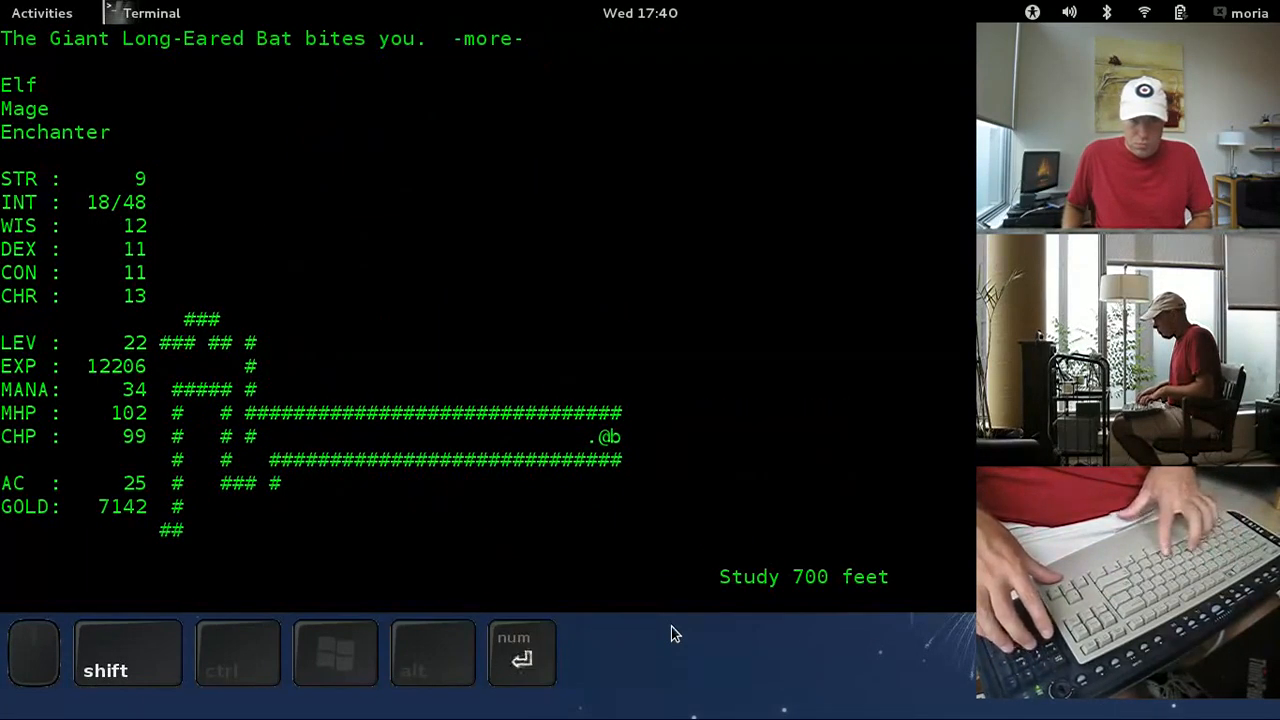
Step: Push east past the bat, attempt to disarm the red gas trap, review equipment, and continue along the corridor
key("6")
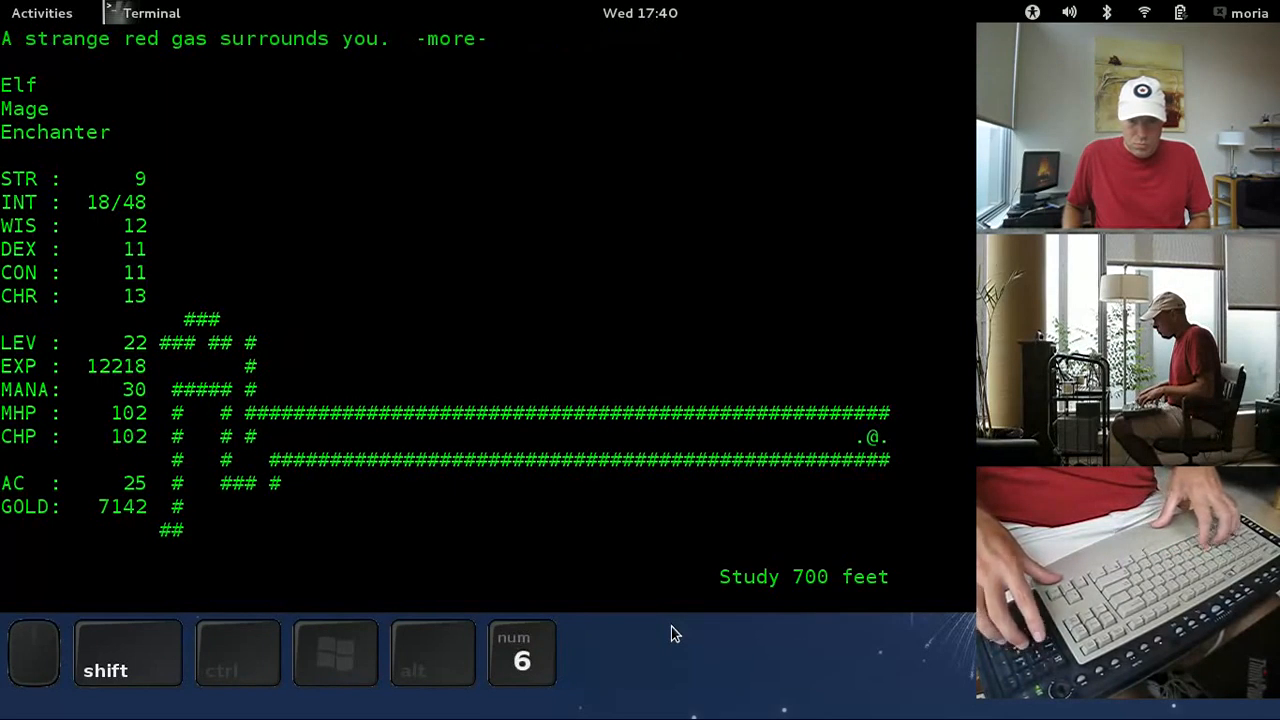
key("4")
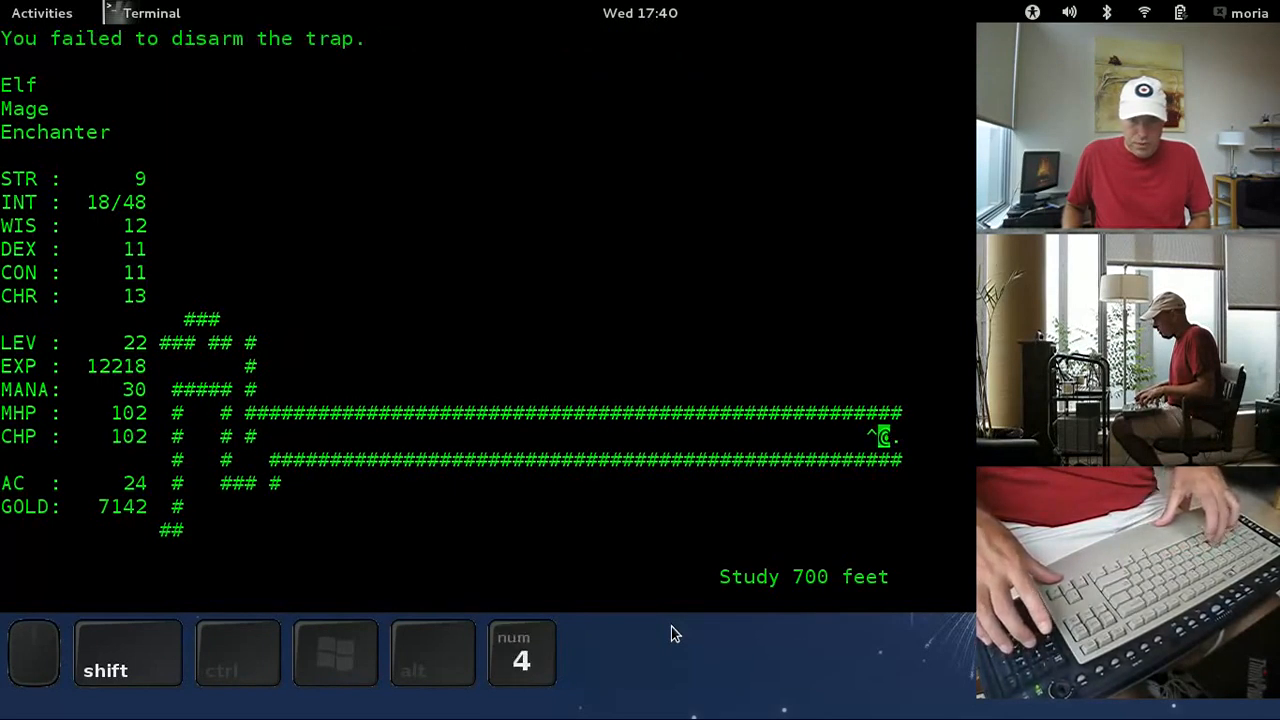
key("e")
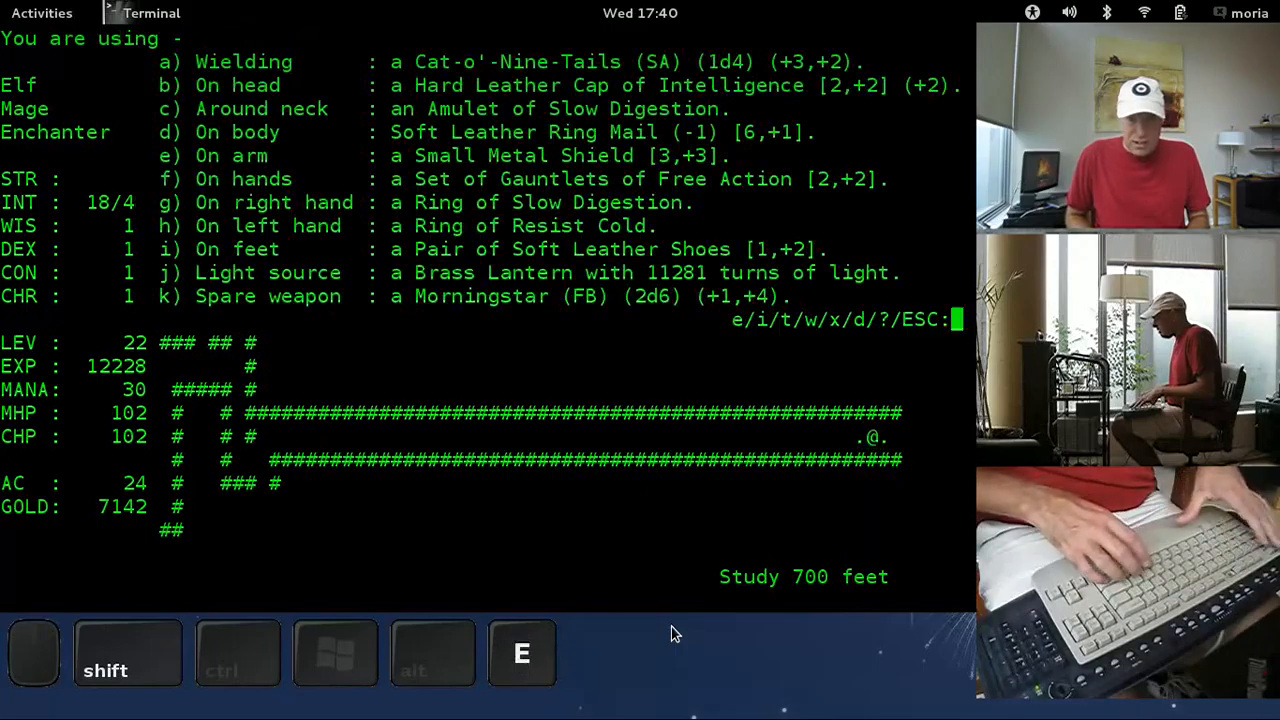
key("Escape")
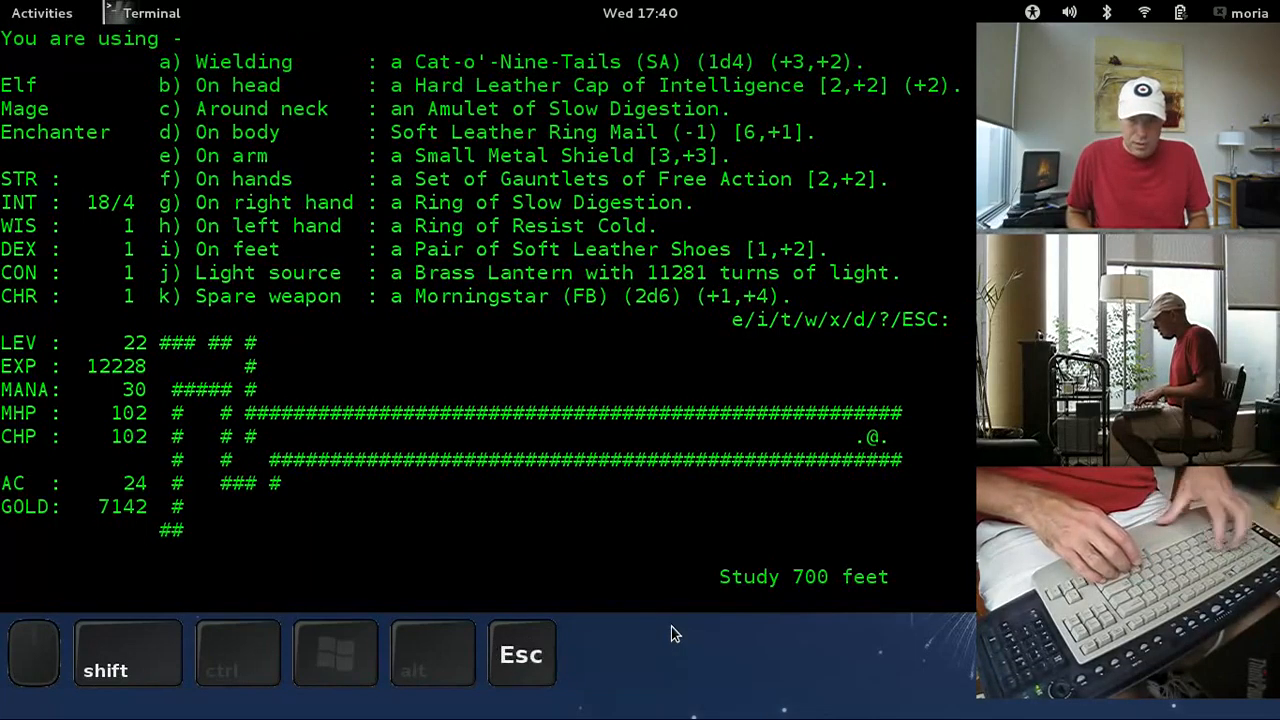
key("Escape")
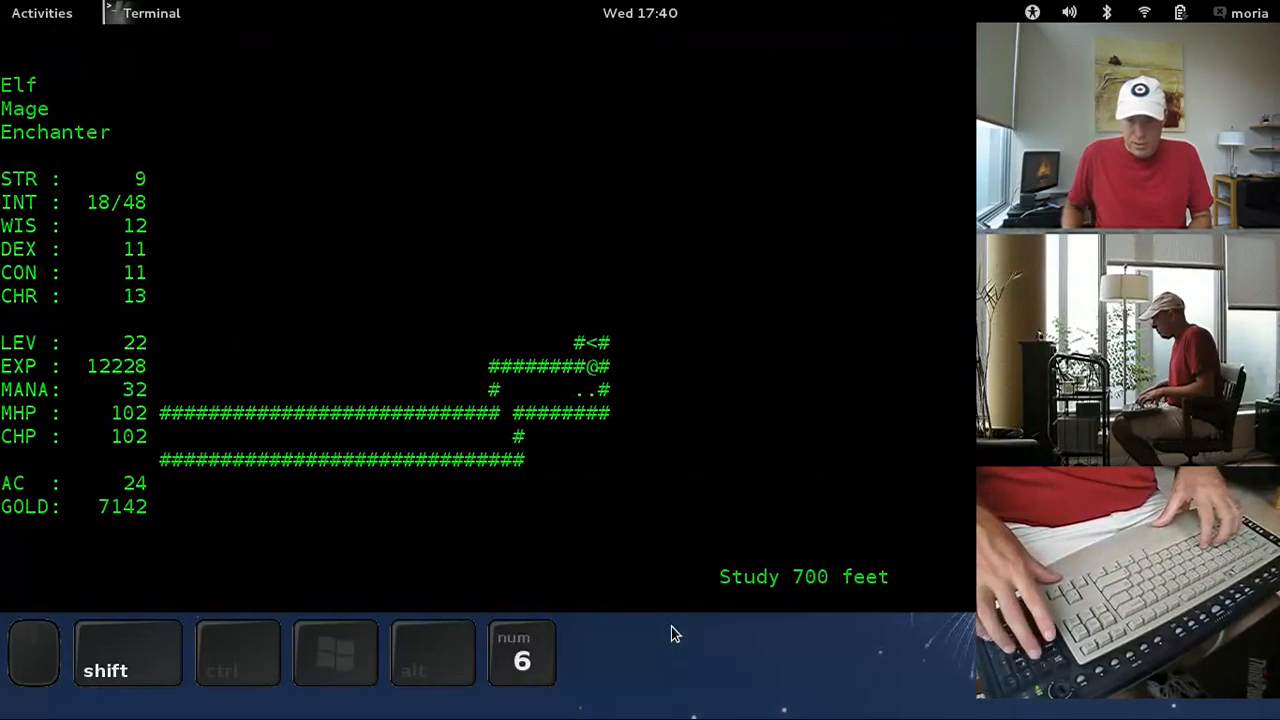
Step: Enter the room and hit the Orc Zombie with two attack spells, then reposition beside it
key("f")
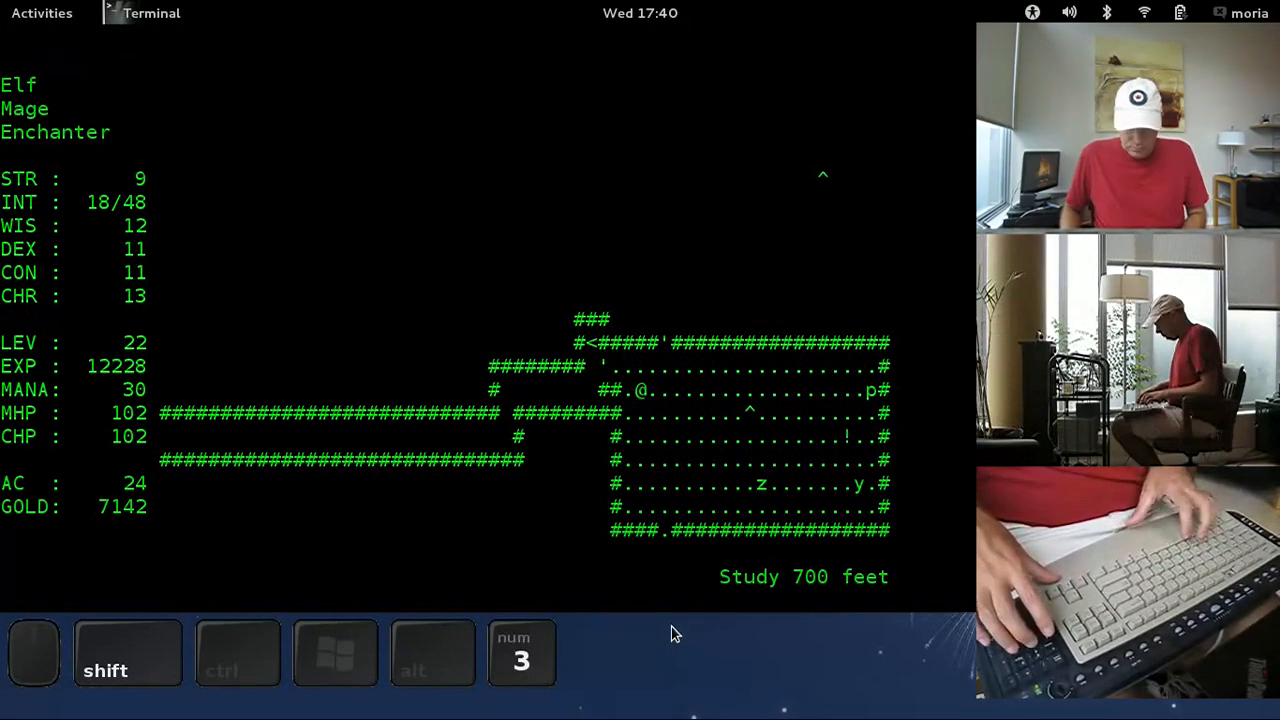
key("m")
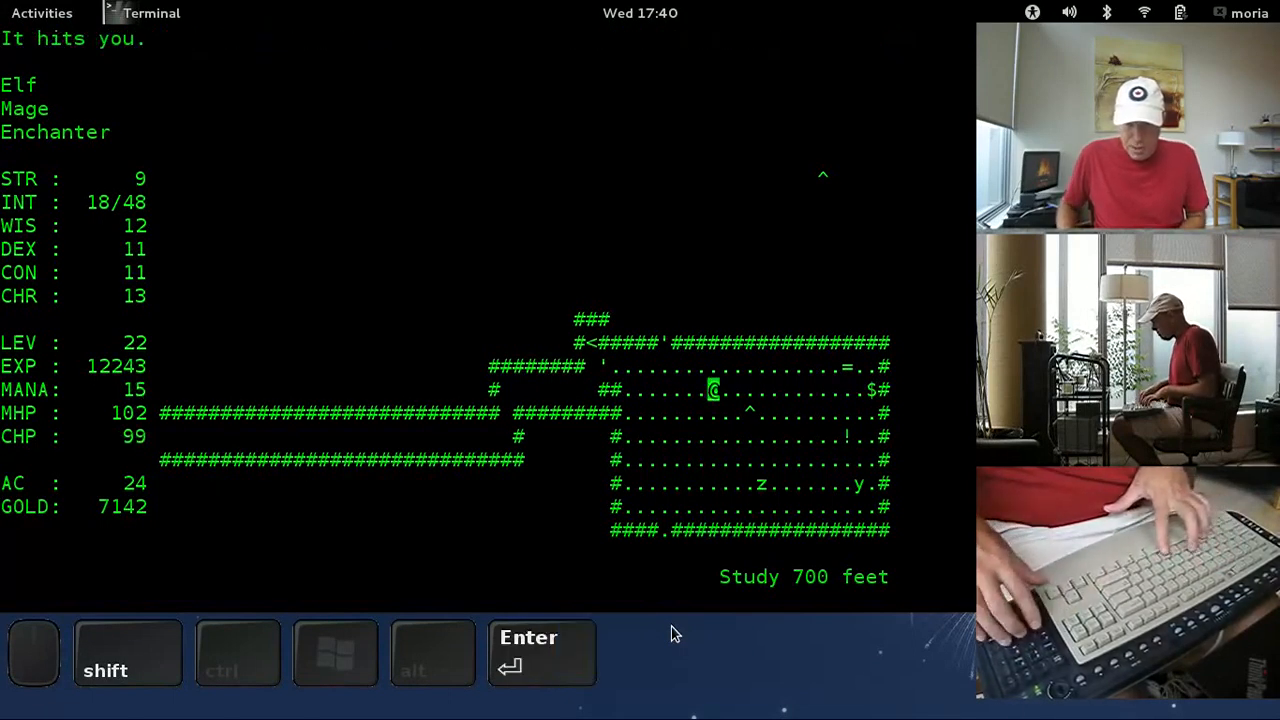
key("6")
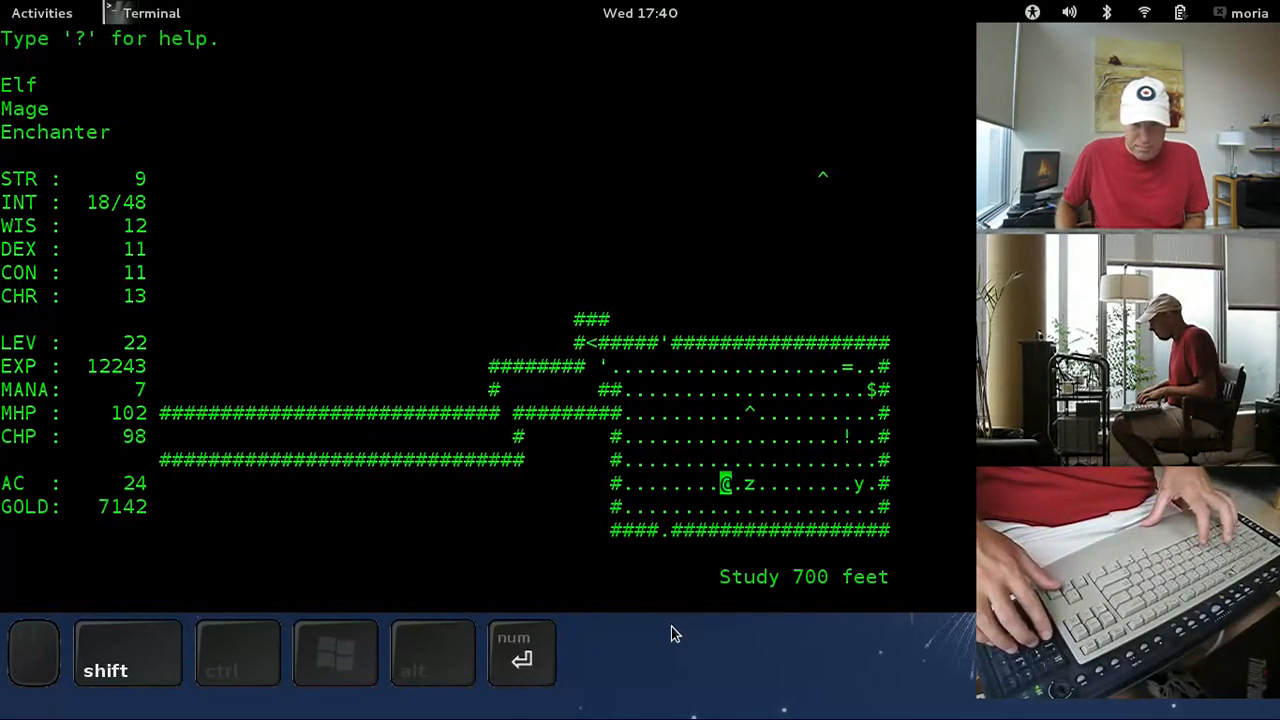
key("6")
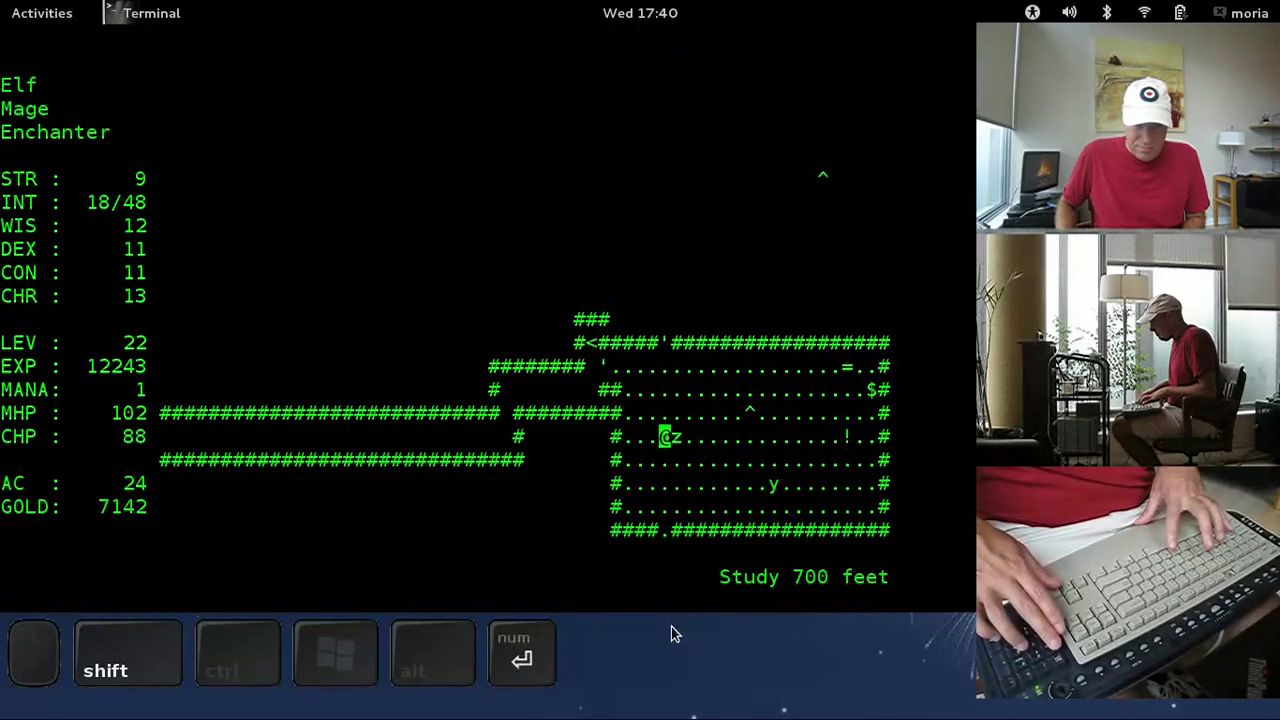
key("7")
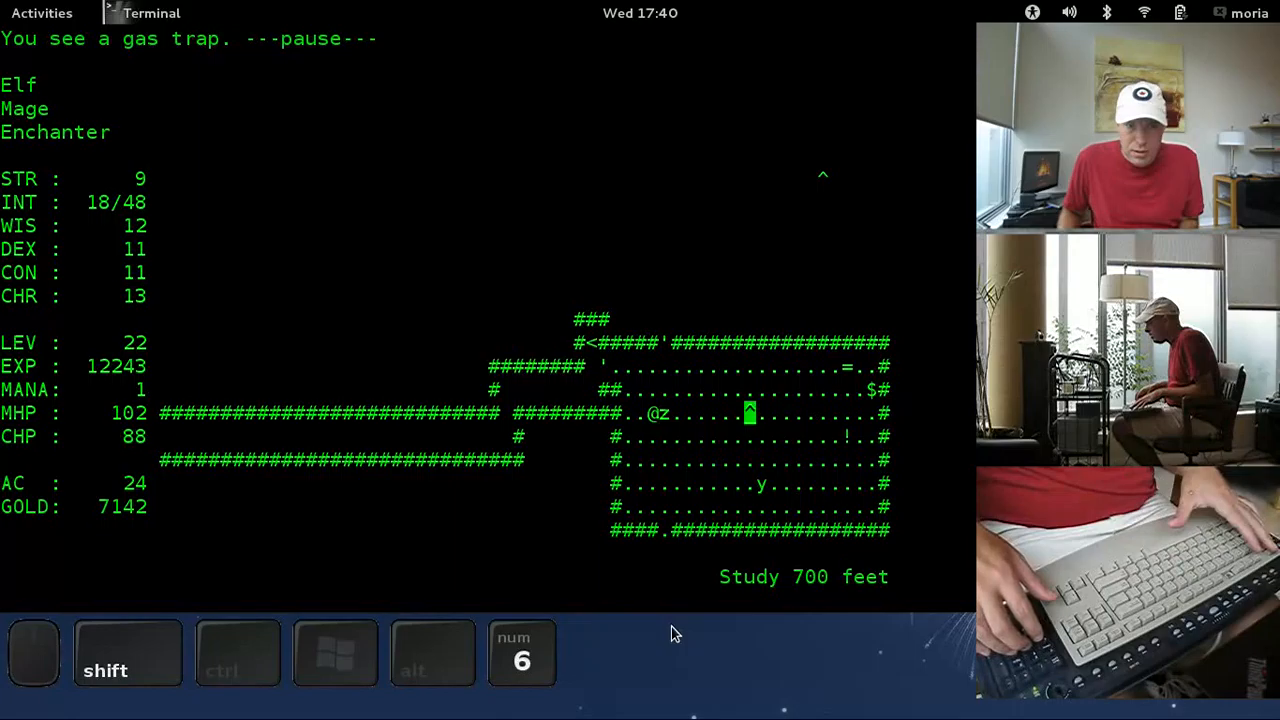
Step: Aim the Wand of Magic Missile to kill the Orc Zombie, then begin resting
key("Escape")
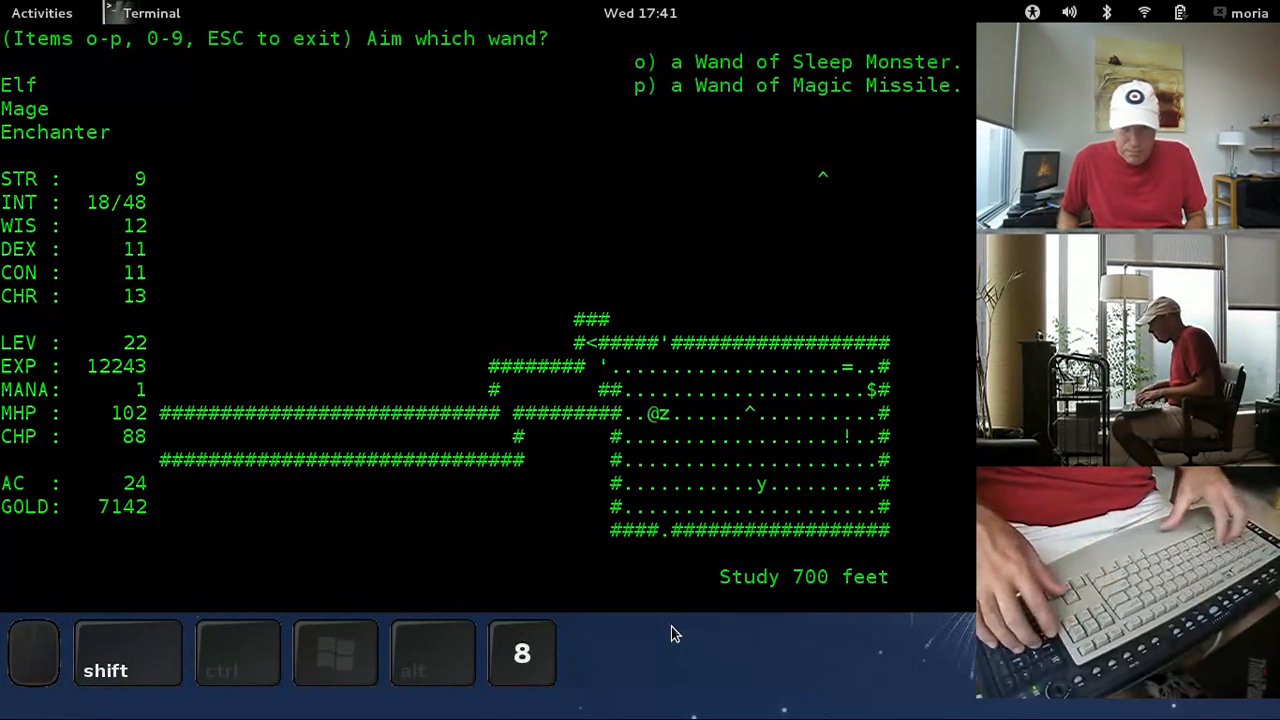
key("p")
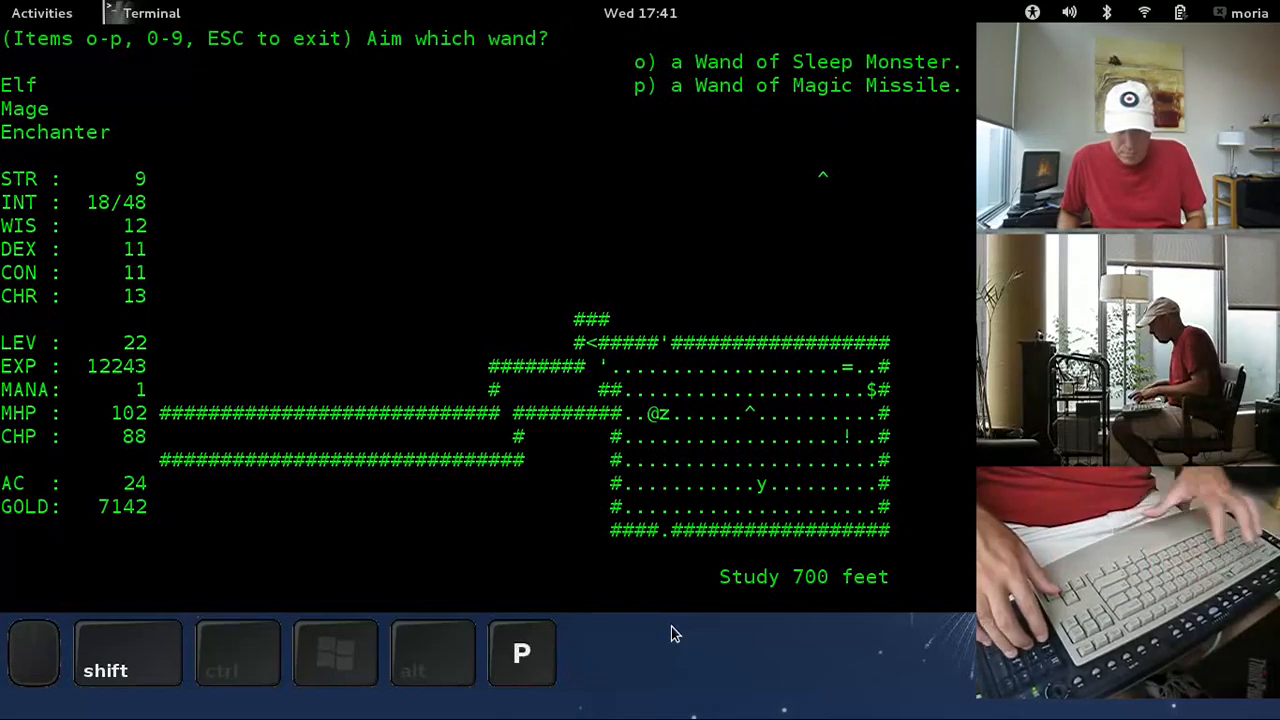
key("p")
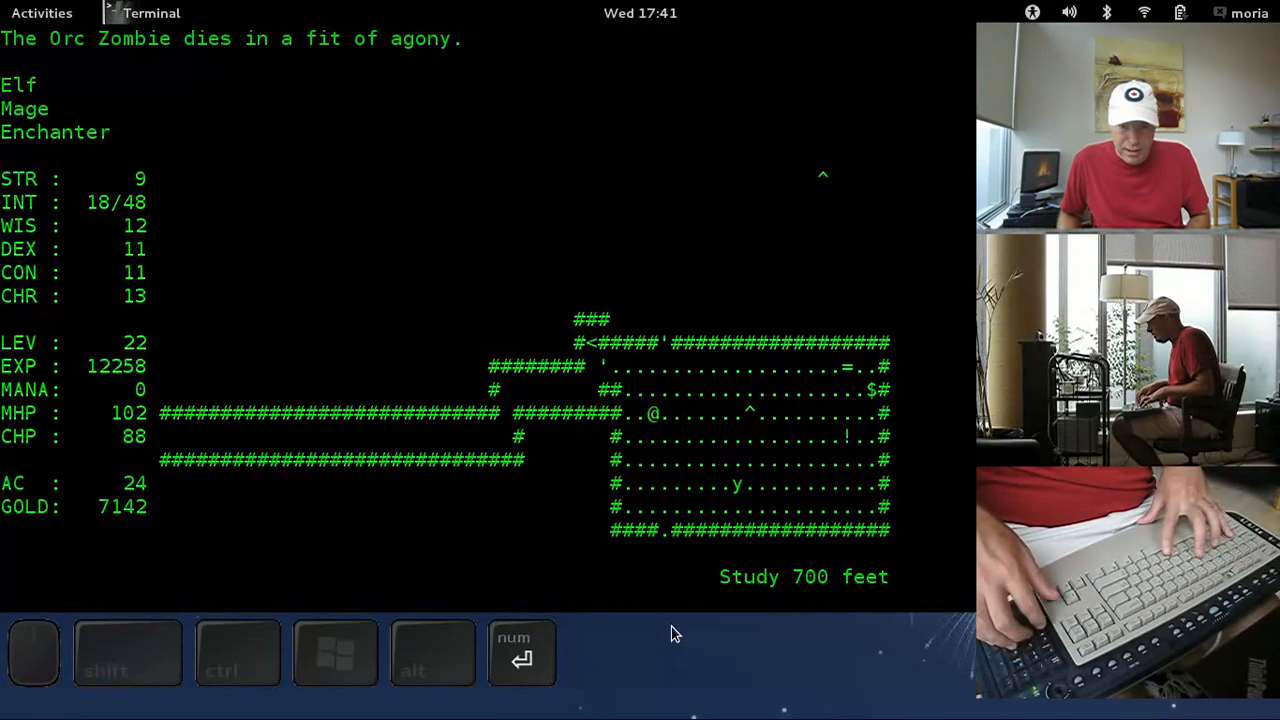
key("2")
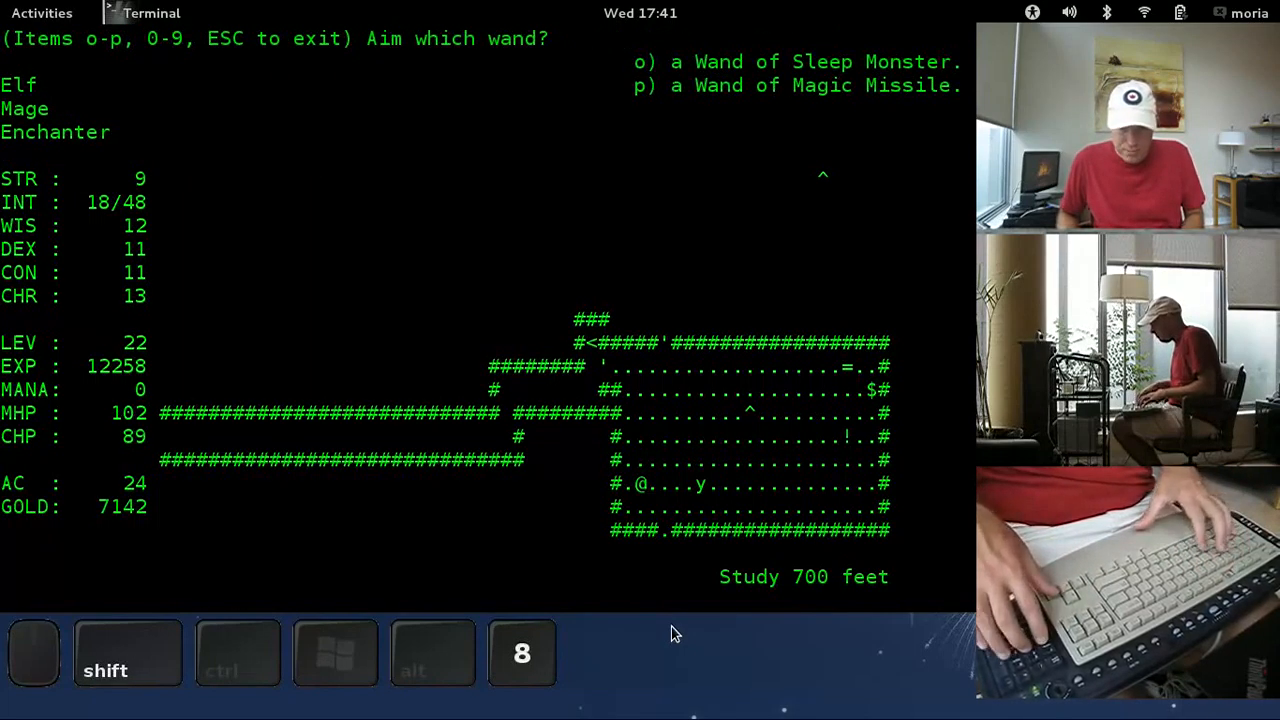
key("p")
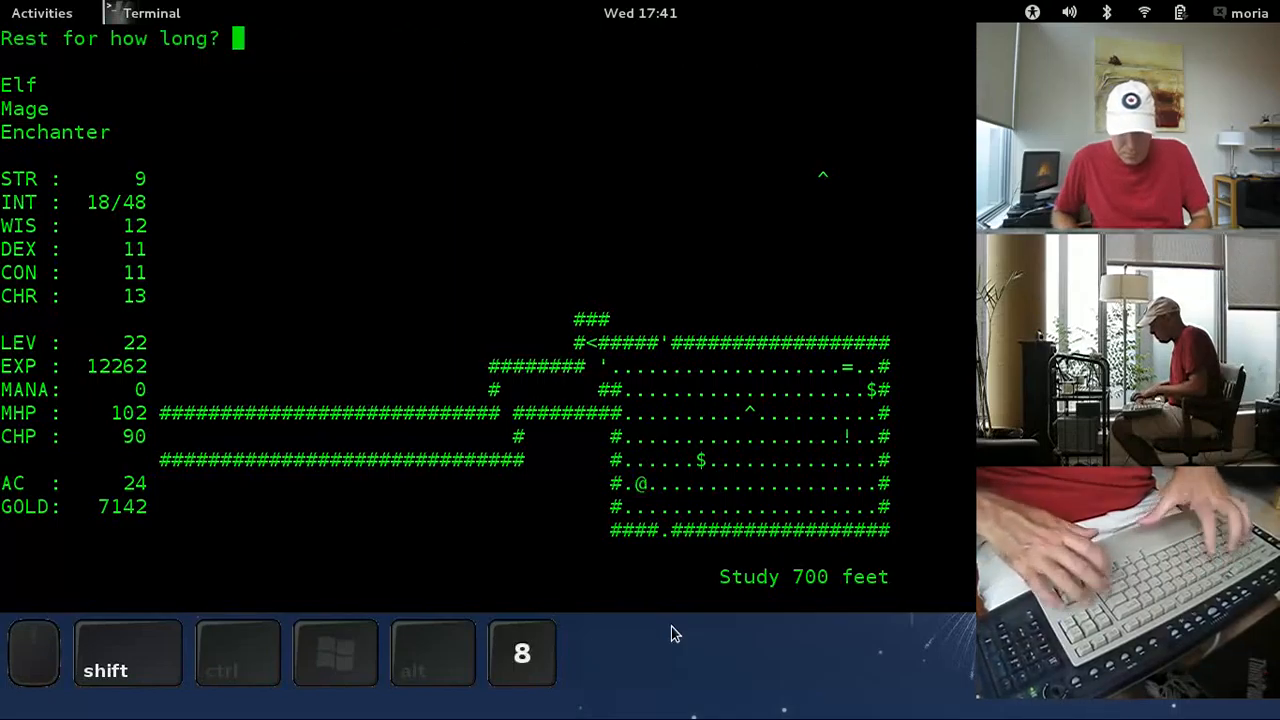
Step: Rest to recover, then cast the attack spell from the spell book at the unseen attacker and collect the room's gold
key("Return")
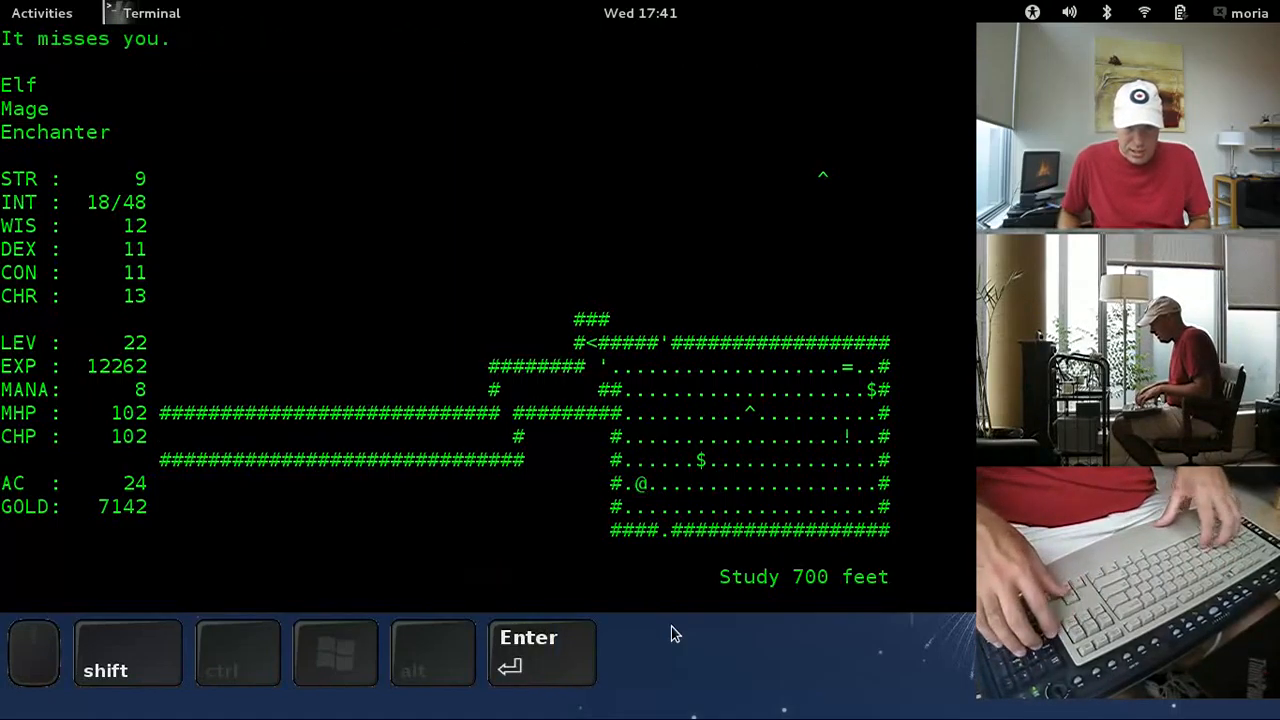
key("g")
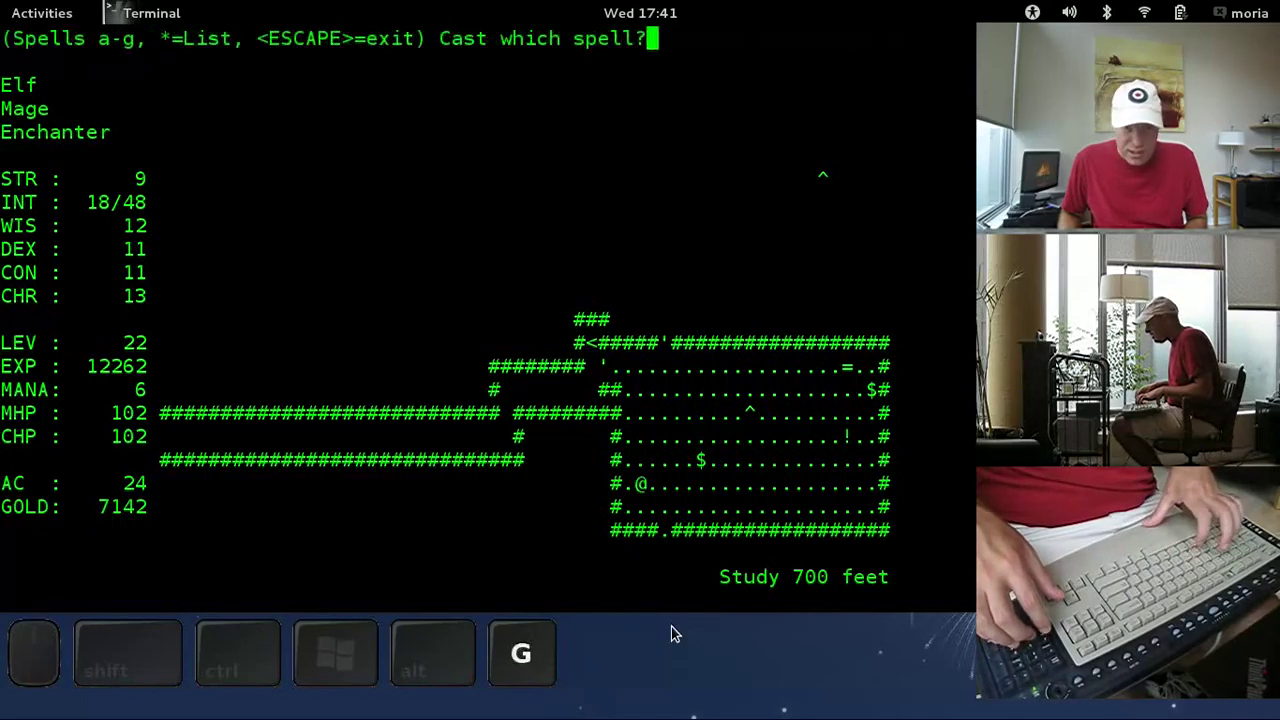
key("m")
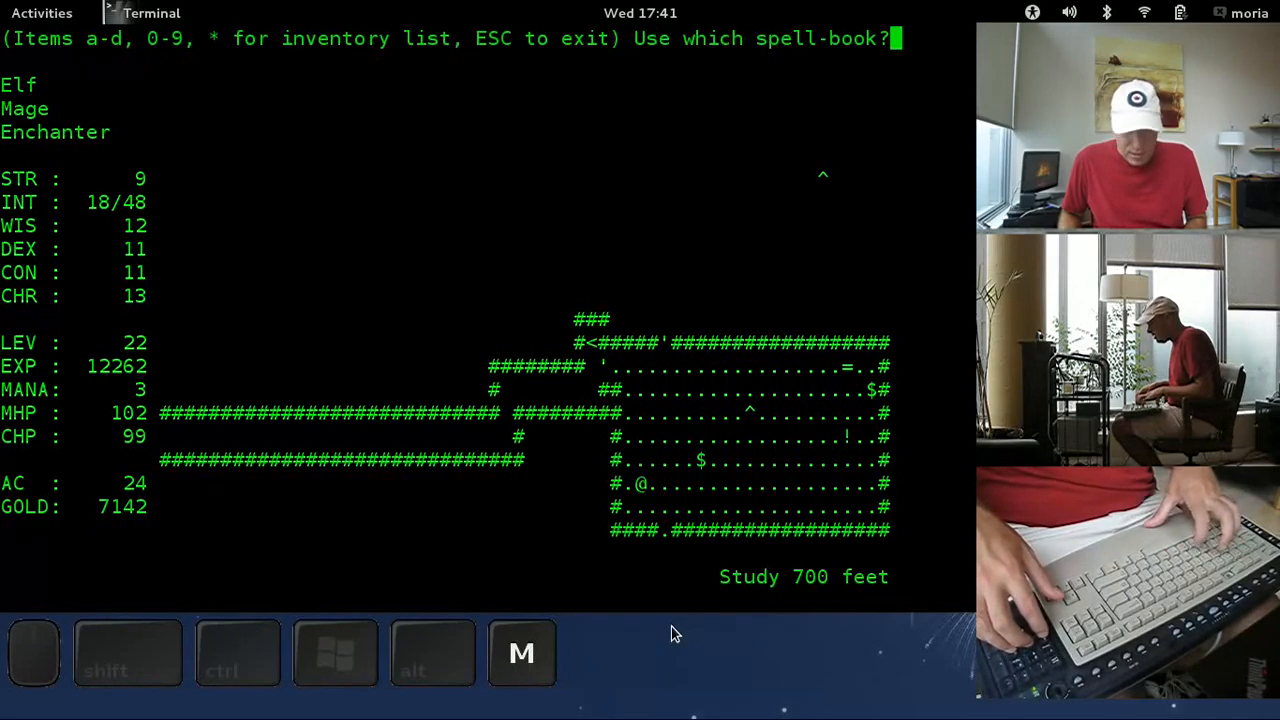
key("a")
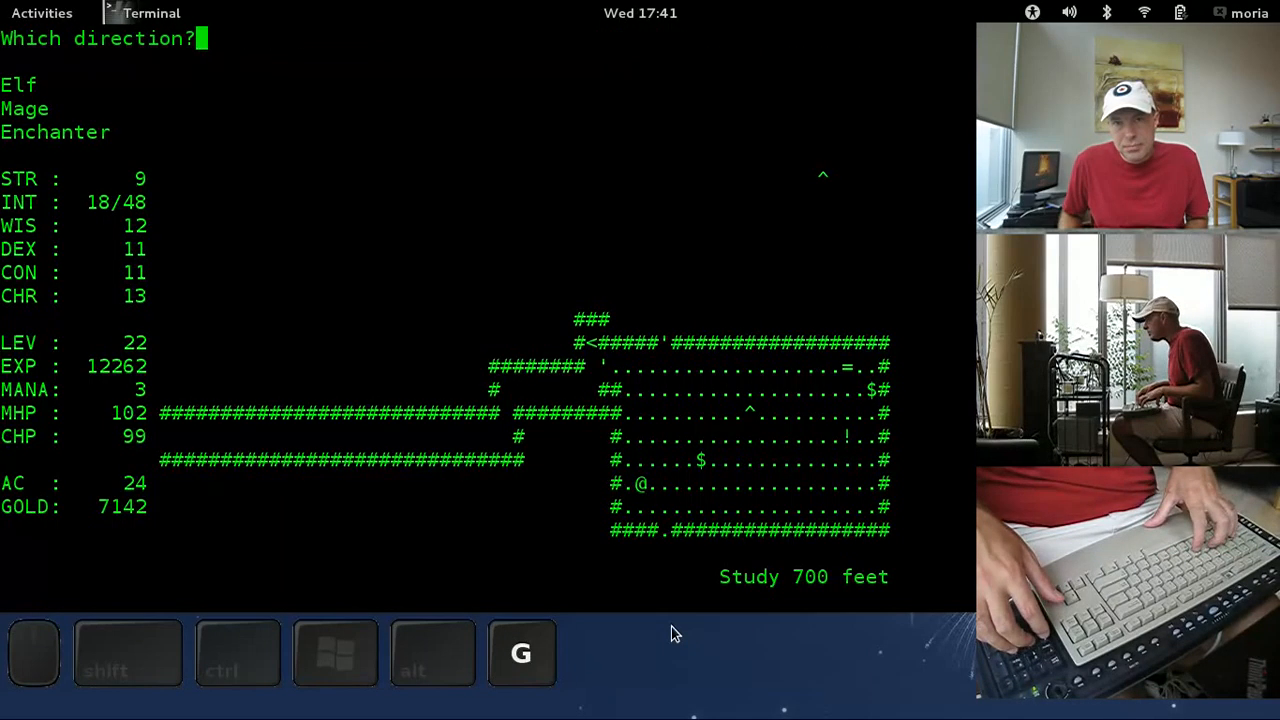
key("4")
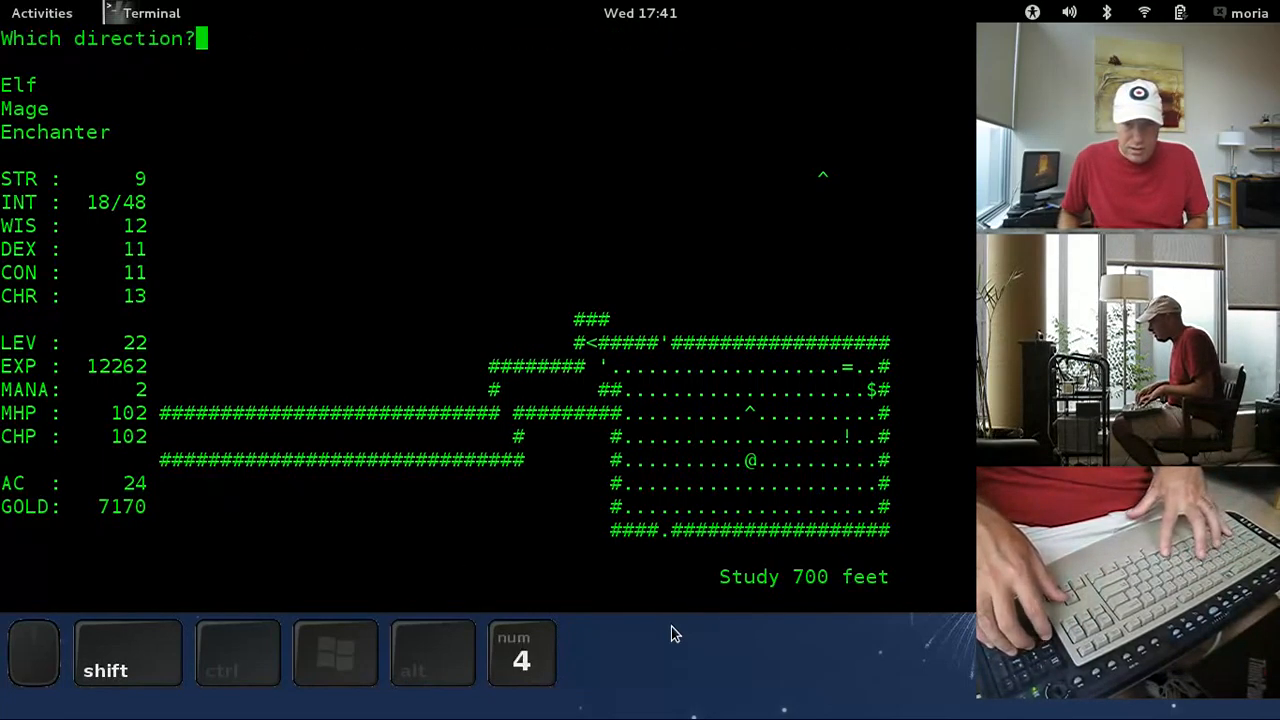
key("m")
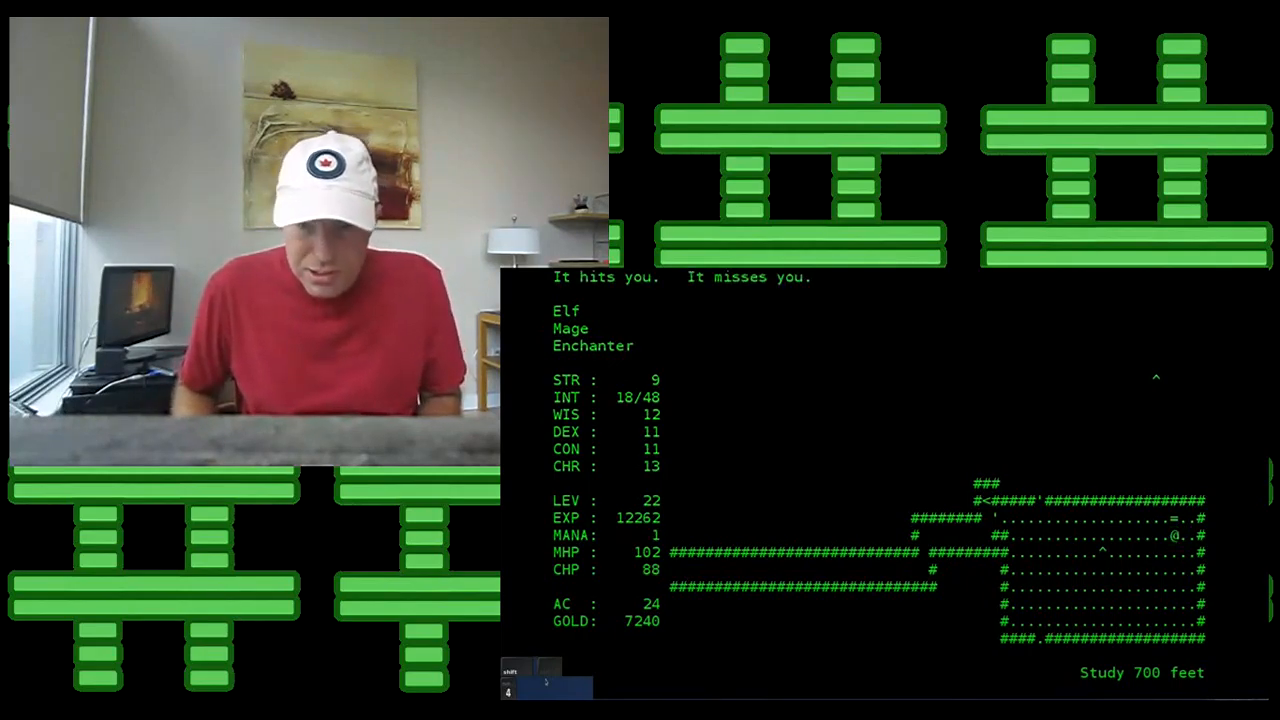
Step: Clear the combat messages and read the Scroll of Detect Invisible to reveal the invisible creatures
key("i")
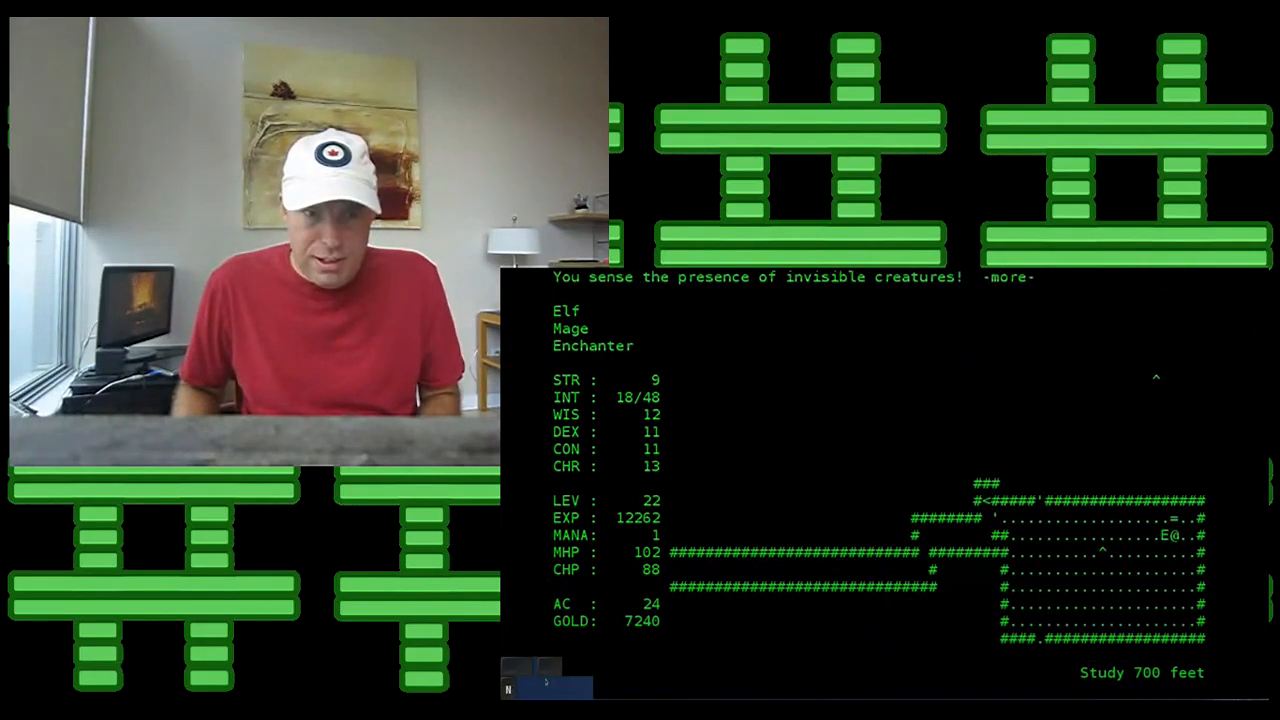
key("space")
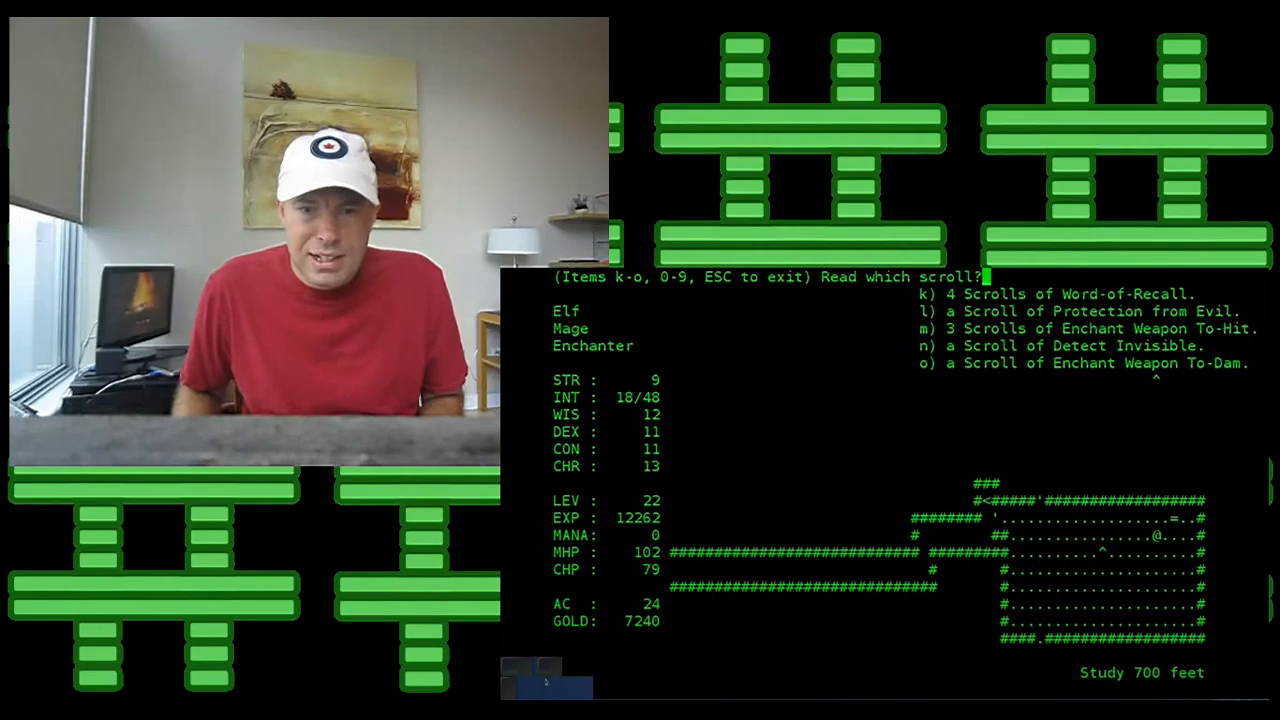
key("n")
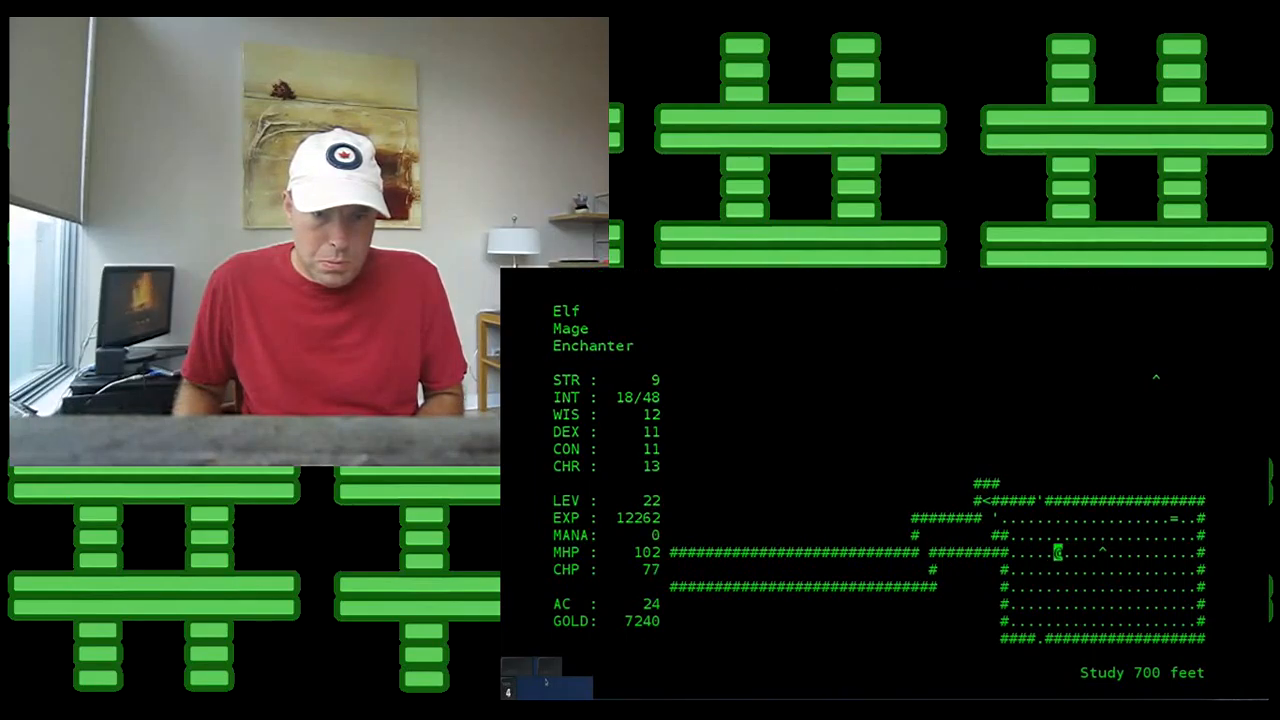
Step: Look at the Hill Giant in the corridor, review the pack's contents, and bring up the staff-use prompt
key("R")
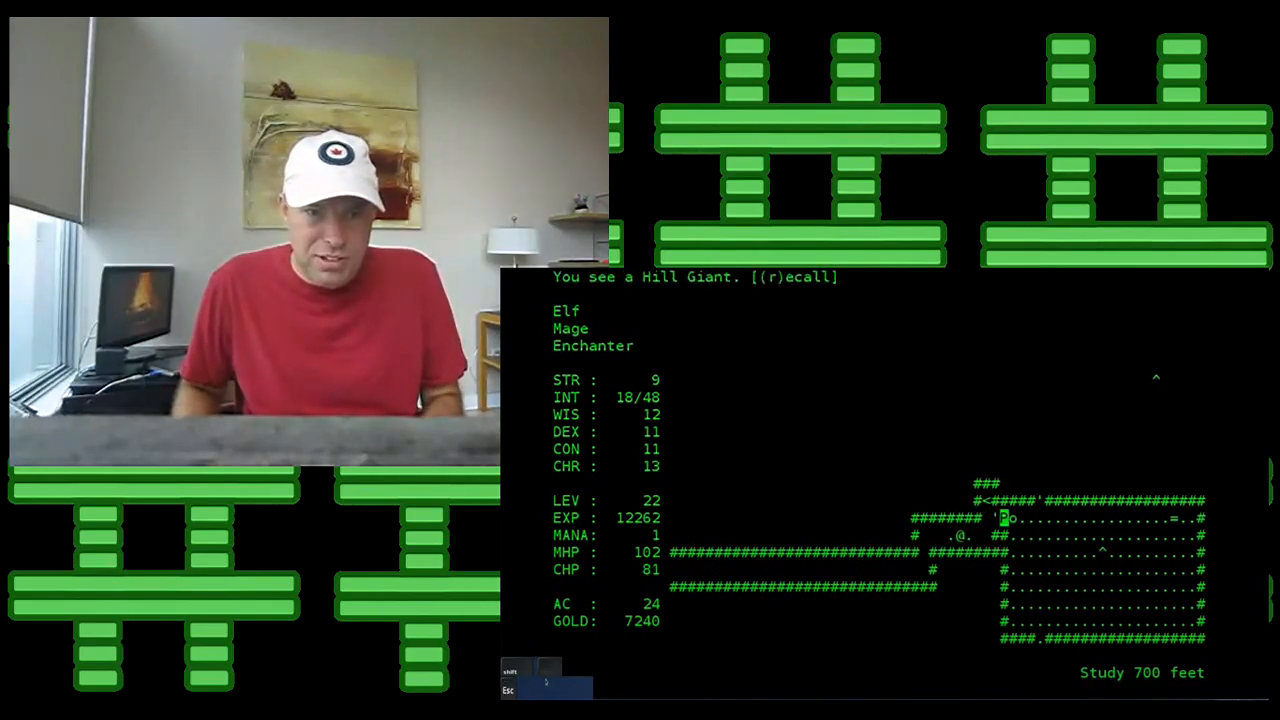
key("Escape")
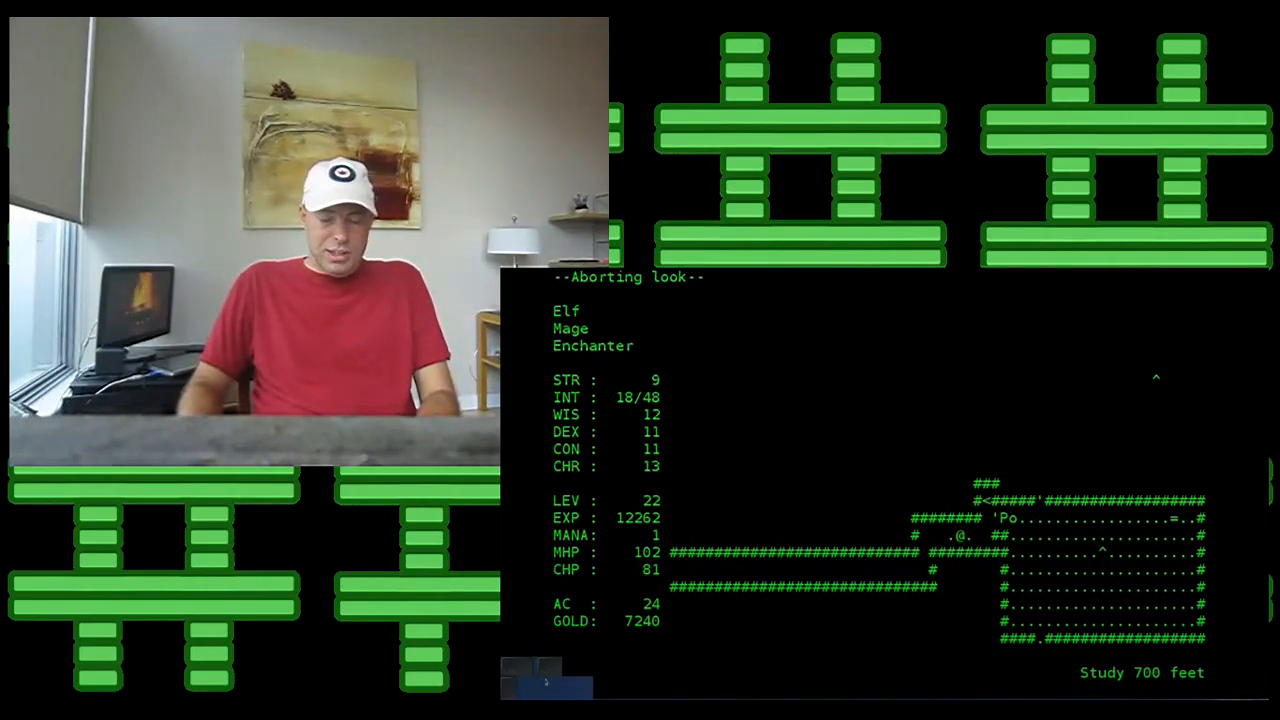
key("i")
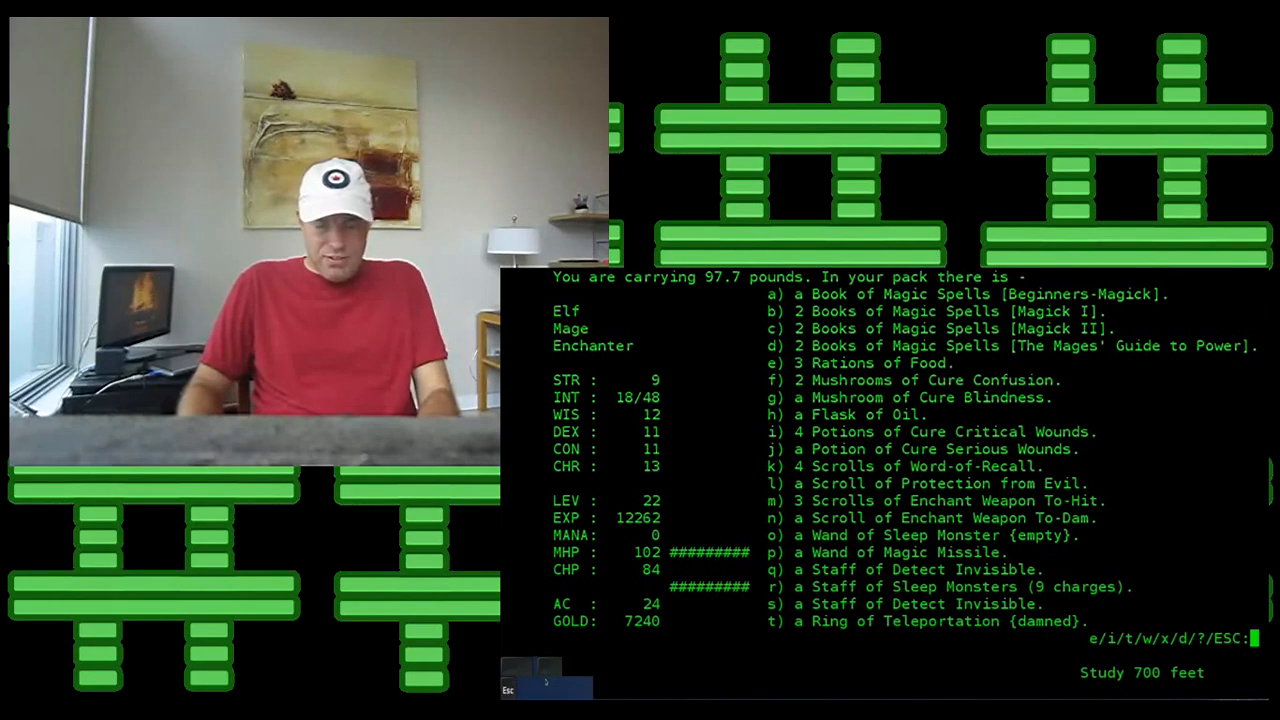
key("Escape")
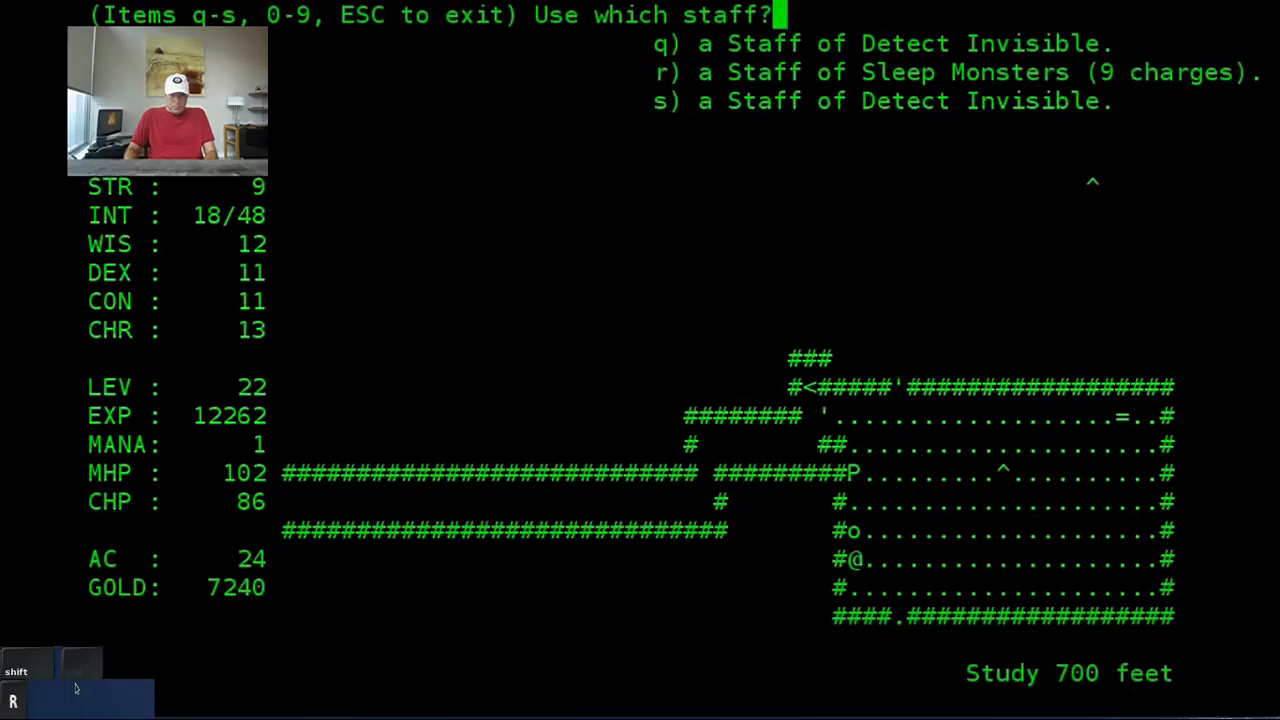
Step: Use the Staff of Sleep Monsters, retreat west into the corridor, try casting from the spell book, and reopen the pack list
key("r")
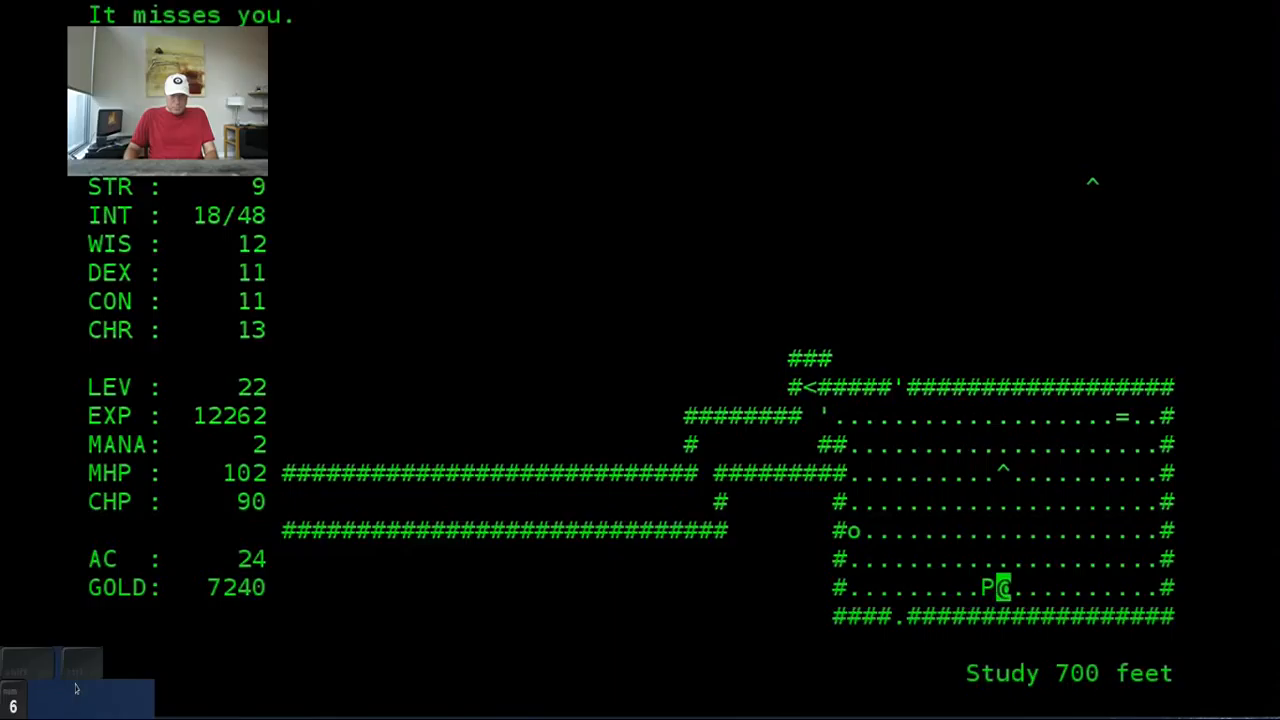
key("Up")
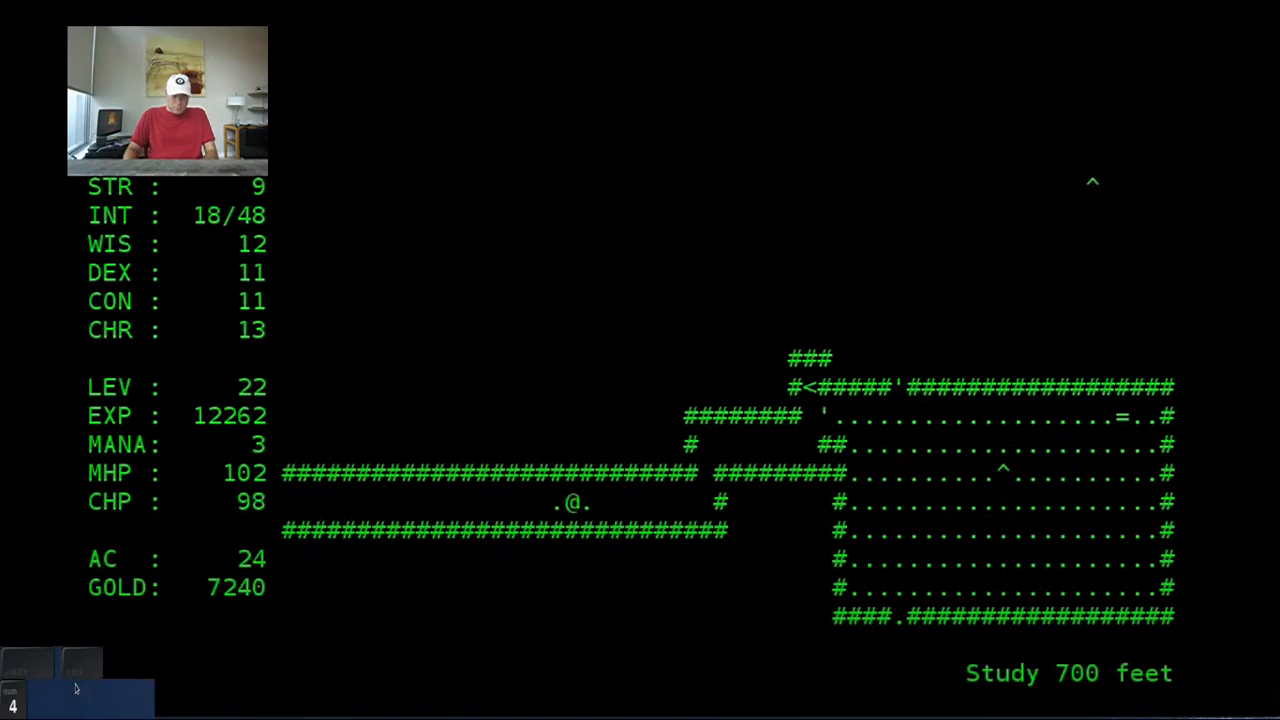
key("m")
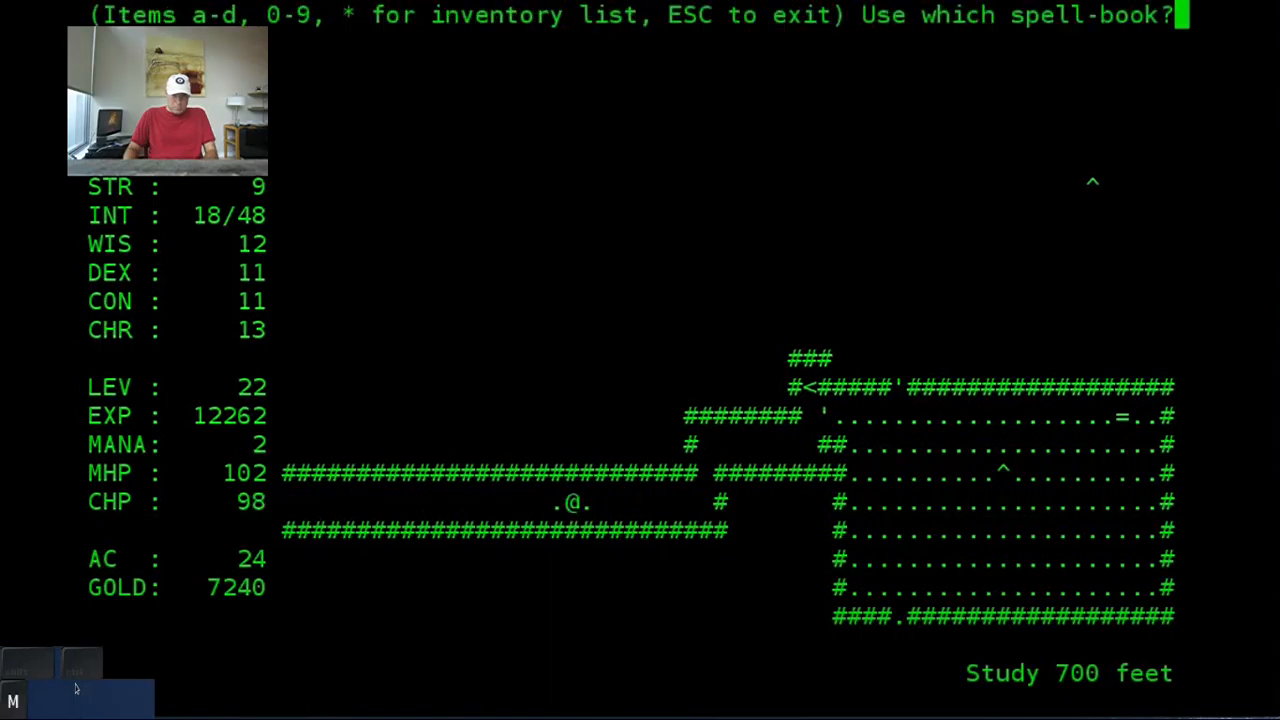
key("a")
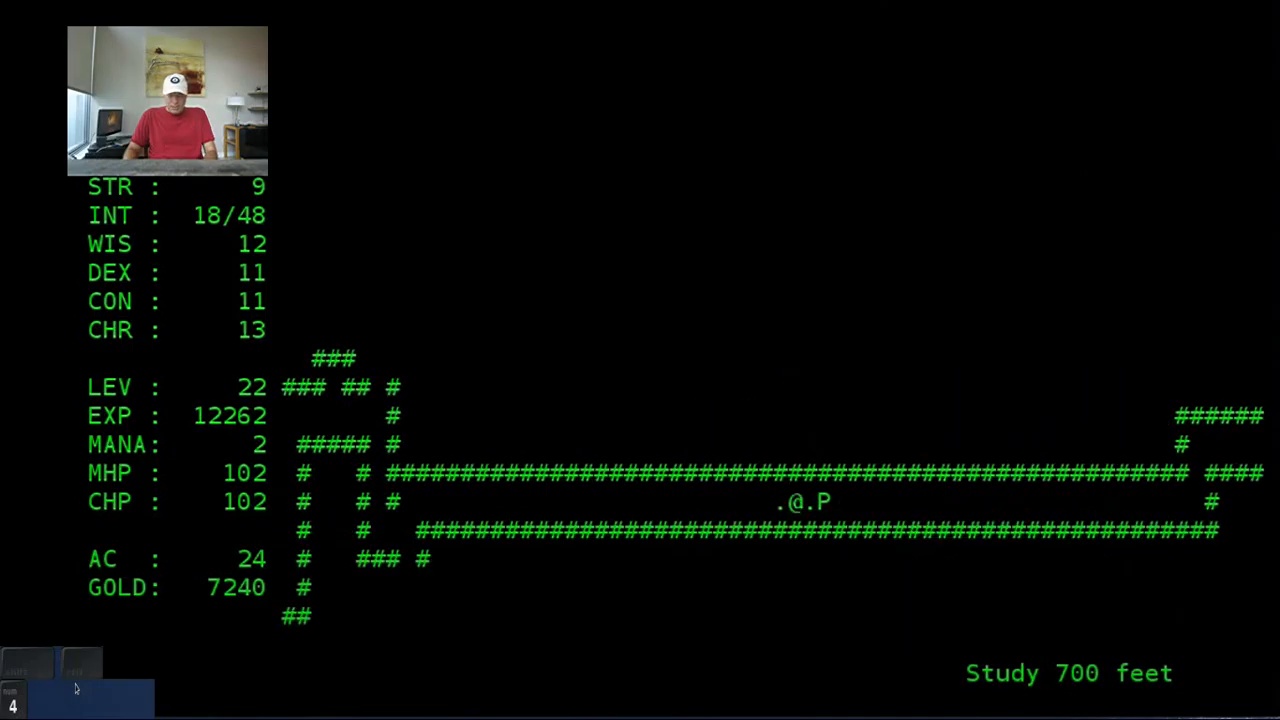
key("i")
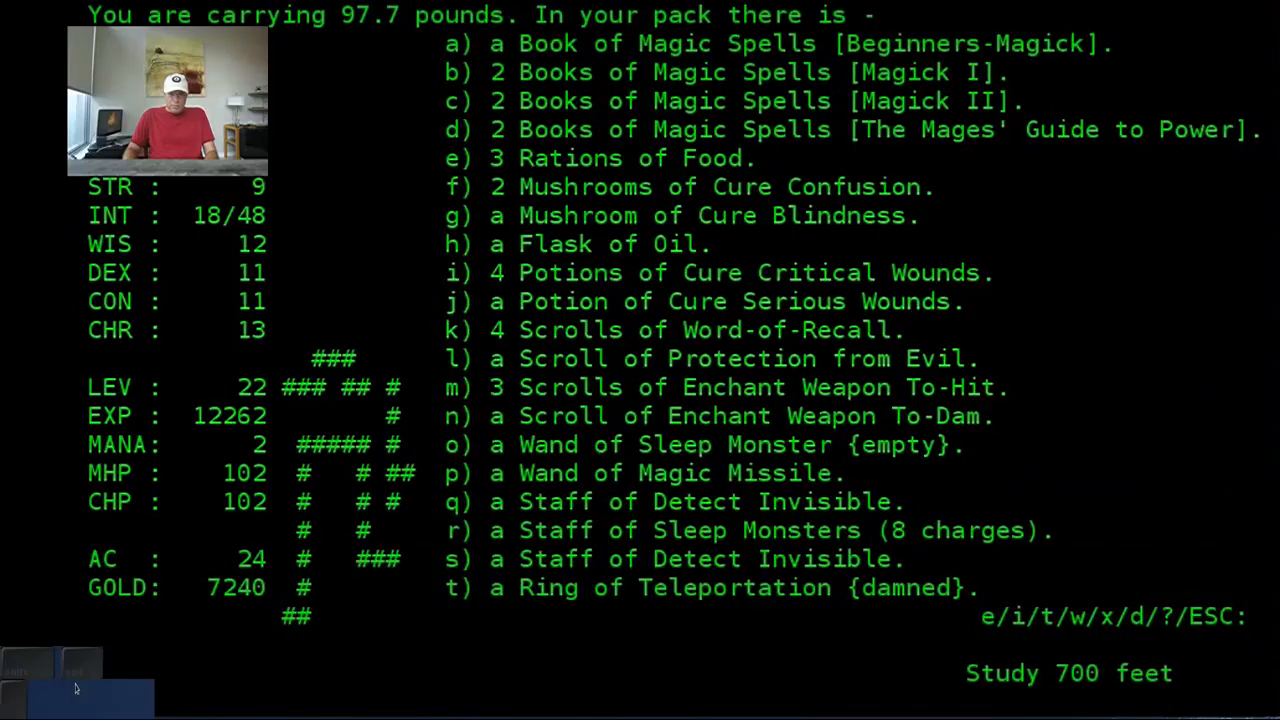
Step: Close the inventory, step back, then attack the Hill Giant repeatedly until it is slain
key("c")
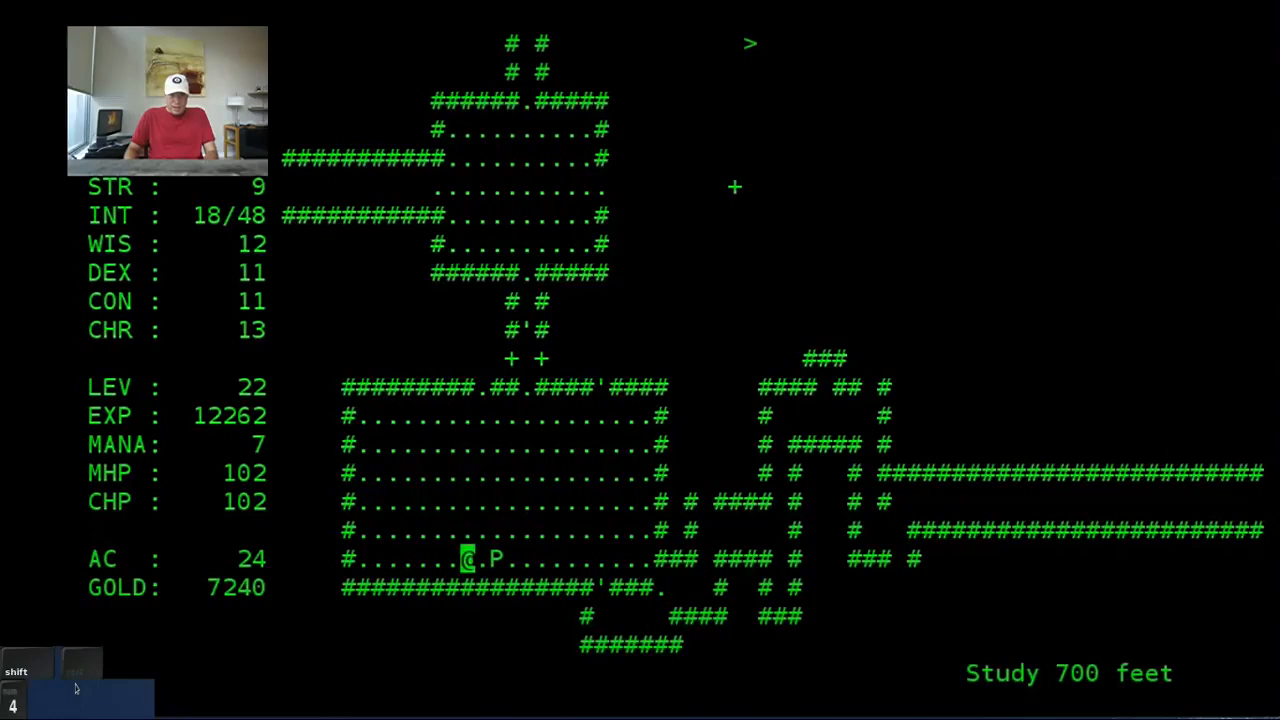
key("Left")
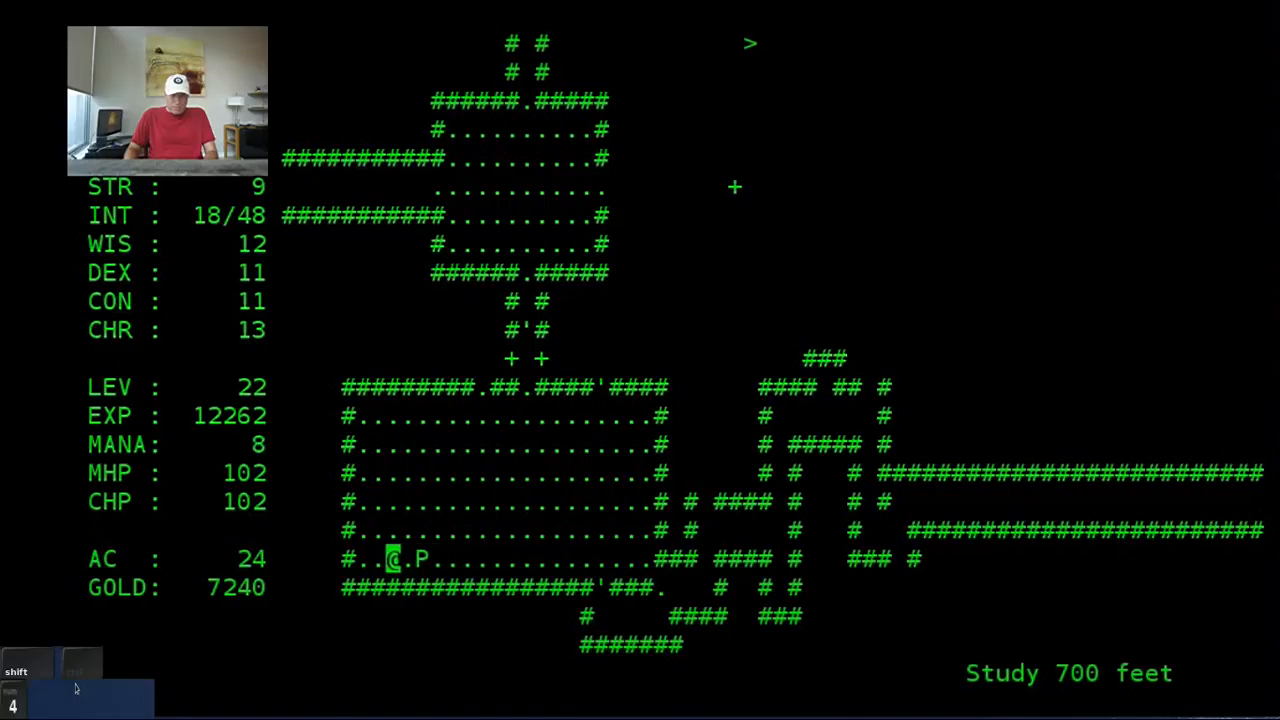
key("Left")
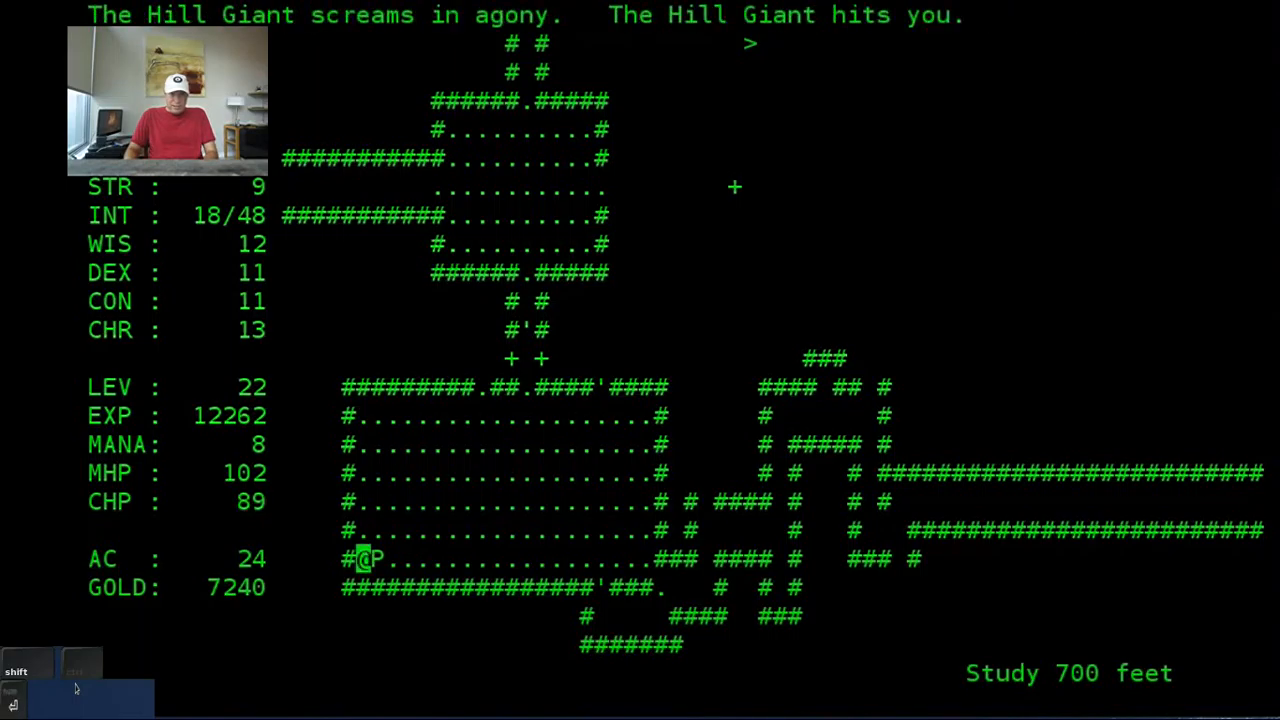
key("p")
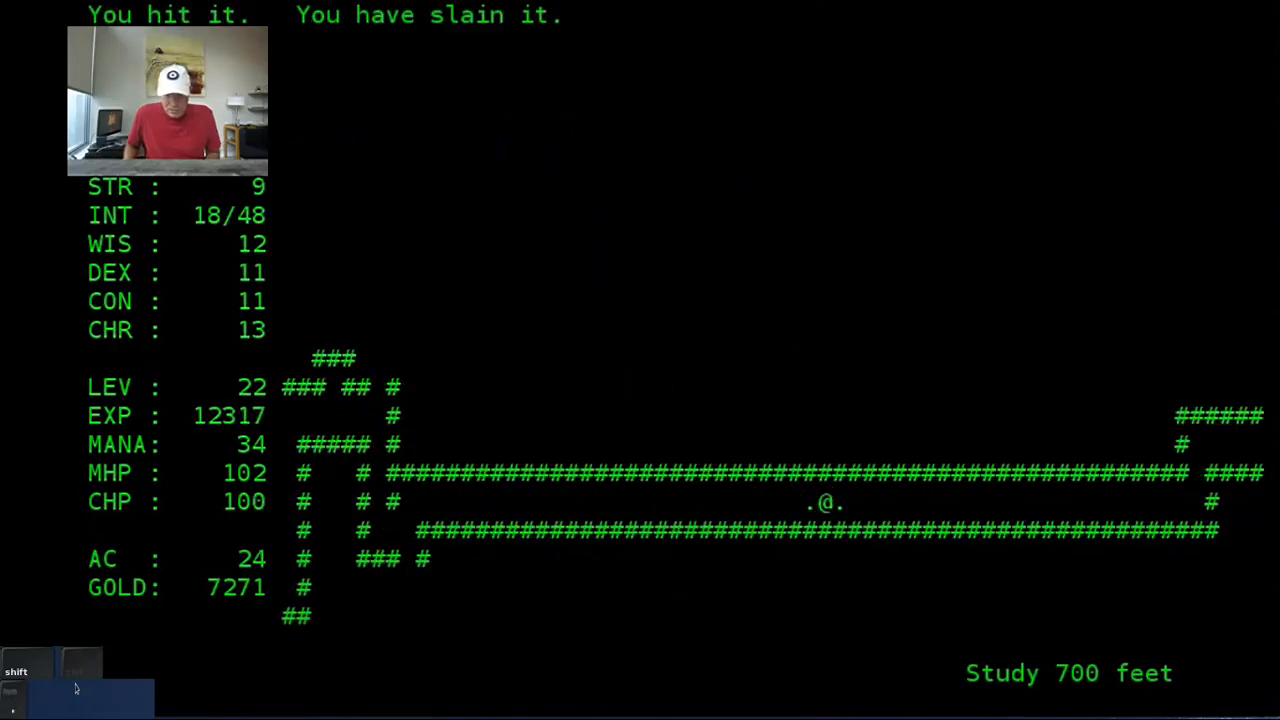
Step: Leave the room and run along the corridor to its far northeastern end
key("3")
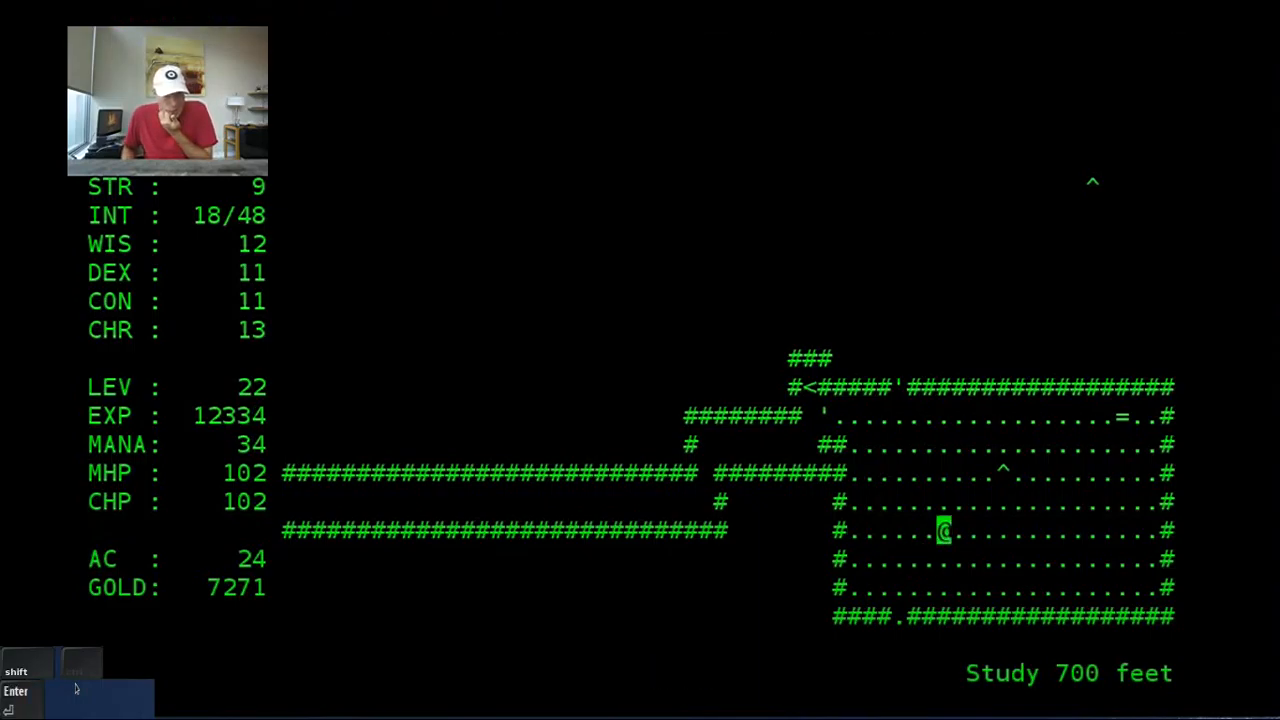
key("down")
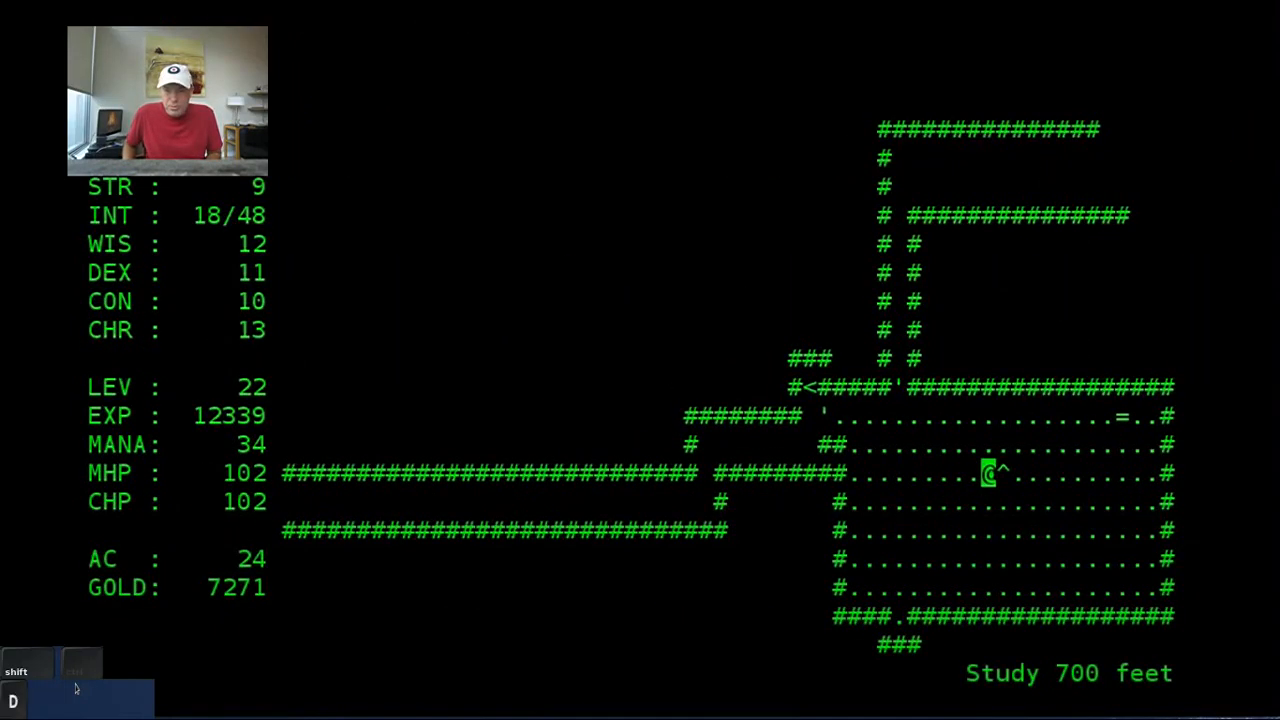
key("D")
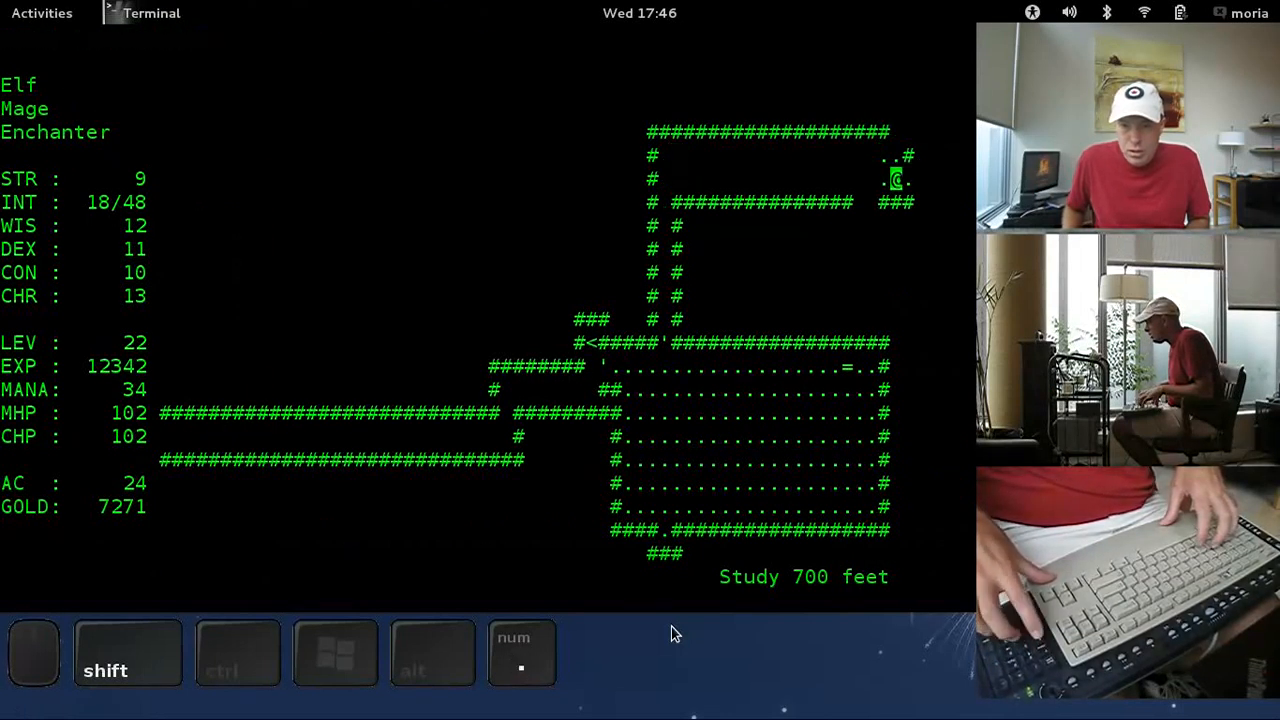
Step: Kill the bandit with a Frost Bolt, pick up the Elvish Waybread, rest, and collect gold in the lower room
key("m")
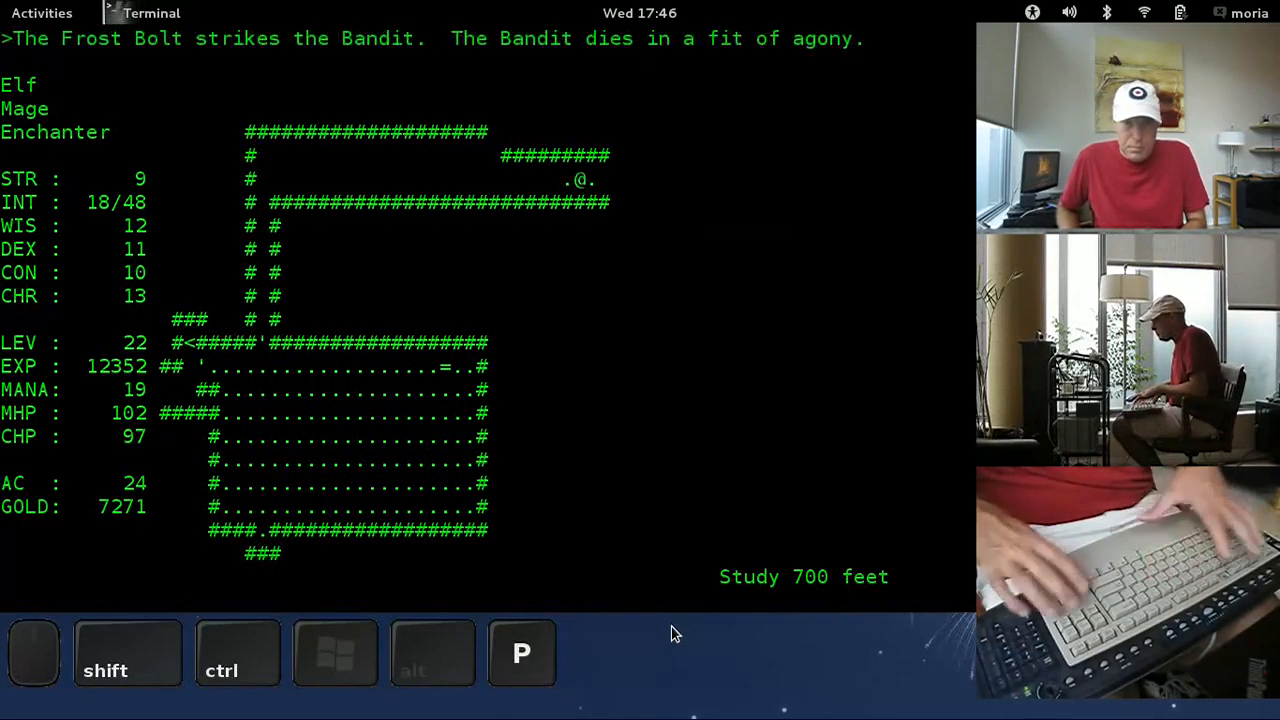
key("6")
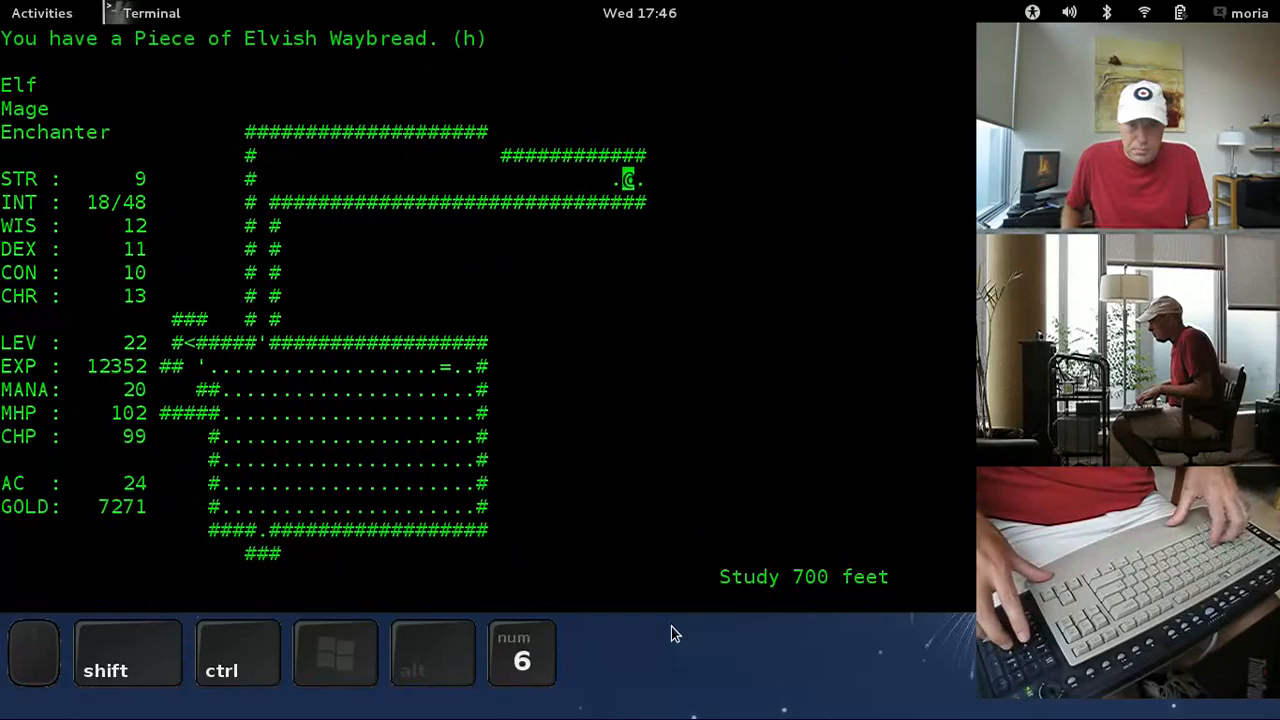
key("6")
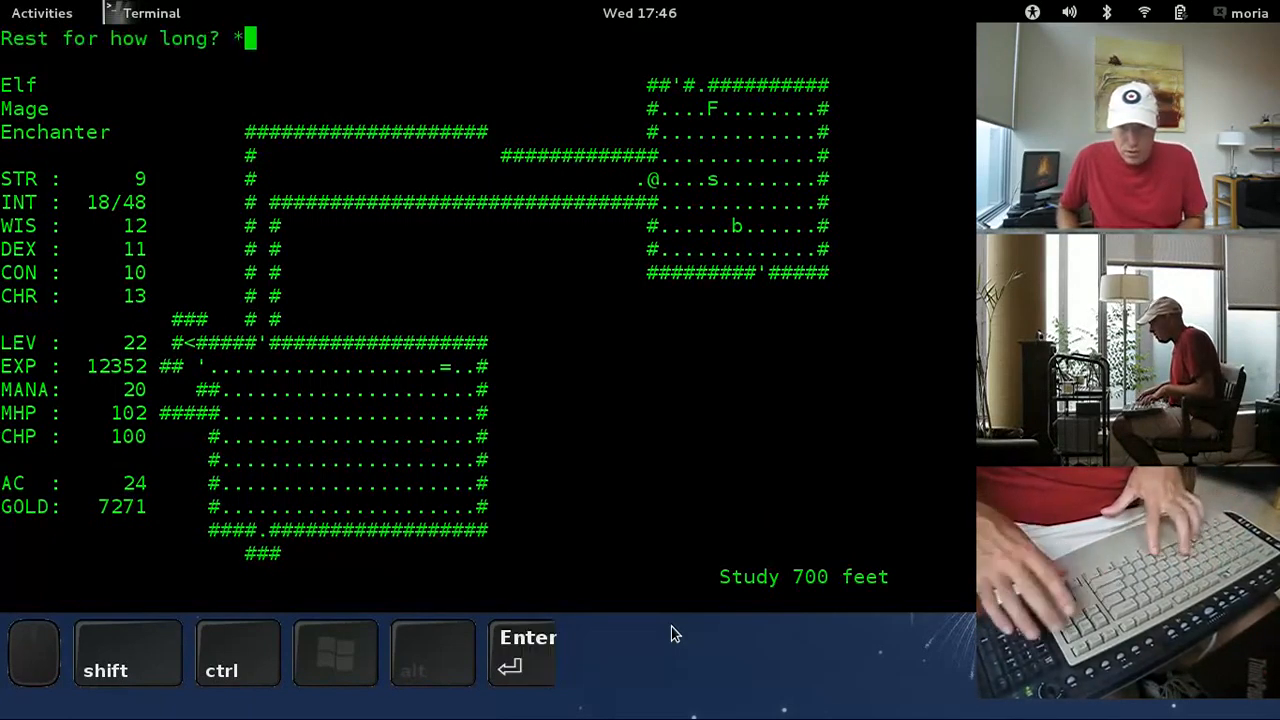
key("Return")
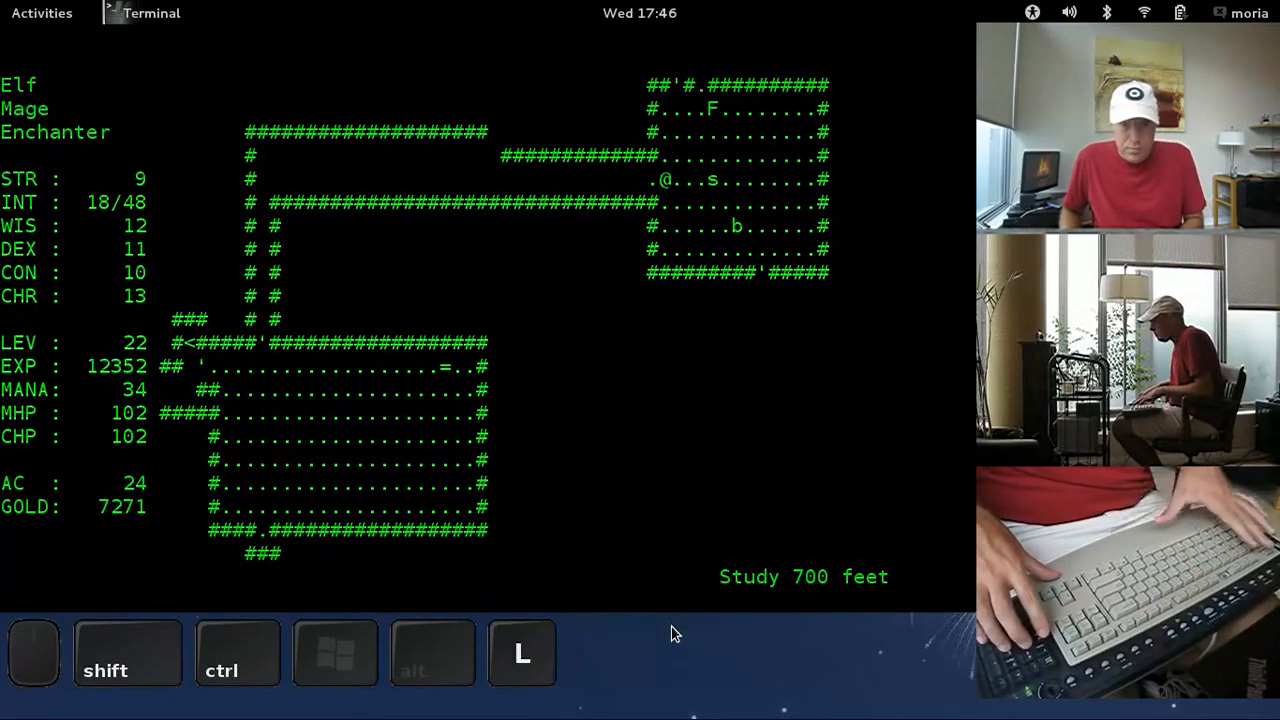
key("6")
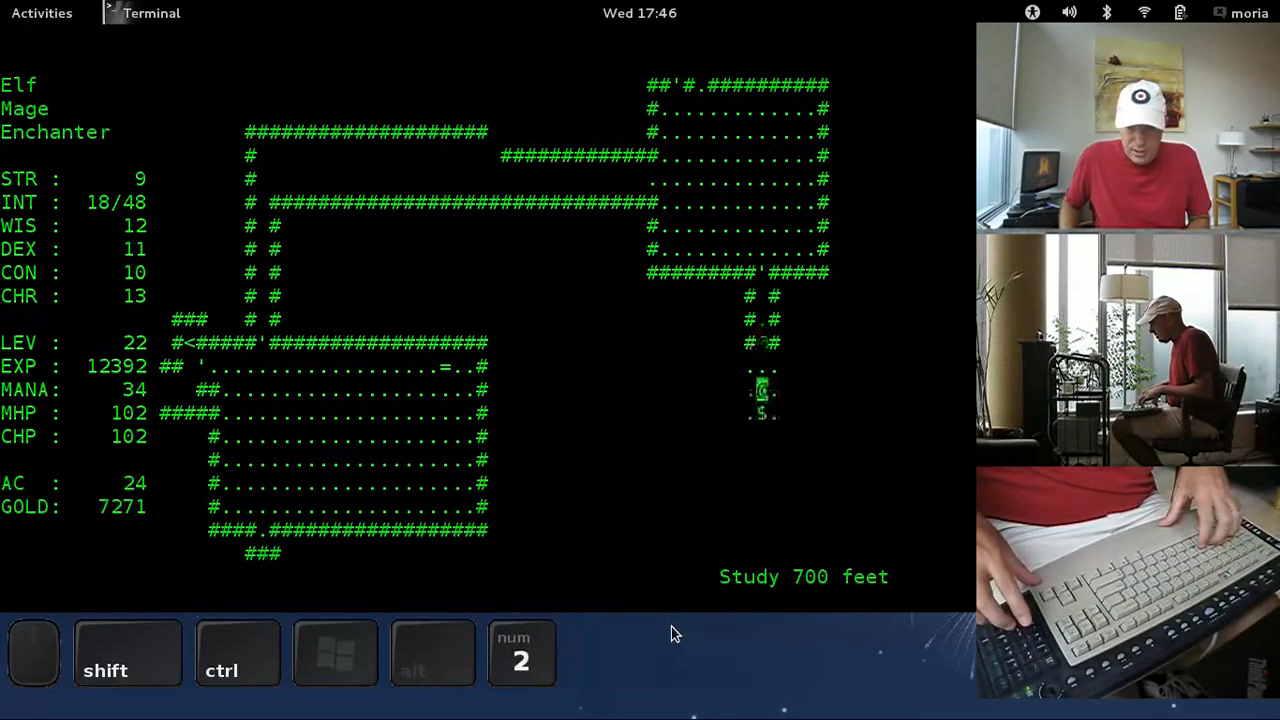
key("f")
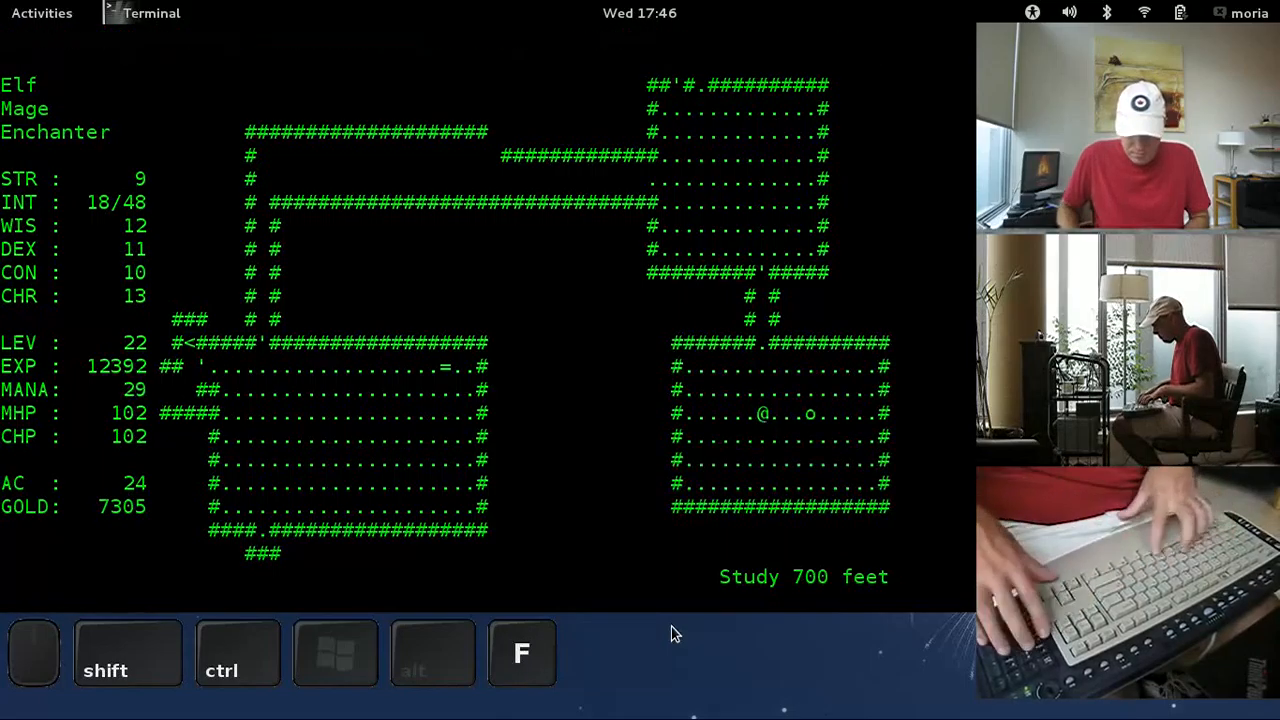
Step: Learn a new spell, explore the northern passages, and cast a Frost Bolt at the unseen monster
key("R")
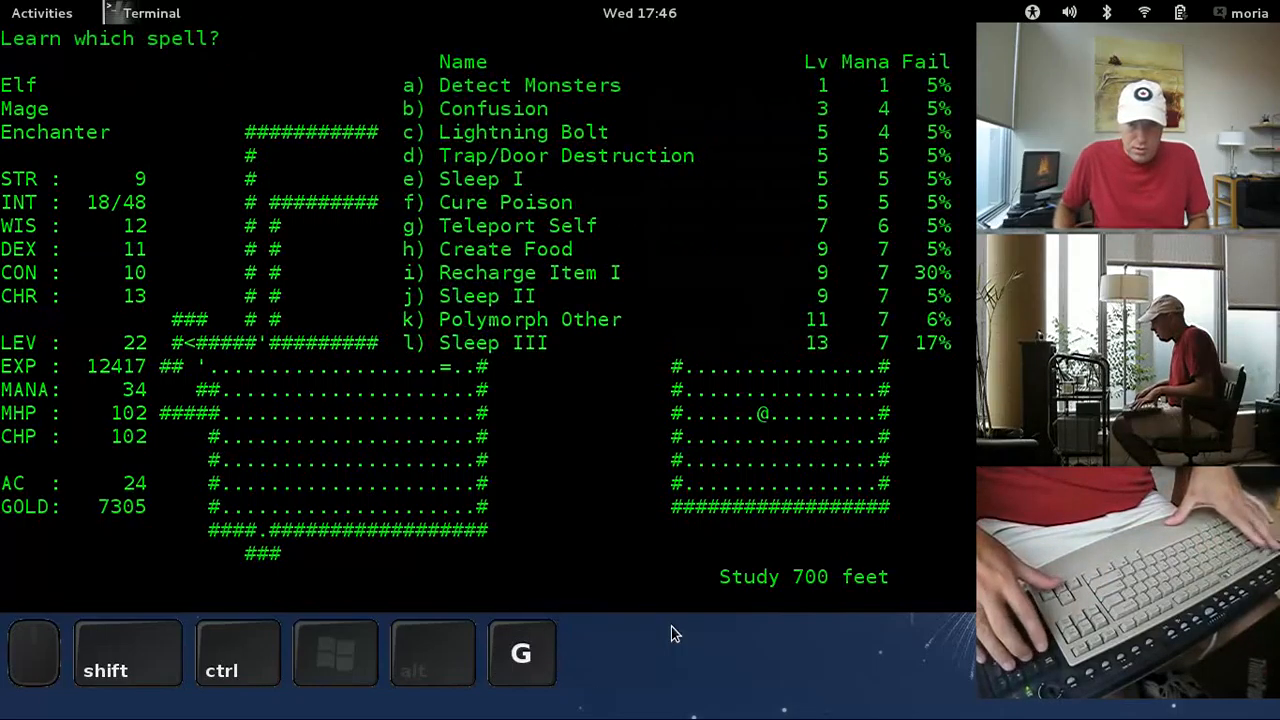
key("7")
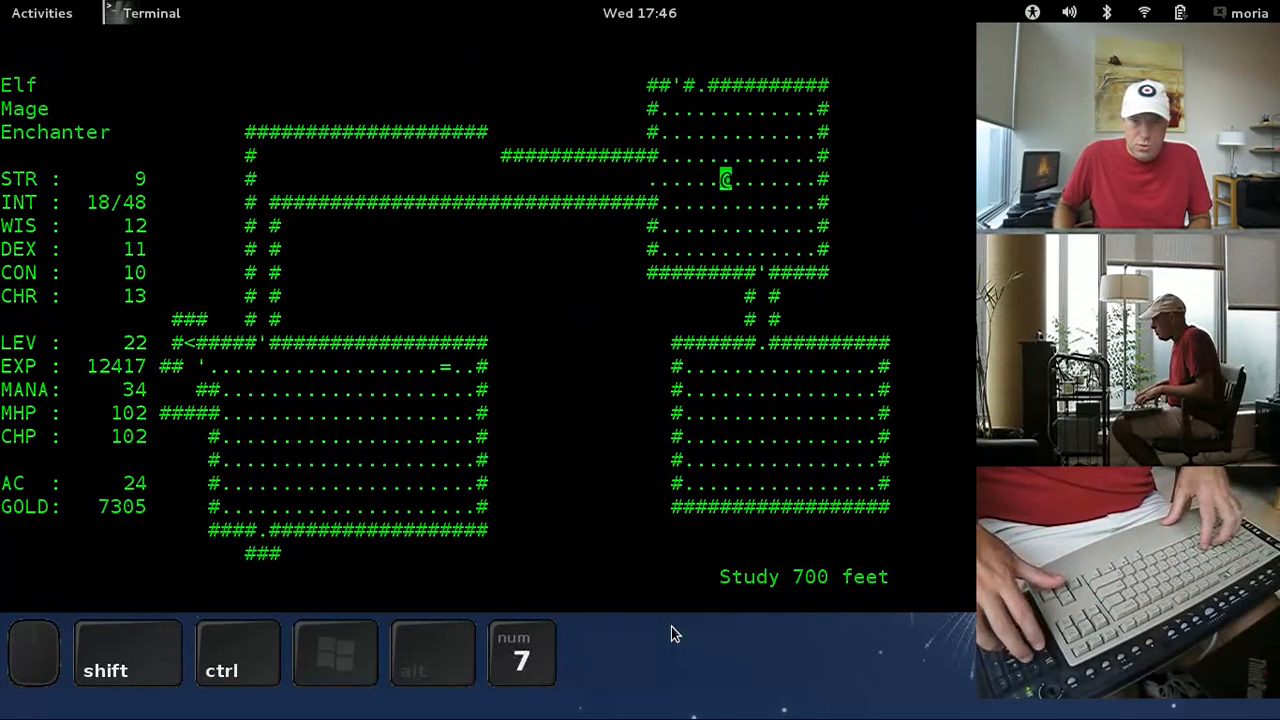
key("8")
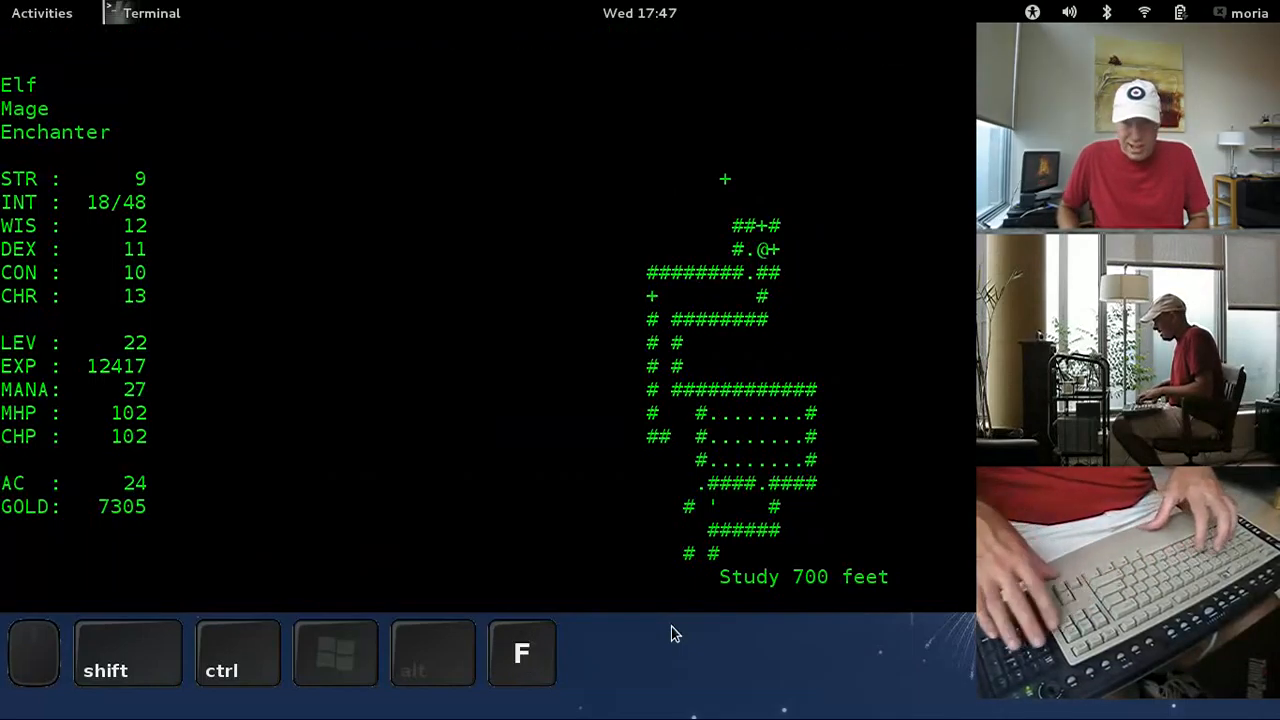
key("6")
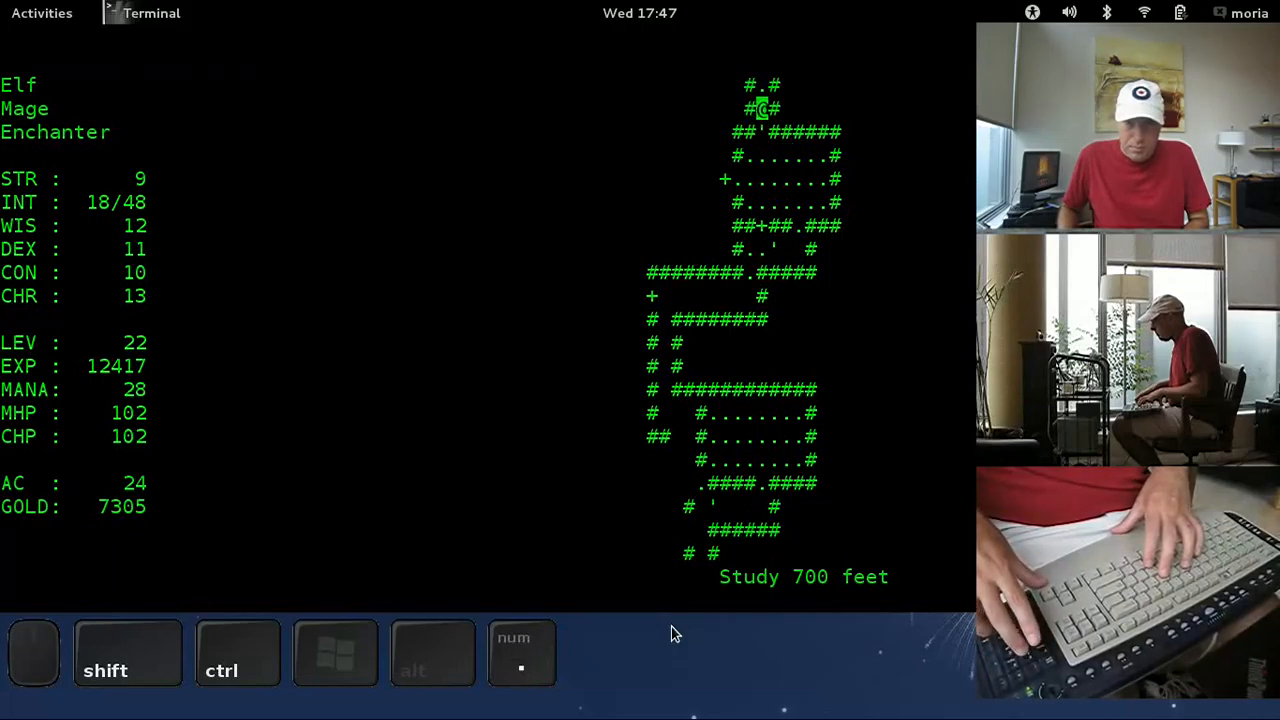
key("8")
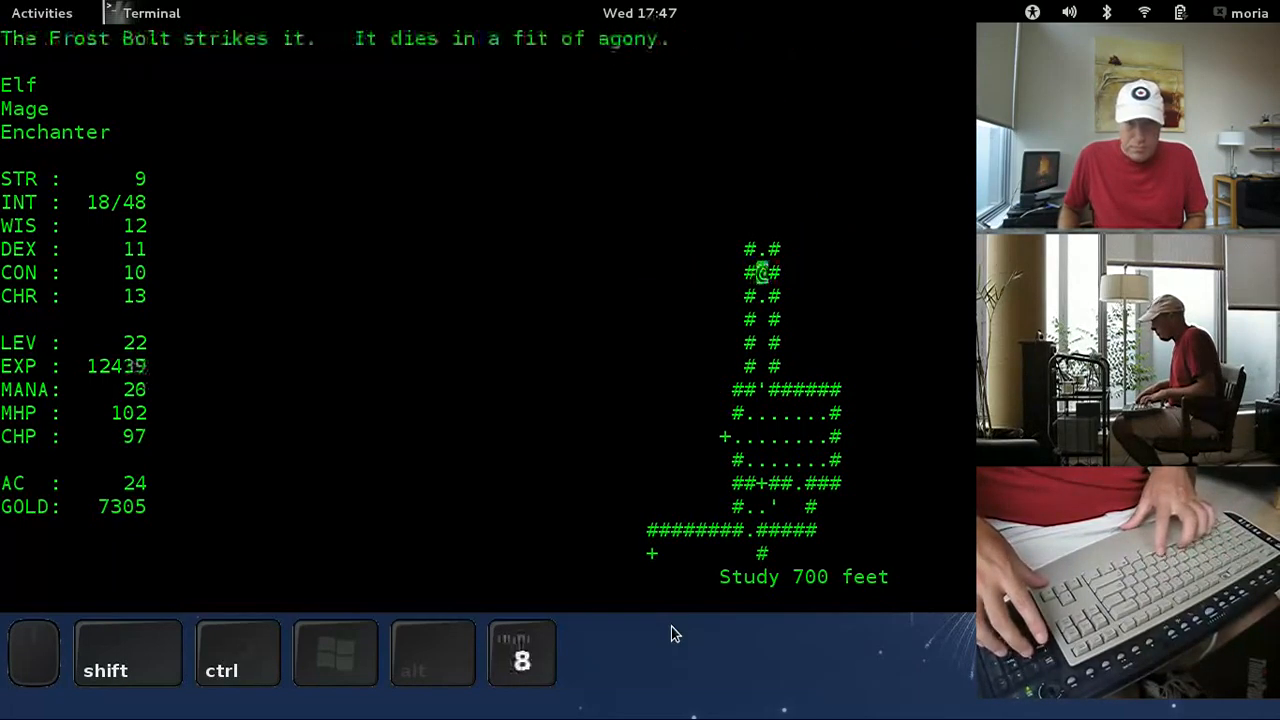
key("8")
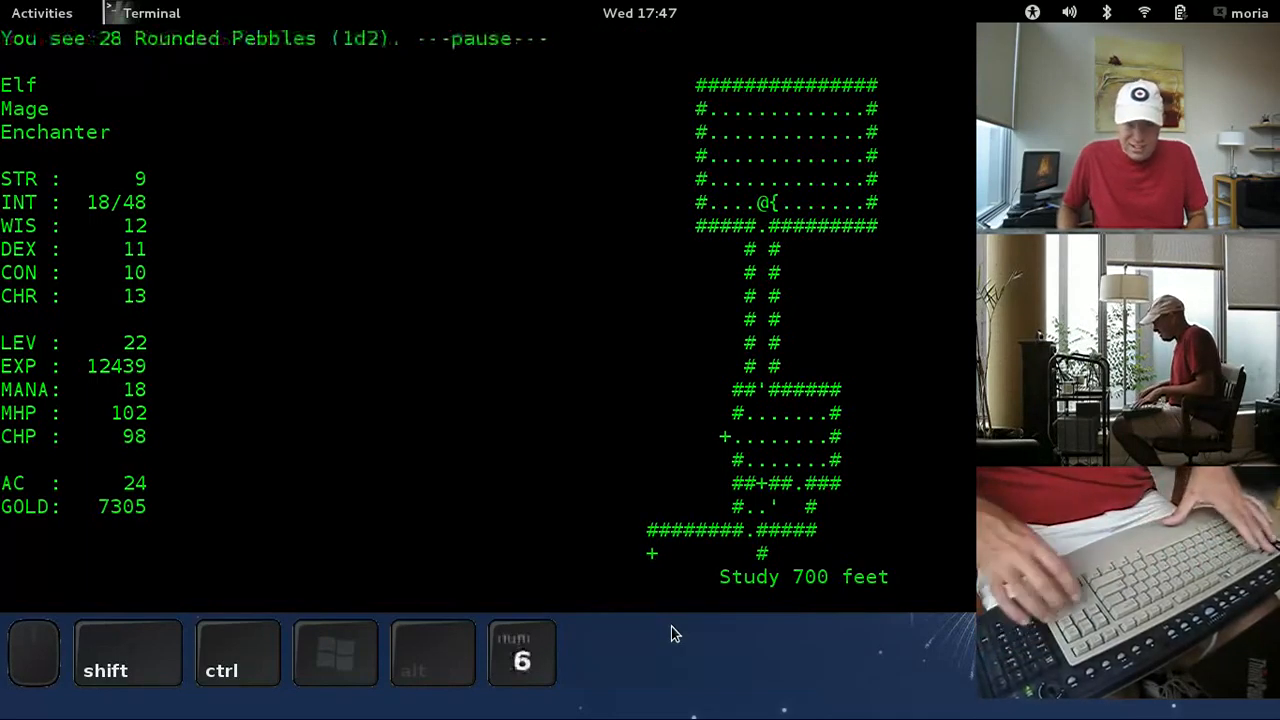
Step: Rest, explore westward to collect the garnets, and display the whole level map
key("Return")
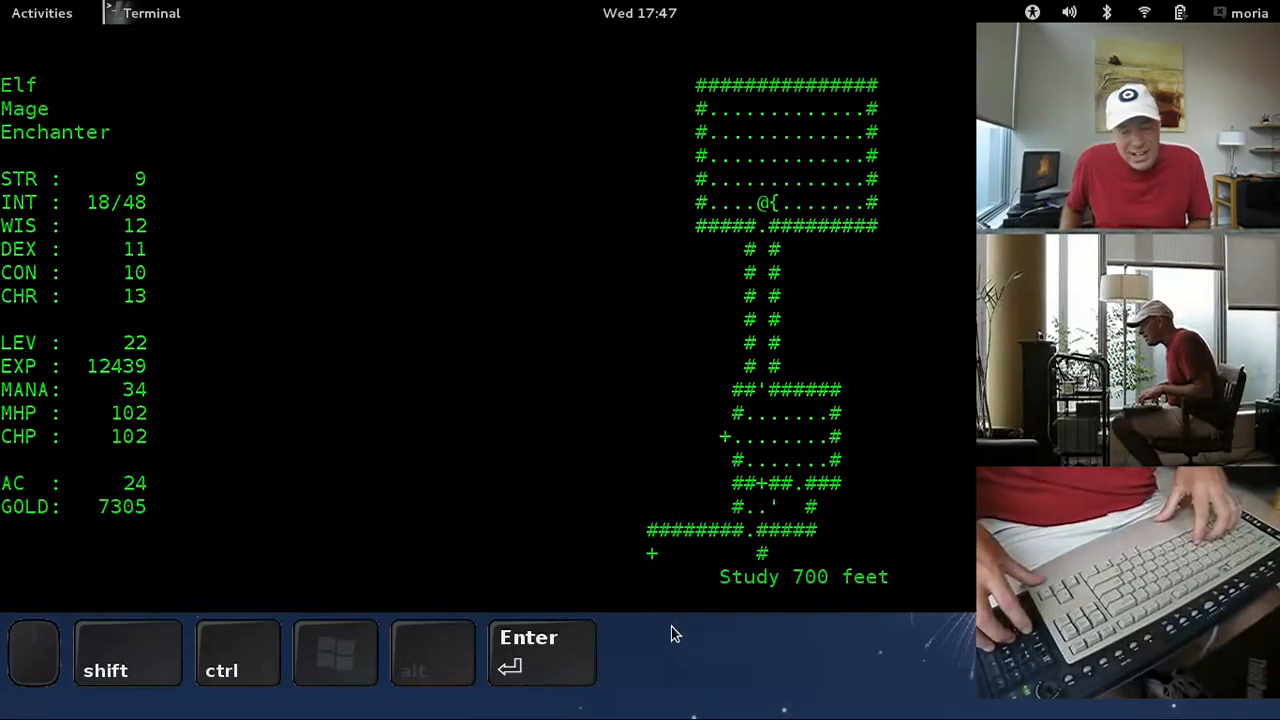
key("2")
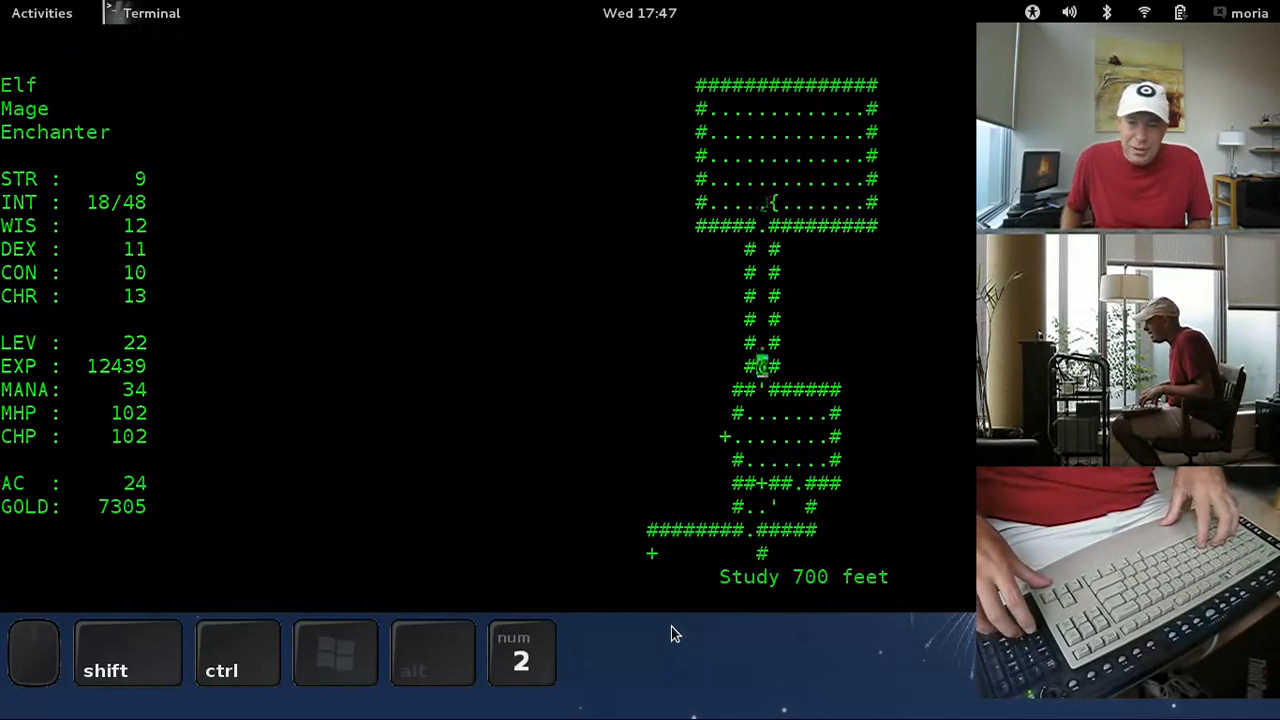
key("2")
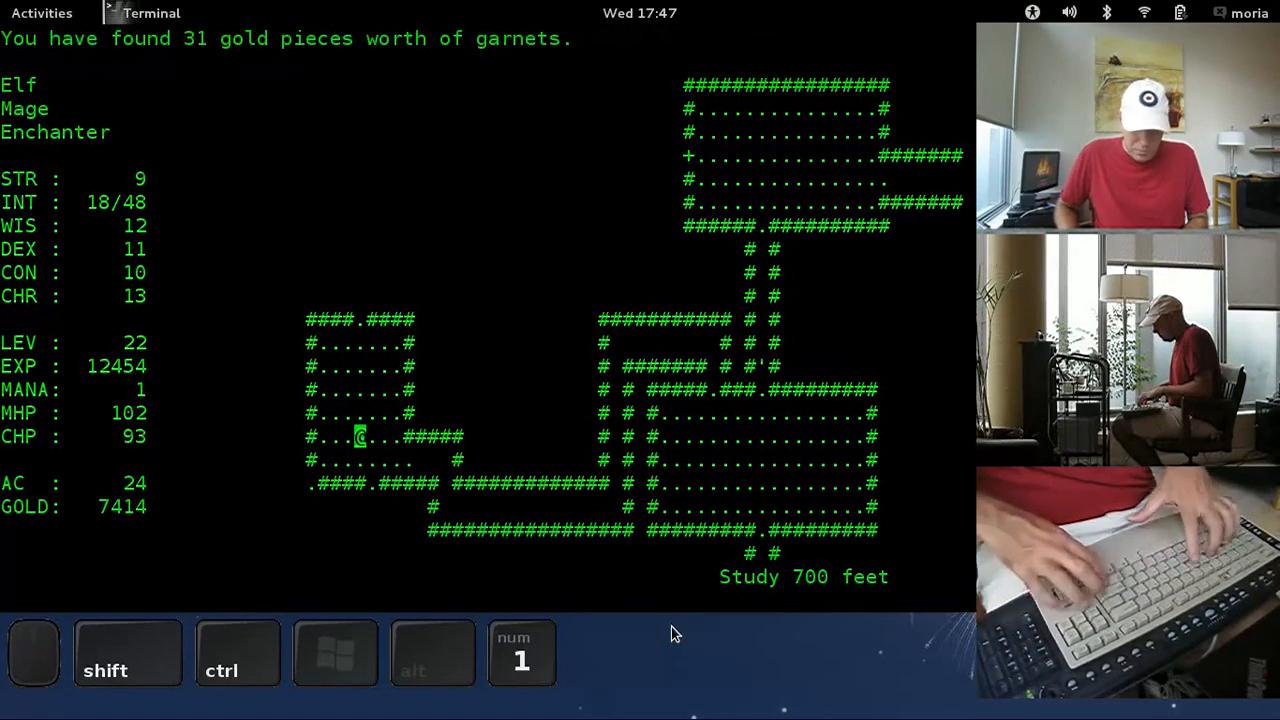
key("Return")
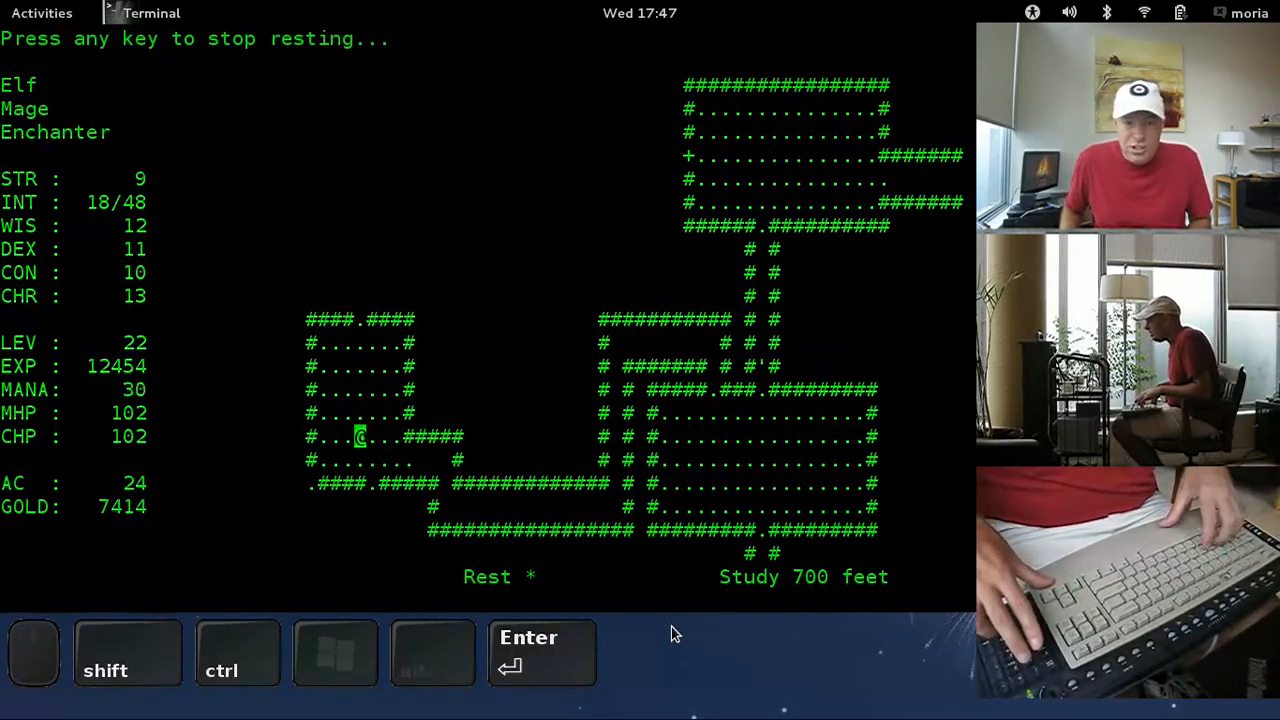
key("1")
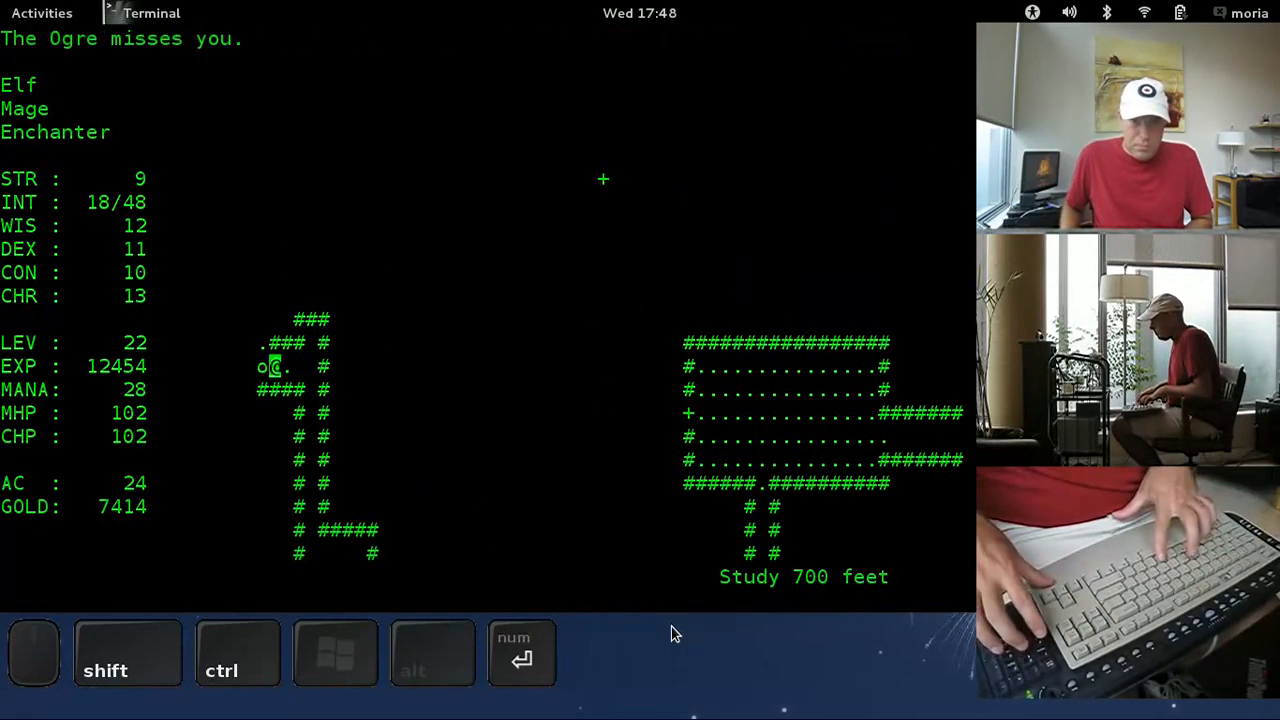
key("8")
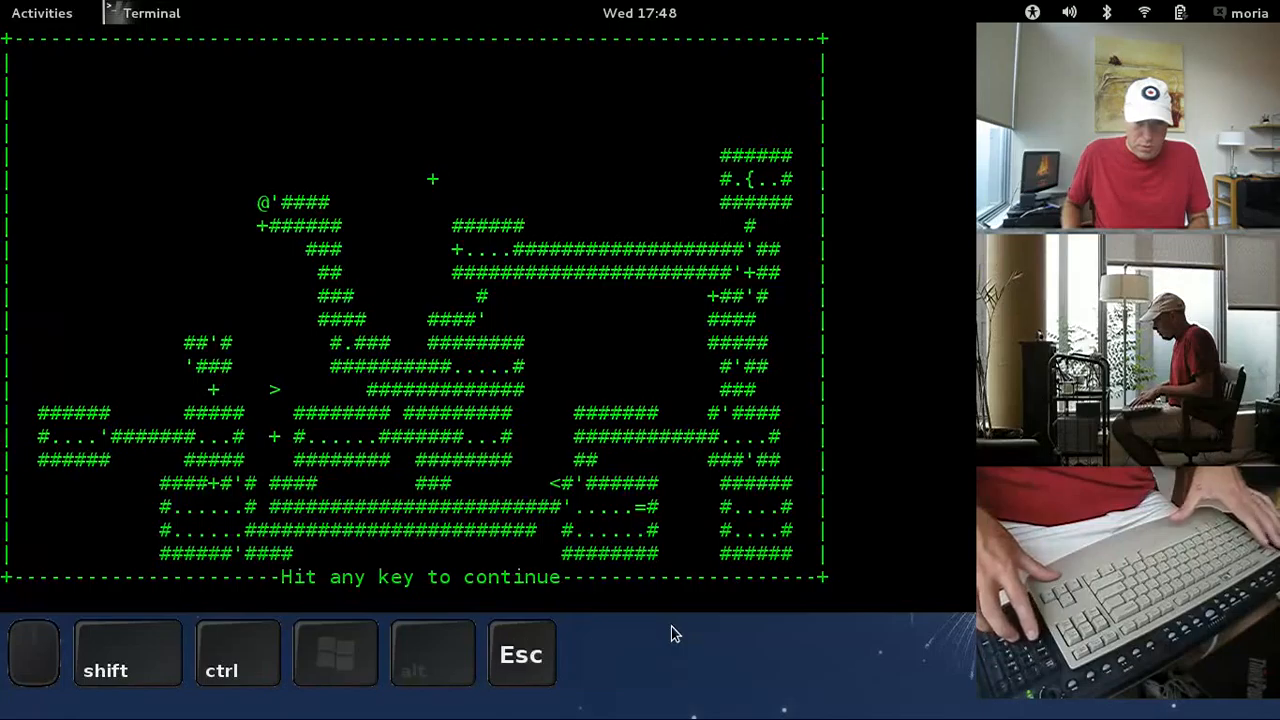
Step: Identify an inventory item, then fire Magic Missile at the Blue Icky-Thing and aim another spell
key("8")
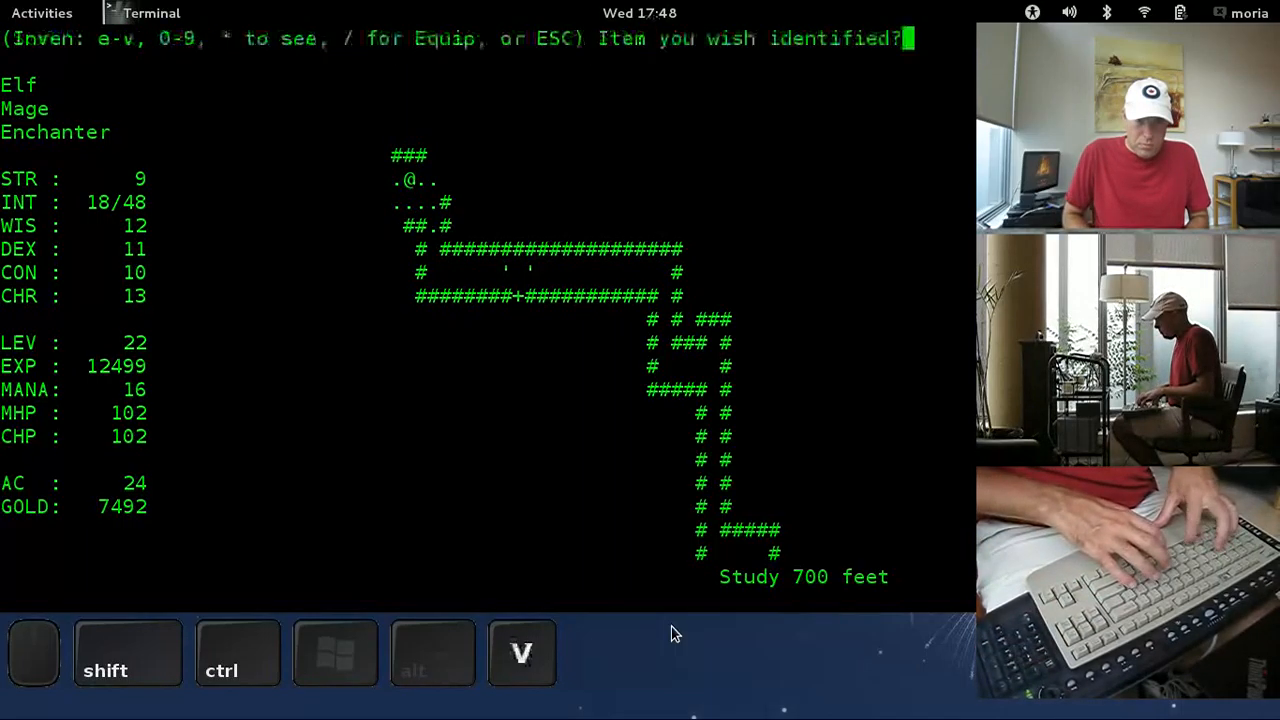
key("6")
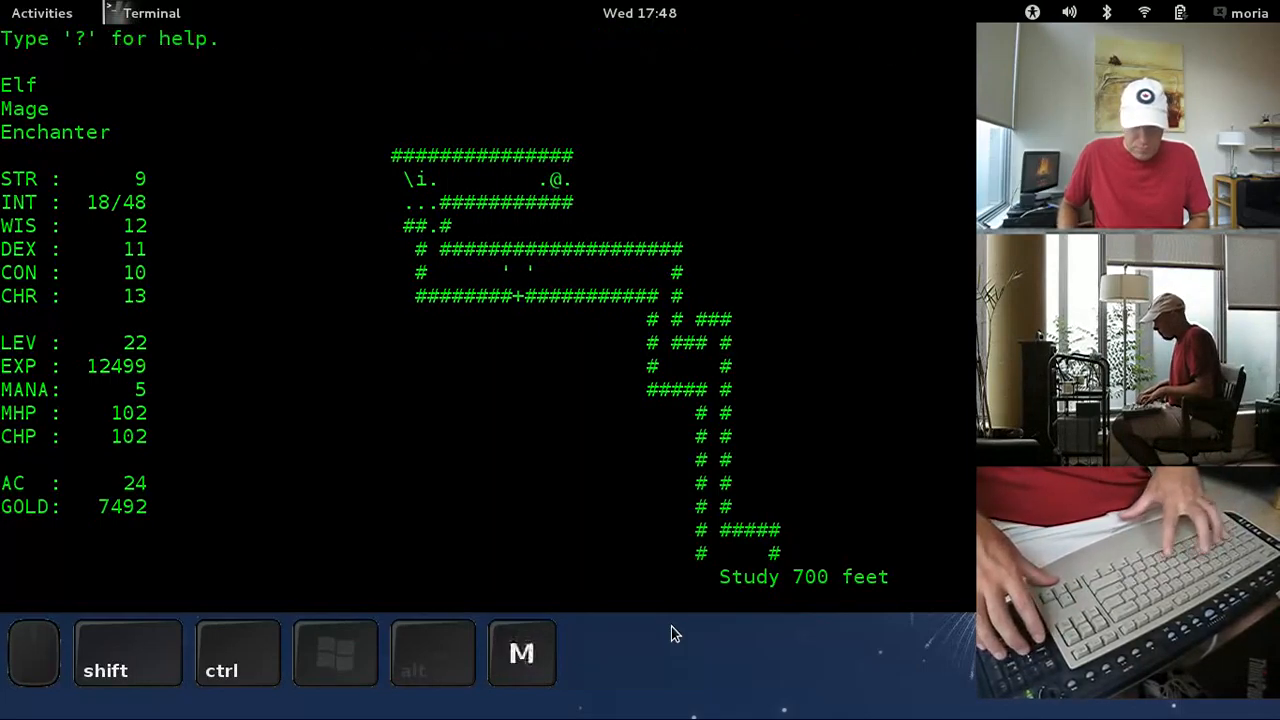
key("m")
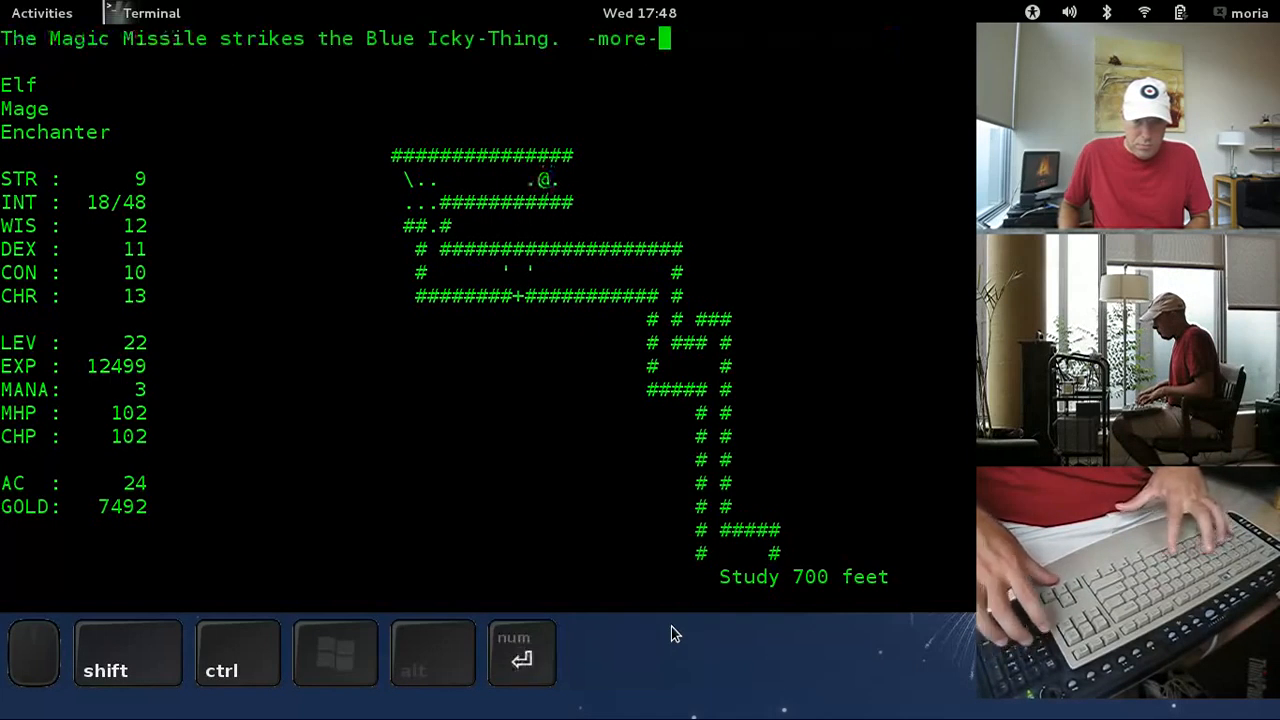
key("Return")
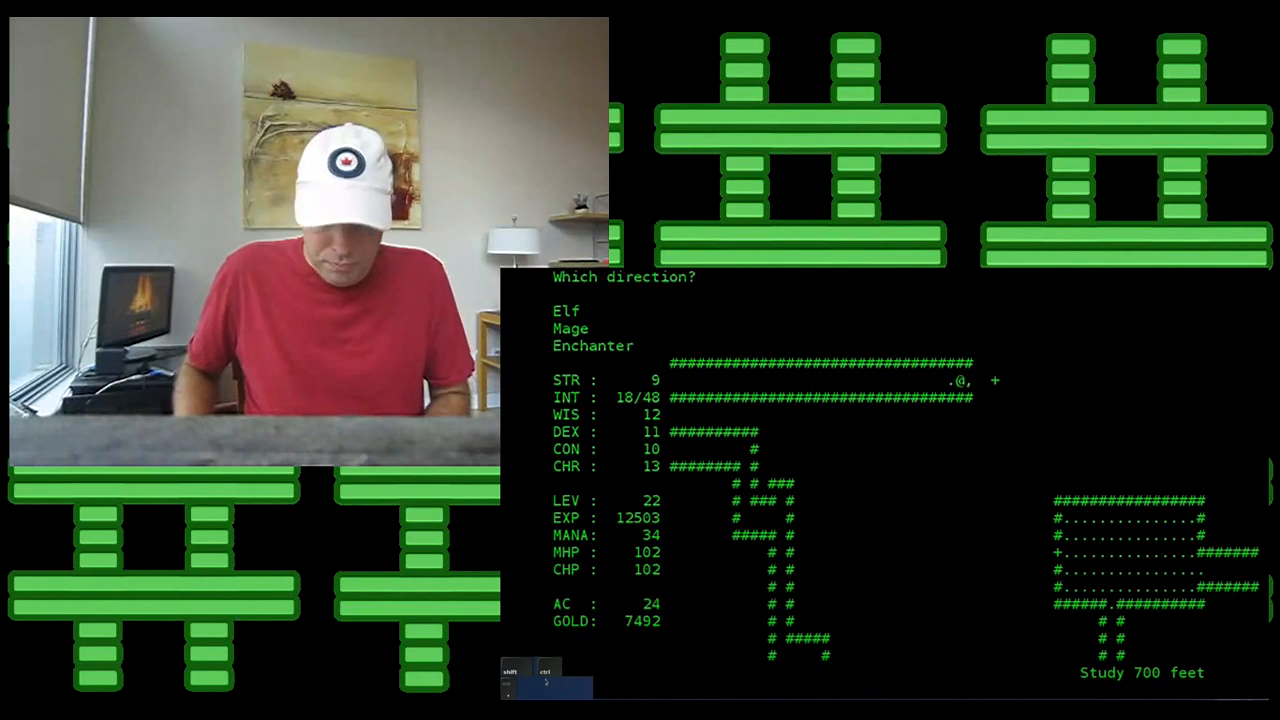
Step: Aim the spell west and walk north through new passages, picking up gold
key("4")
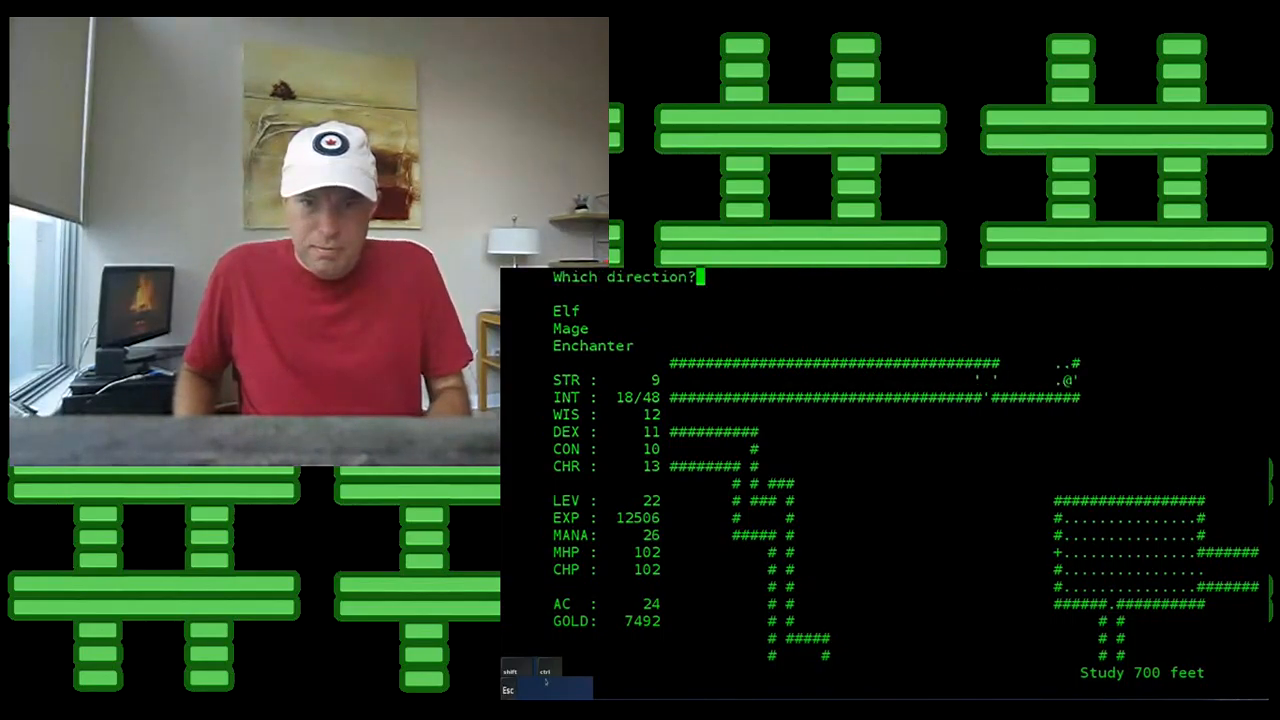
key("8")
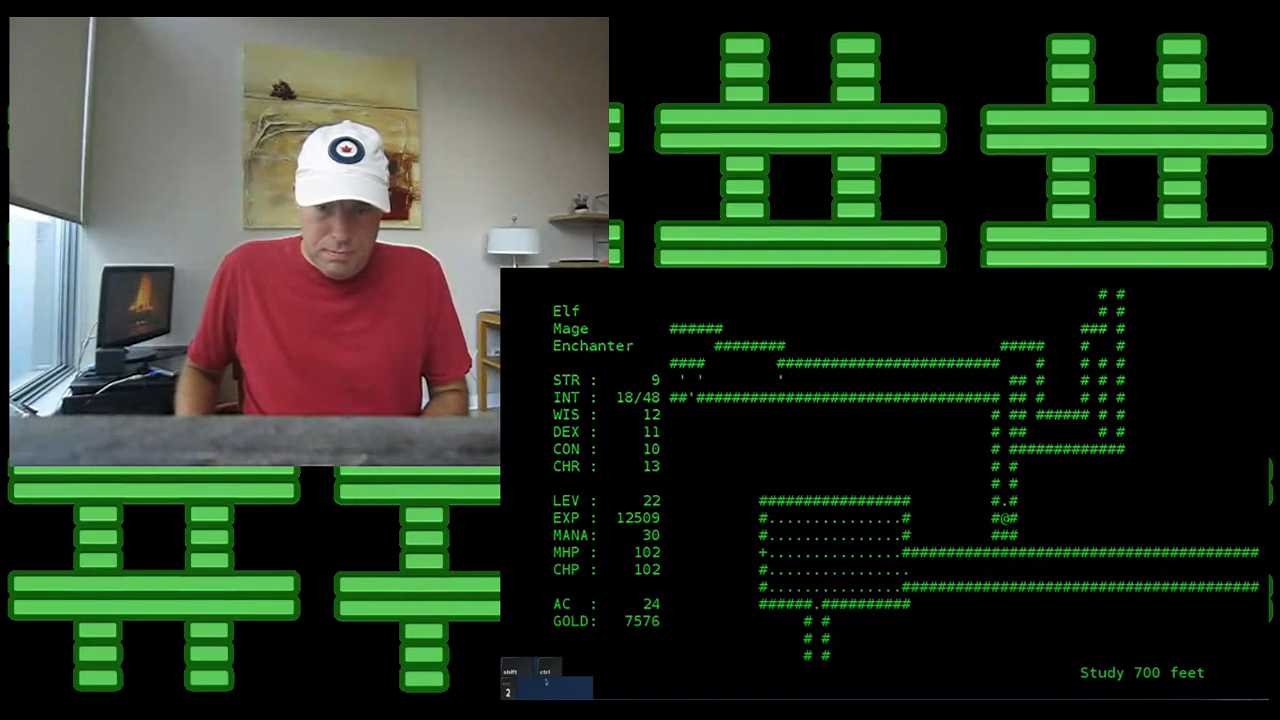
Step: Review the full level map twice between stretches of exploration, reaching 7592 gold
key("m")
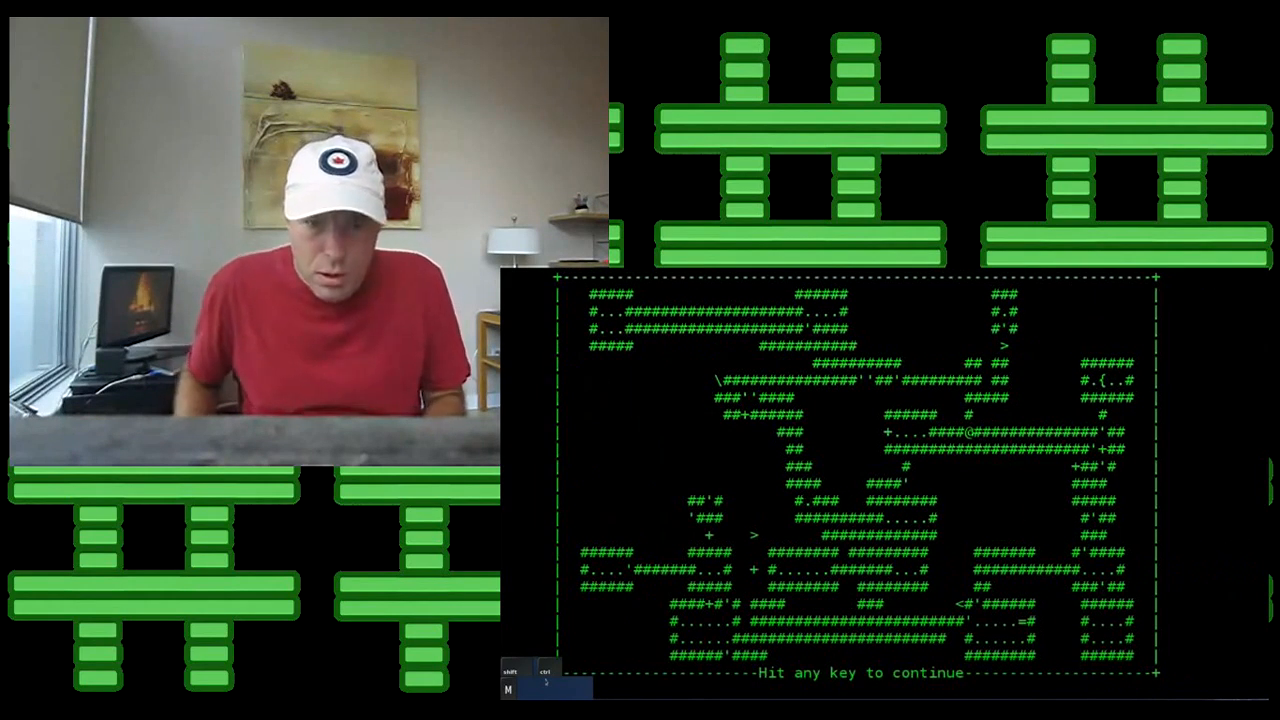
key("space")
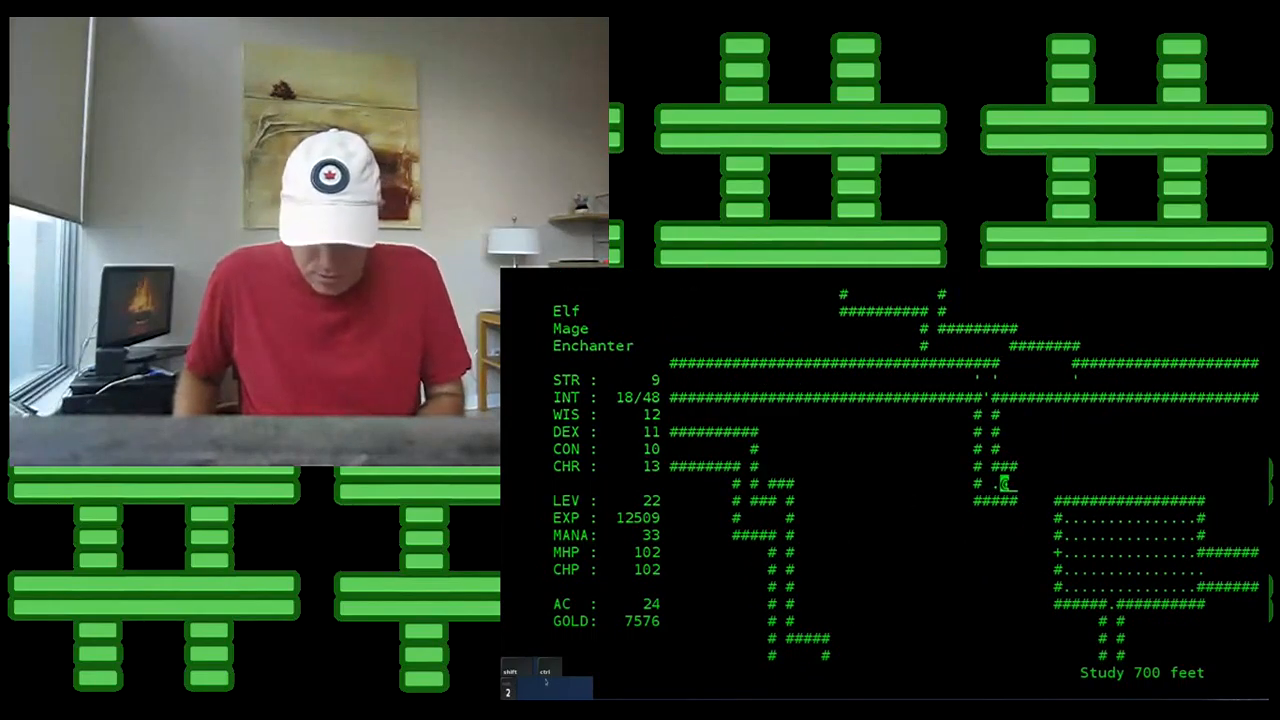
key("Escape")
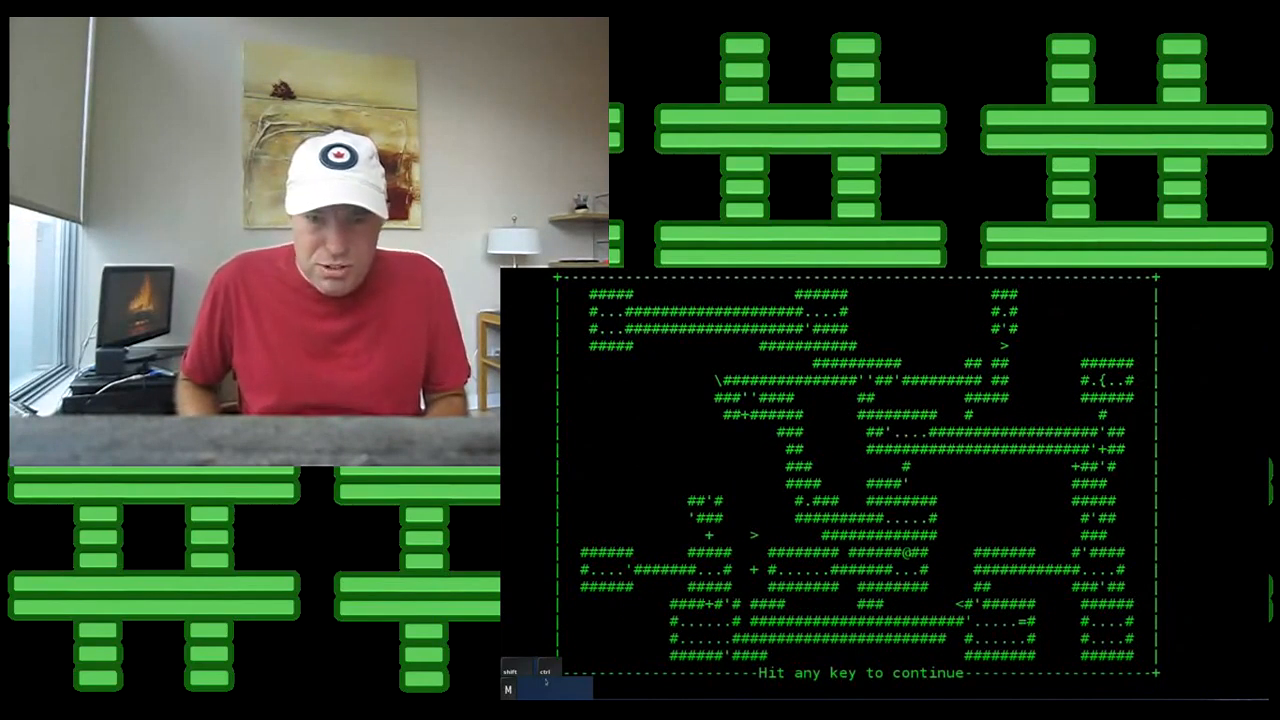
key("space")
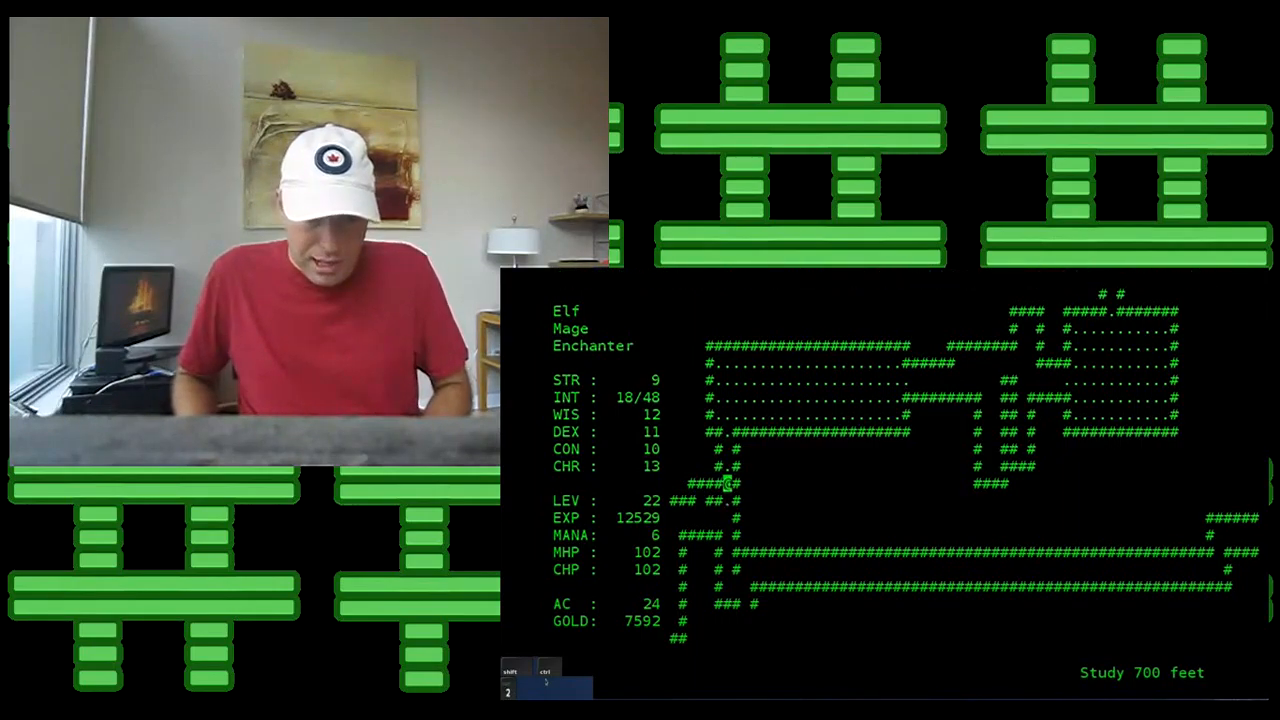
Step: Hit the Rot Jelly with Fire Bolt and the Green Jelly with Magic Missiles
key("R")
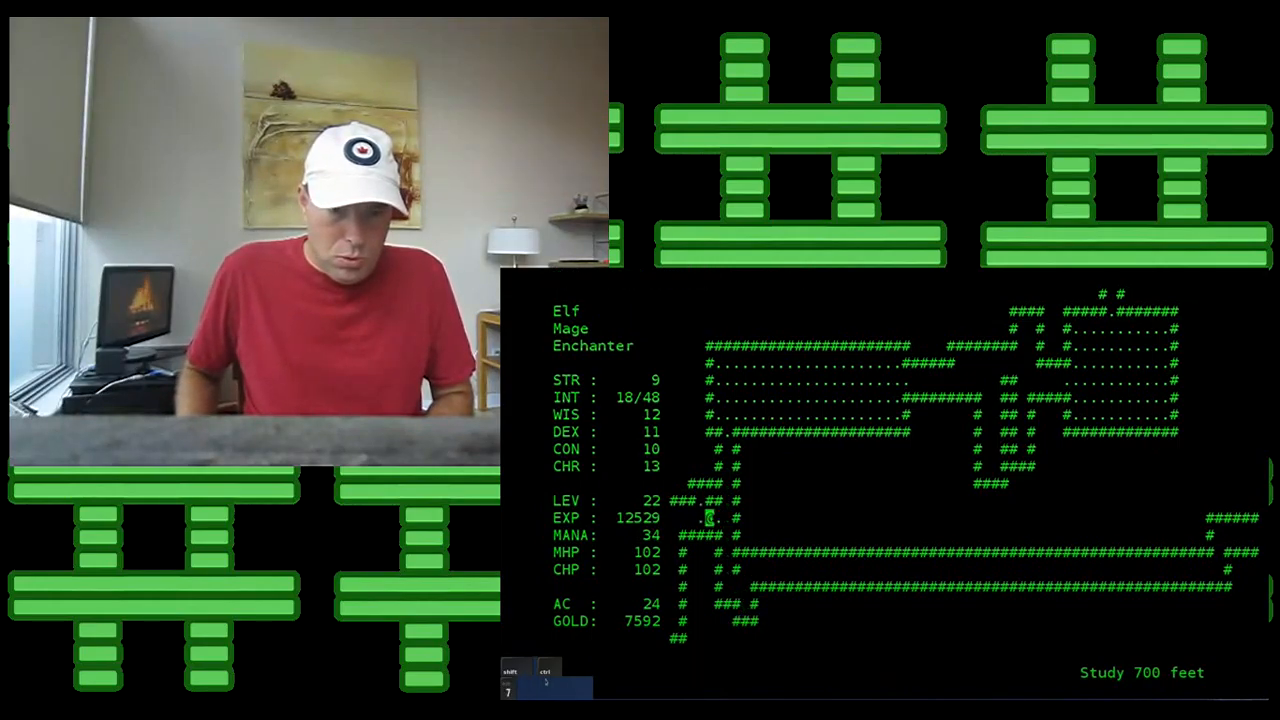
key("1")
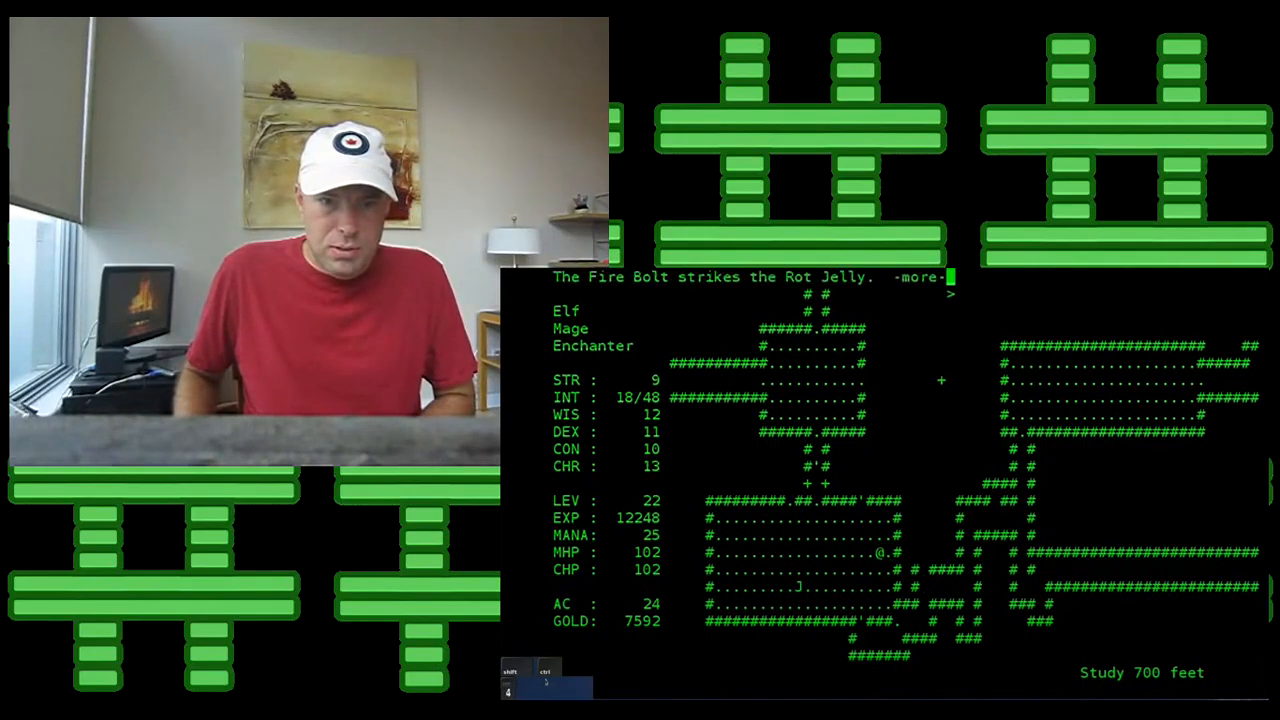
key("space")
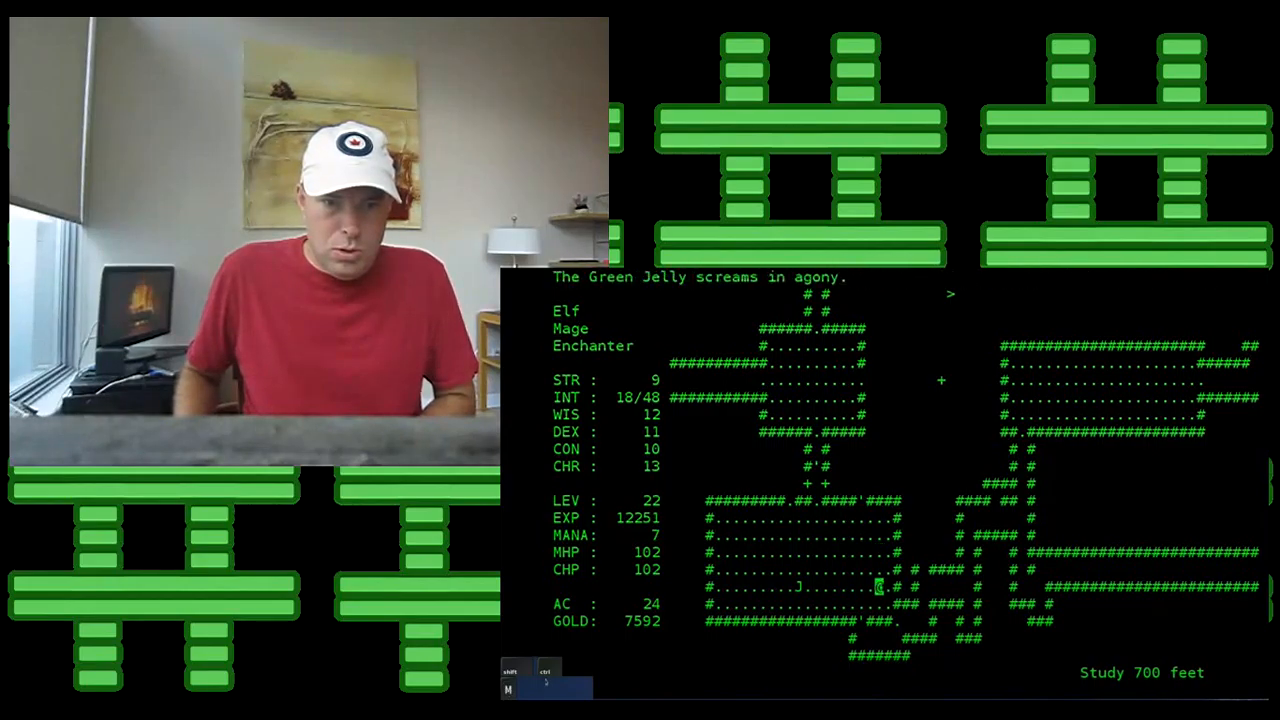
key("m")
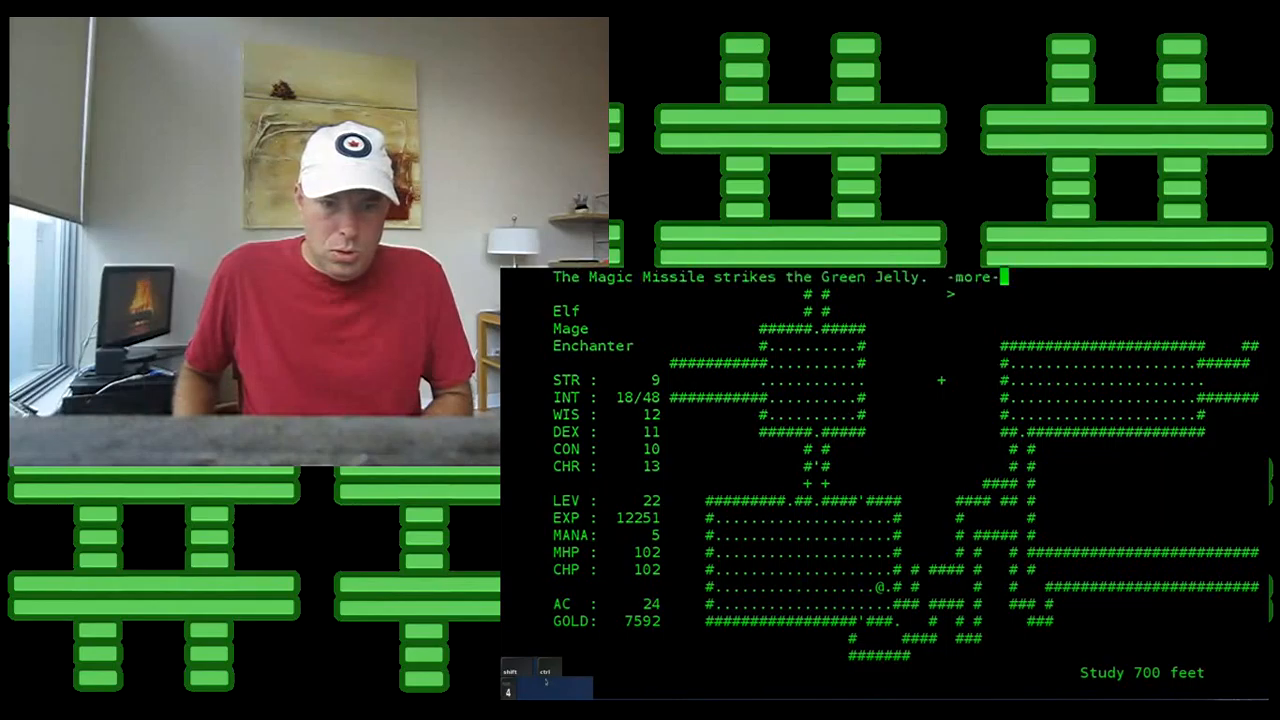
Step: Rest briefly, survey the level map, and read the Black Orc recall description
key("Return")
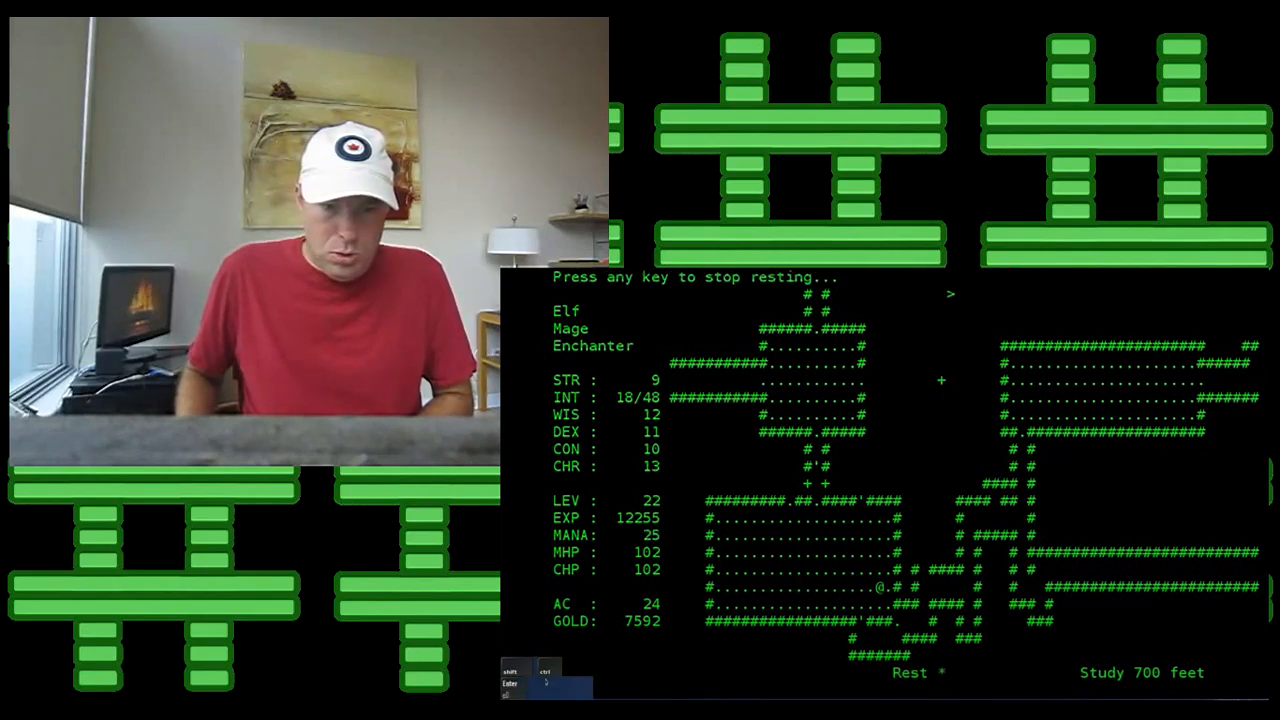
key("space")
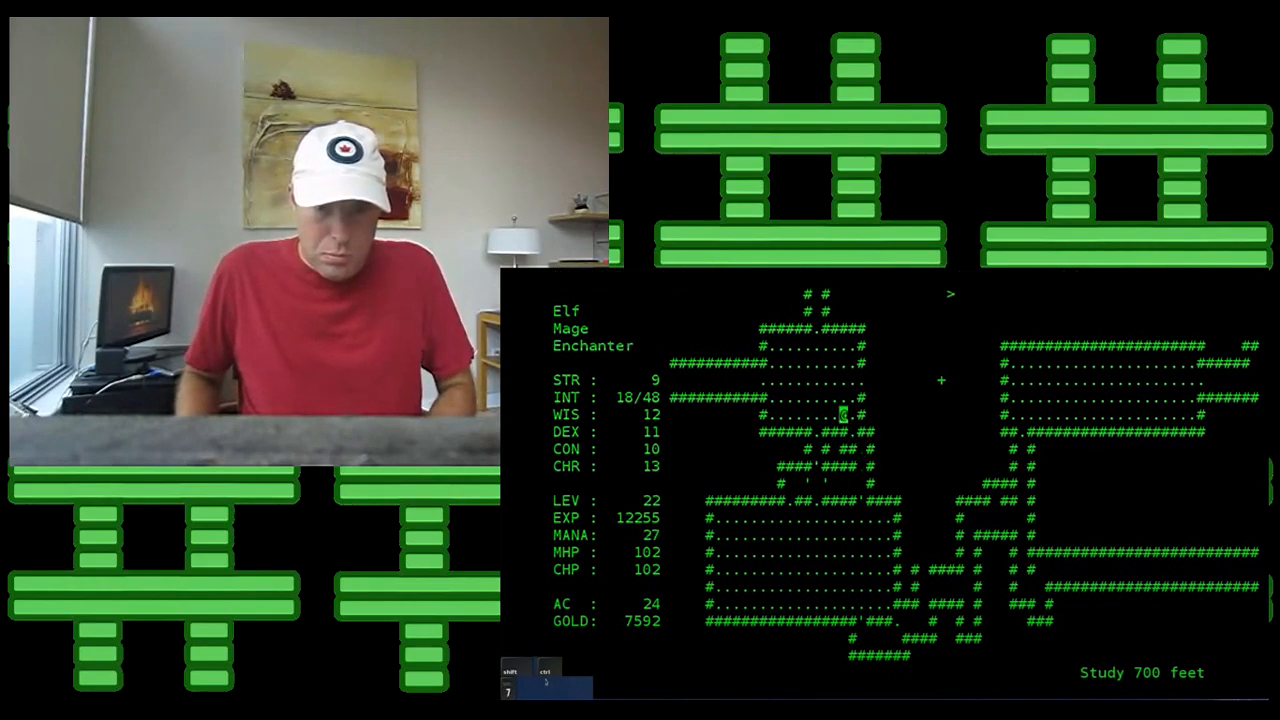
key("m")
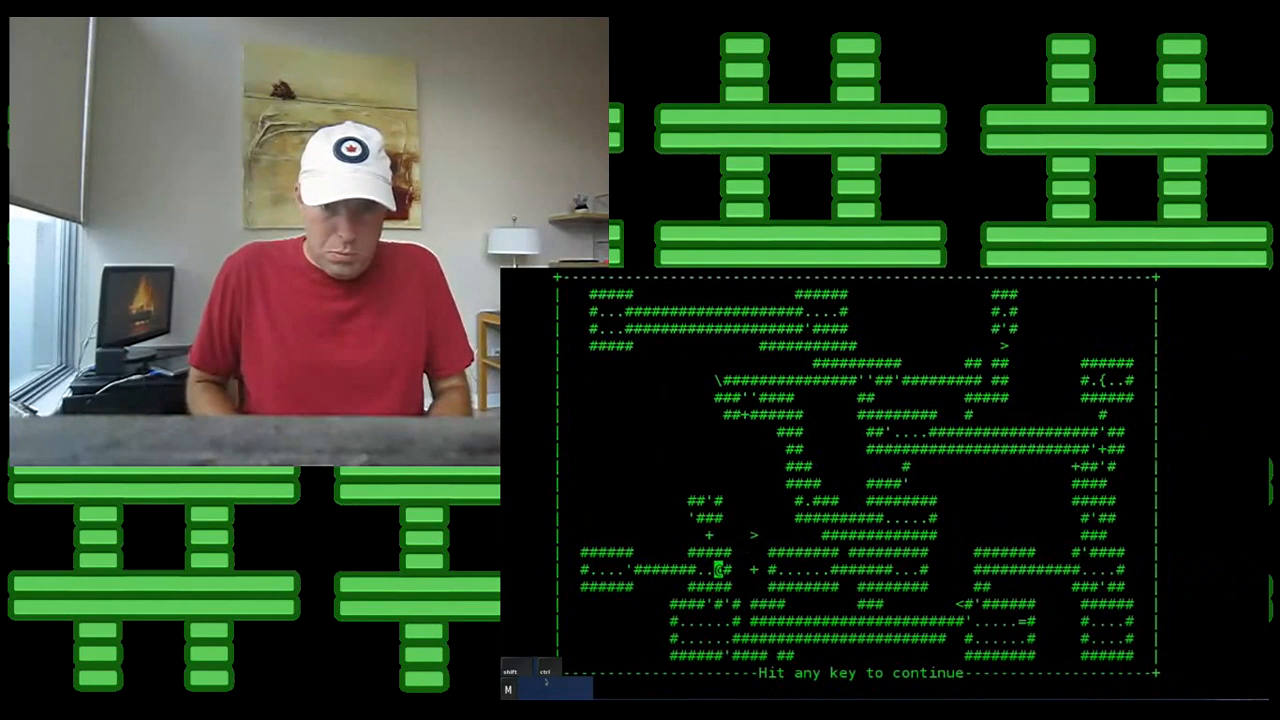
key("space")
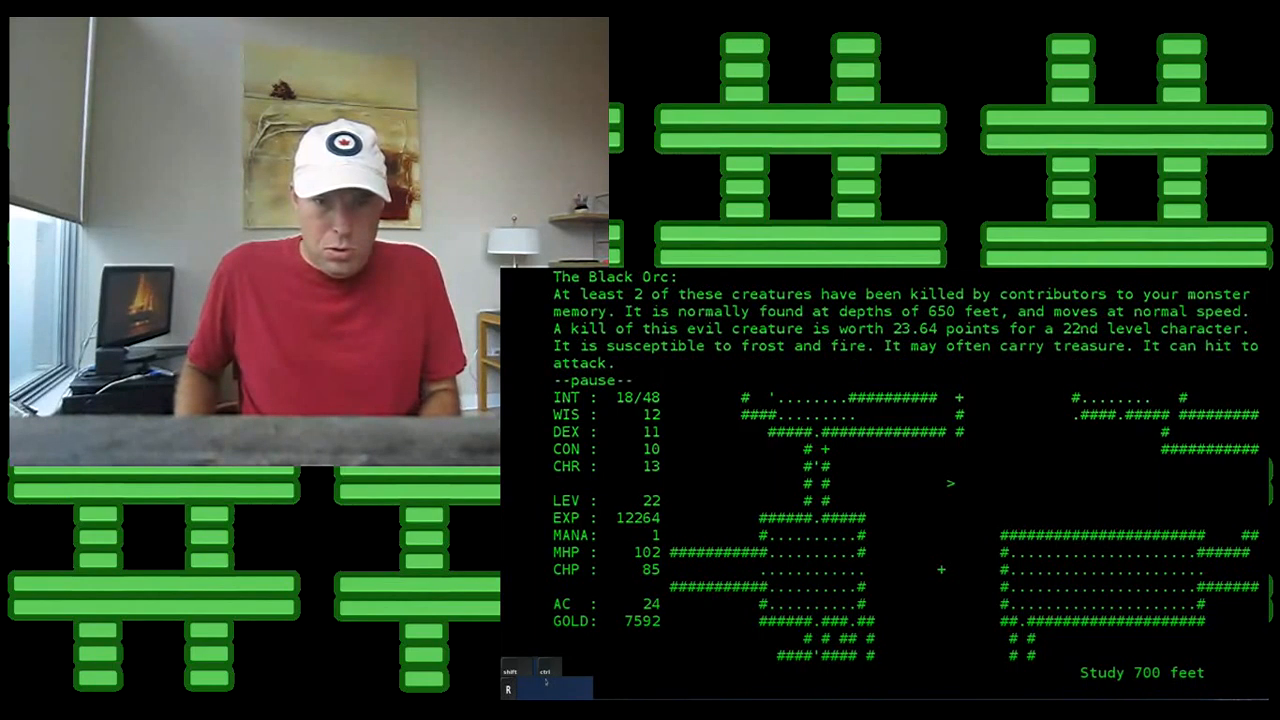
key("Escape")
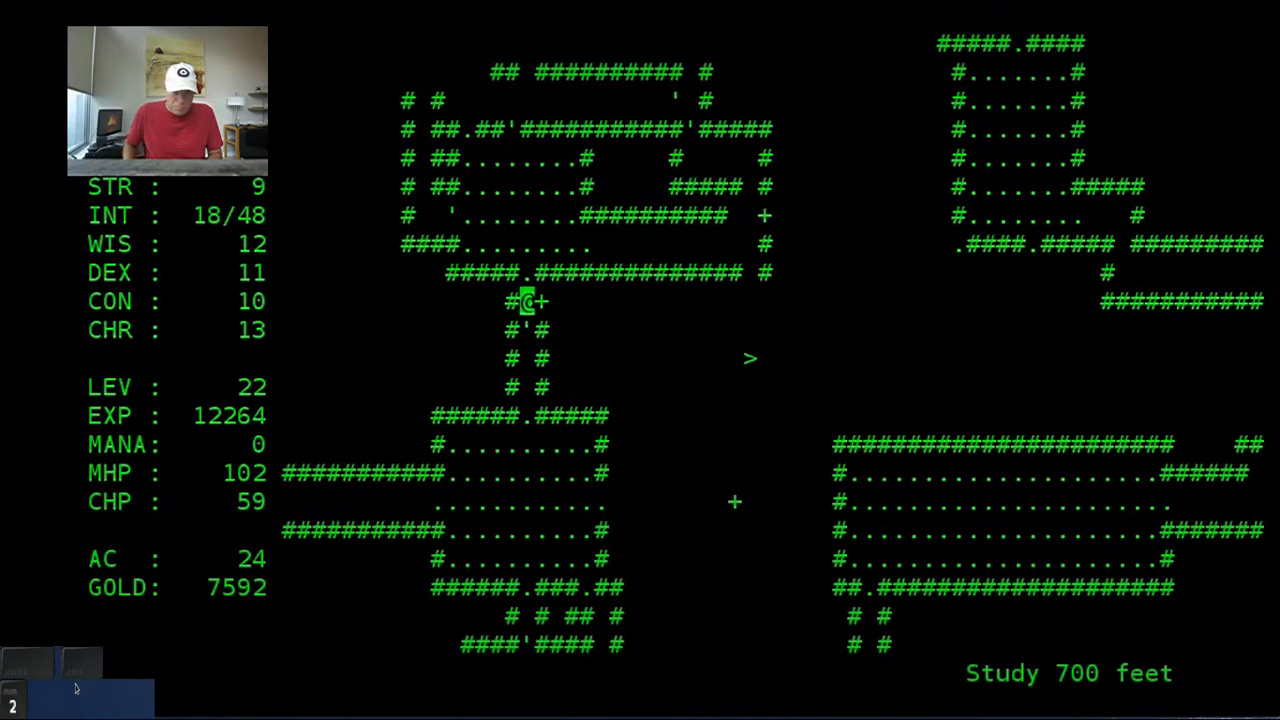
Step: Walk along the corridor, rest to full hit points and mana, and enter the east room
key("Down")
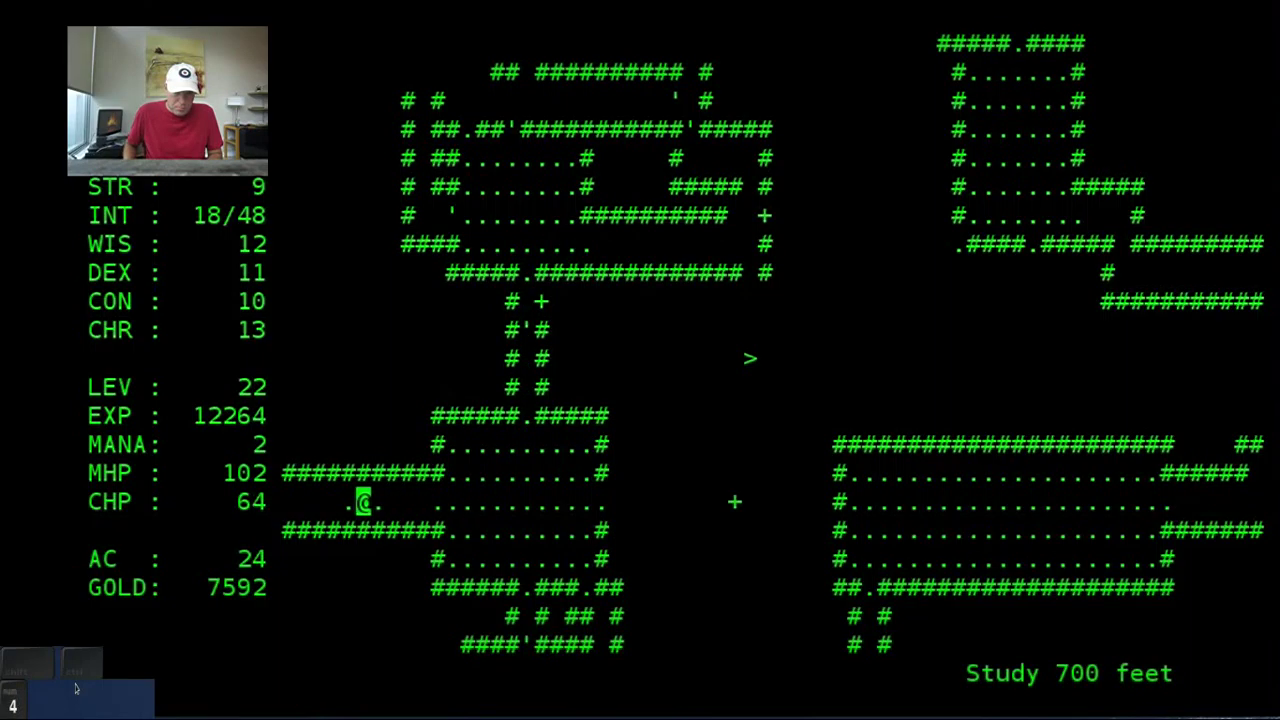
key("Right")
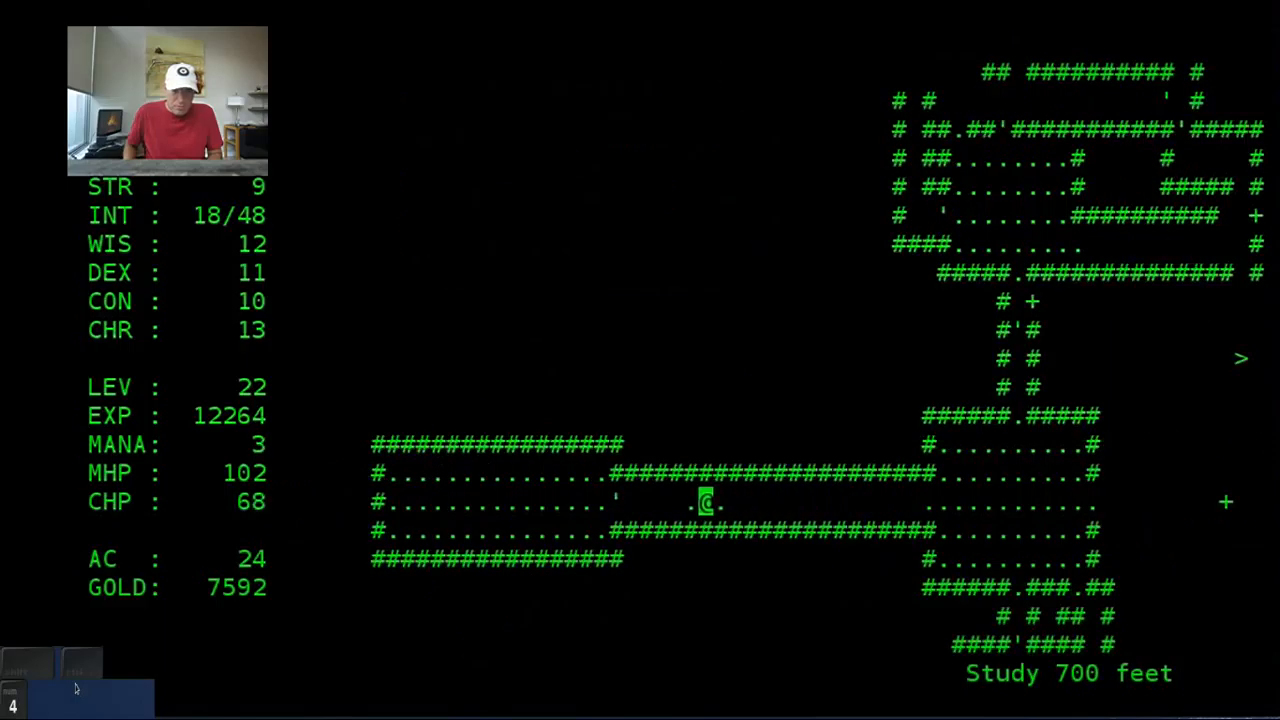
key("Left")
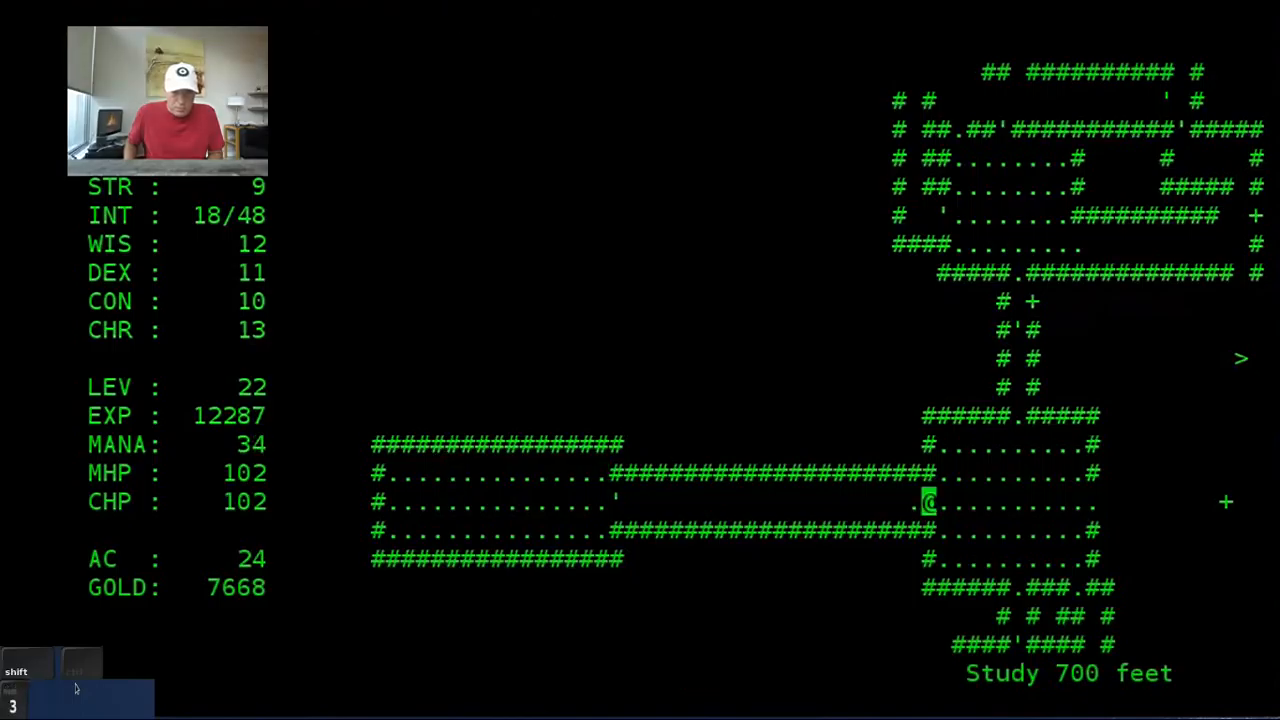
key("up")
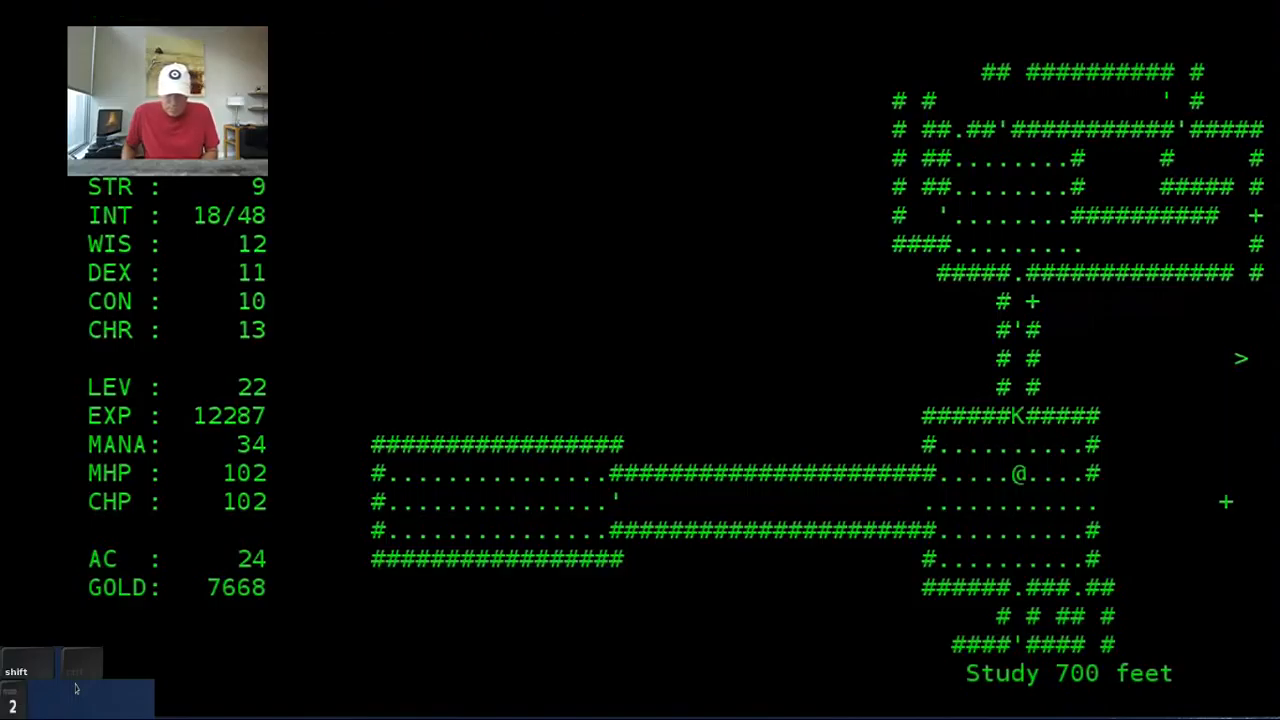
Step: Back away from the Killer Brown Beetle, look at it, attack it, then run north
key("Left")
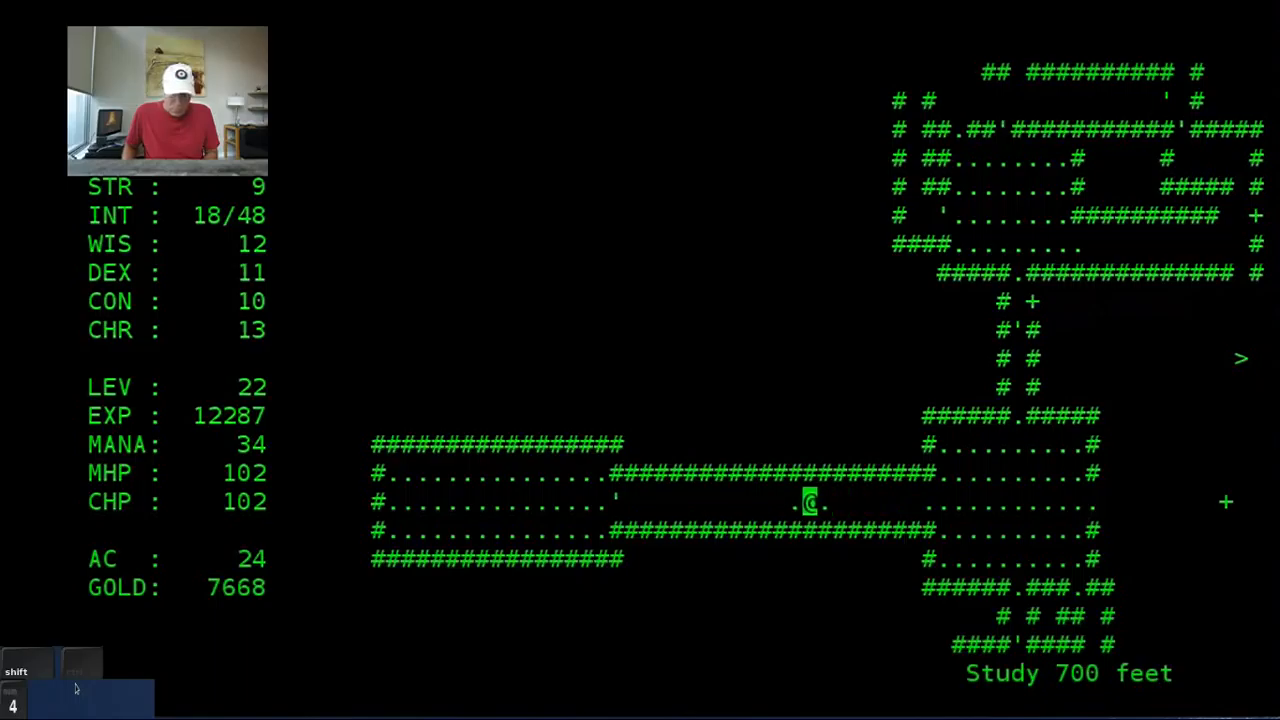
key("Left")
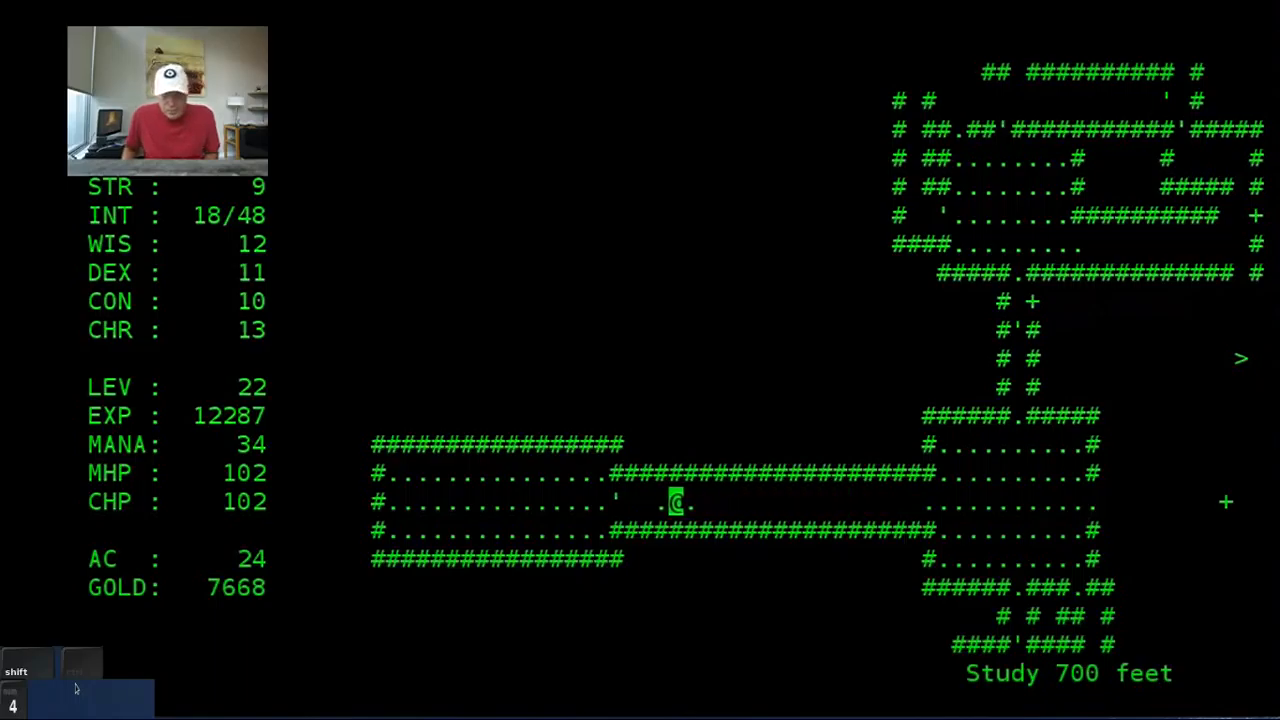
key("h")
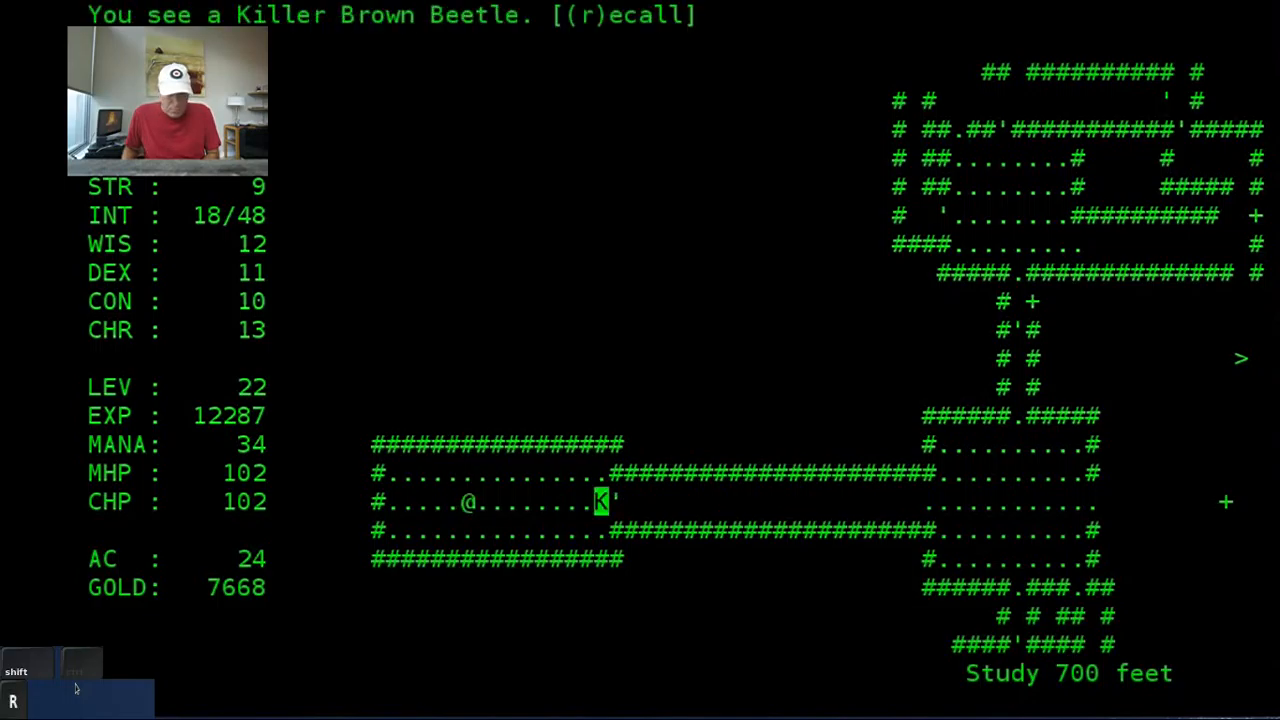
key("Escape")
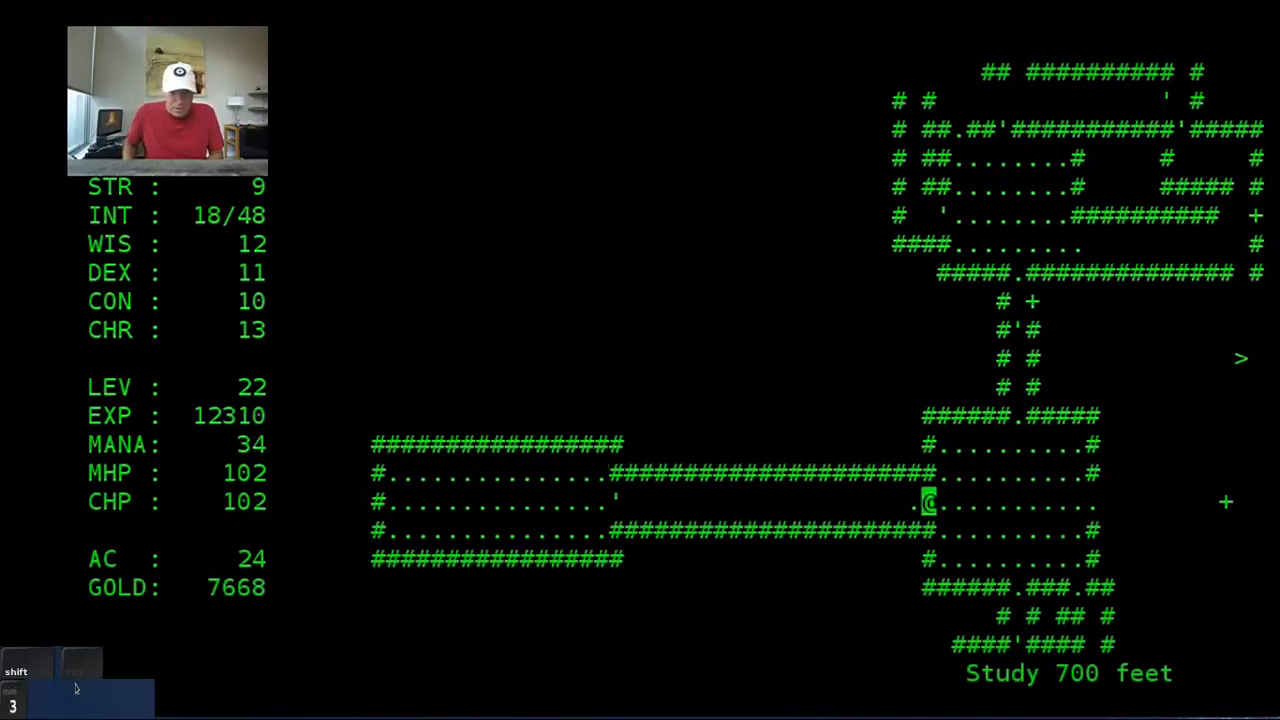
key("up")
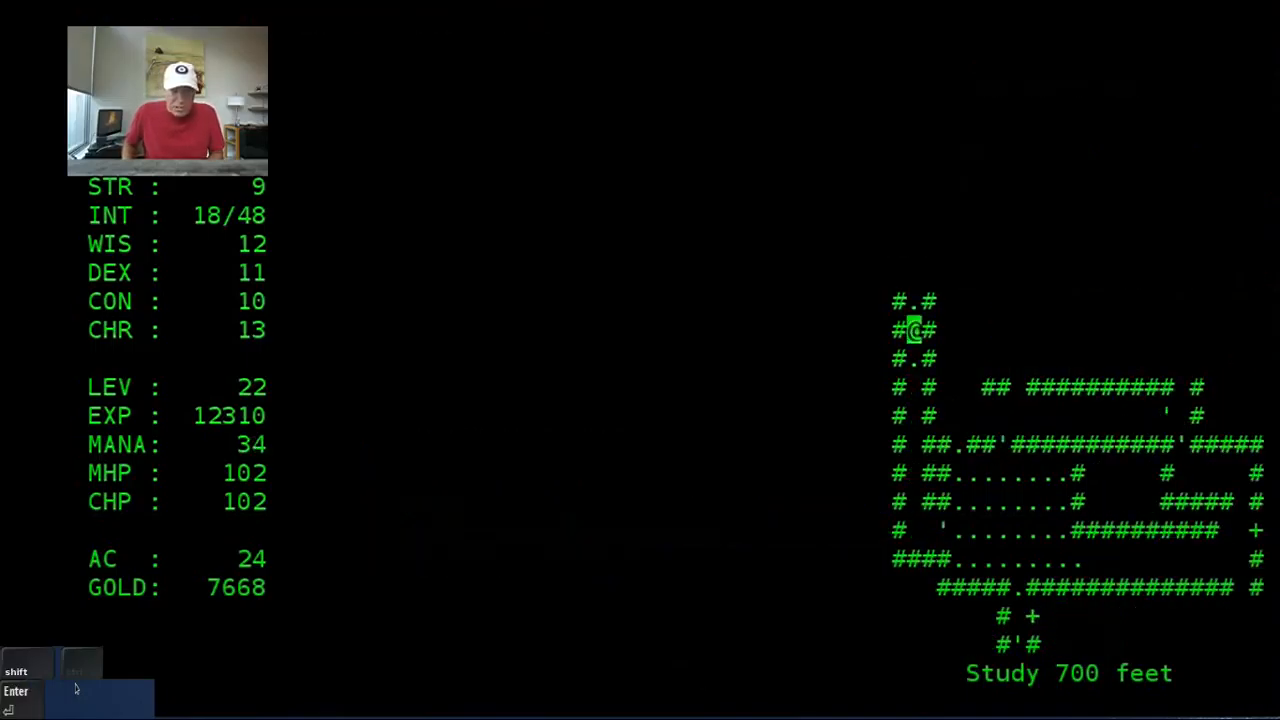
Step: Cast spells at the dragon flies, rest, and retreat into the corridor
key("6")
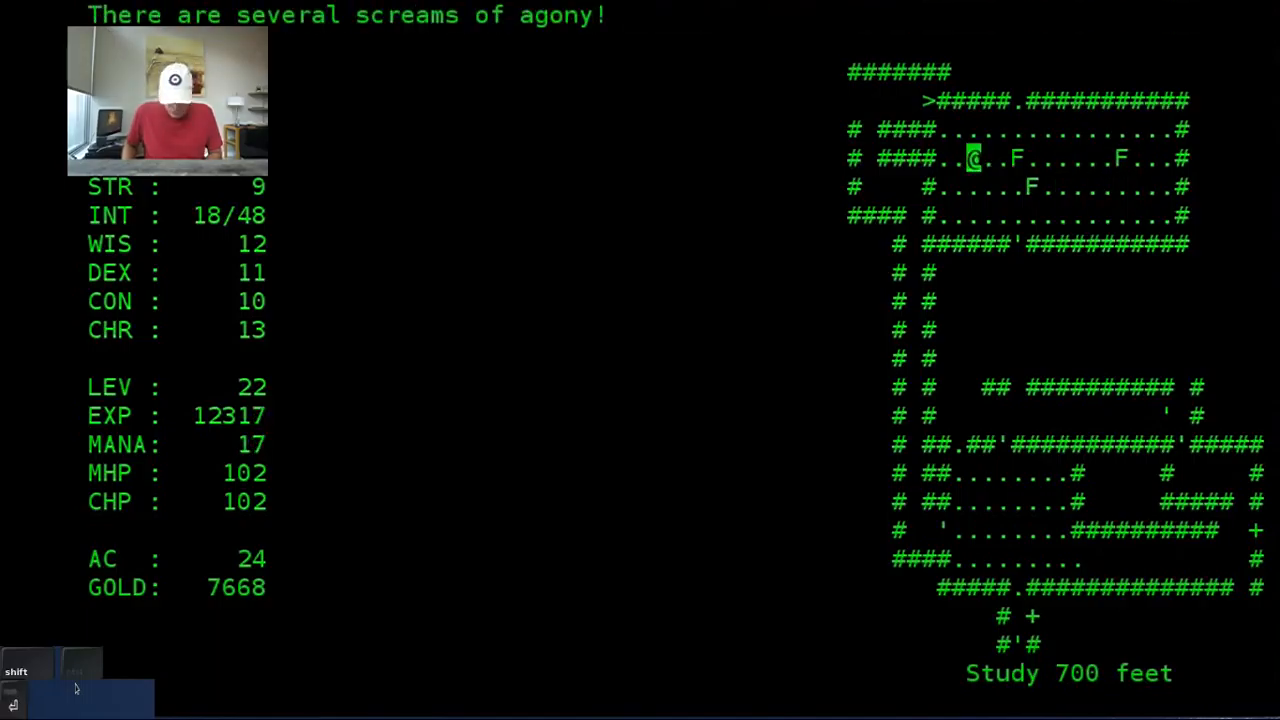
key("m")
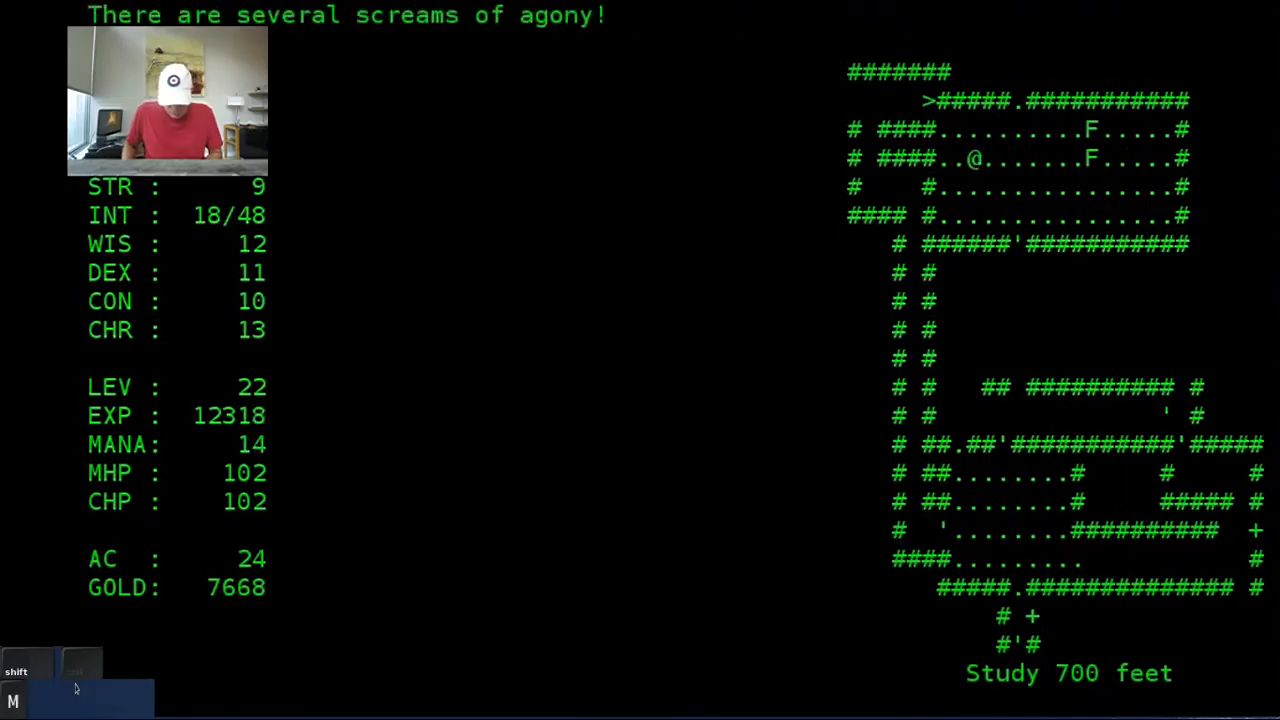
key("R")
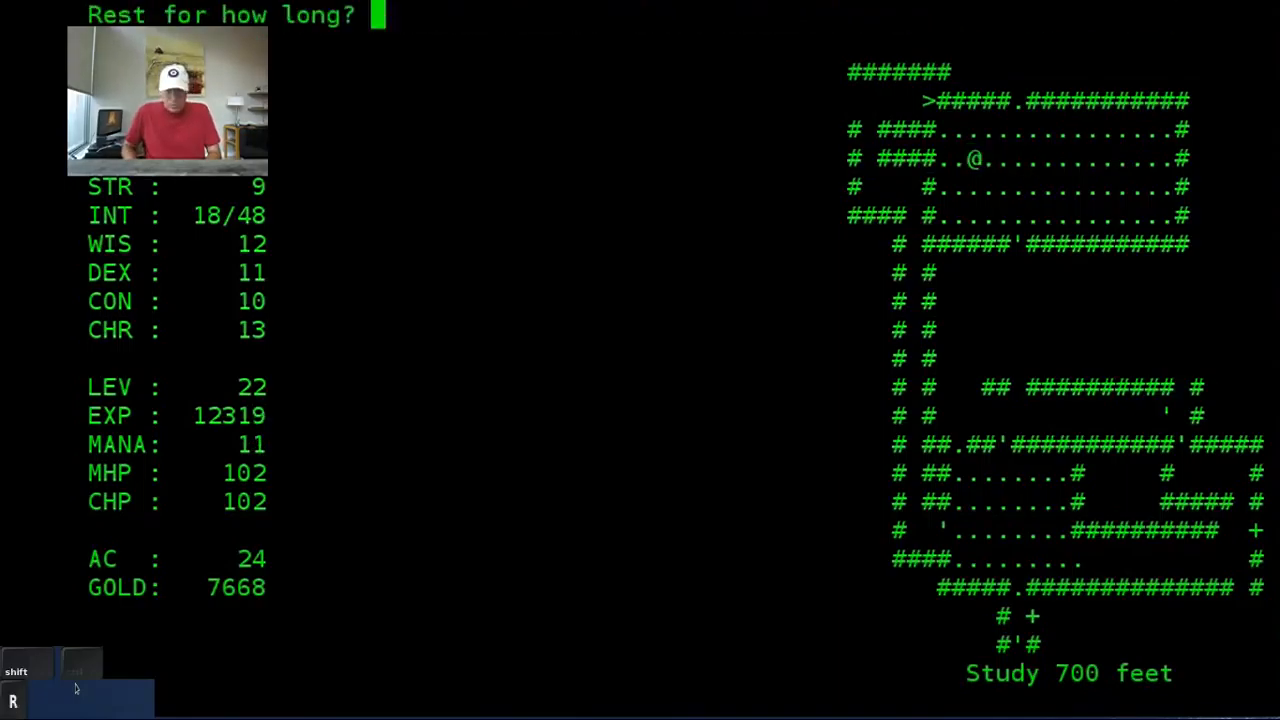
key("Return")
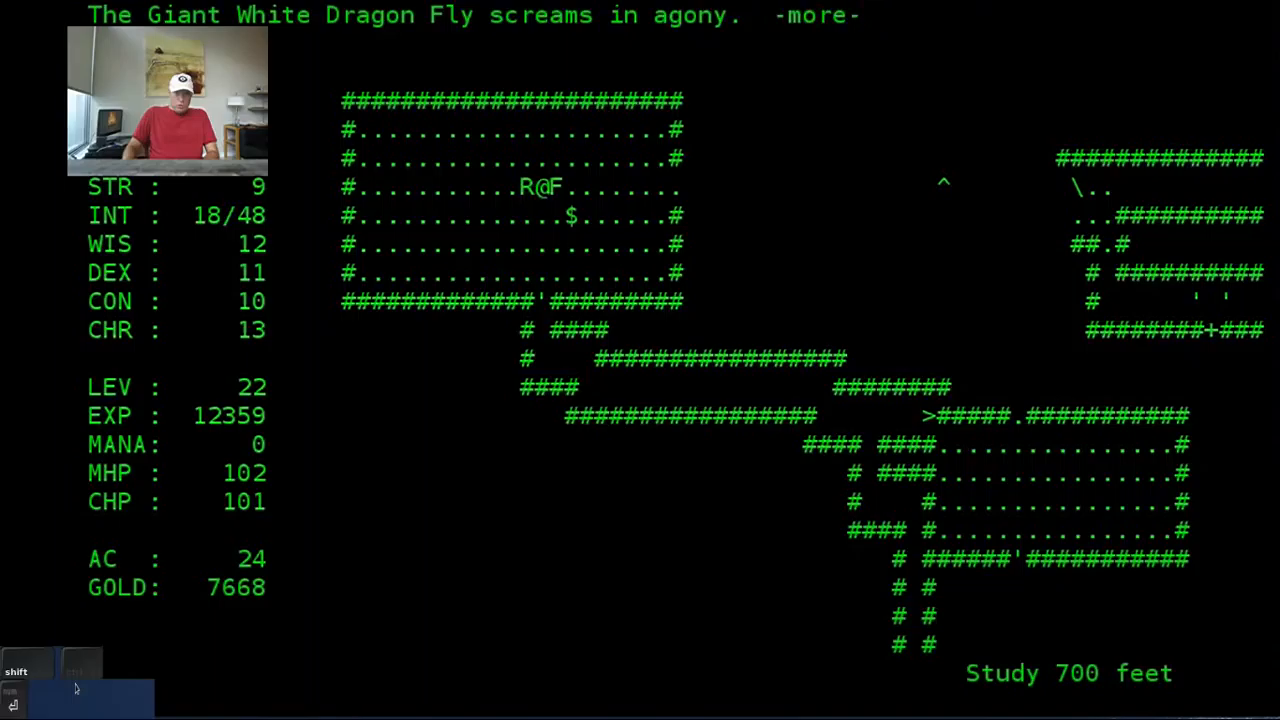
key("space")
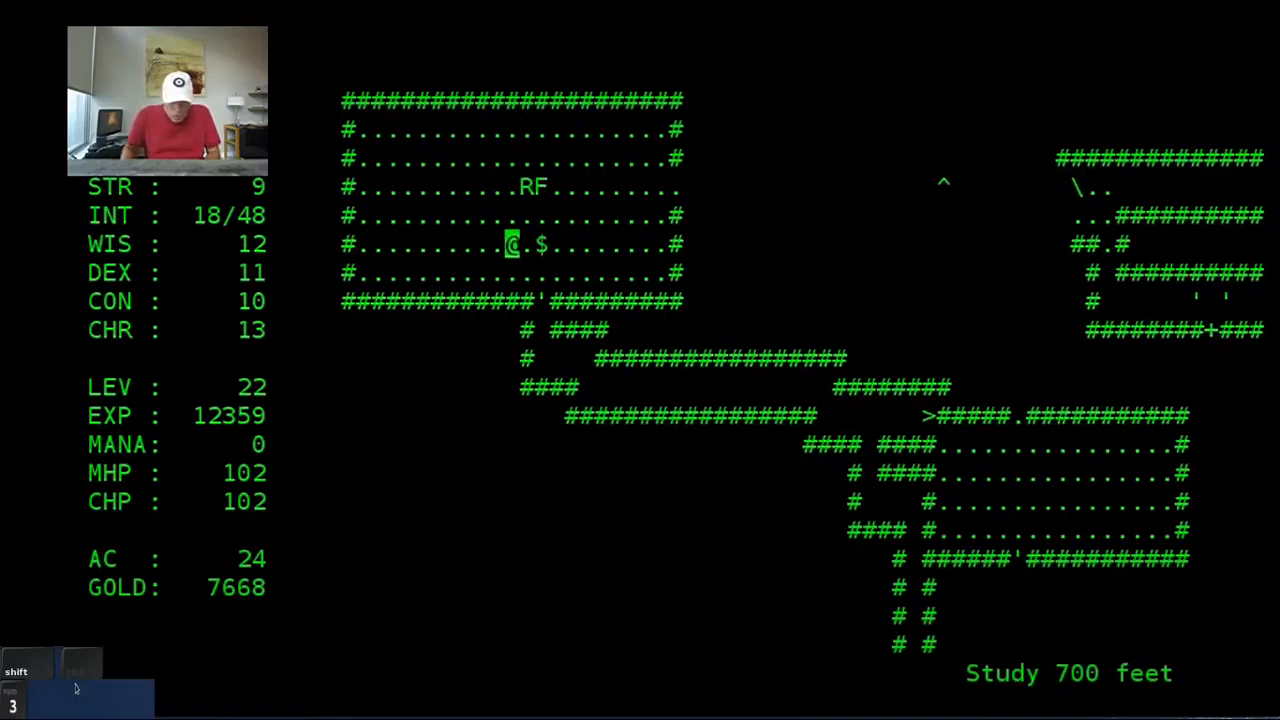
key("Down")
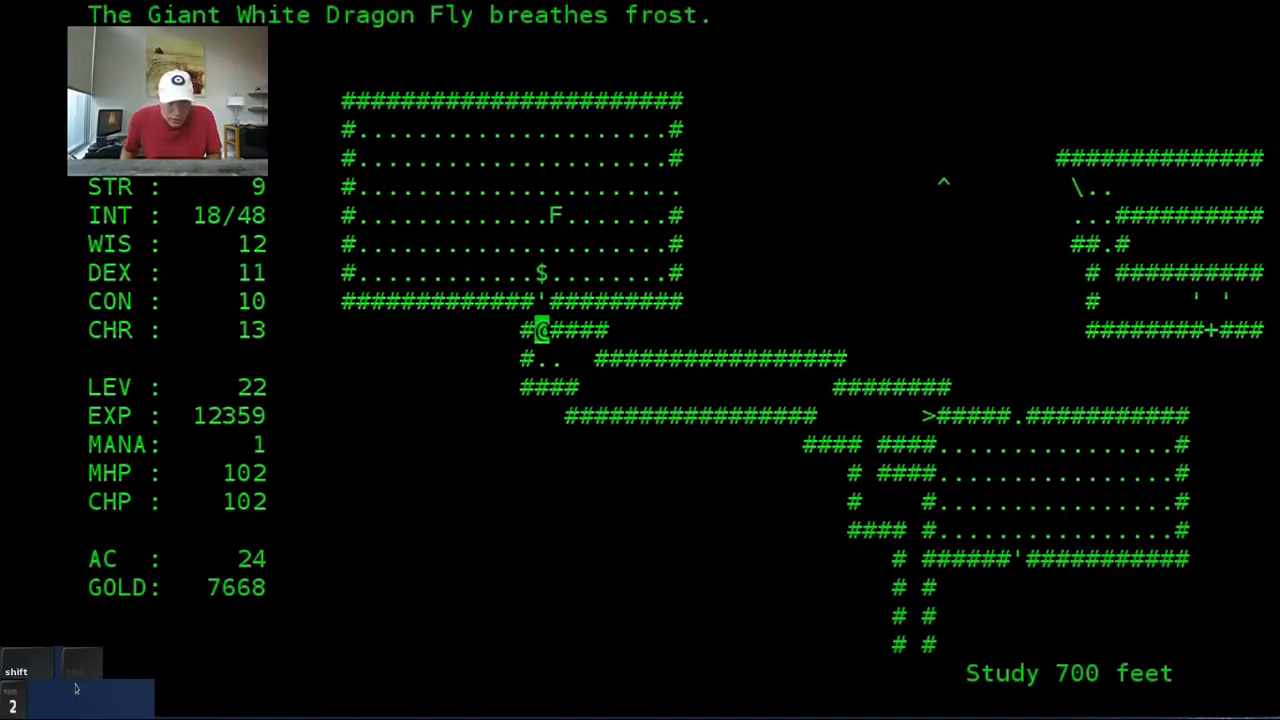
Step: Kill the Creeping Silver Coins with bolts aimed west and collect 30 gold in copper
key("down")
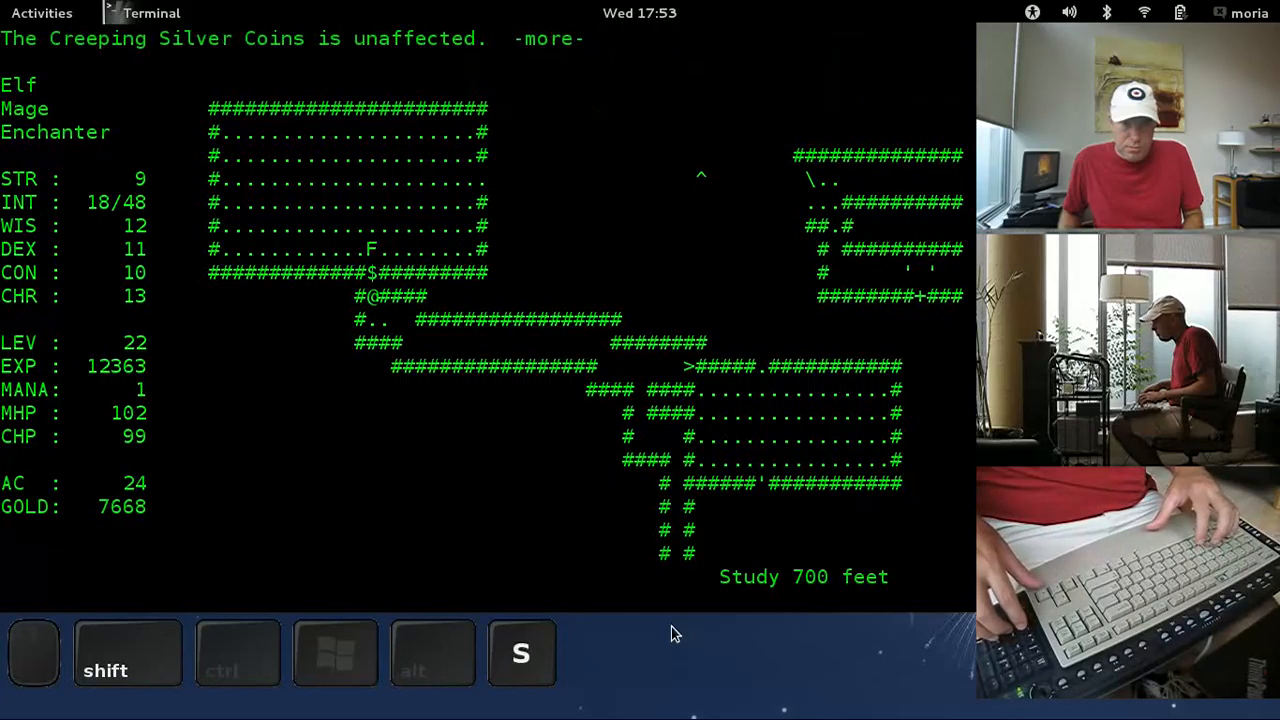
key("6")
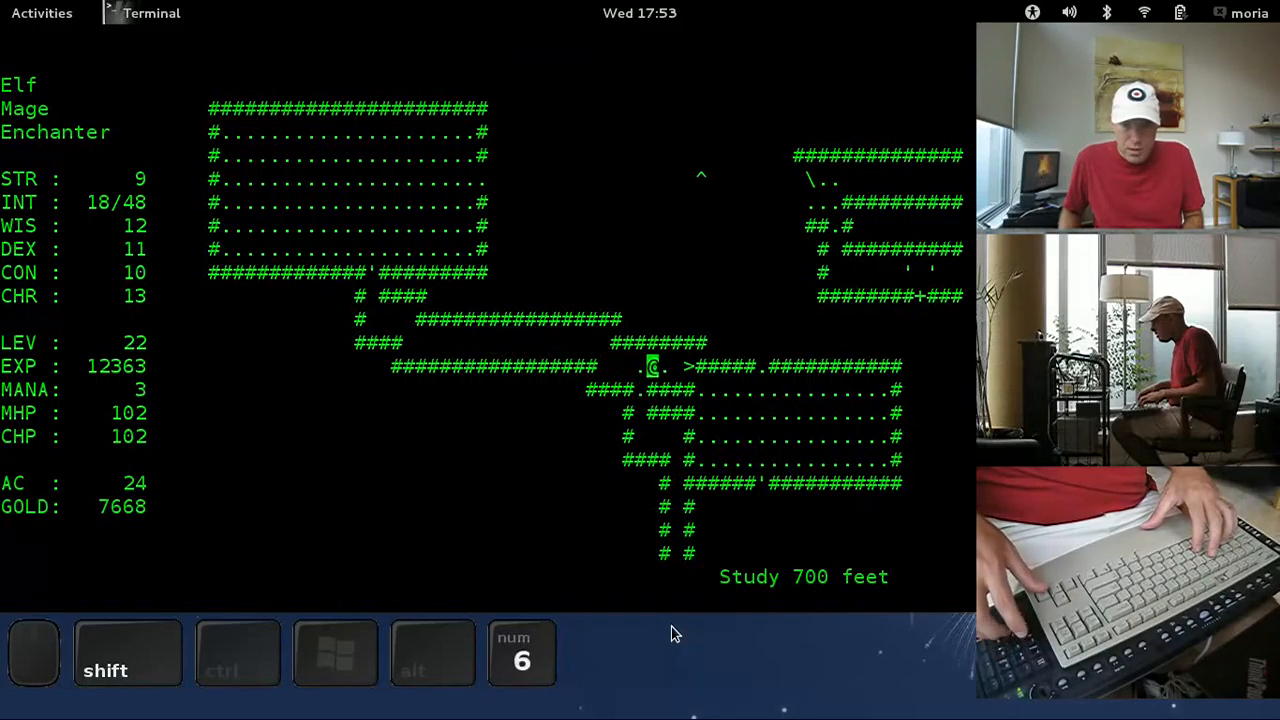
key("Return")
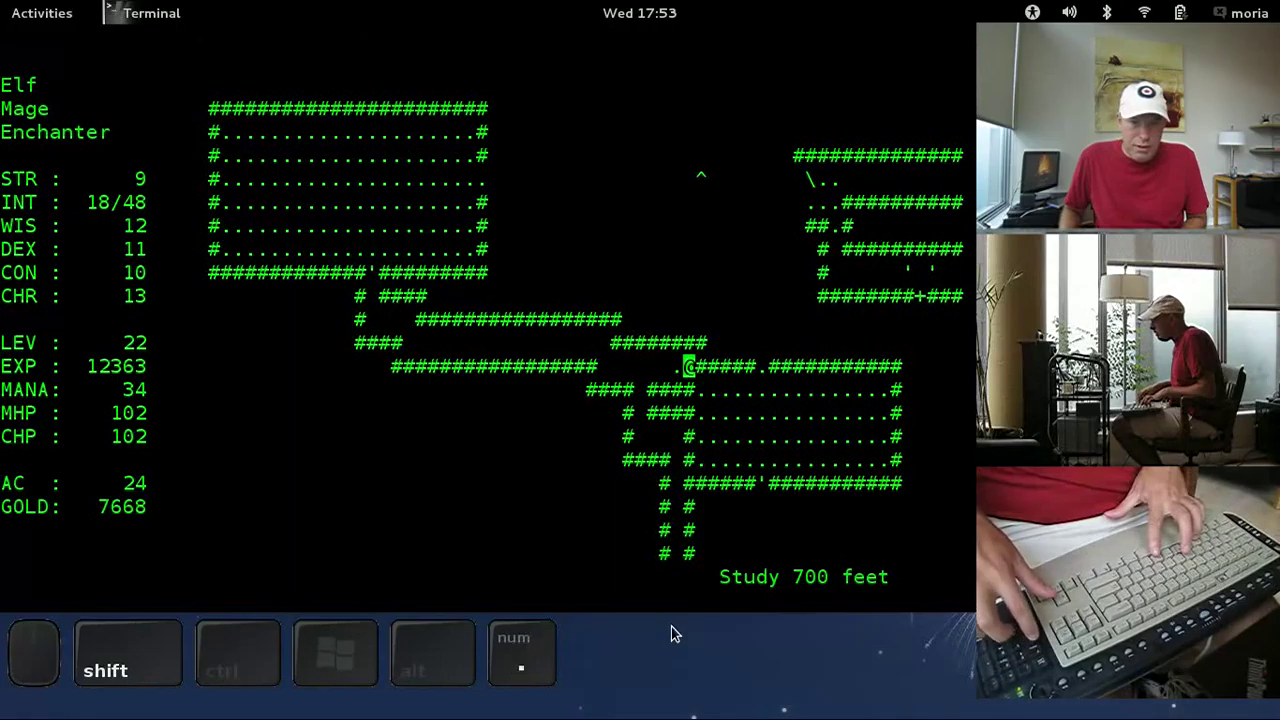
key("4")
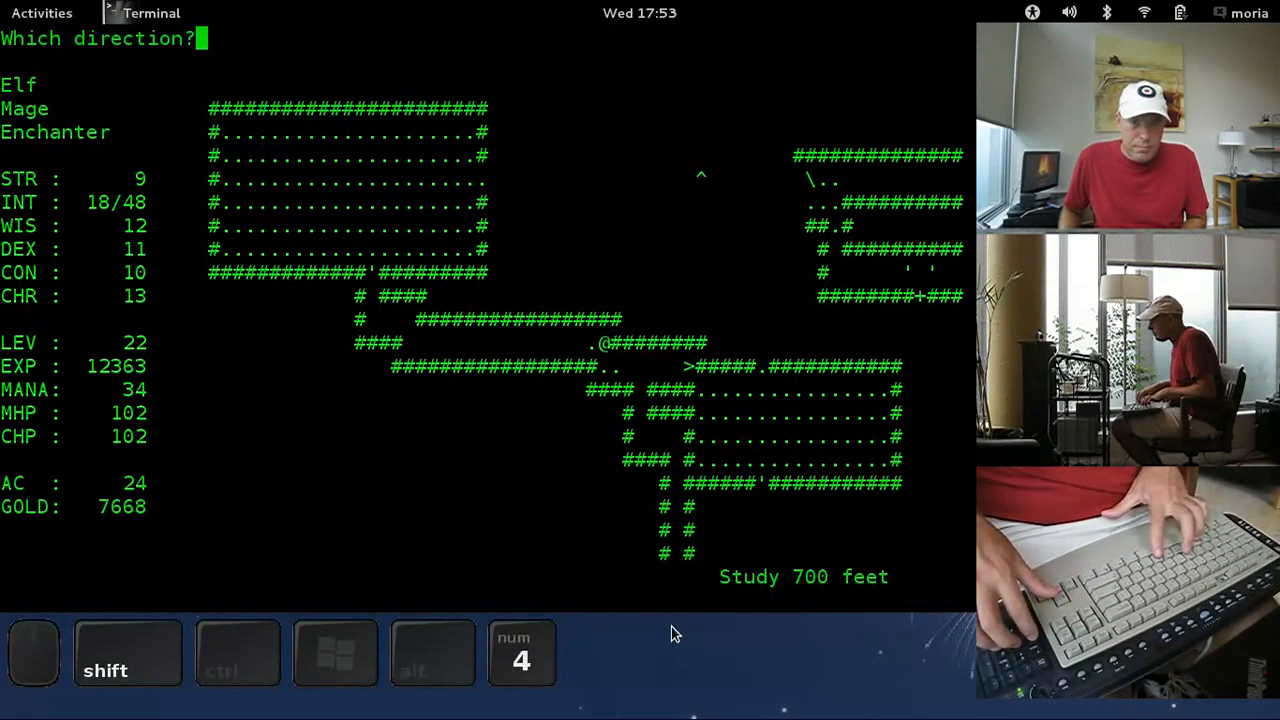
key("g")
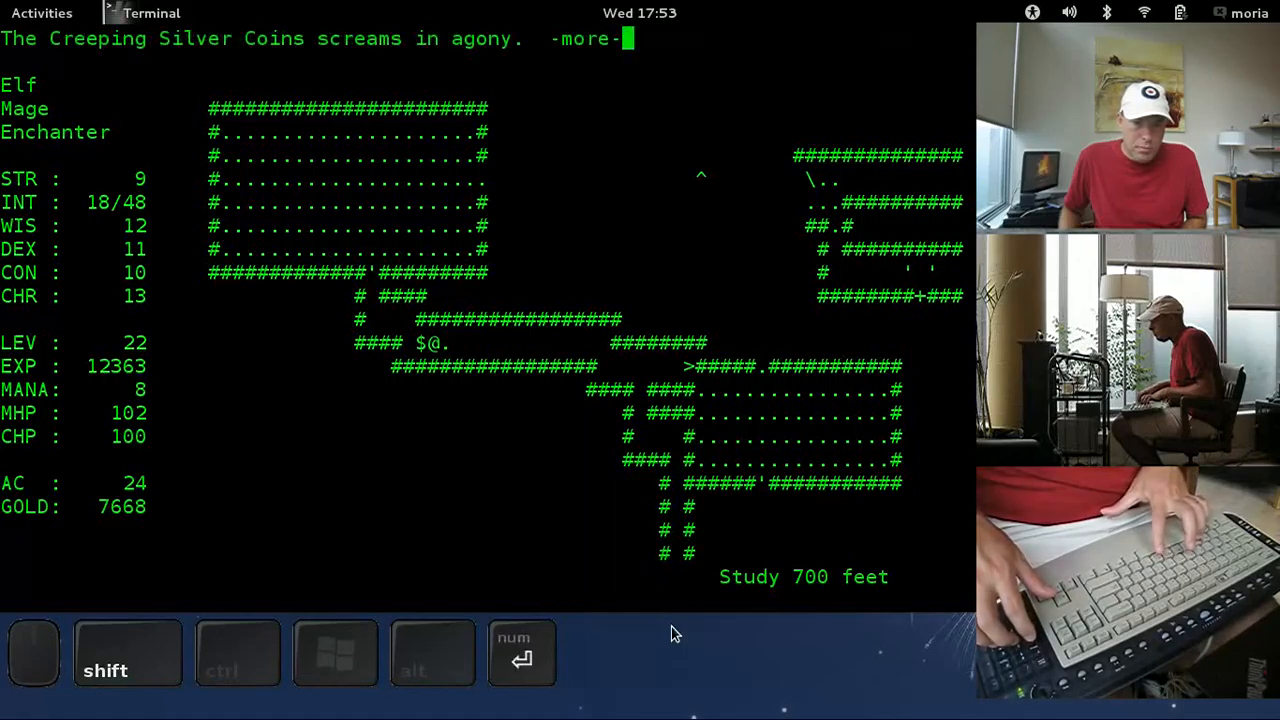
key("4")
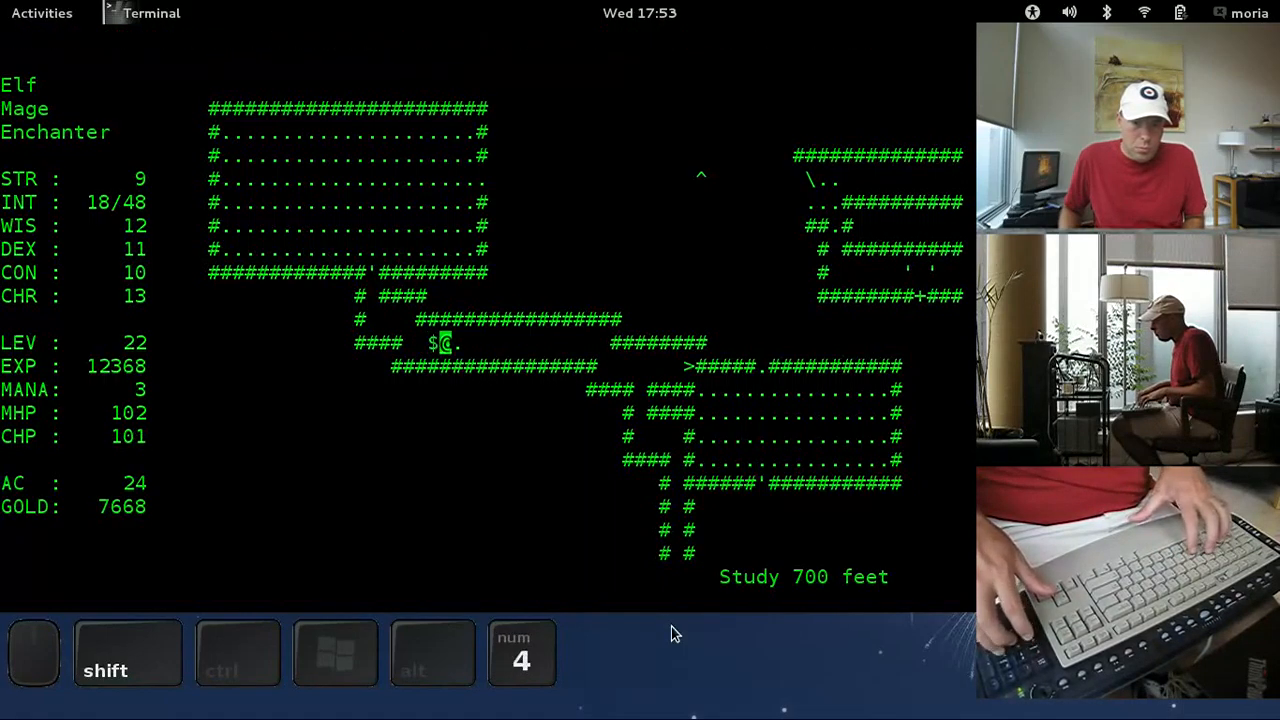
key("Return")
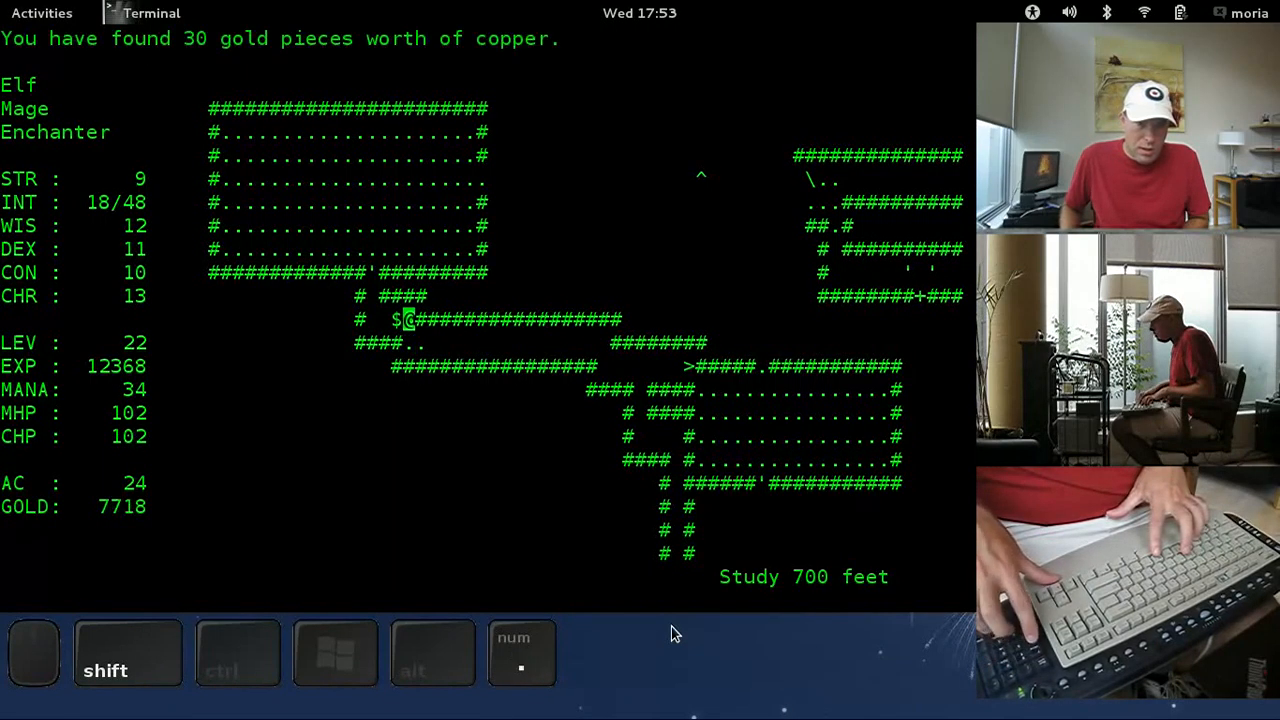
key("8")
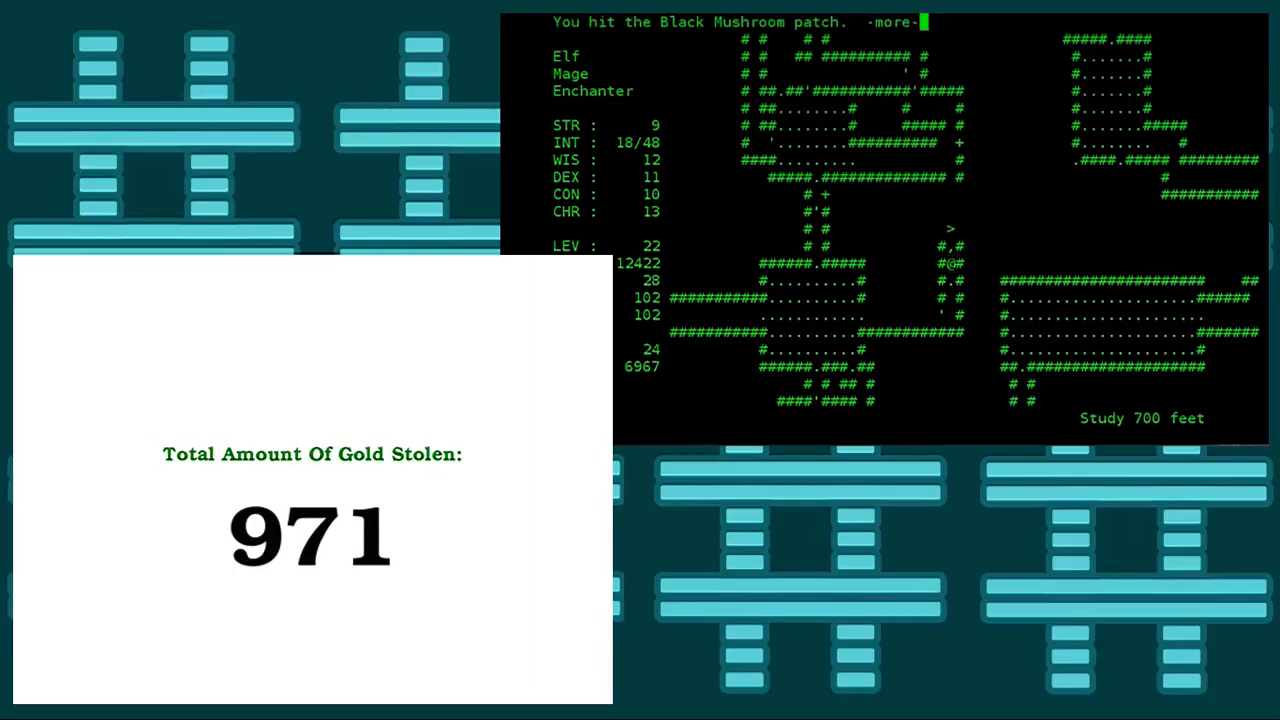
Step: Frost-bolt the Black Mushroom patch, check the map, stop resting and Fire Bolt the Bandit
key("space")
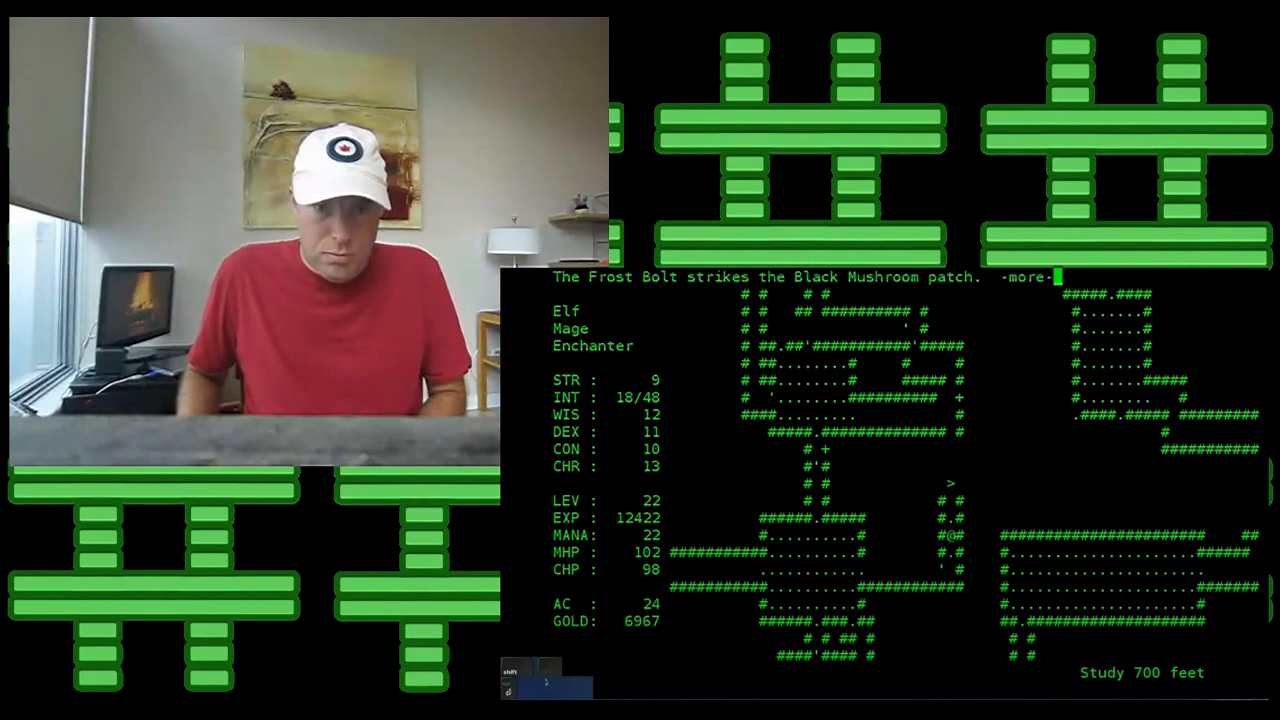
key("space")
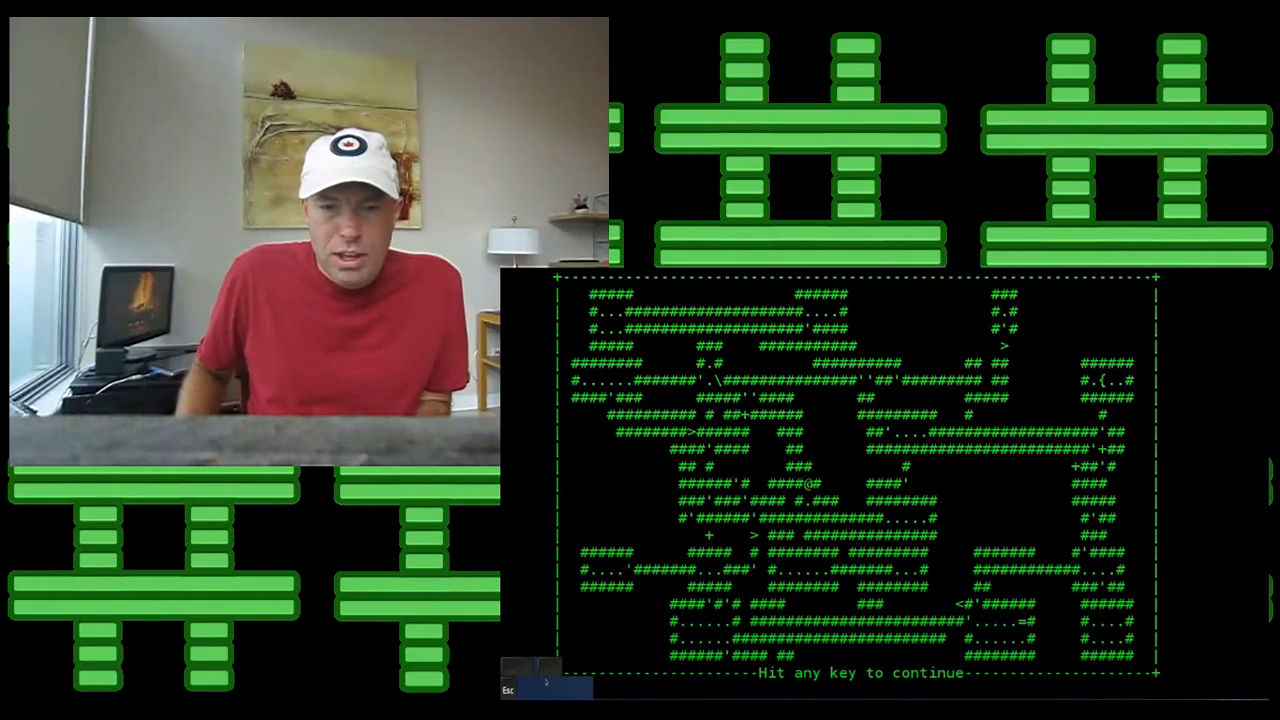
key("space")
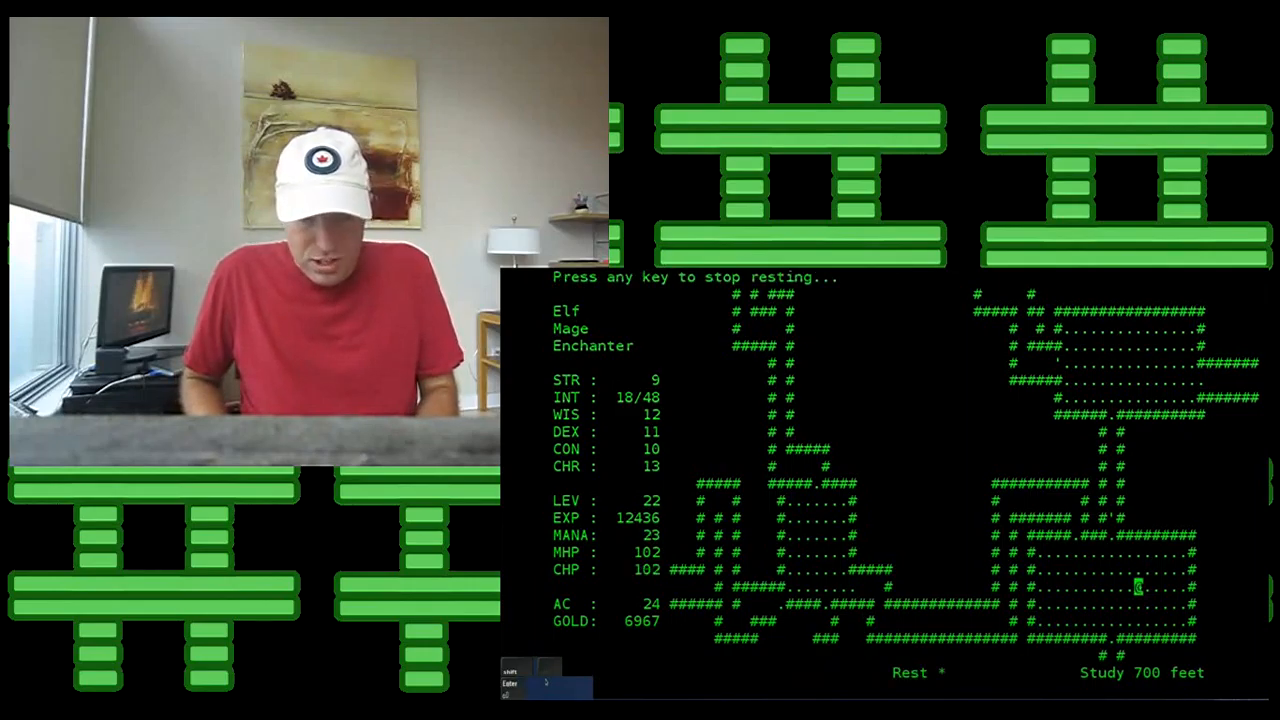
key("r")
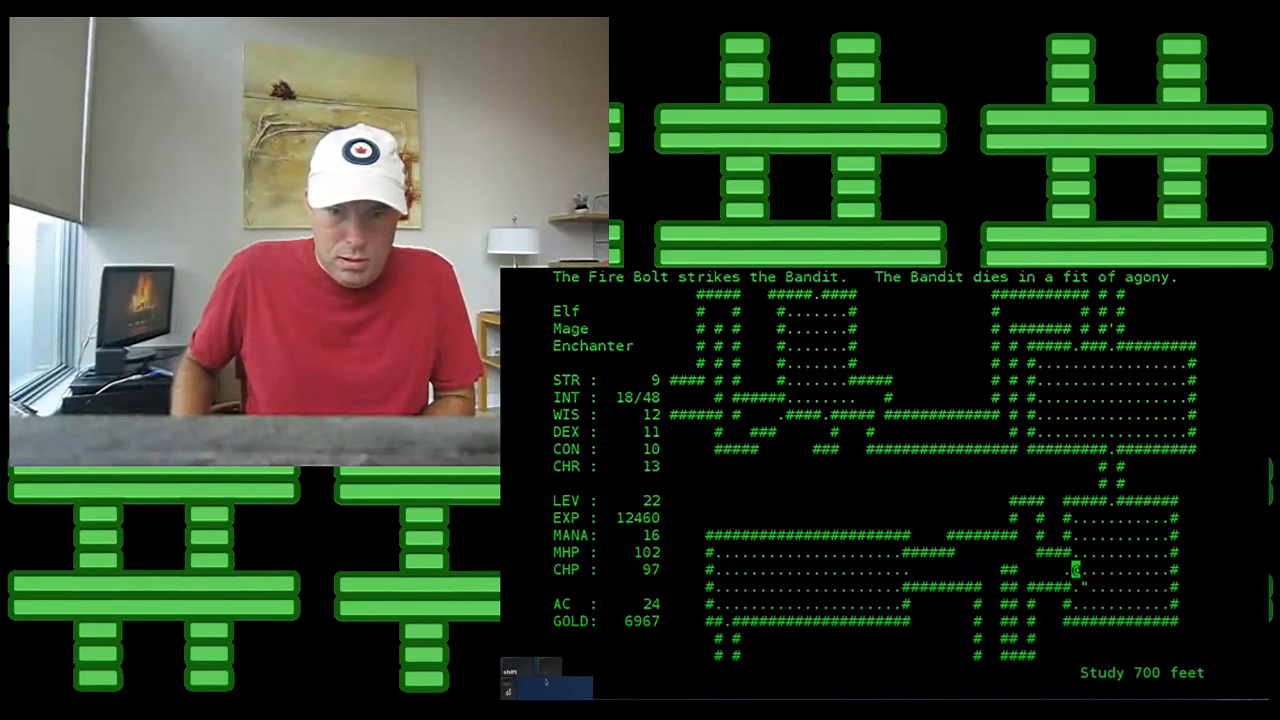
key("4")
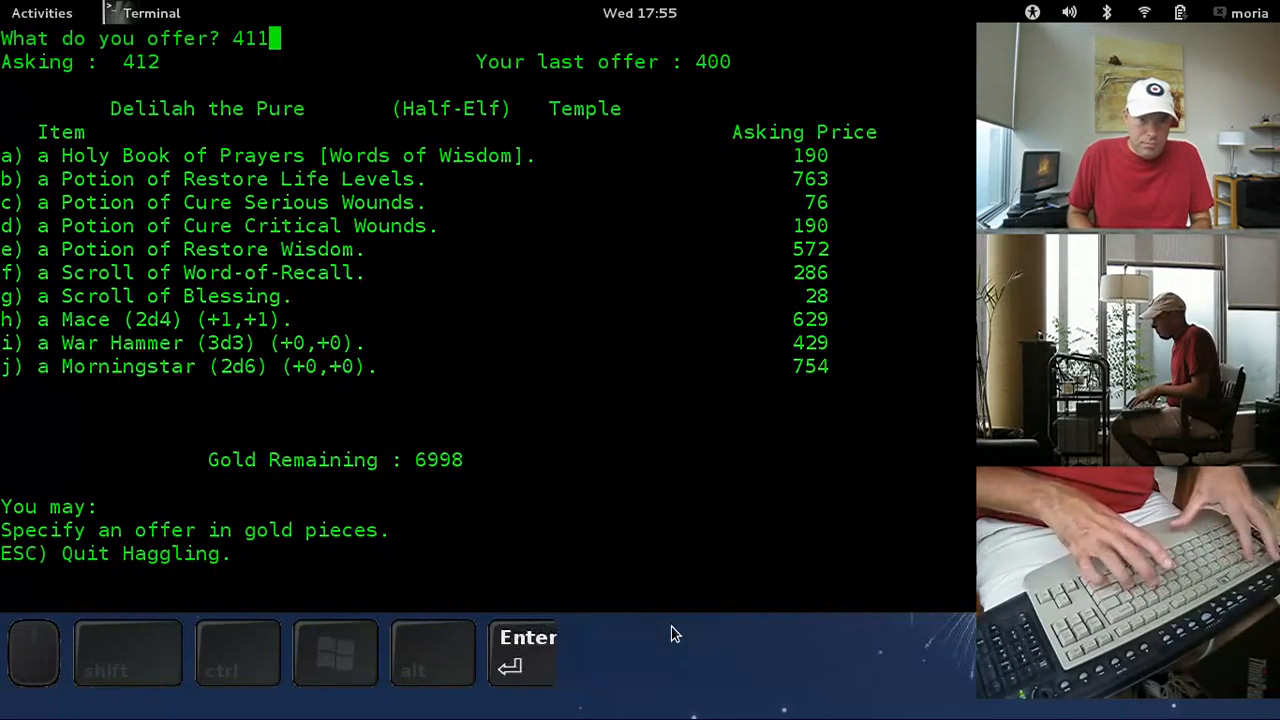
Step: Buy the Potion of Restore Wisdom at the Temple for 411 gold
key("Return")
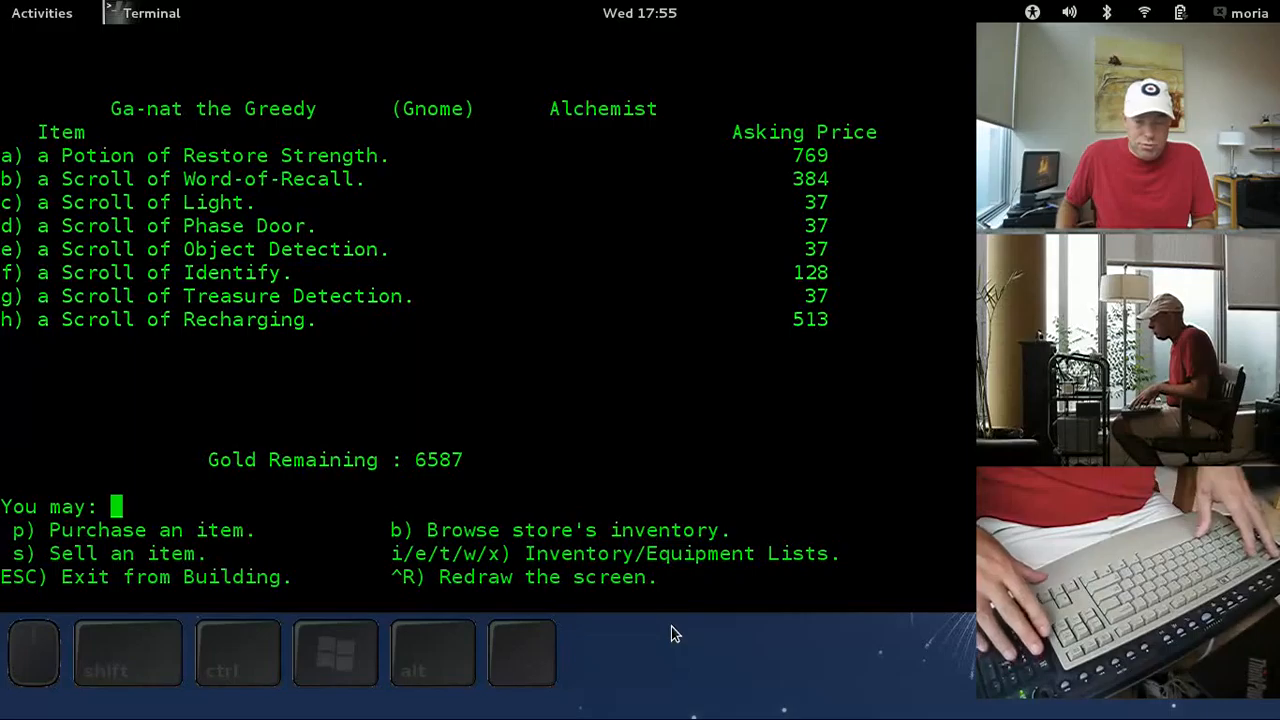
key("Escape")
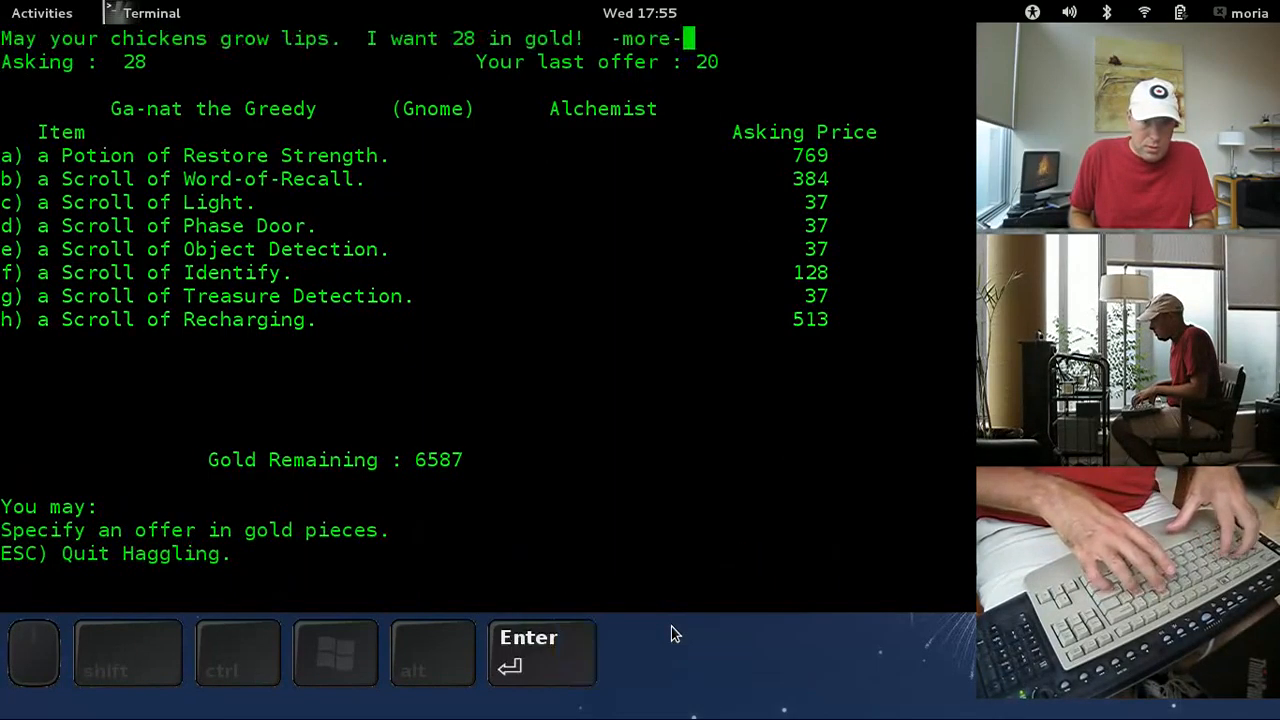
Step: Buy a Scroll of Phase Door at the Alchemist, bringing the total to five, and leave
type("6")
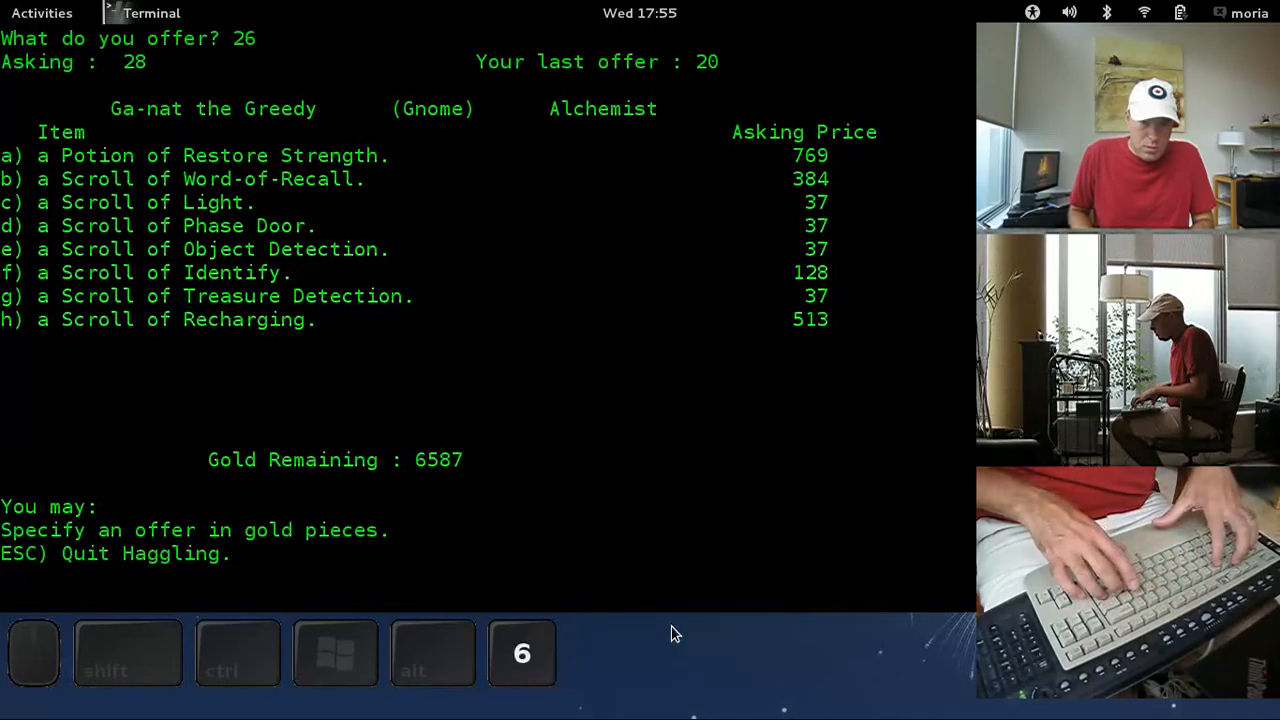
key("Return")
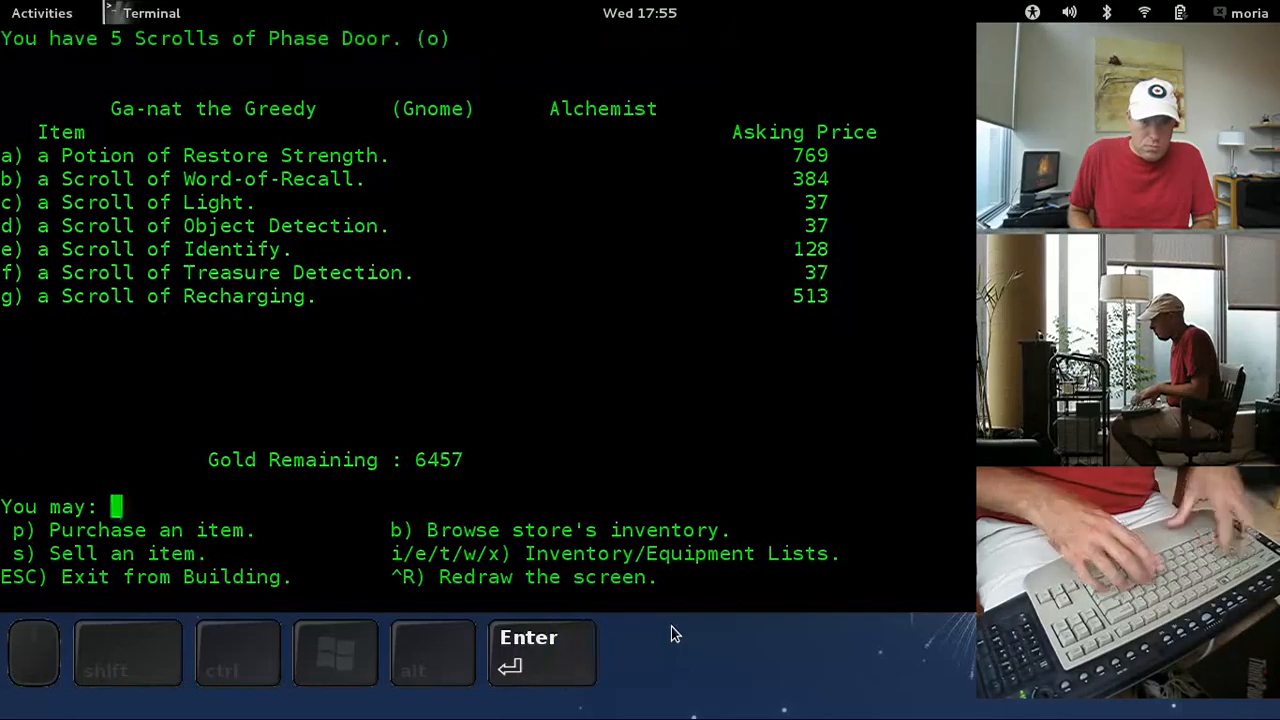
key("Escape")
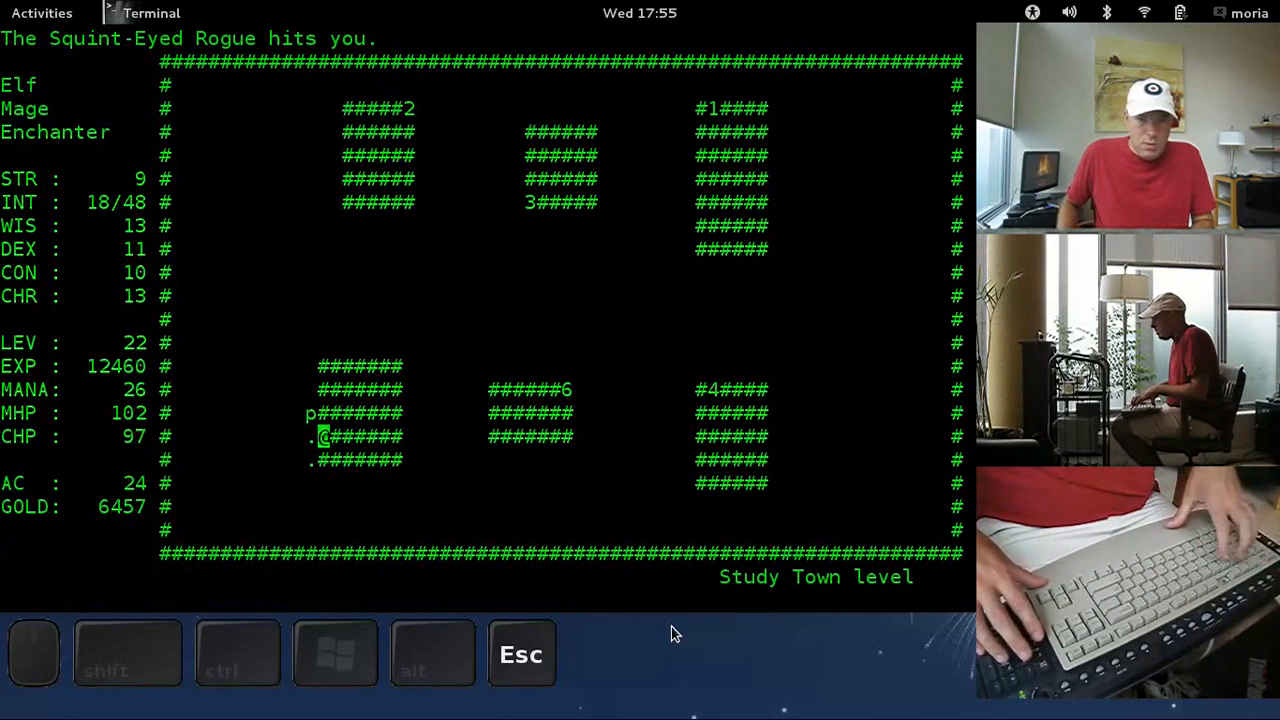
Step: Cancel a stray spell-book prompt, browse the Armory's wares and leave
key("b")
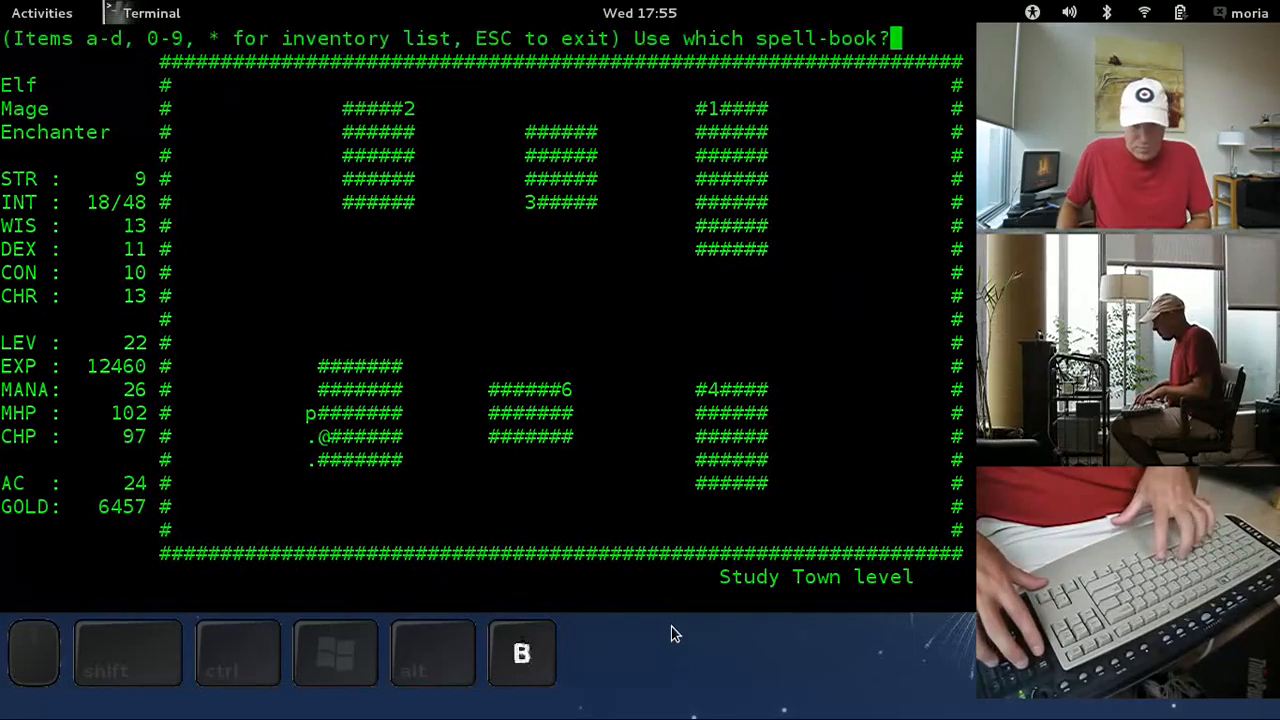
key("6")
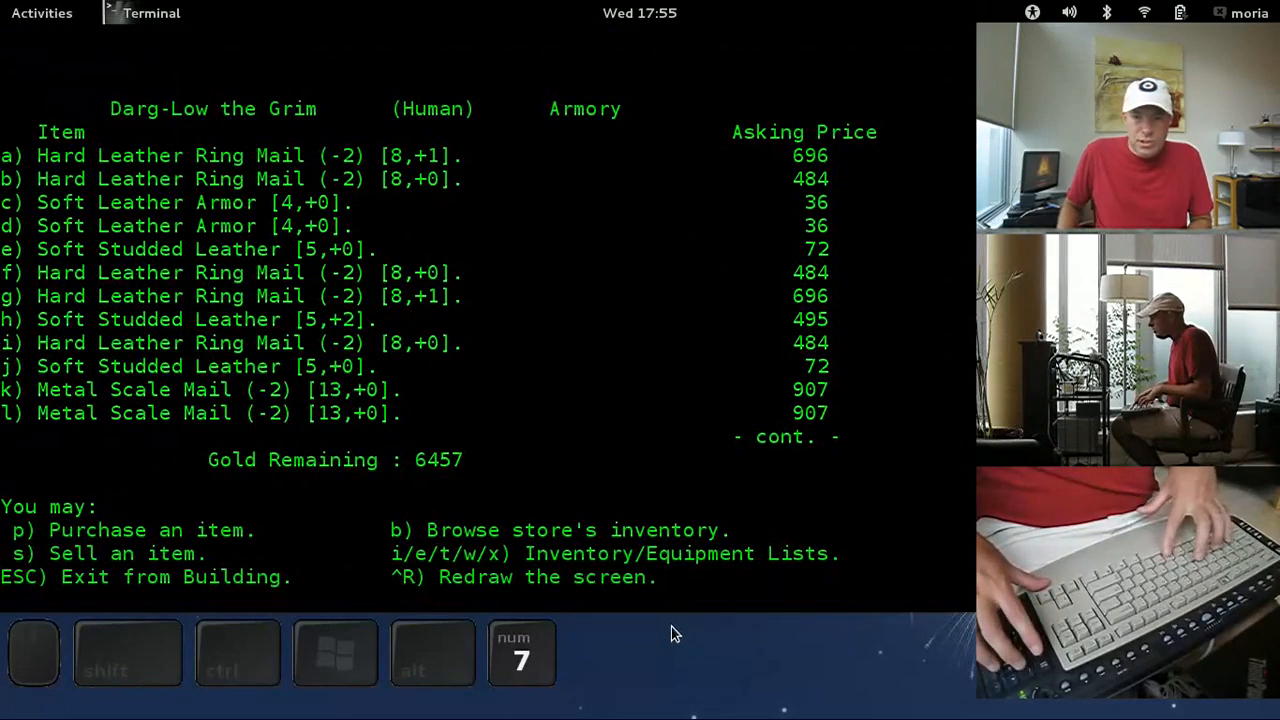
key("b")
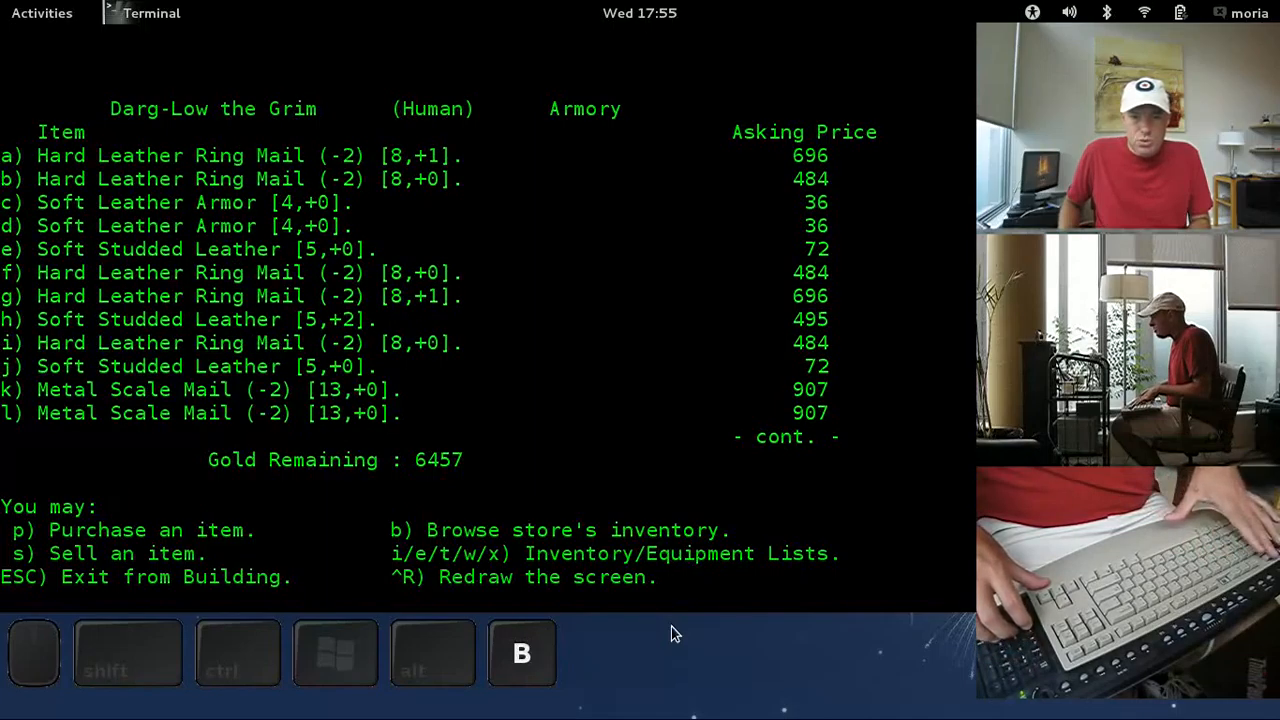
key("Escape")
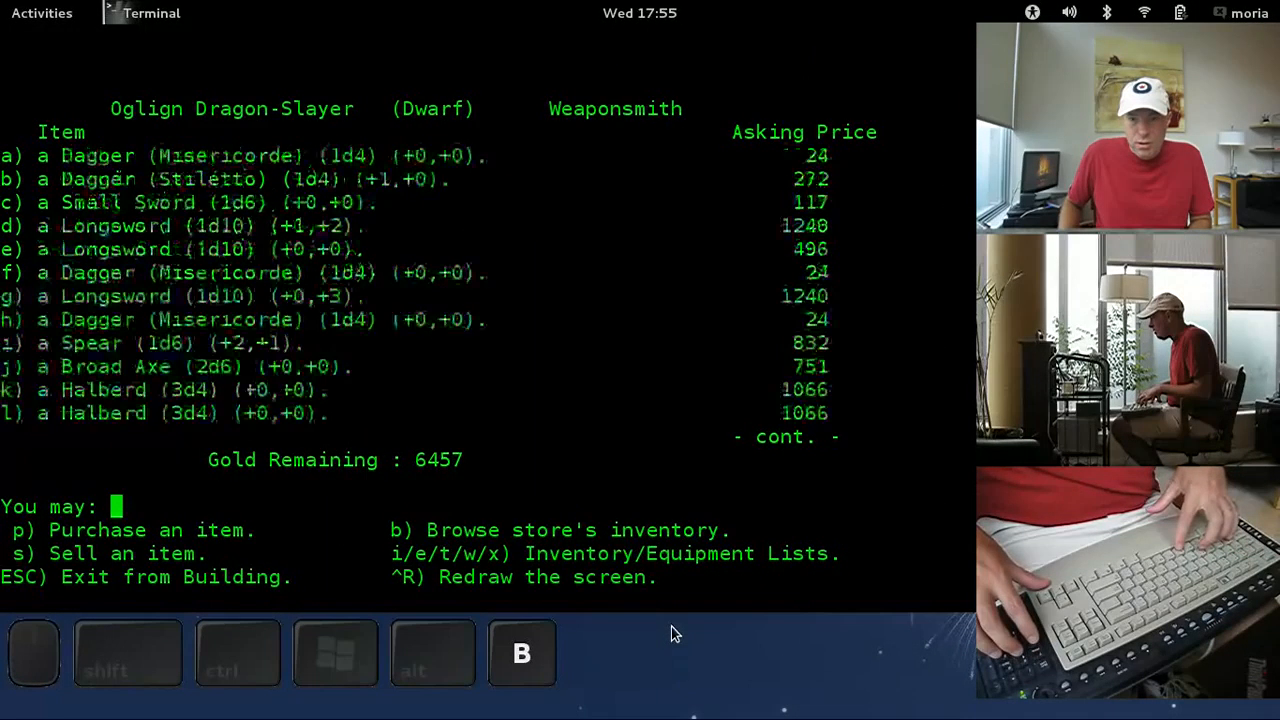
Step: Browse both pages of the Weaponsmith's weapons and leave for the General Store
key("space")
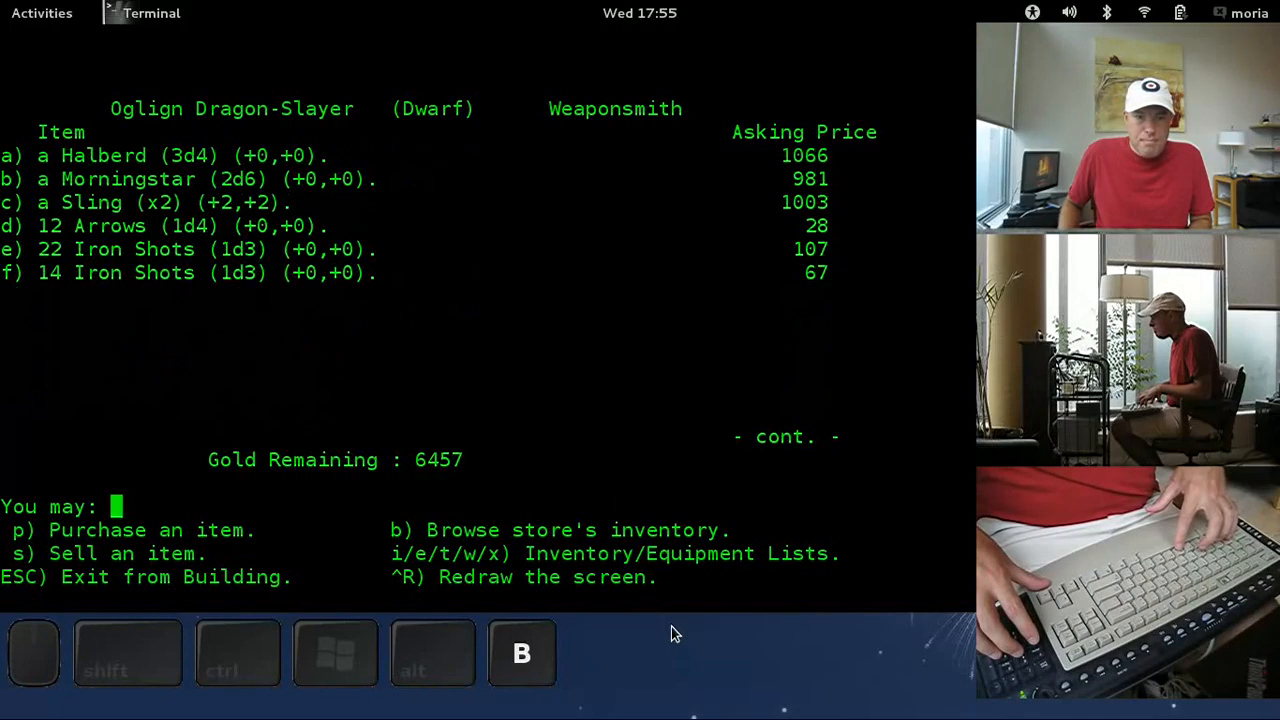
key("Escape")
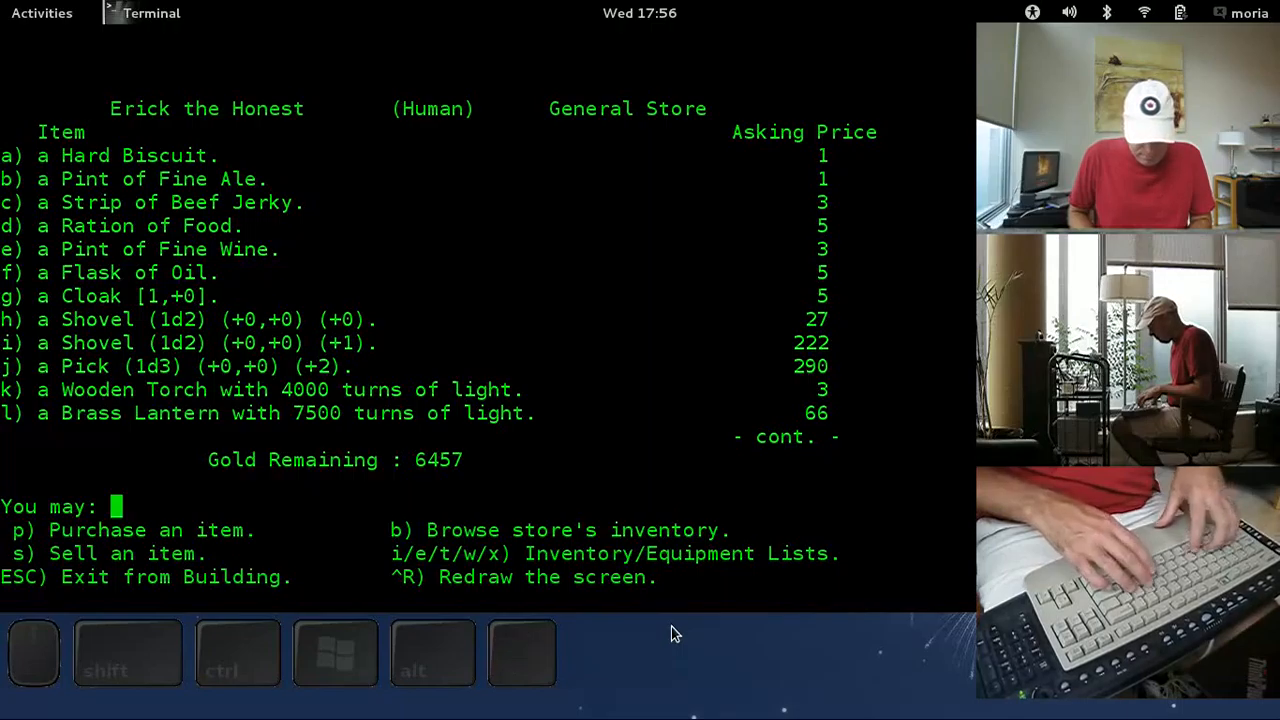
Step: Buy a Flask of Oil at the General Store
type("3")
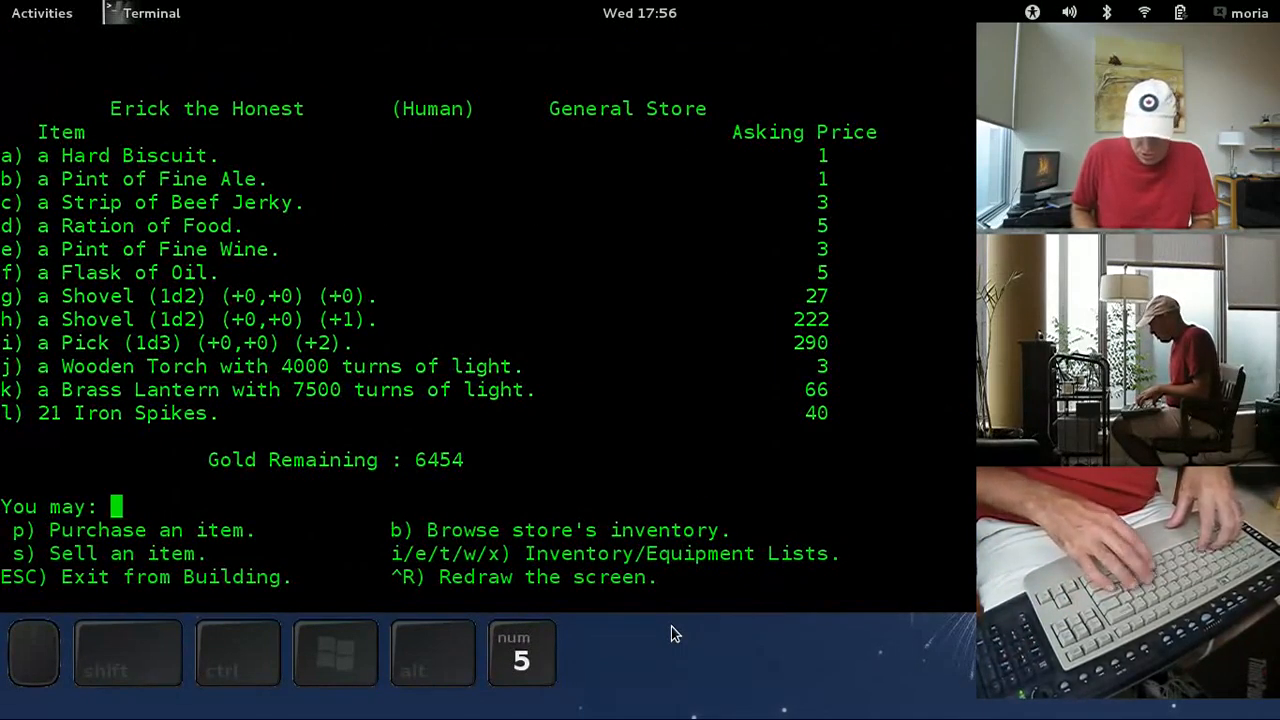
key("Return")
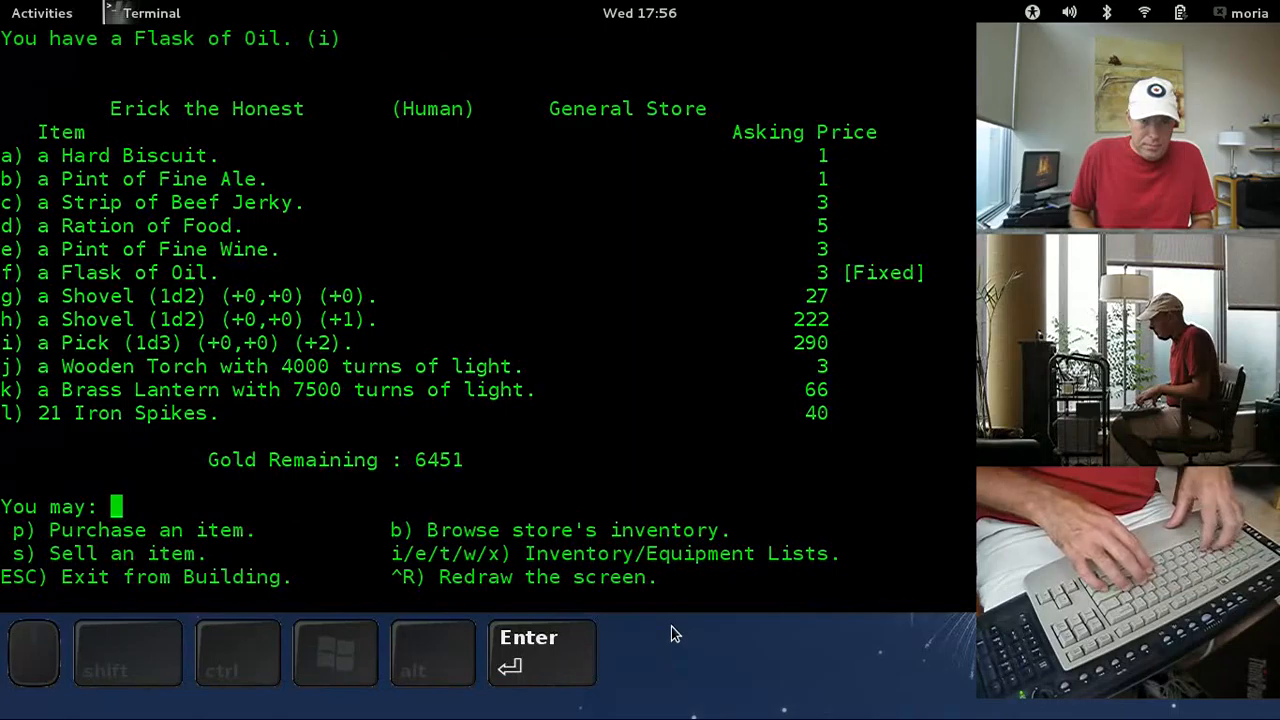
key("Return")
type("2")
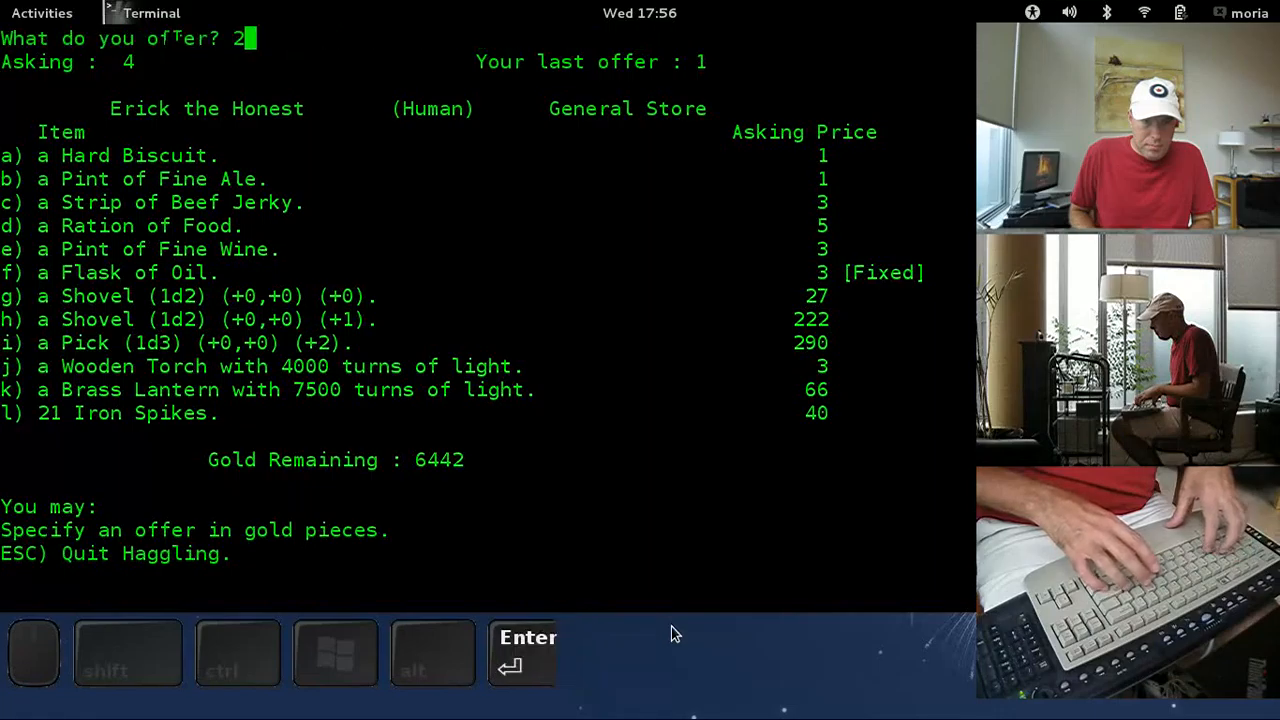
Step: Buy Rations of Food to hold five, then step out into town with 6433 gold
key("Return")
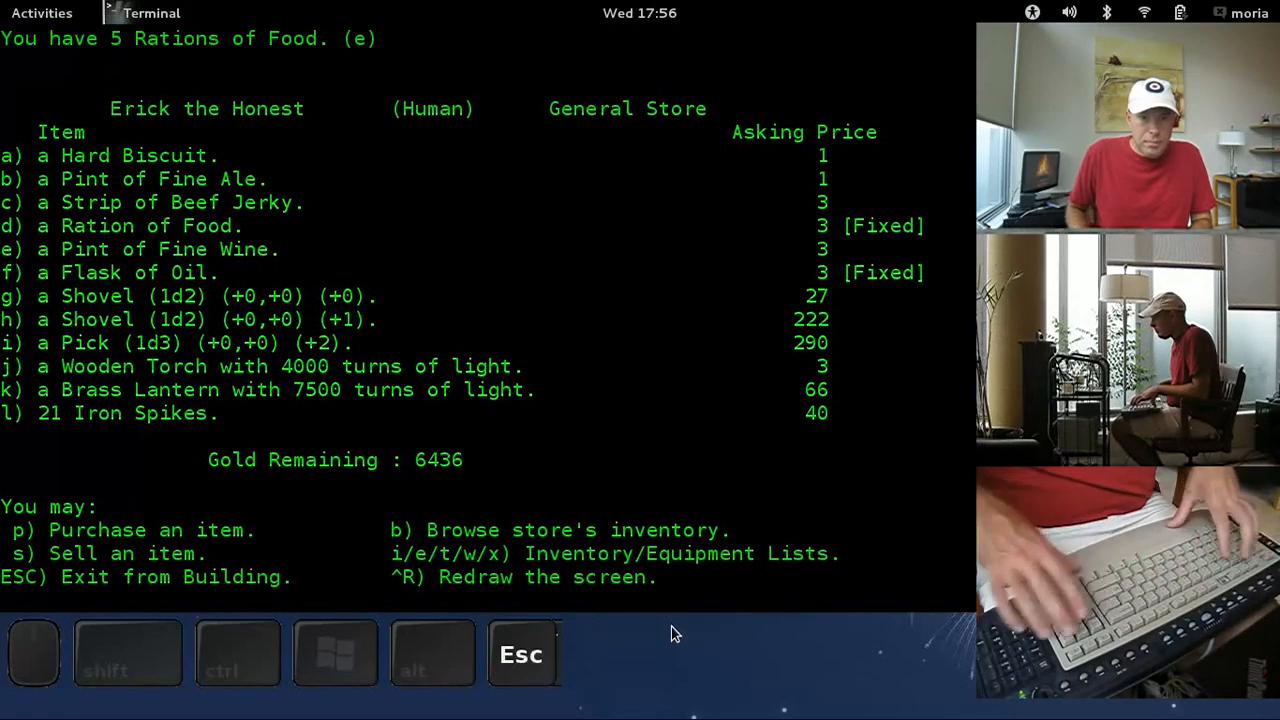
key("5")
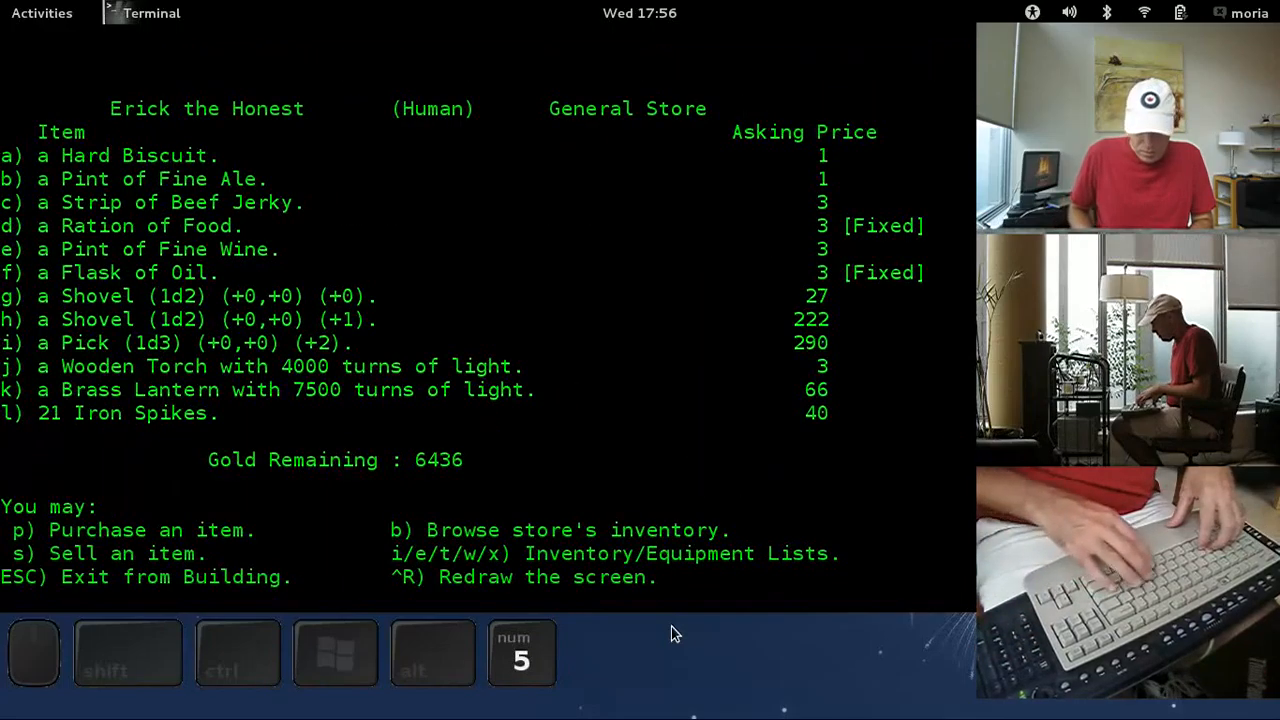
key("Escape")
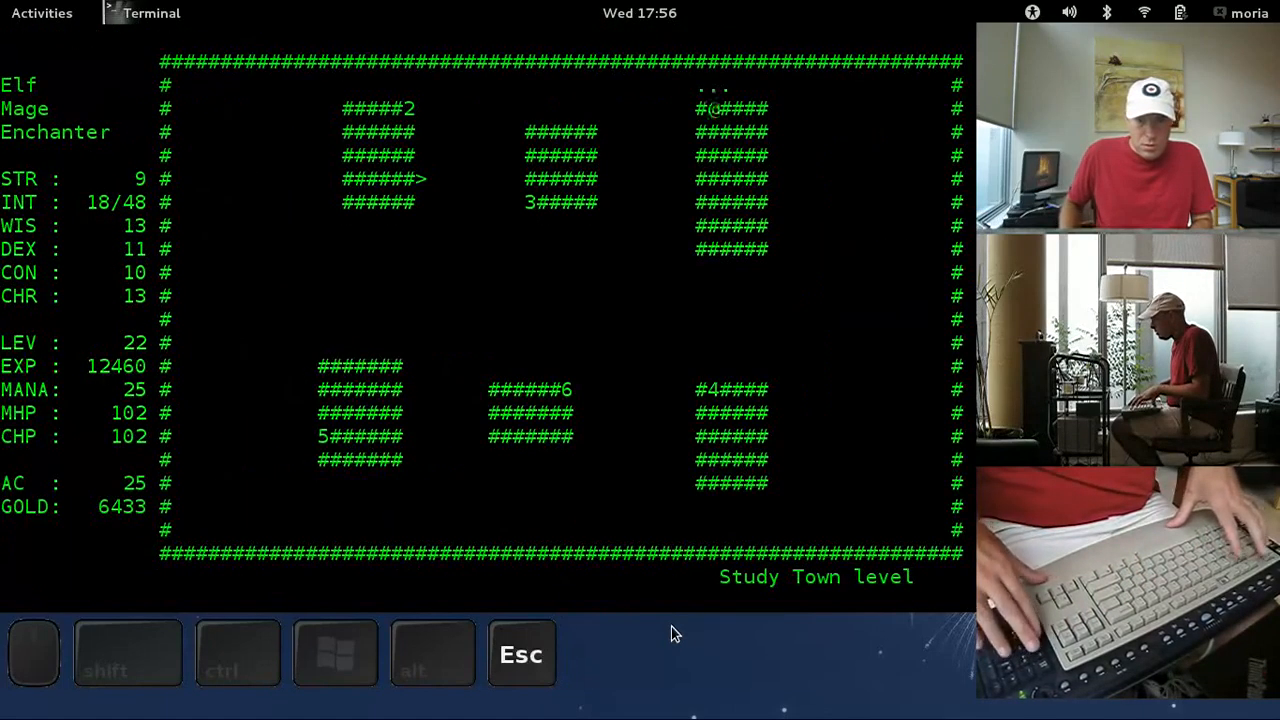
Step: Eat the piece of Elvish Waybread from the food list
key("2")
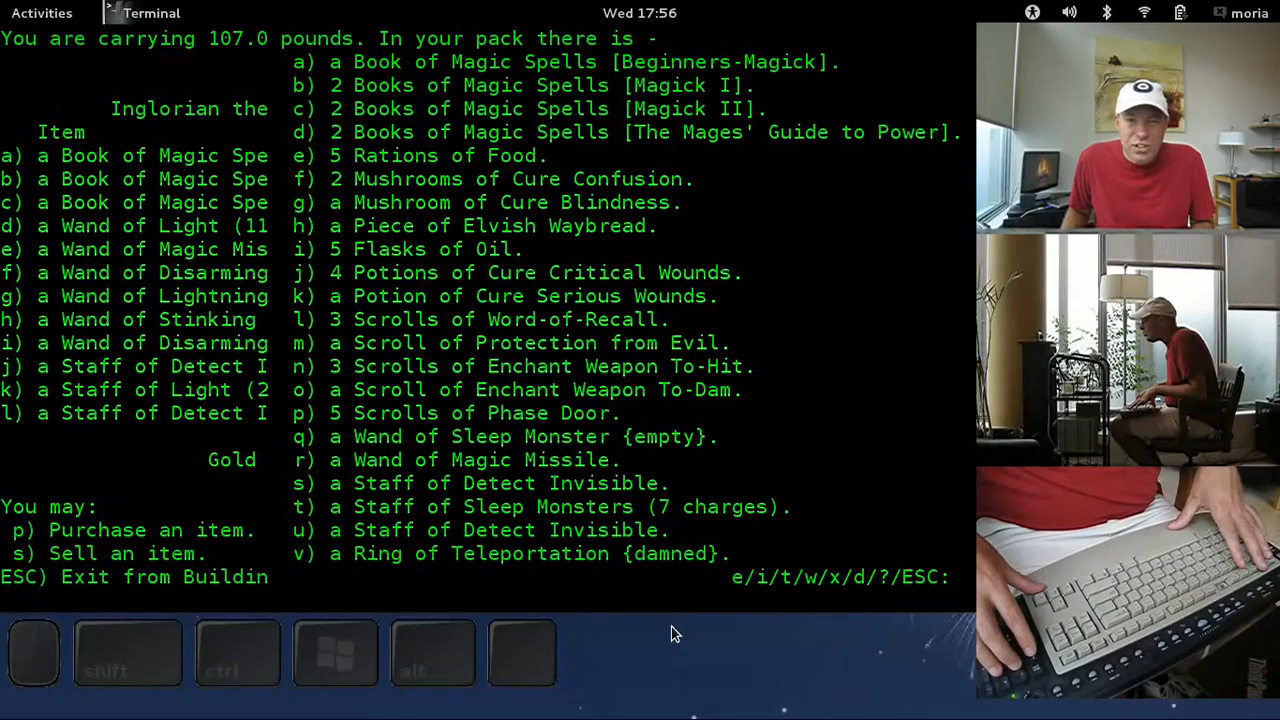
key("Escape")
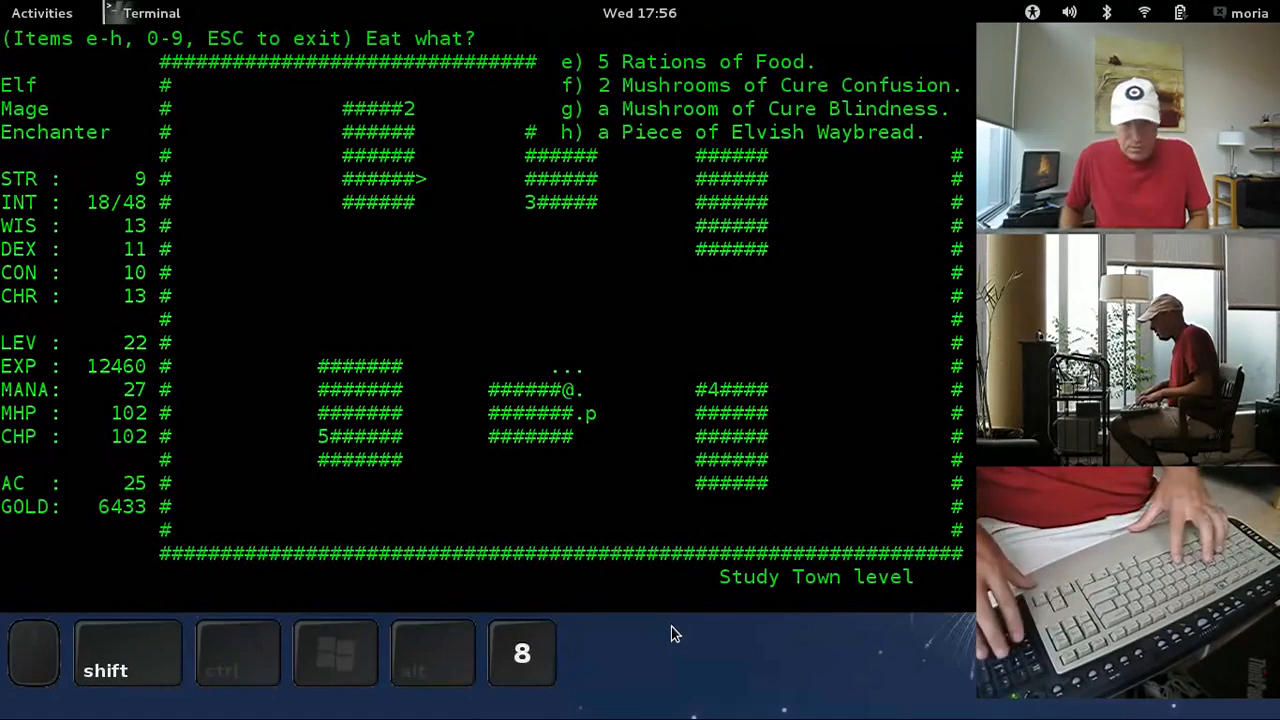
key("h")
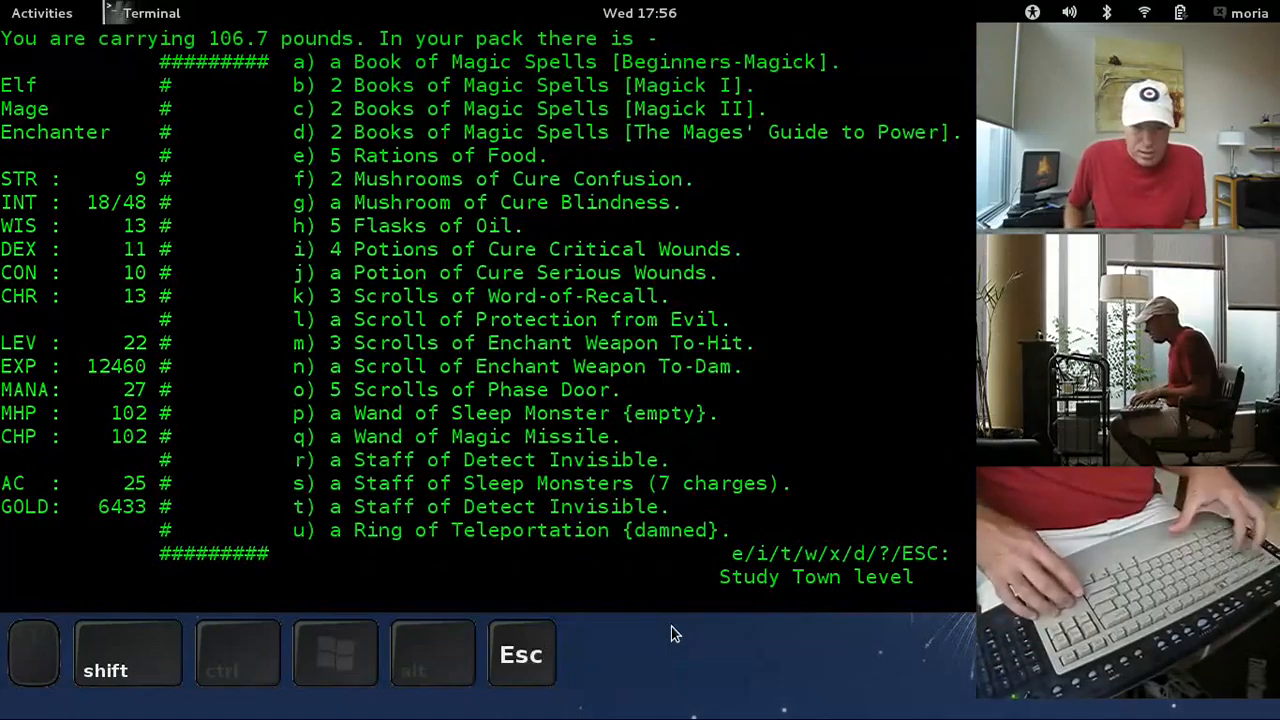
Step: Review worn equipment and bring up the character sheet showing mana 27 of 34
key("e")
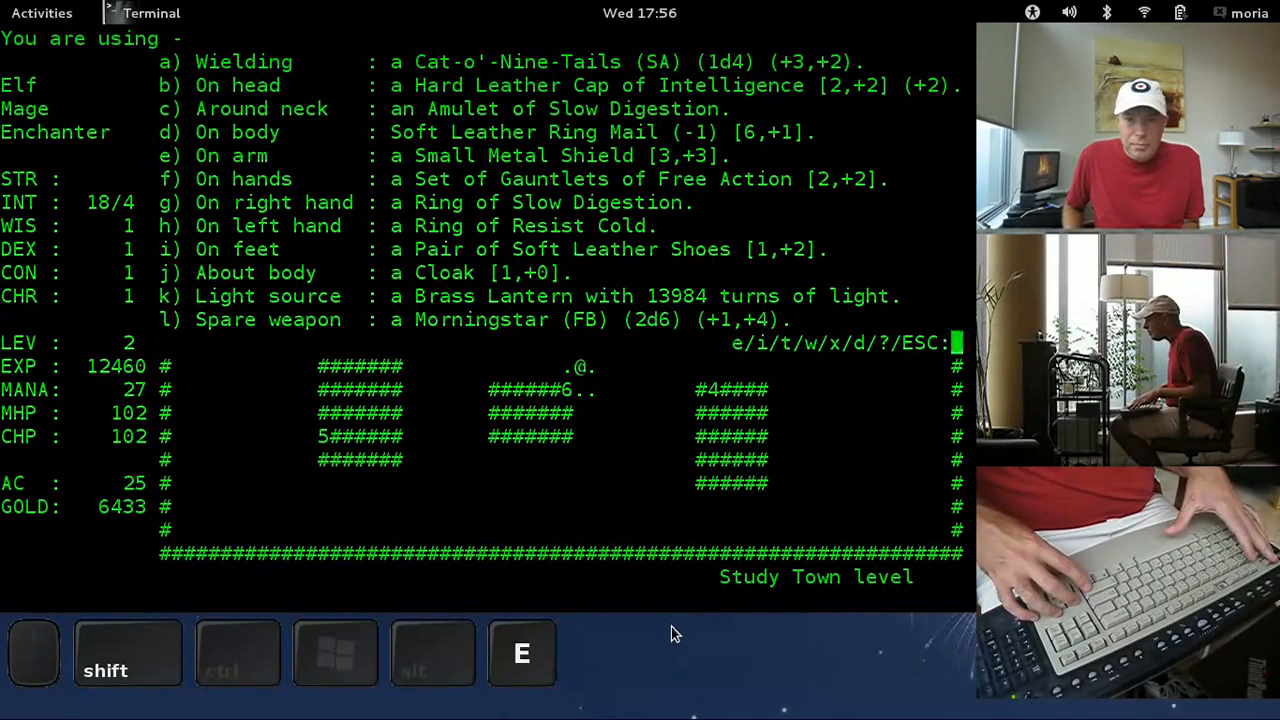
key("c")
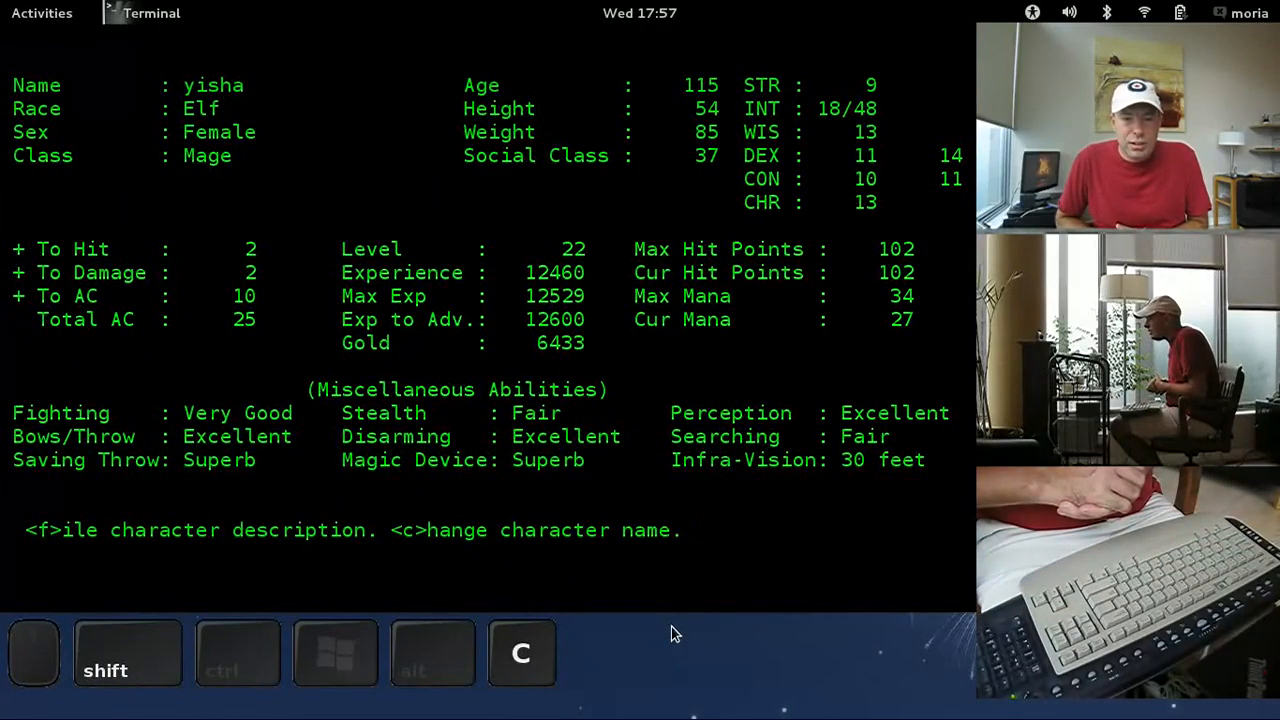
Step: Close the character sheet and return to haggling at the Temple
key("c")
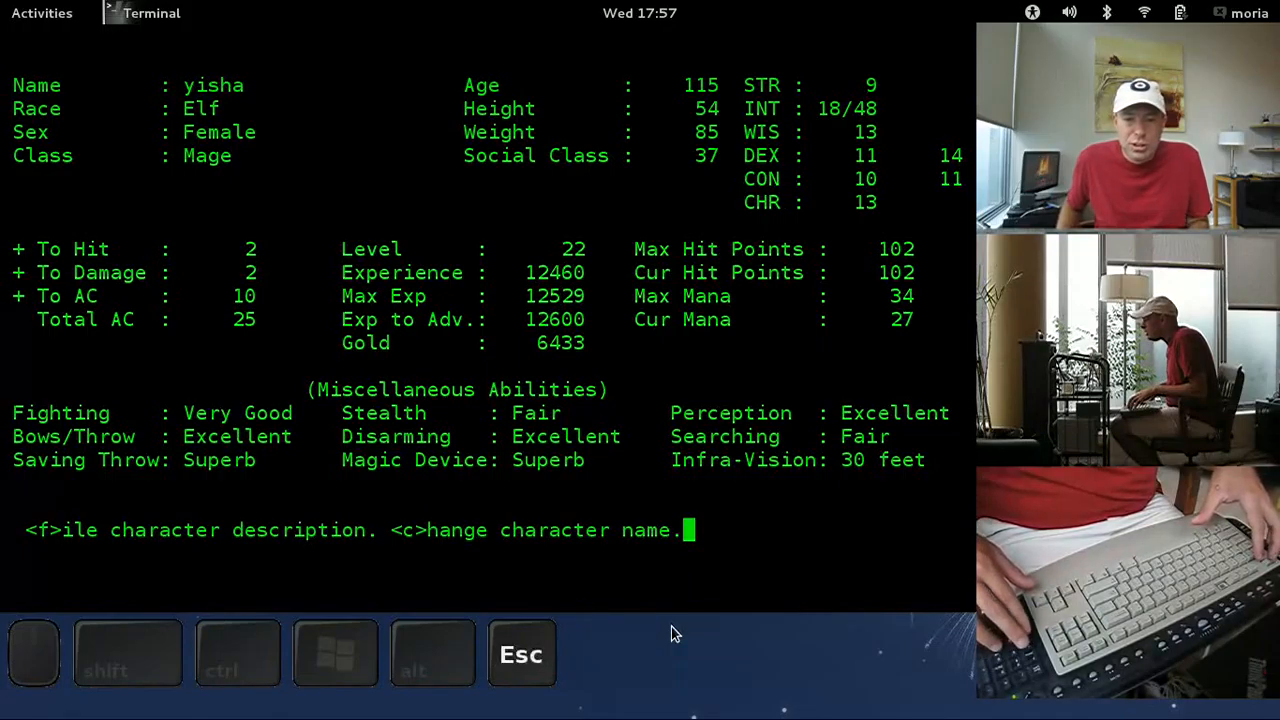
key("Escape")
type("30")
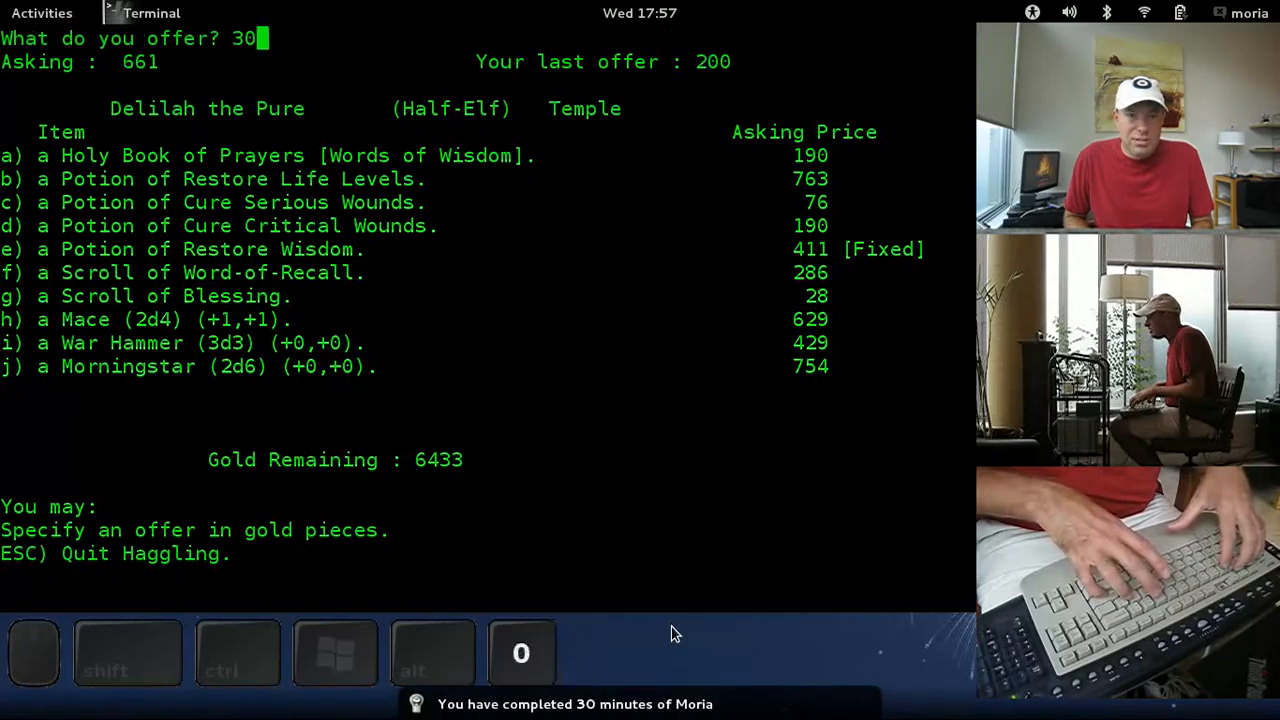
Step: Buy and quaff the Potion of Restore Life Levels, restoring experience to 12529, then rest
key("Return")
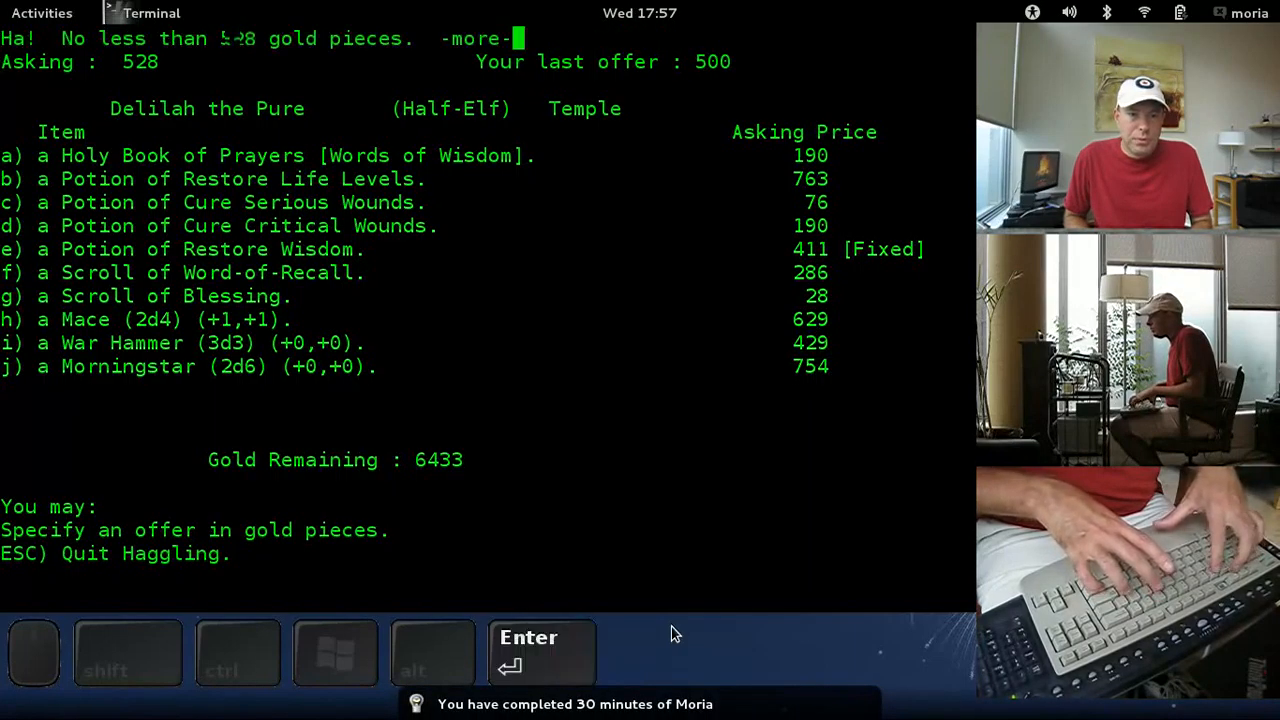
key("Escape")
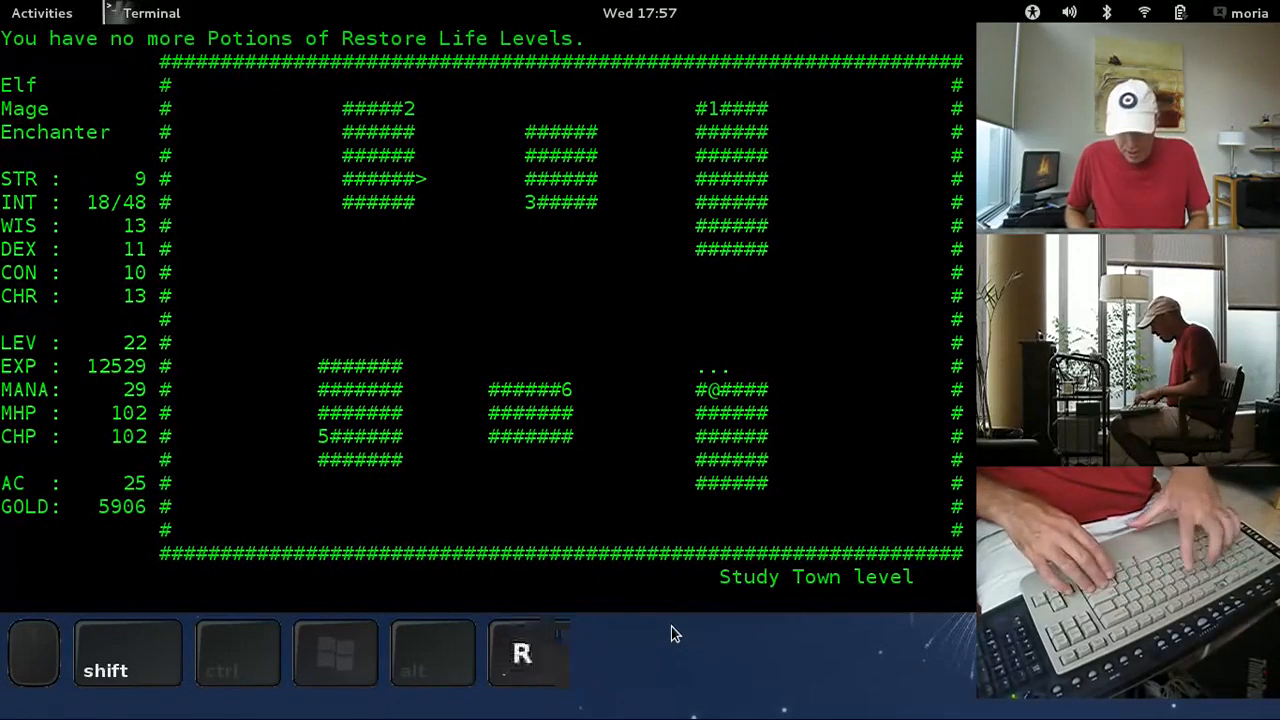
key("Return")
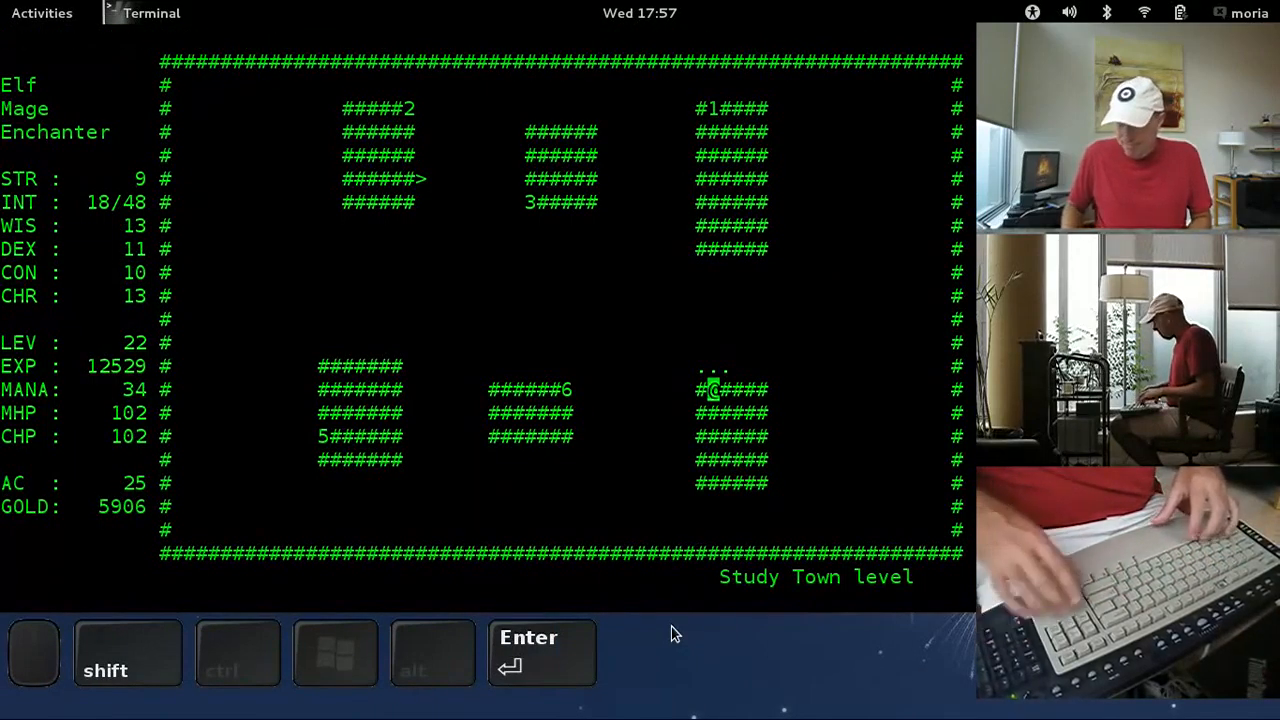